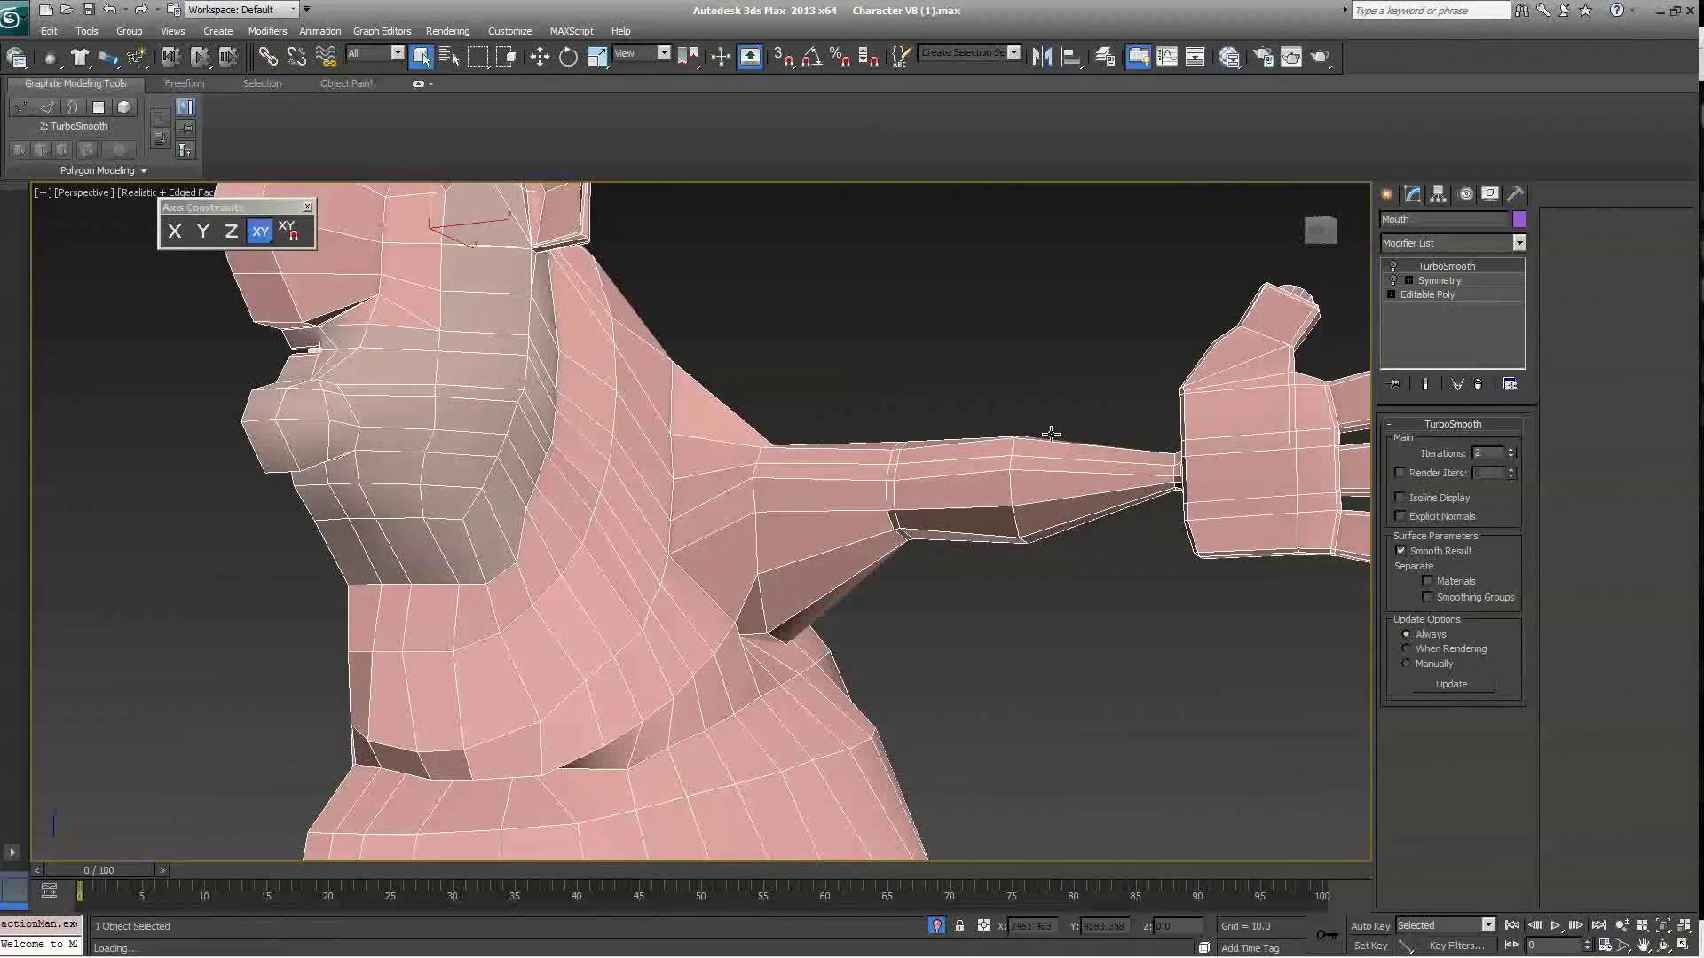
Step: Add an Unwrap UVW modifier to the character mesh and hide the green map seams
click(1427, 295)
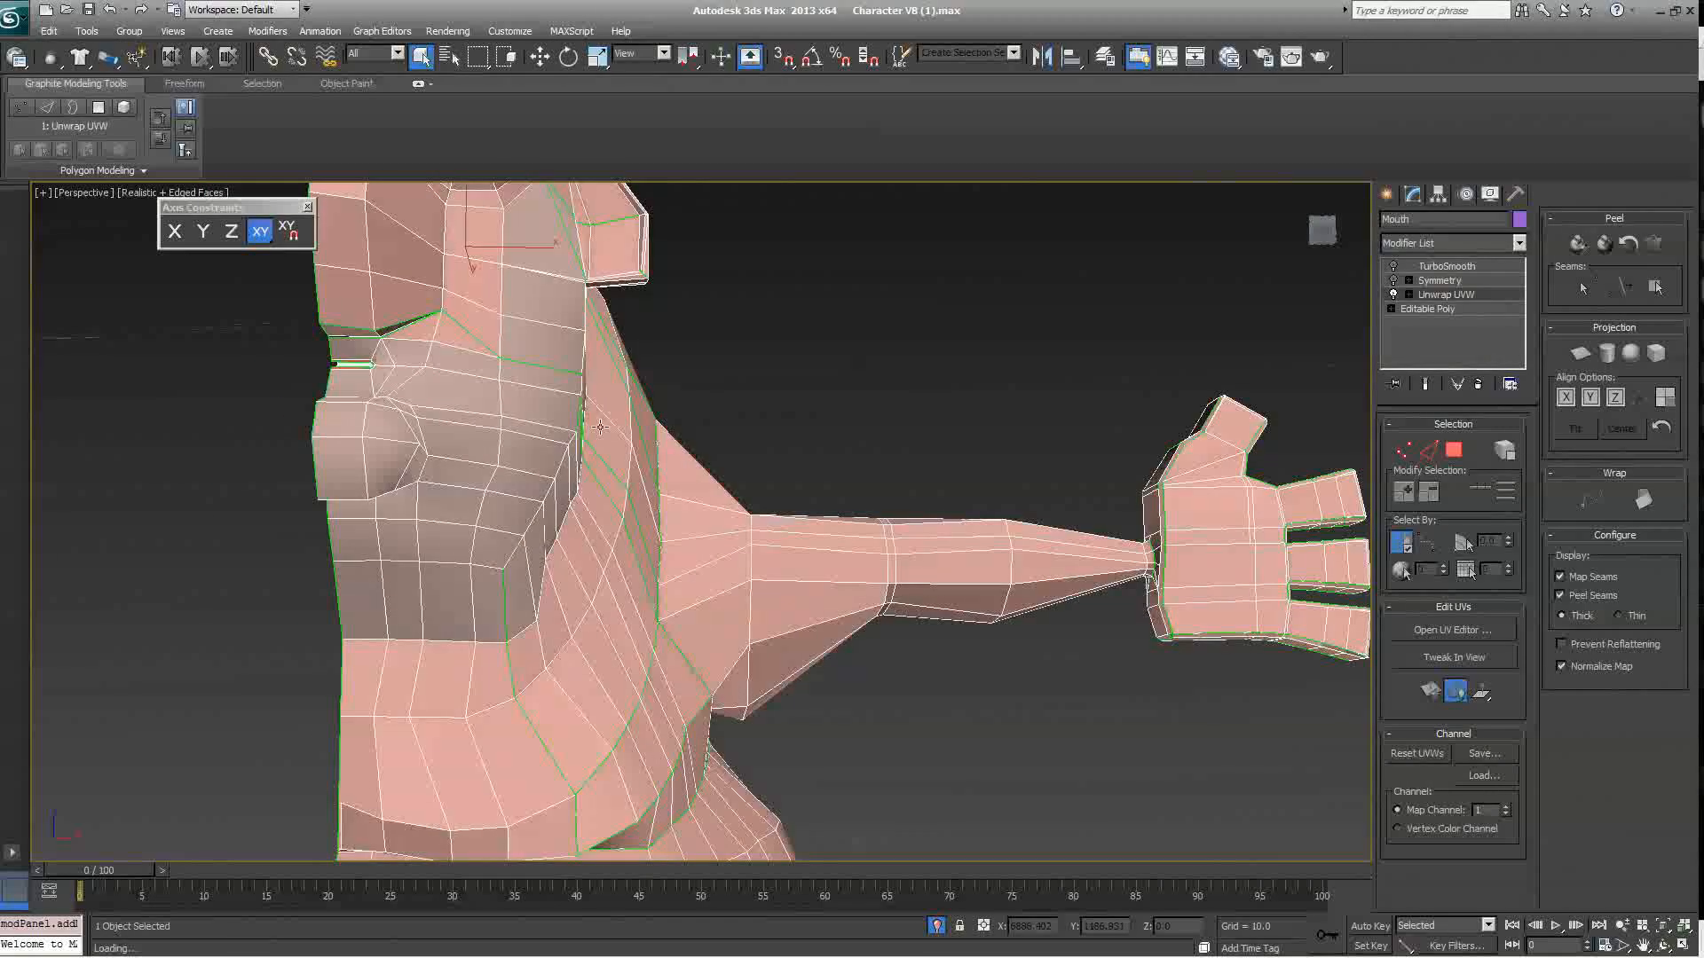
mouse_move(655, 469)
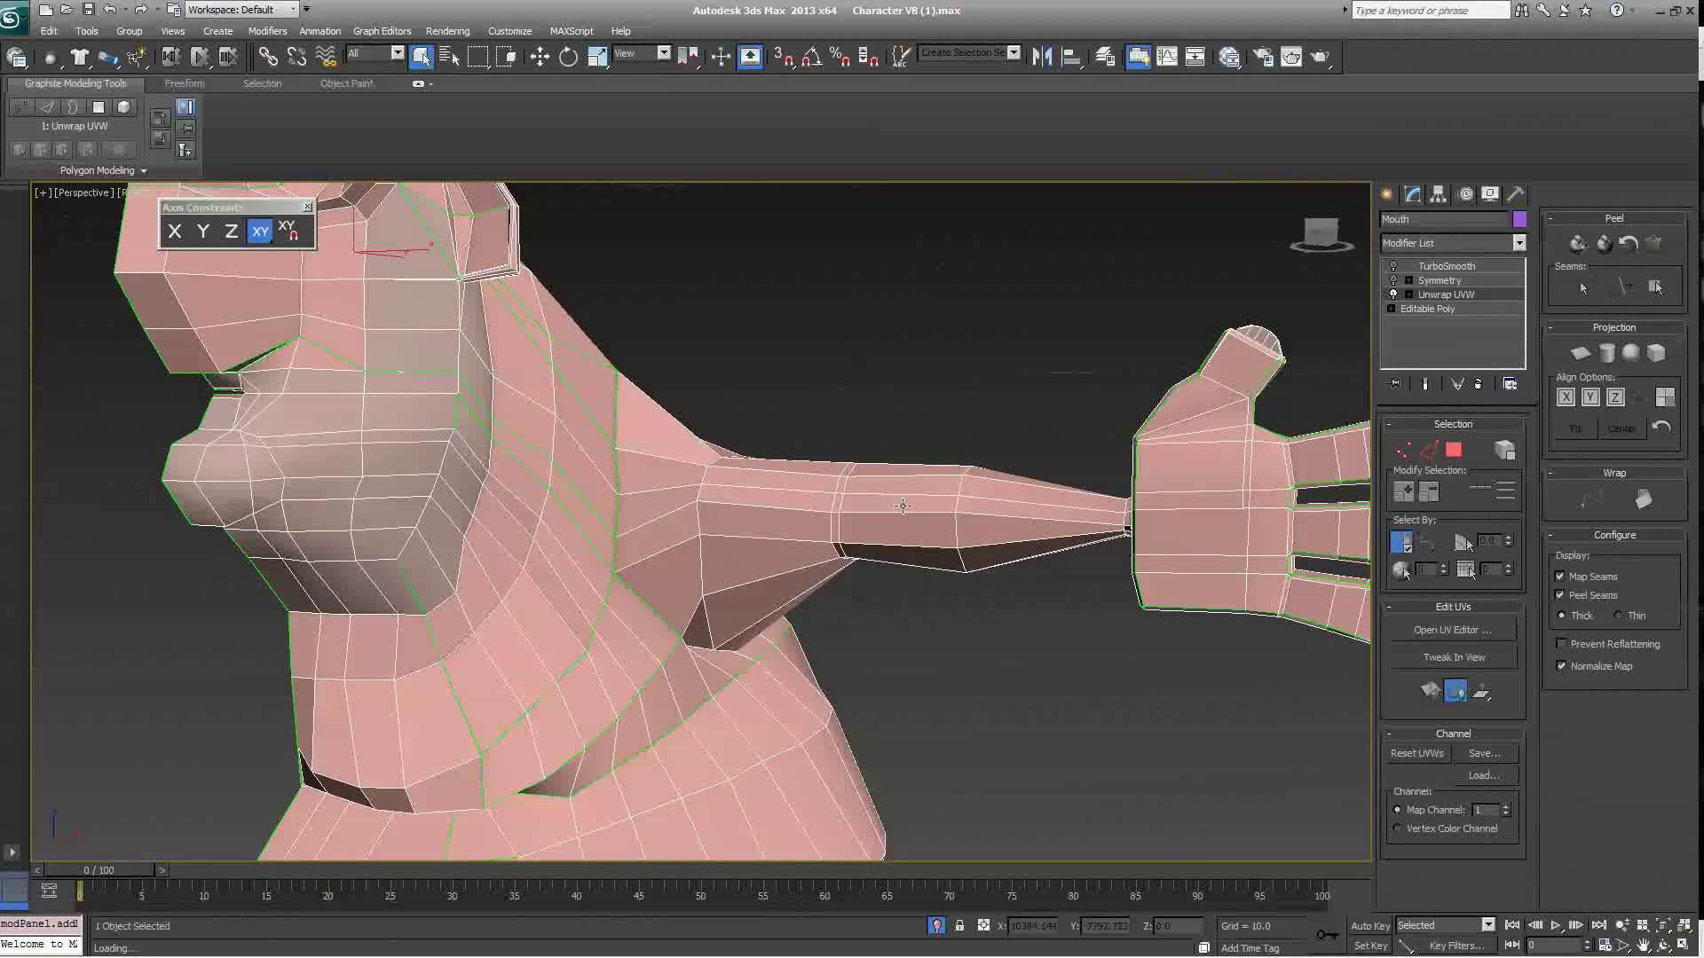
click(1562, 577)
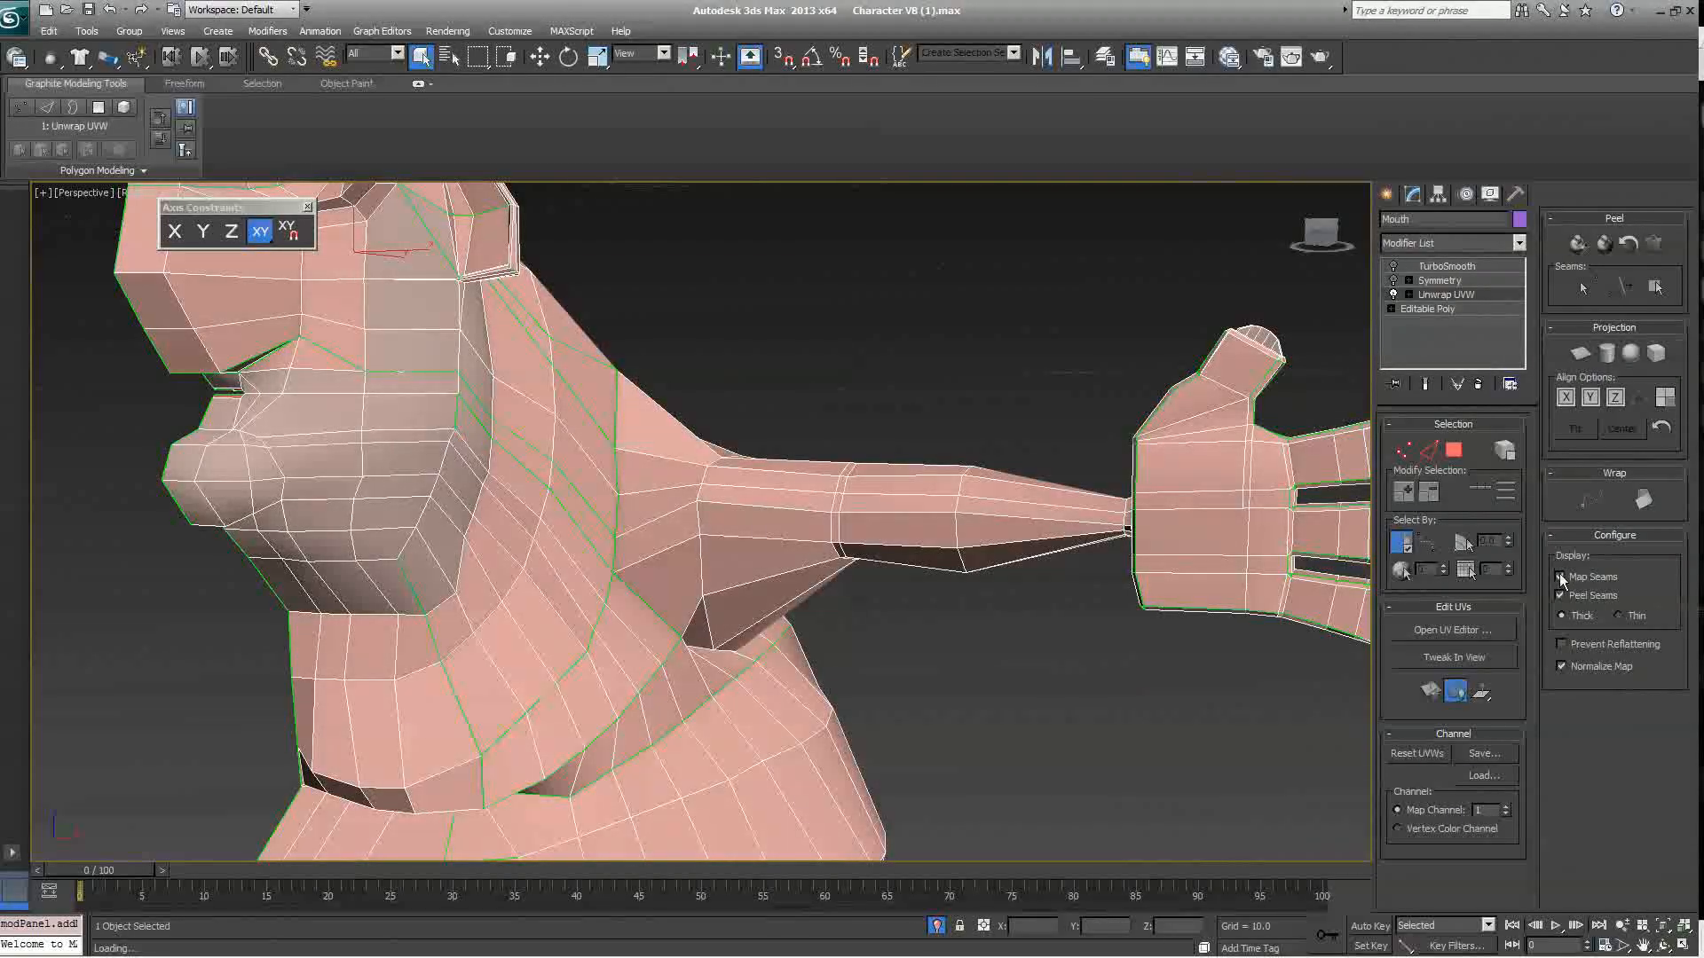
click(1561, 576)
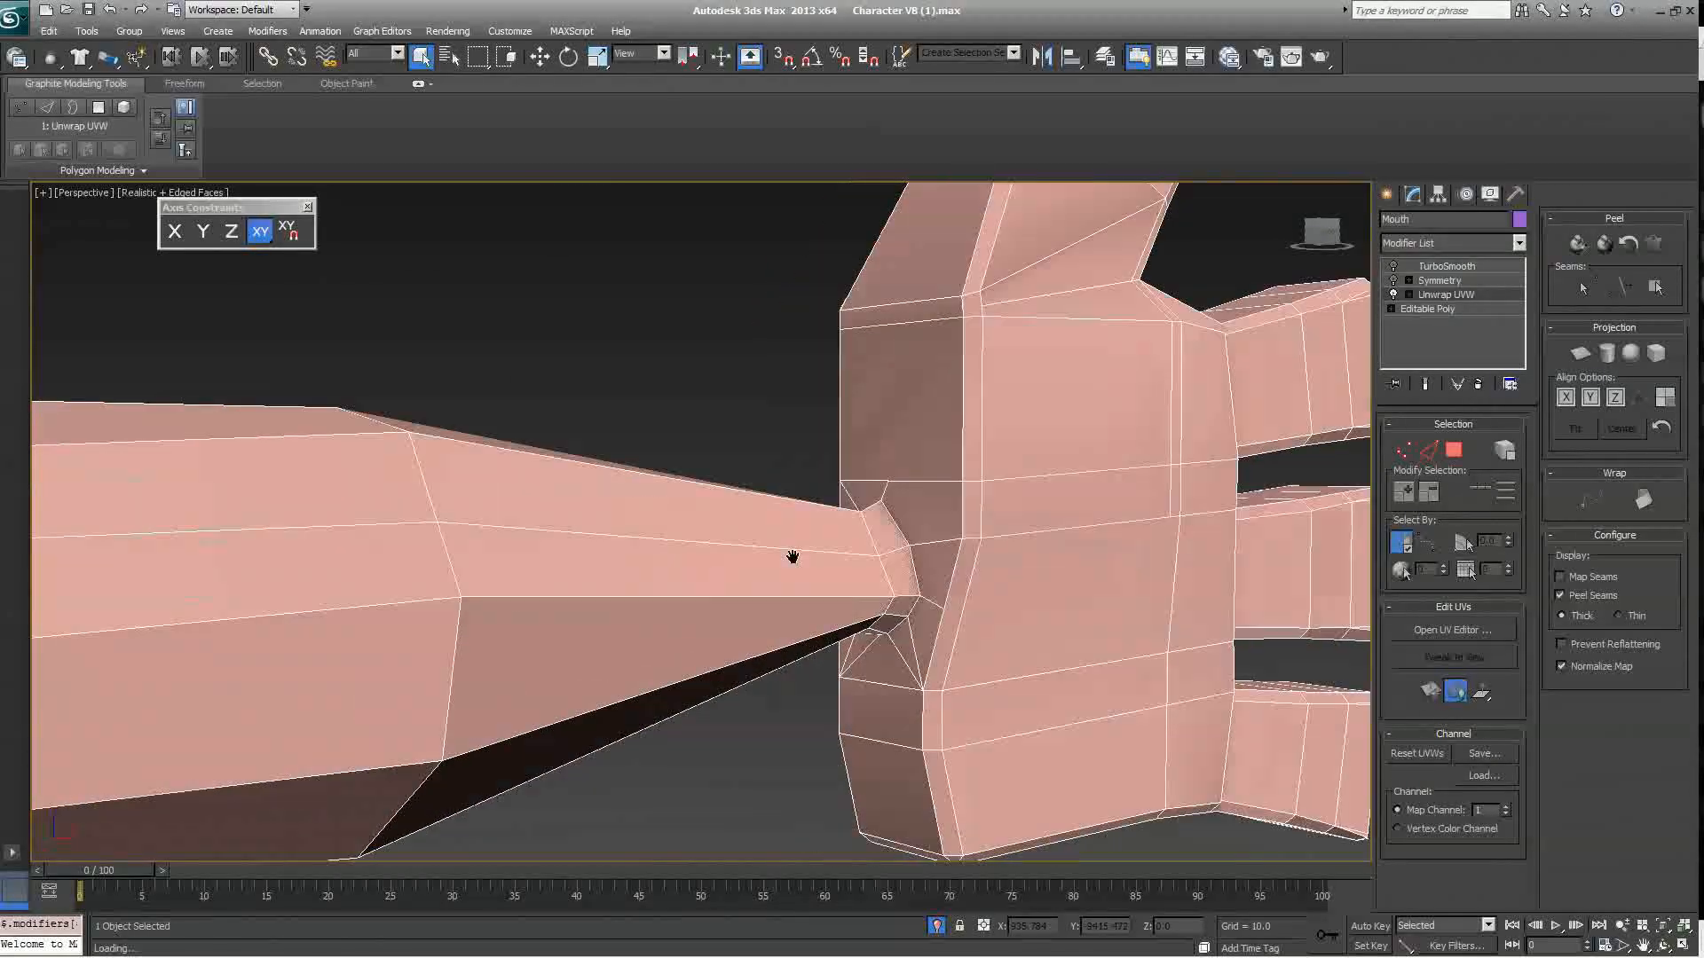
Step: At Face level, start a point-to-point seam at a shoulder vertex and extend it across
click(1445, 294)
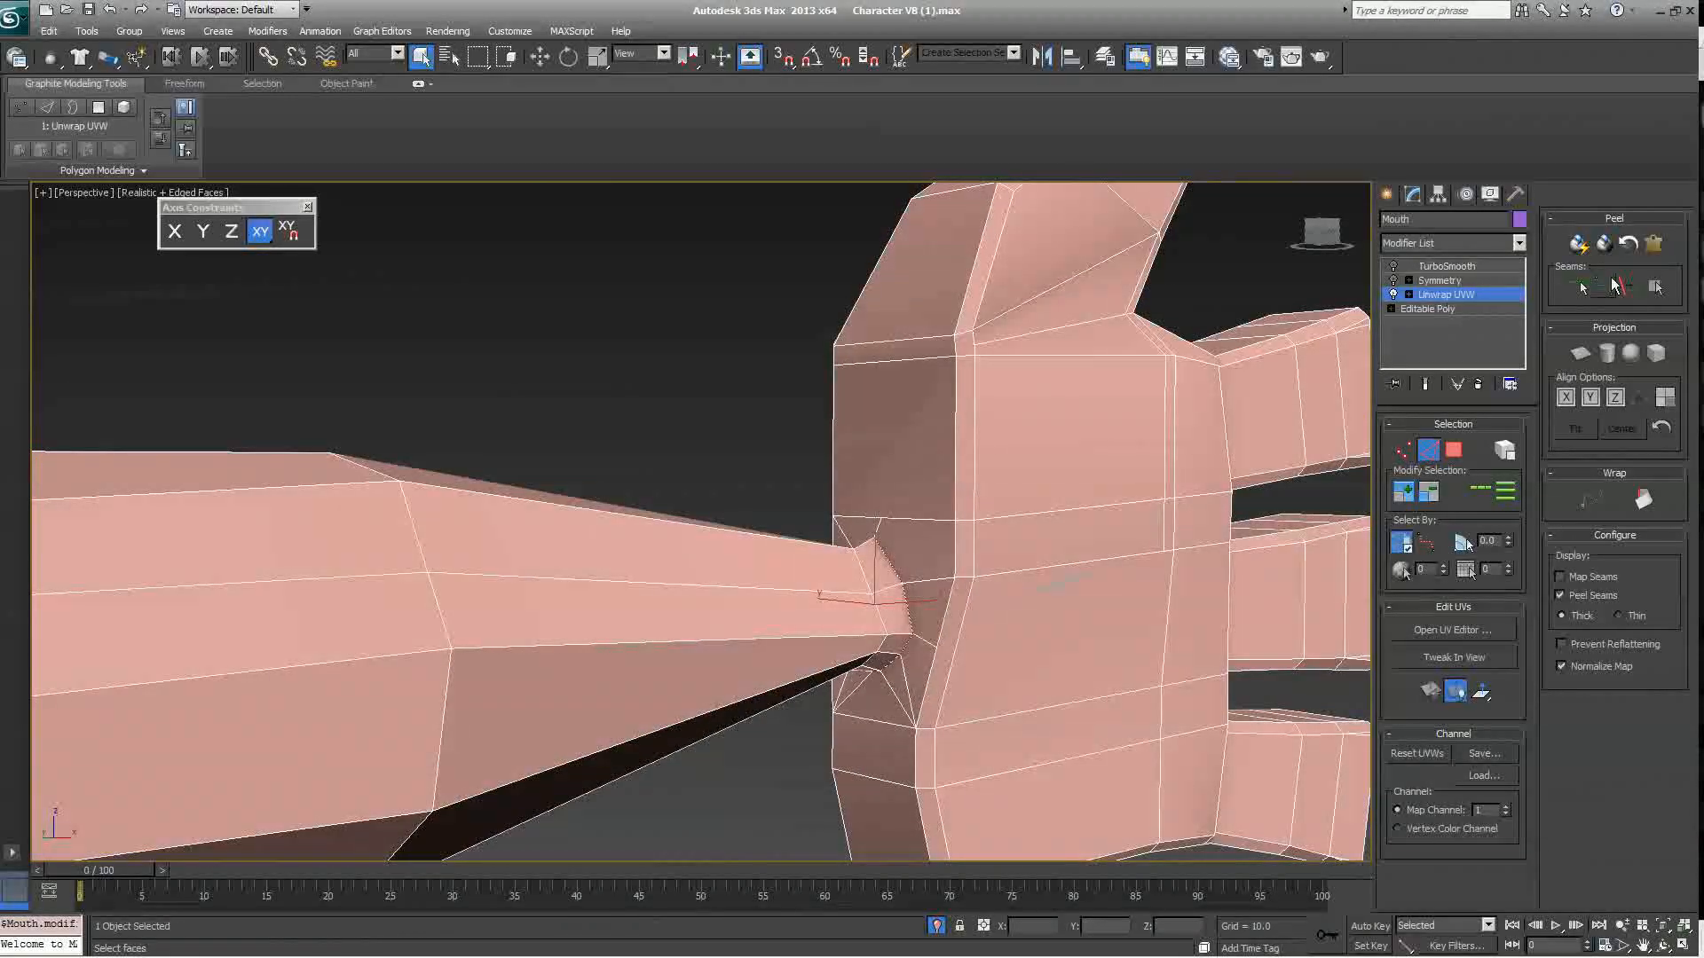
mouse_move(1627, 286)
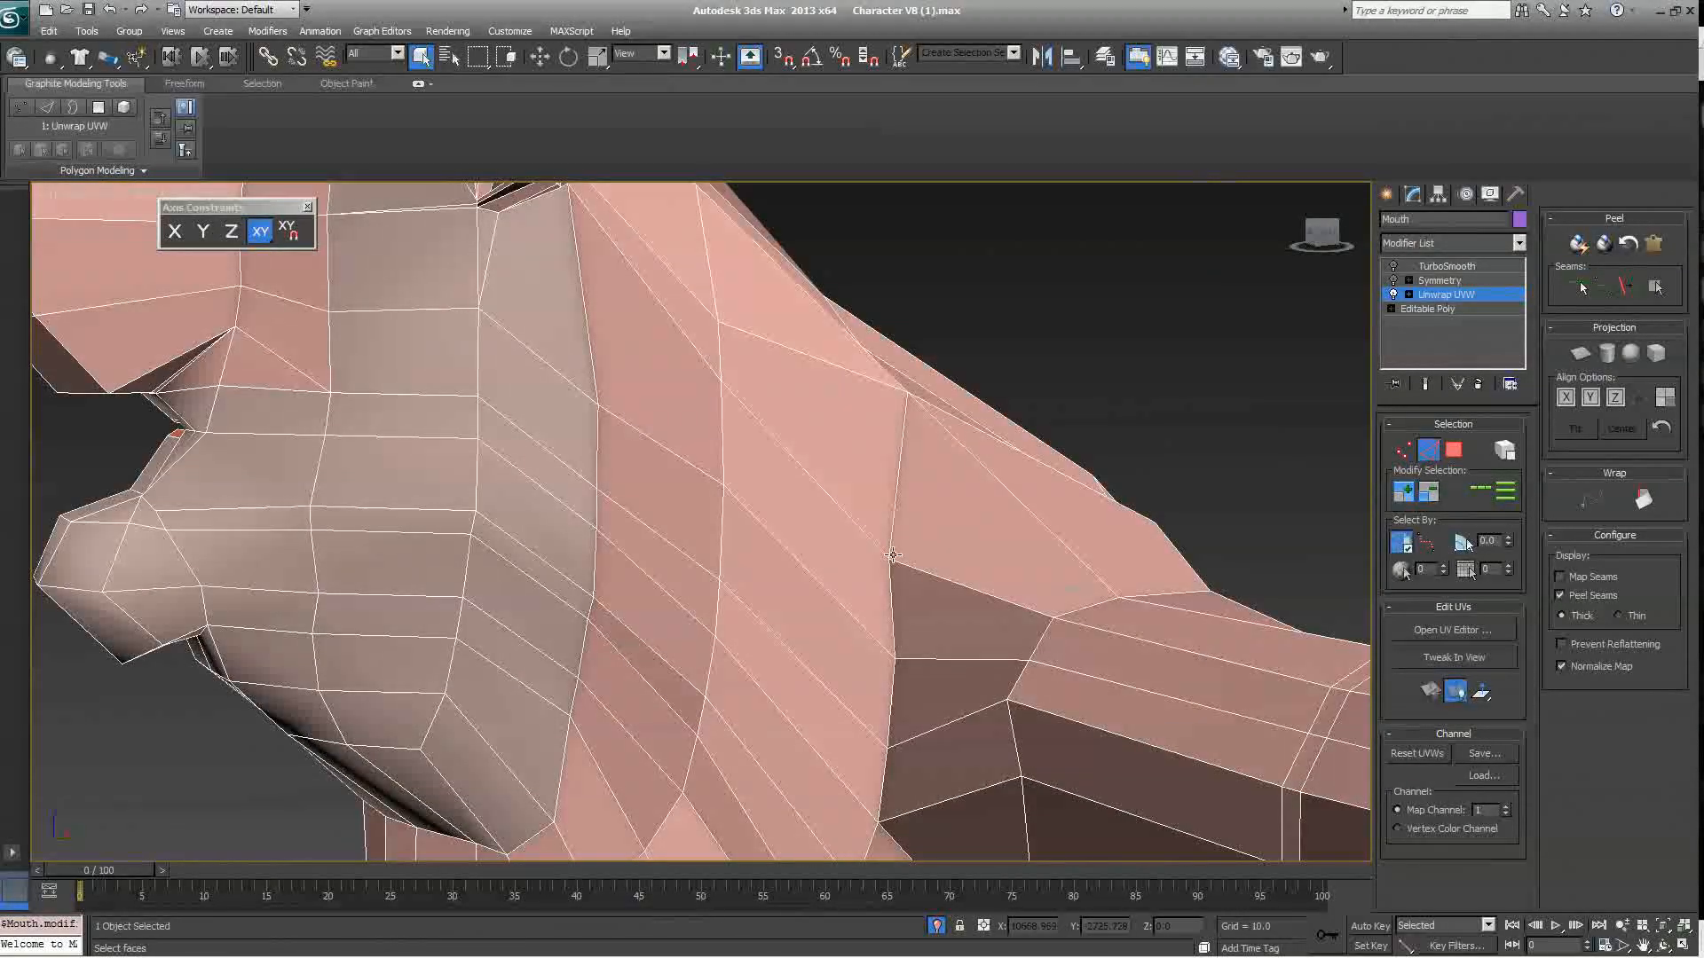
click(890, 554)
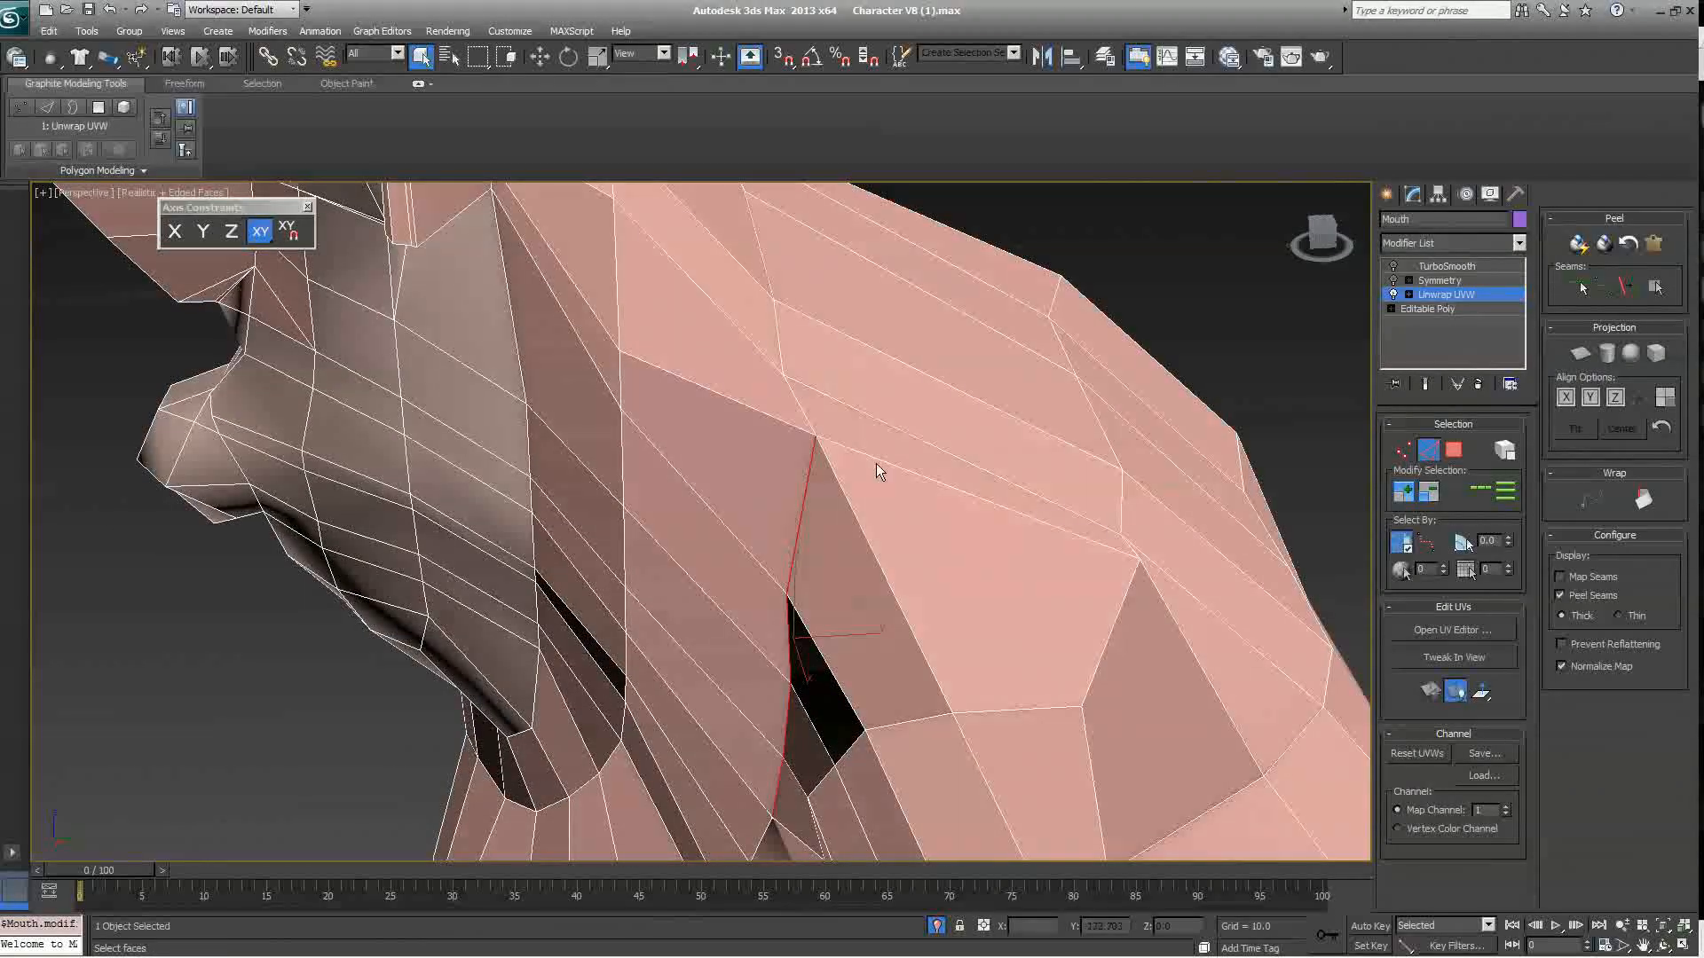
click(907, 468)
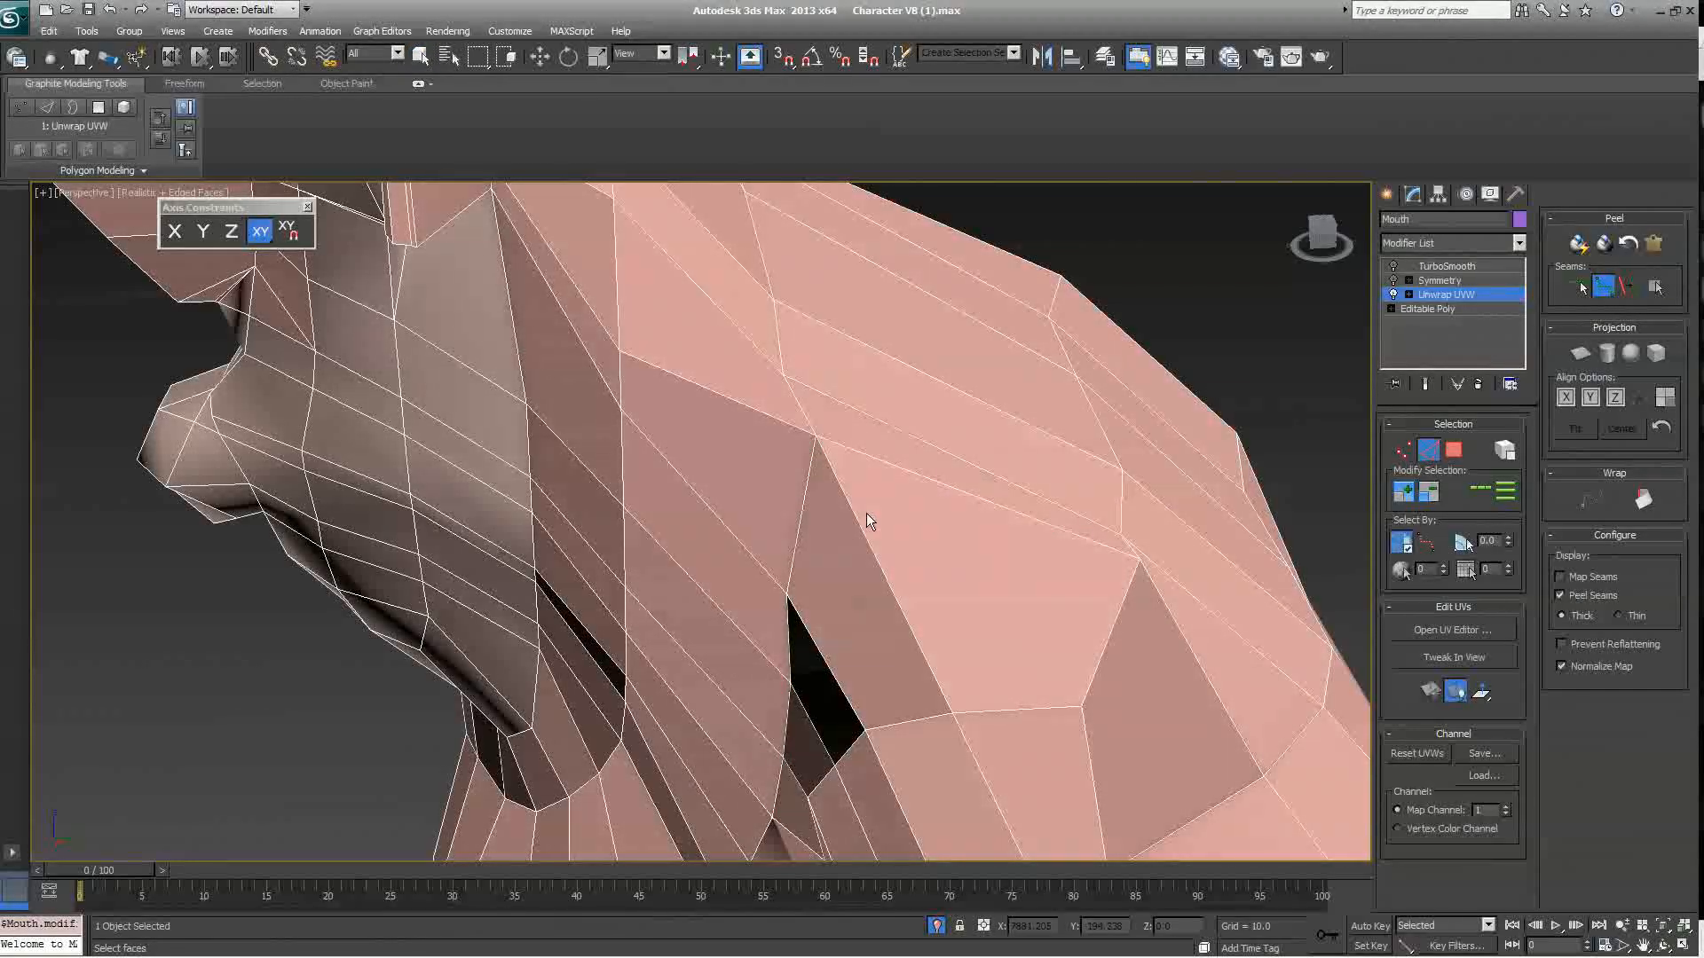
mouse_move(884, 466)
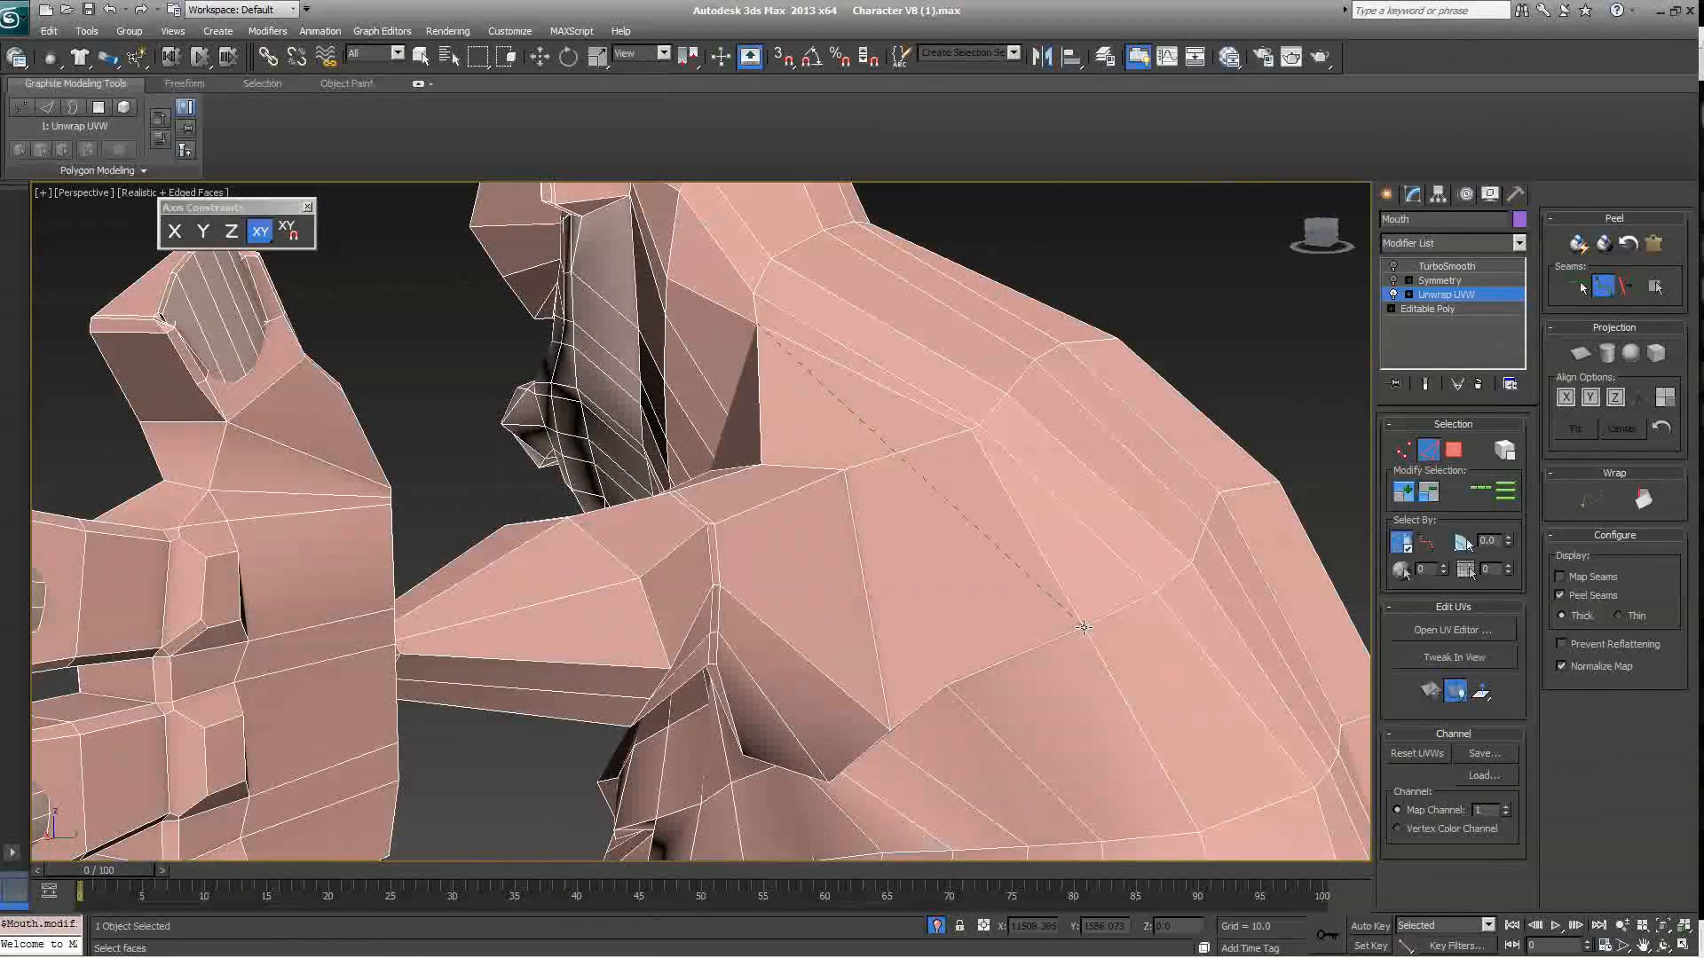
Step: Continue the point-to-point seam until it encircles the shoulder, cutting the arm free
click(836, 334)
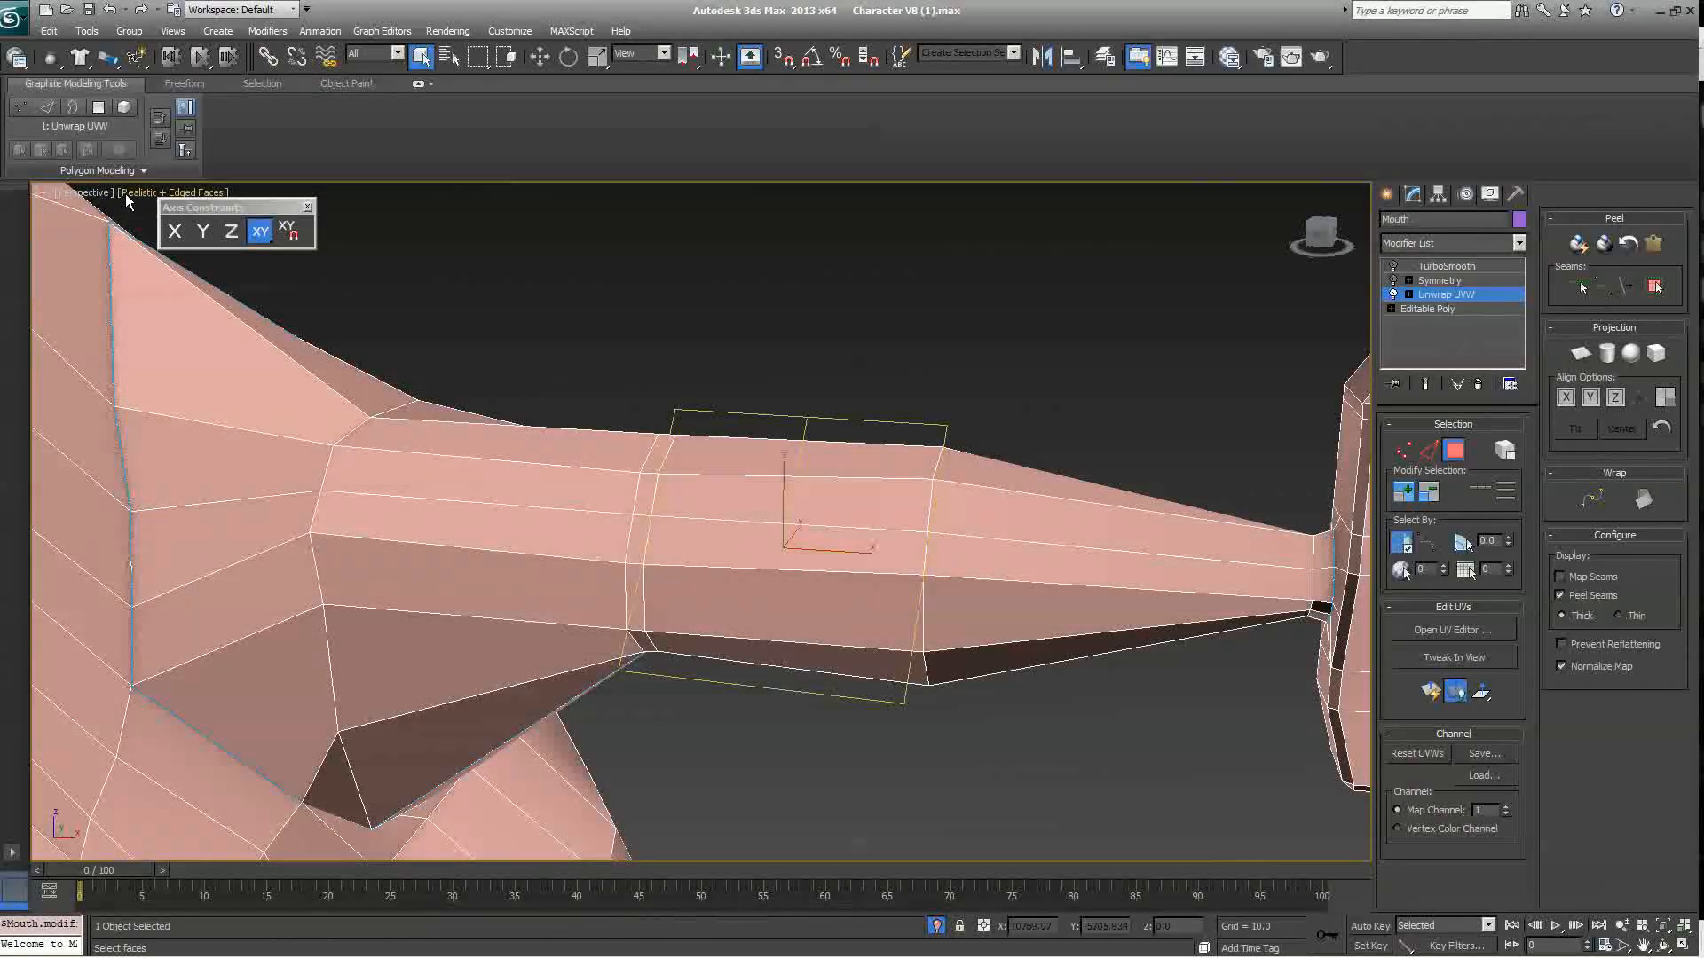
Step: Enable Shade Selected Faces in the viewport configuration so selections show red
click(176, 191)
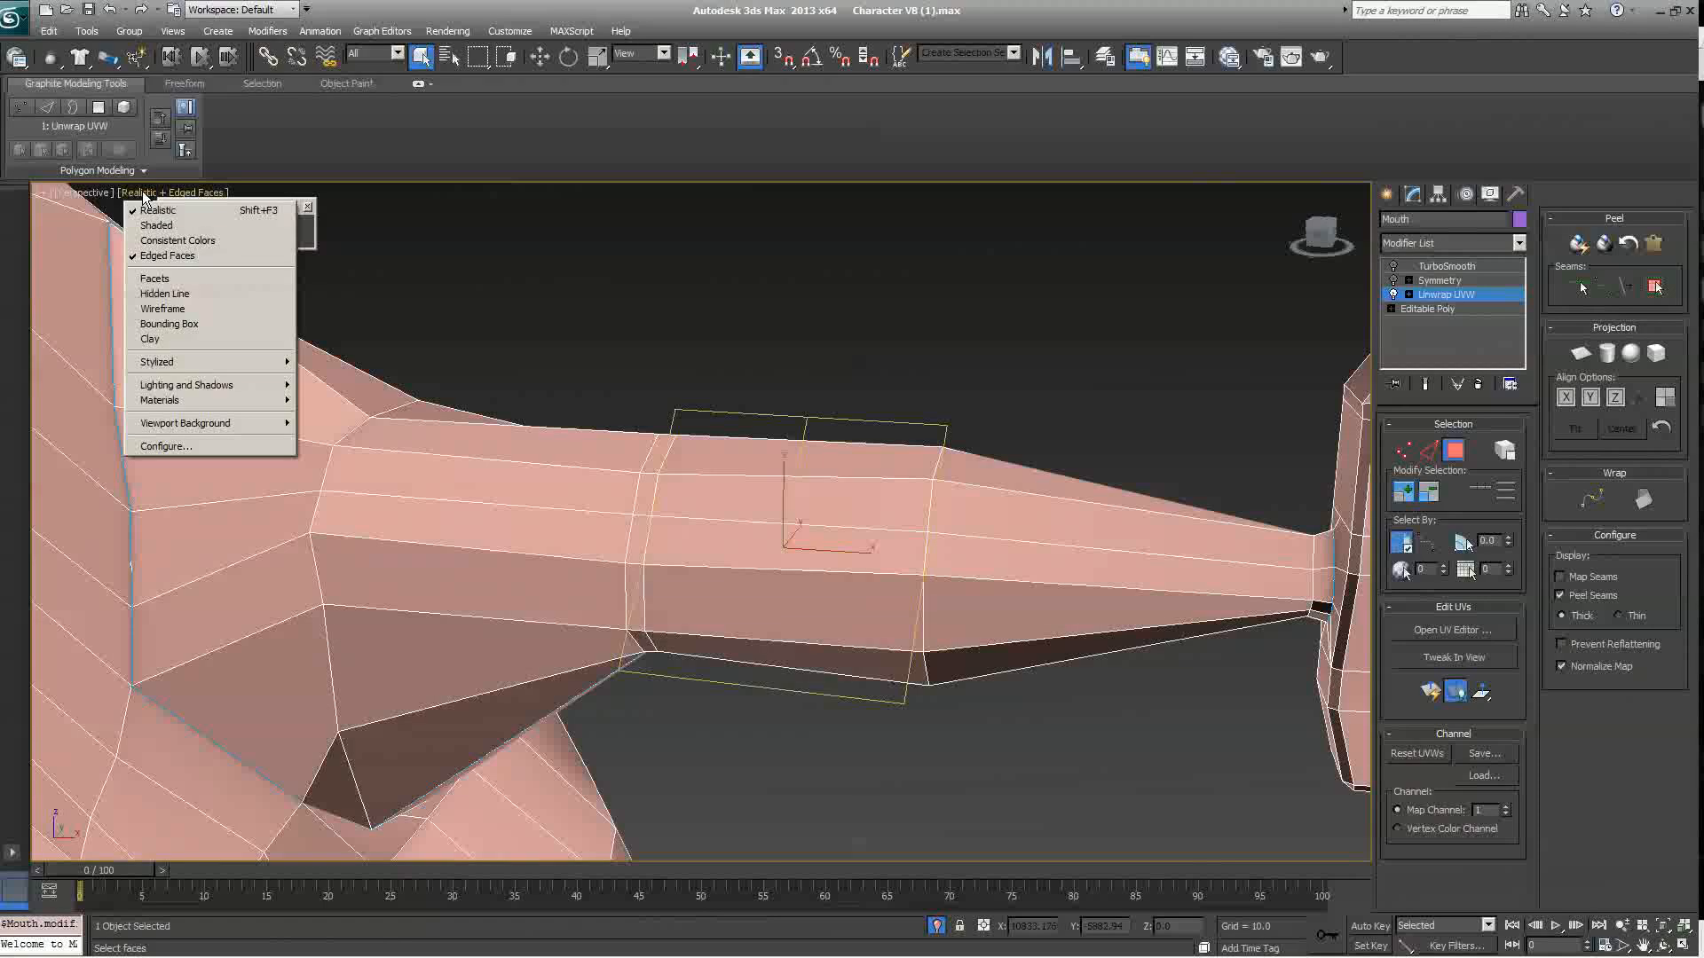
mouse_move(158, 212)
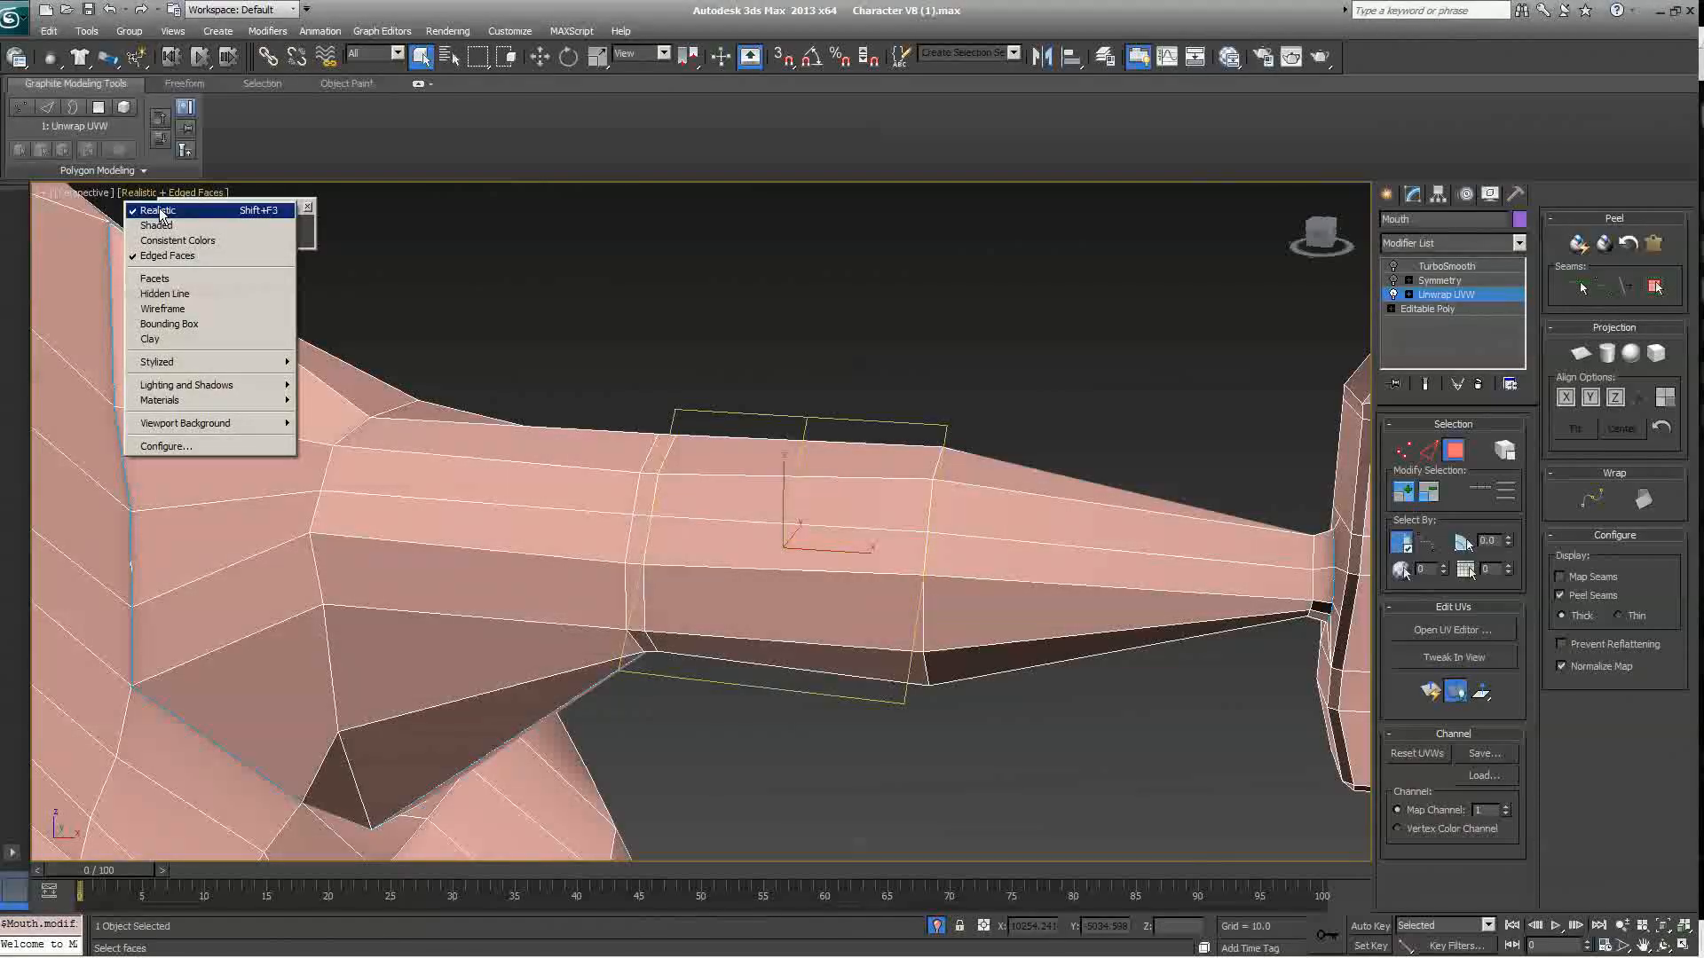
click(165, 446)
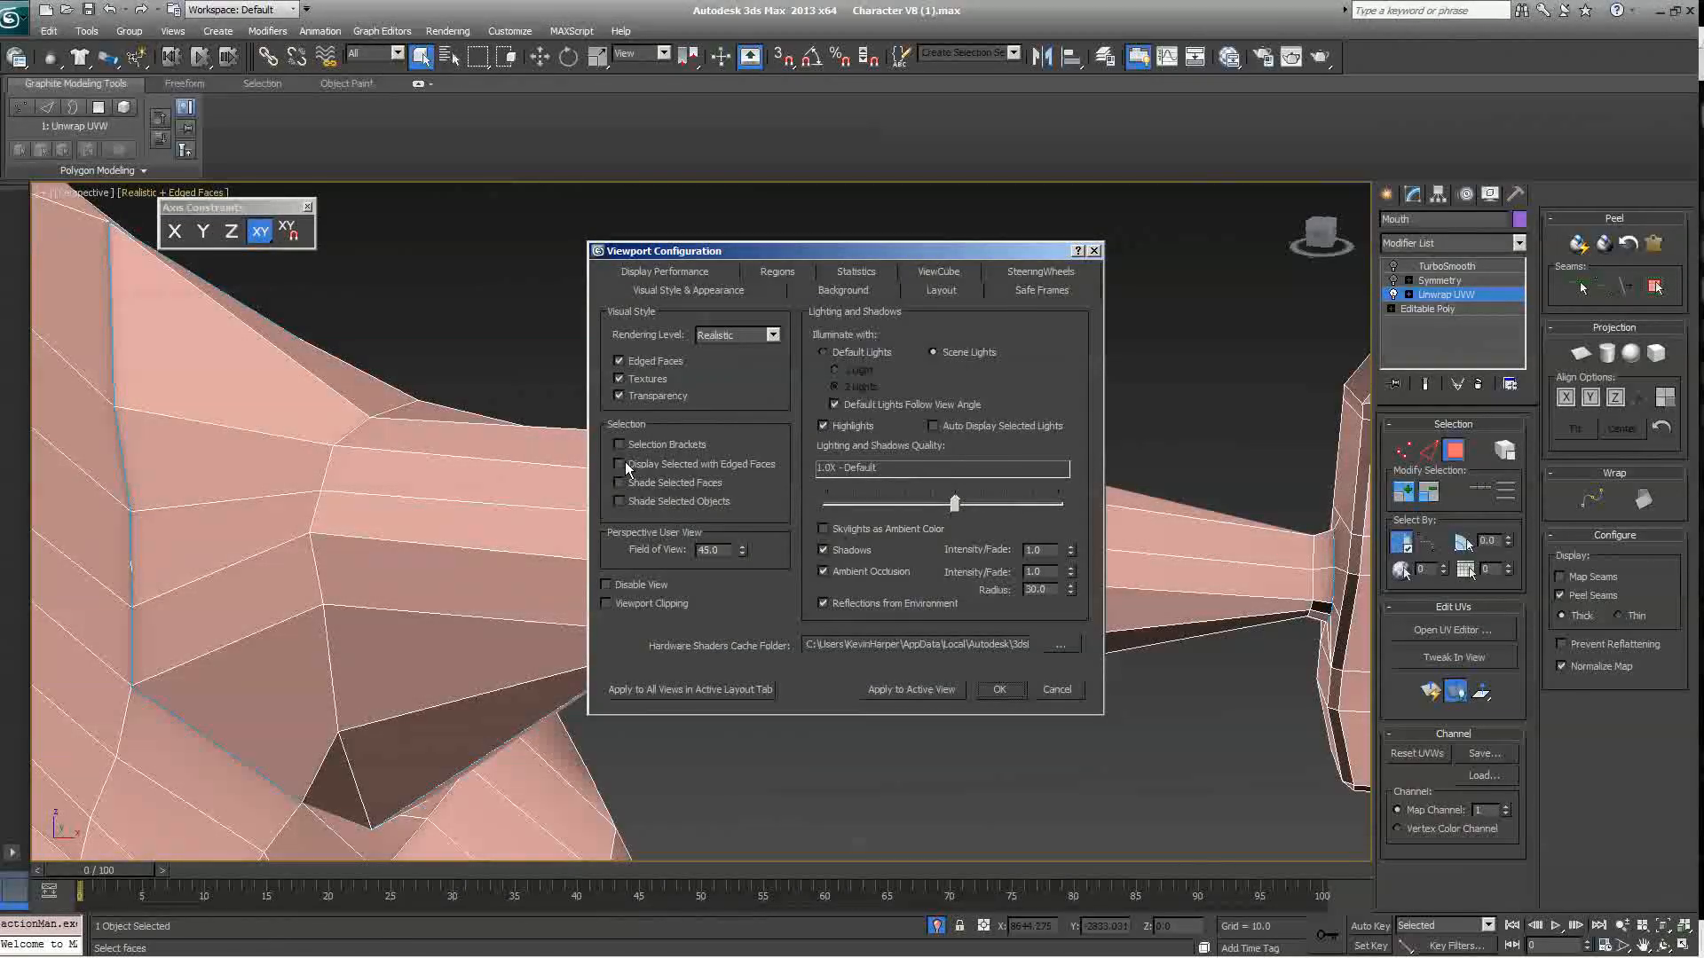
click(619, 483)
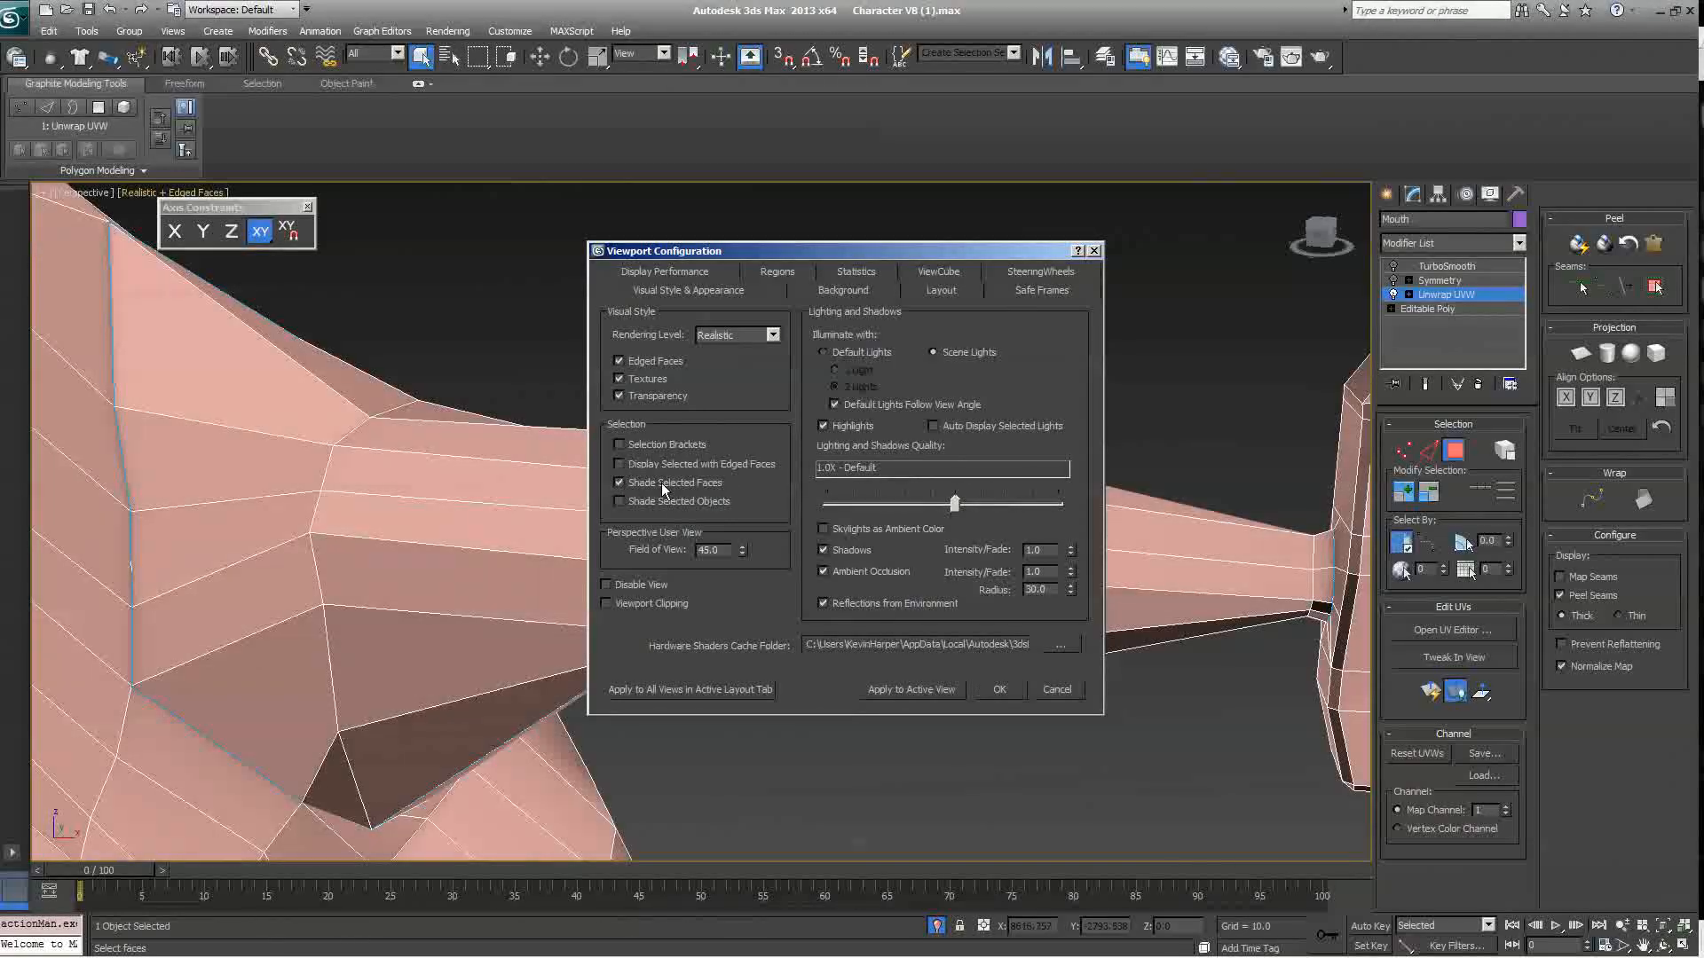
click(998, 690)
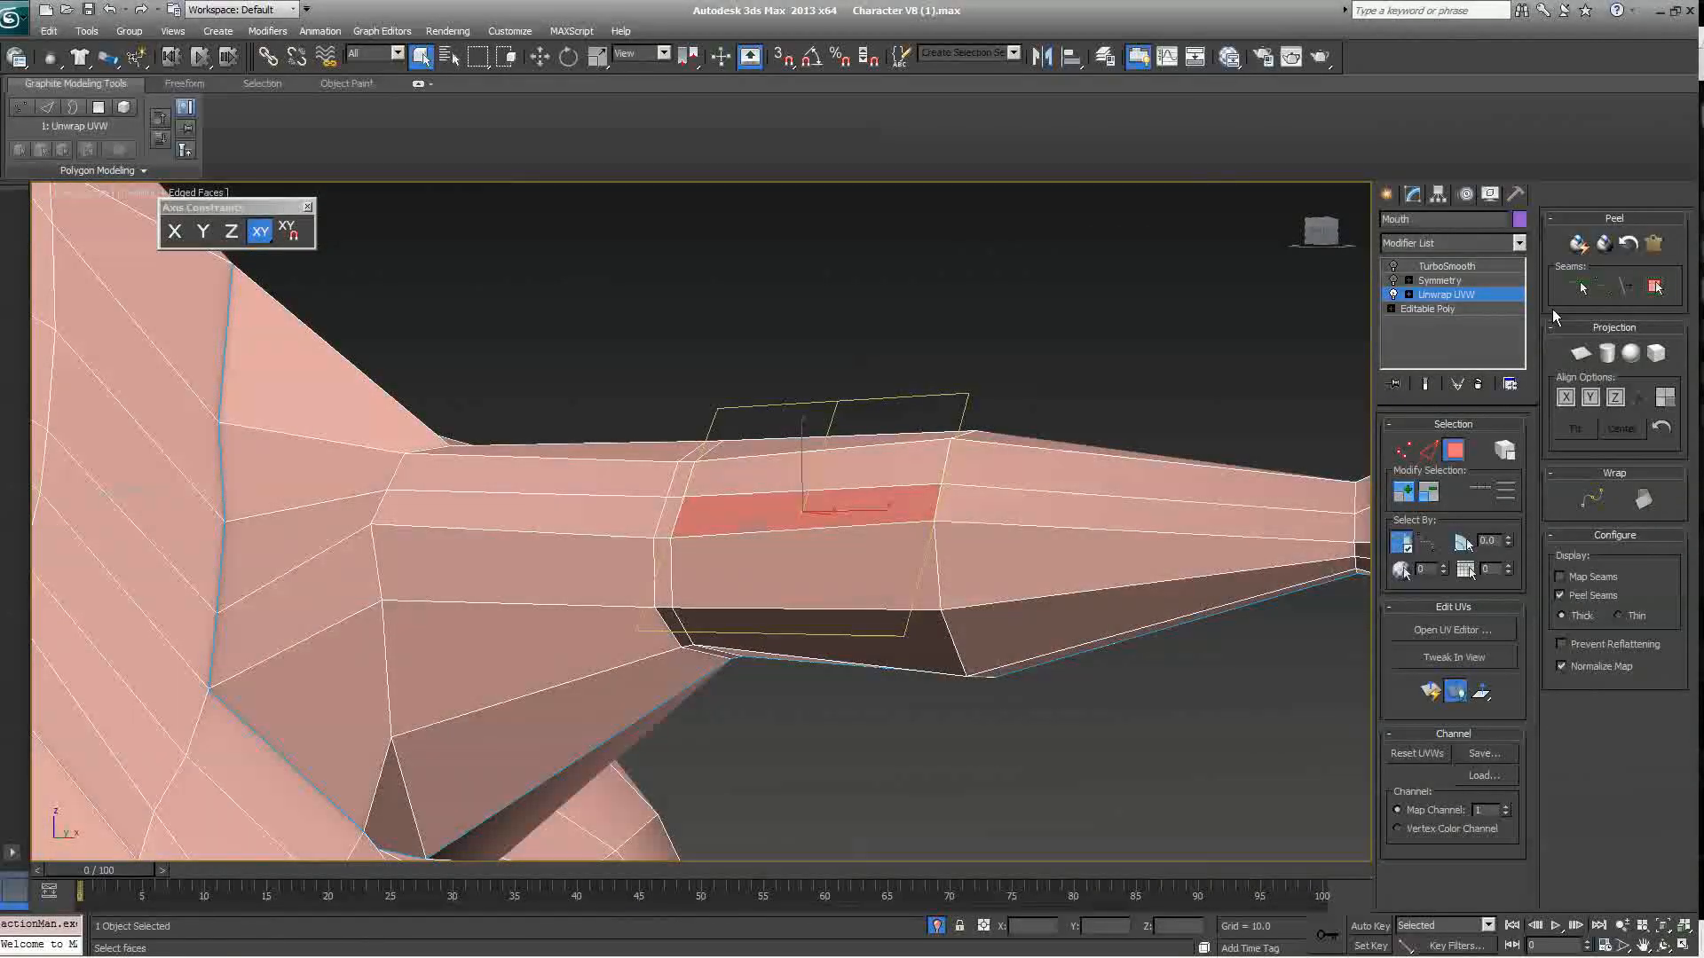
mouse_move(1656, 288)
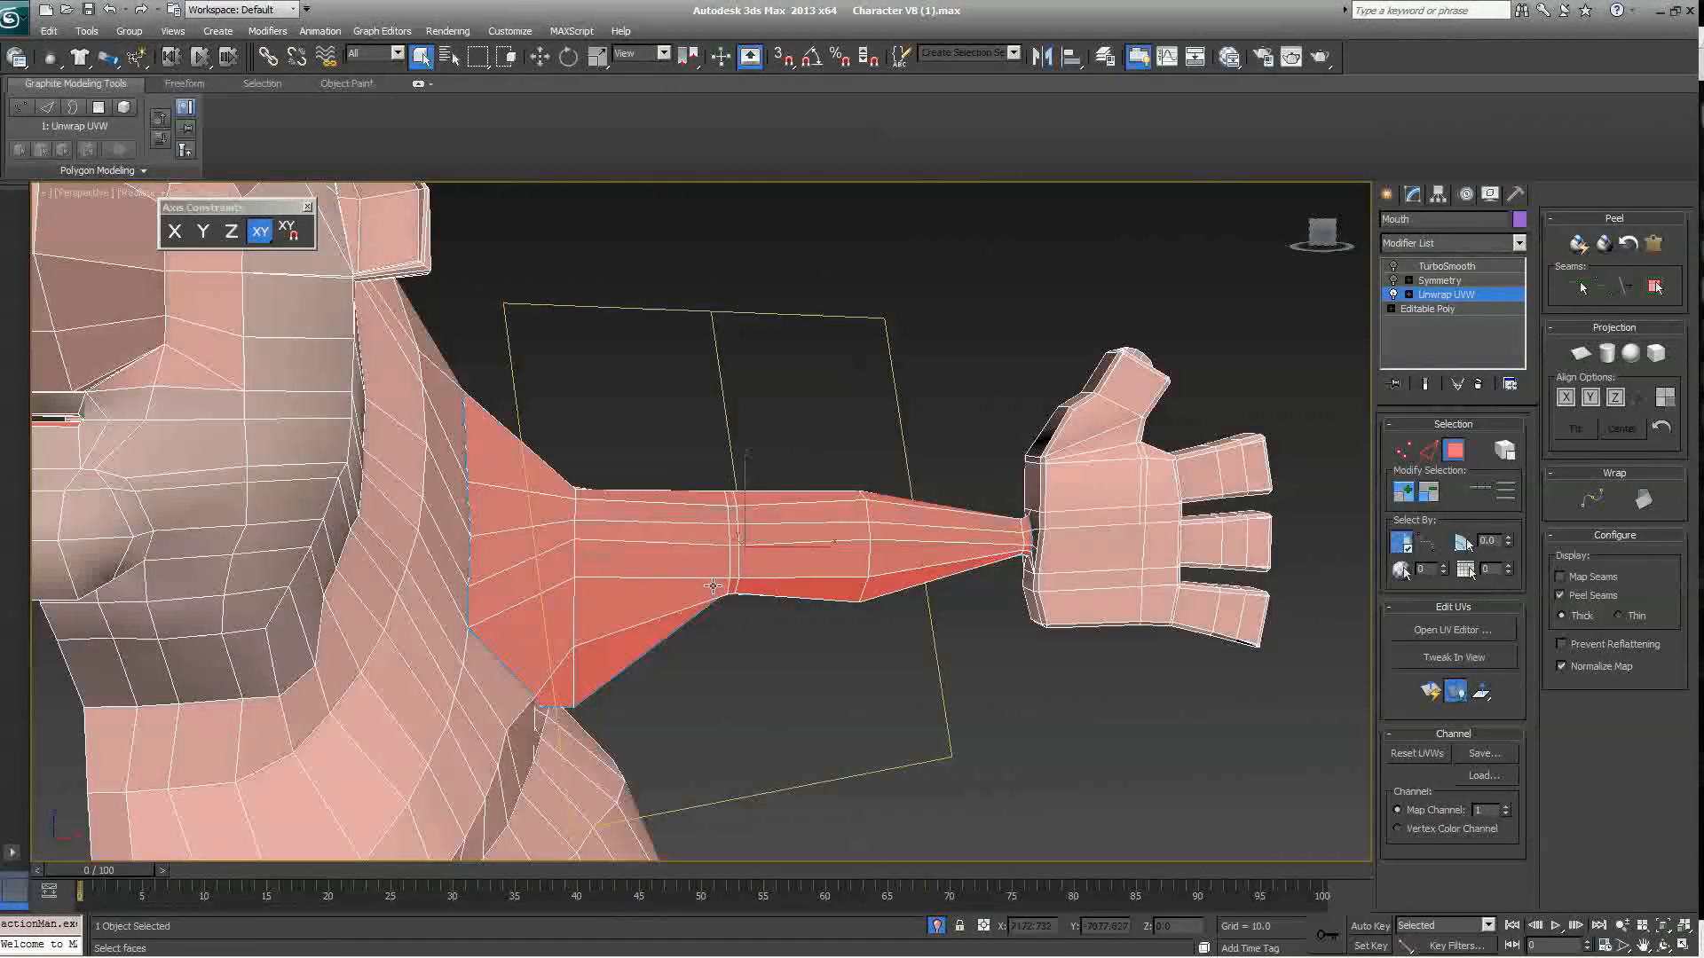
Step: Launch Pelt Map on the selected arm faces and place the Edit UVWs window beside it
scroll(up, 3)
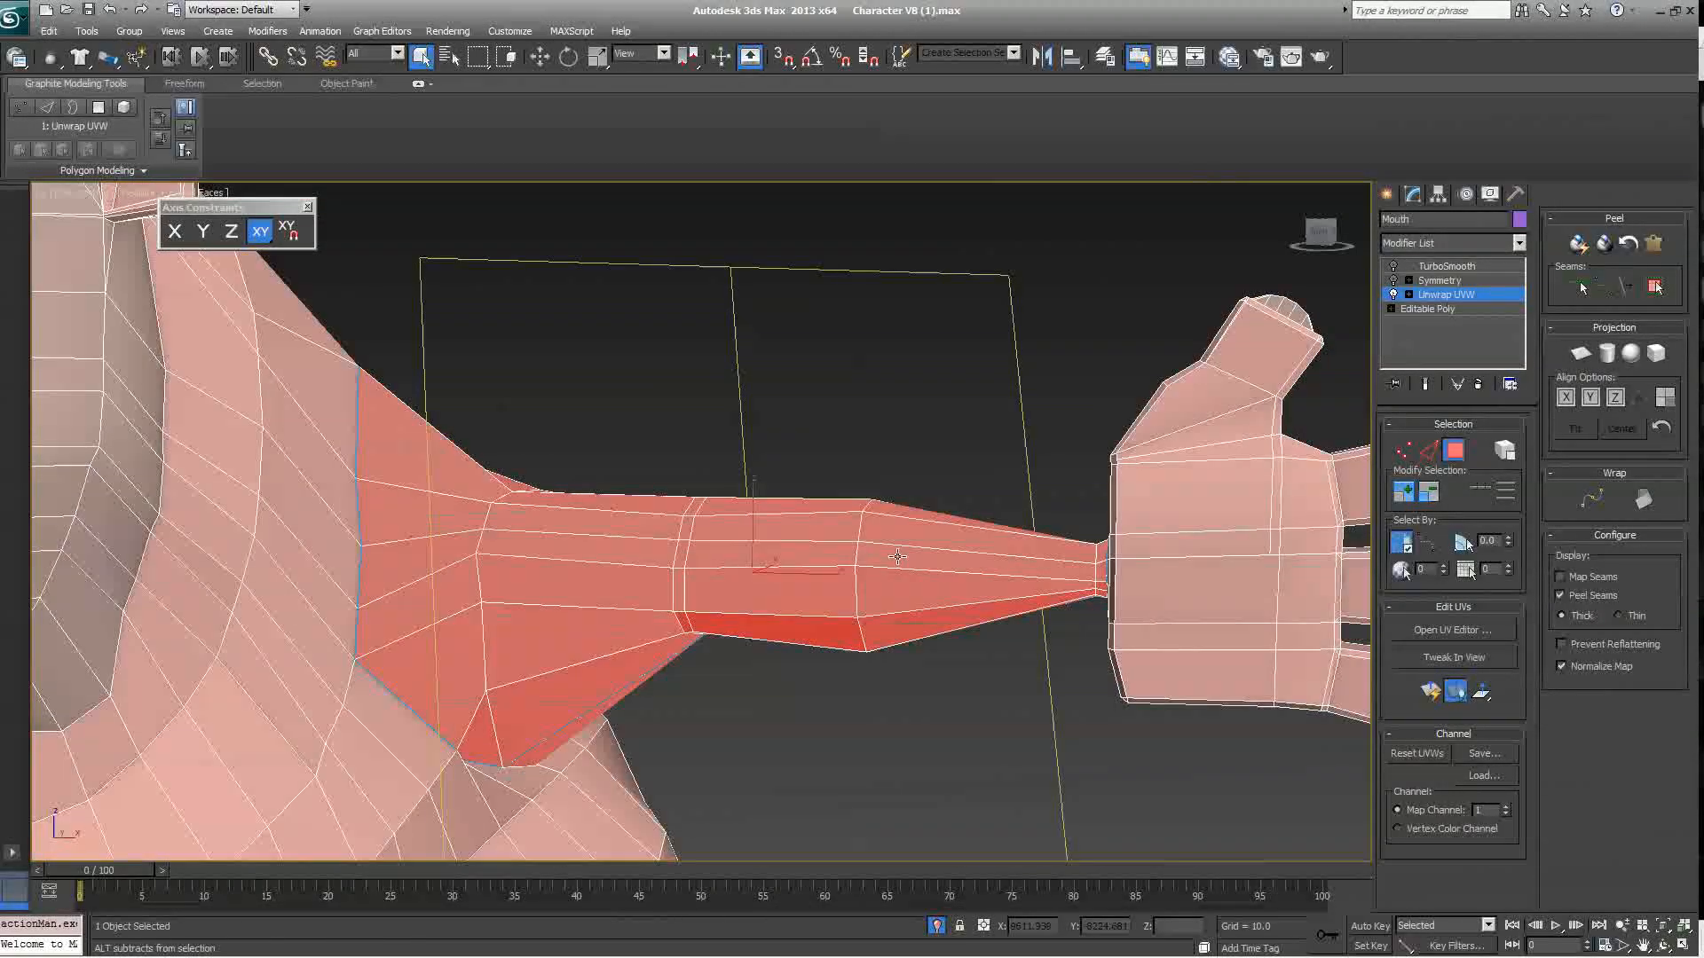
click(1657, 245)
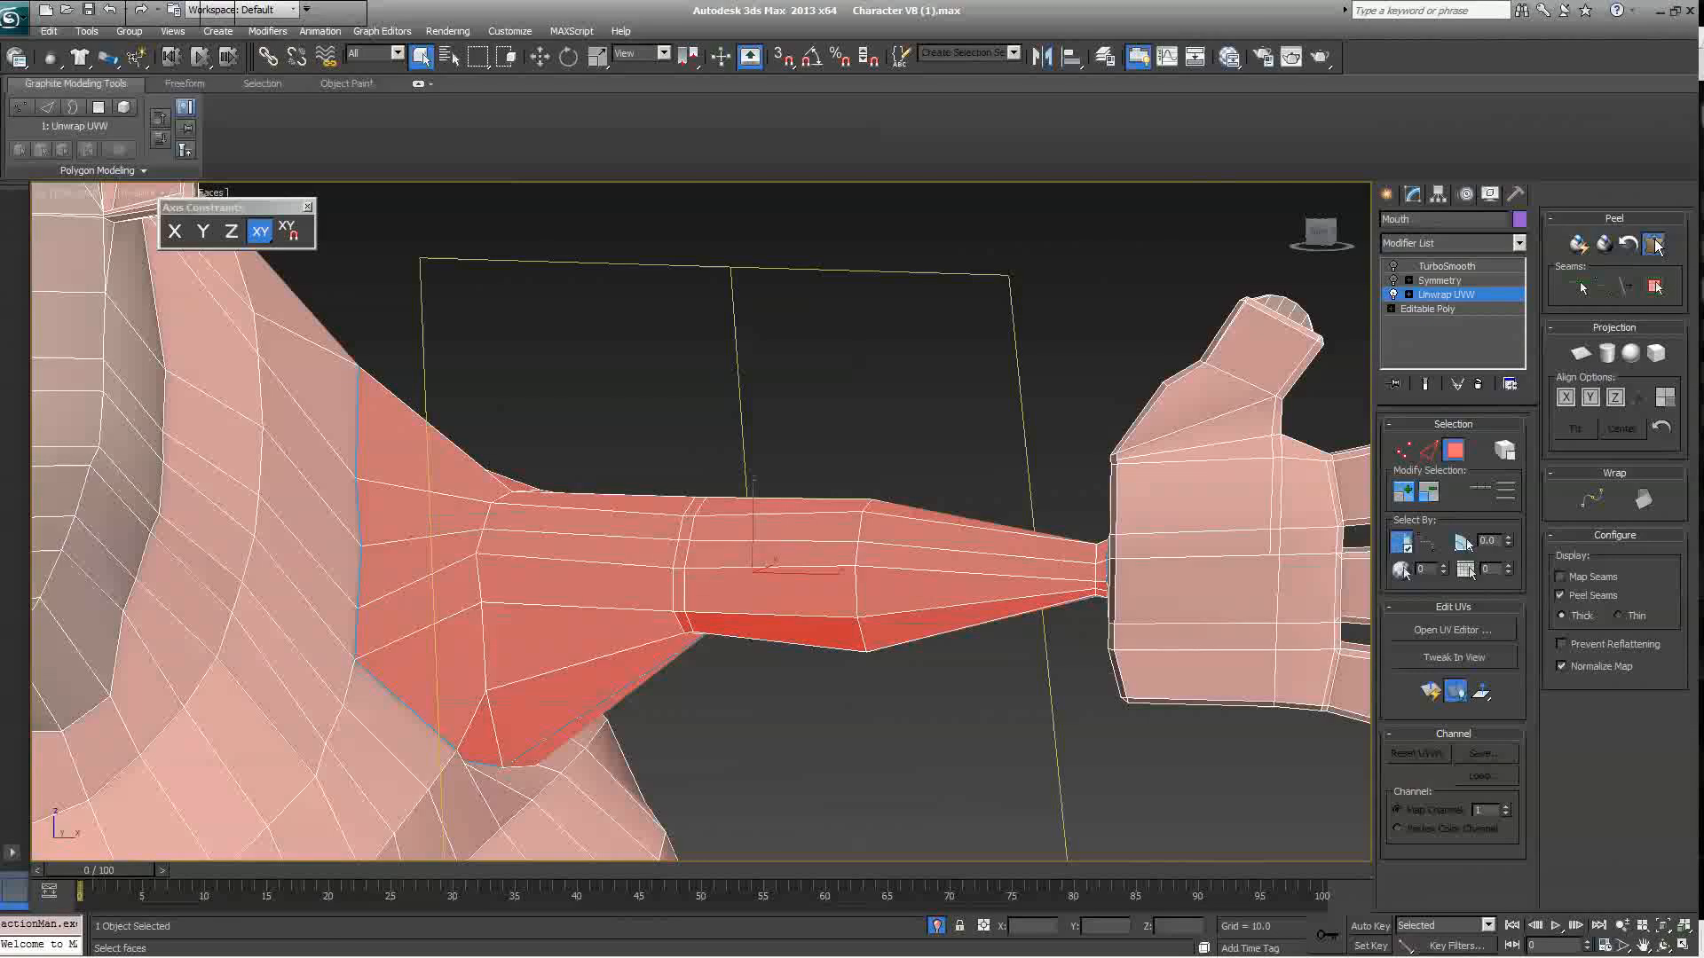
click(1652, 243)
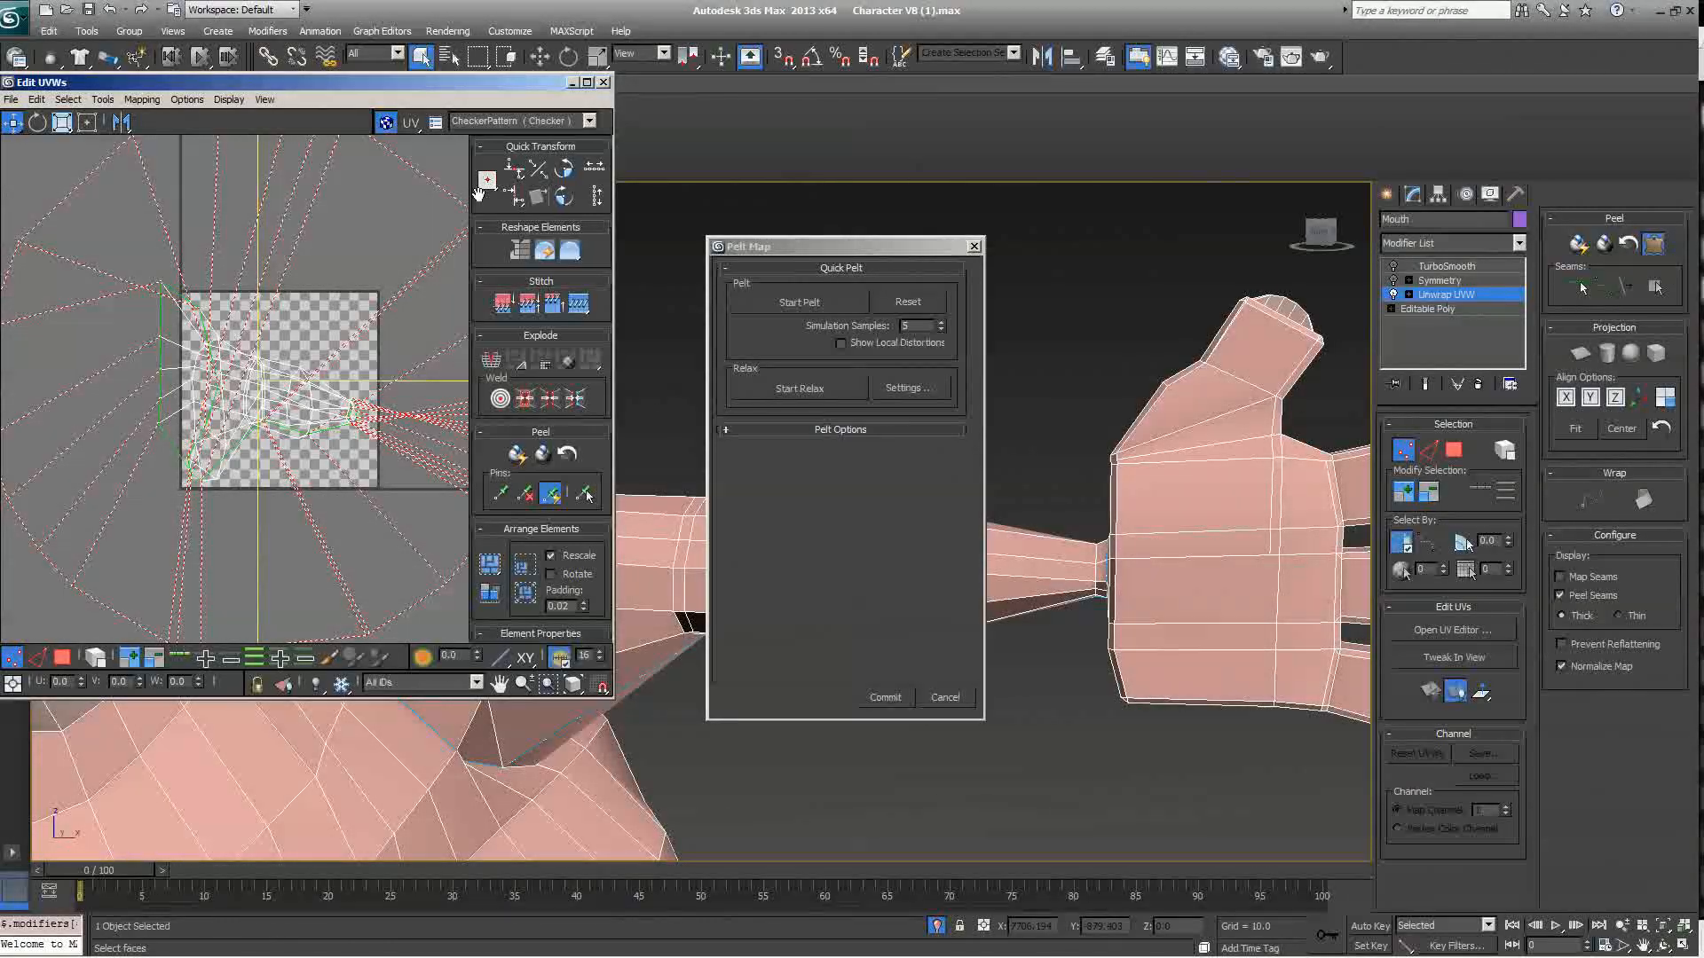
drag(744, 245, 966, 220)
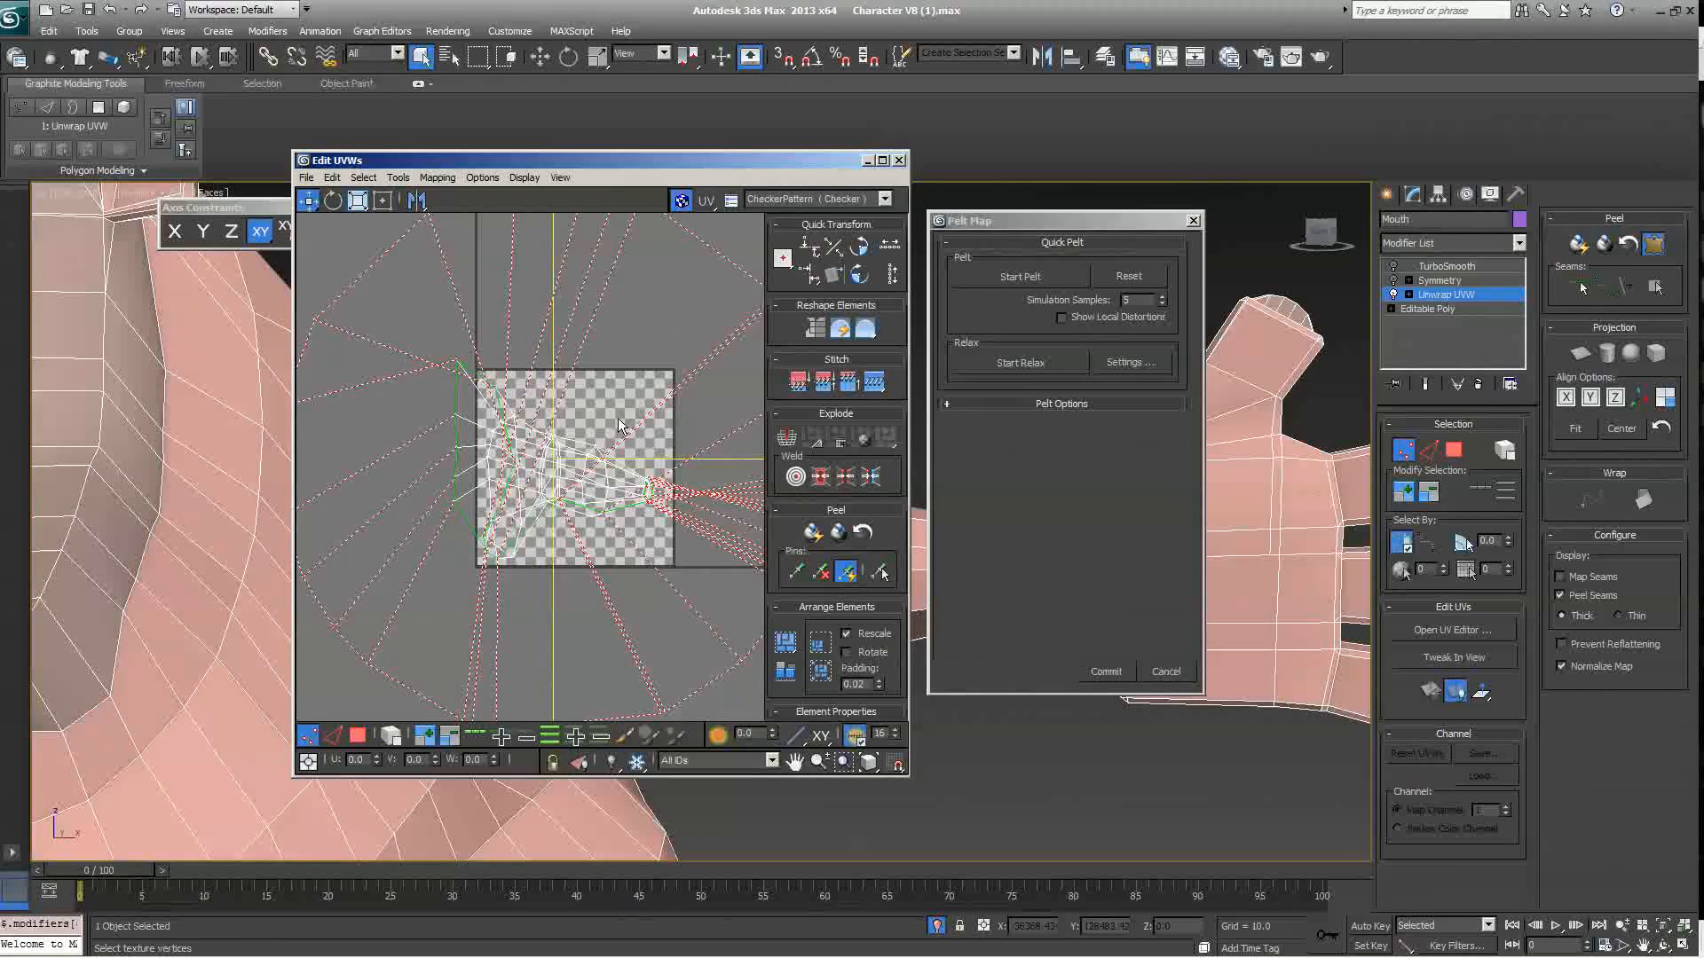
Step: Run the pelt stretch until the arm UVs spread out, then bring up the Slate Material Editor
click(1017, 277)
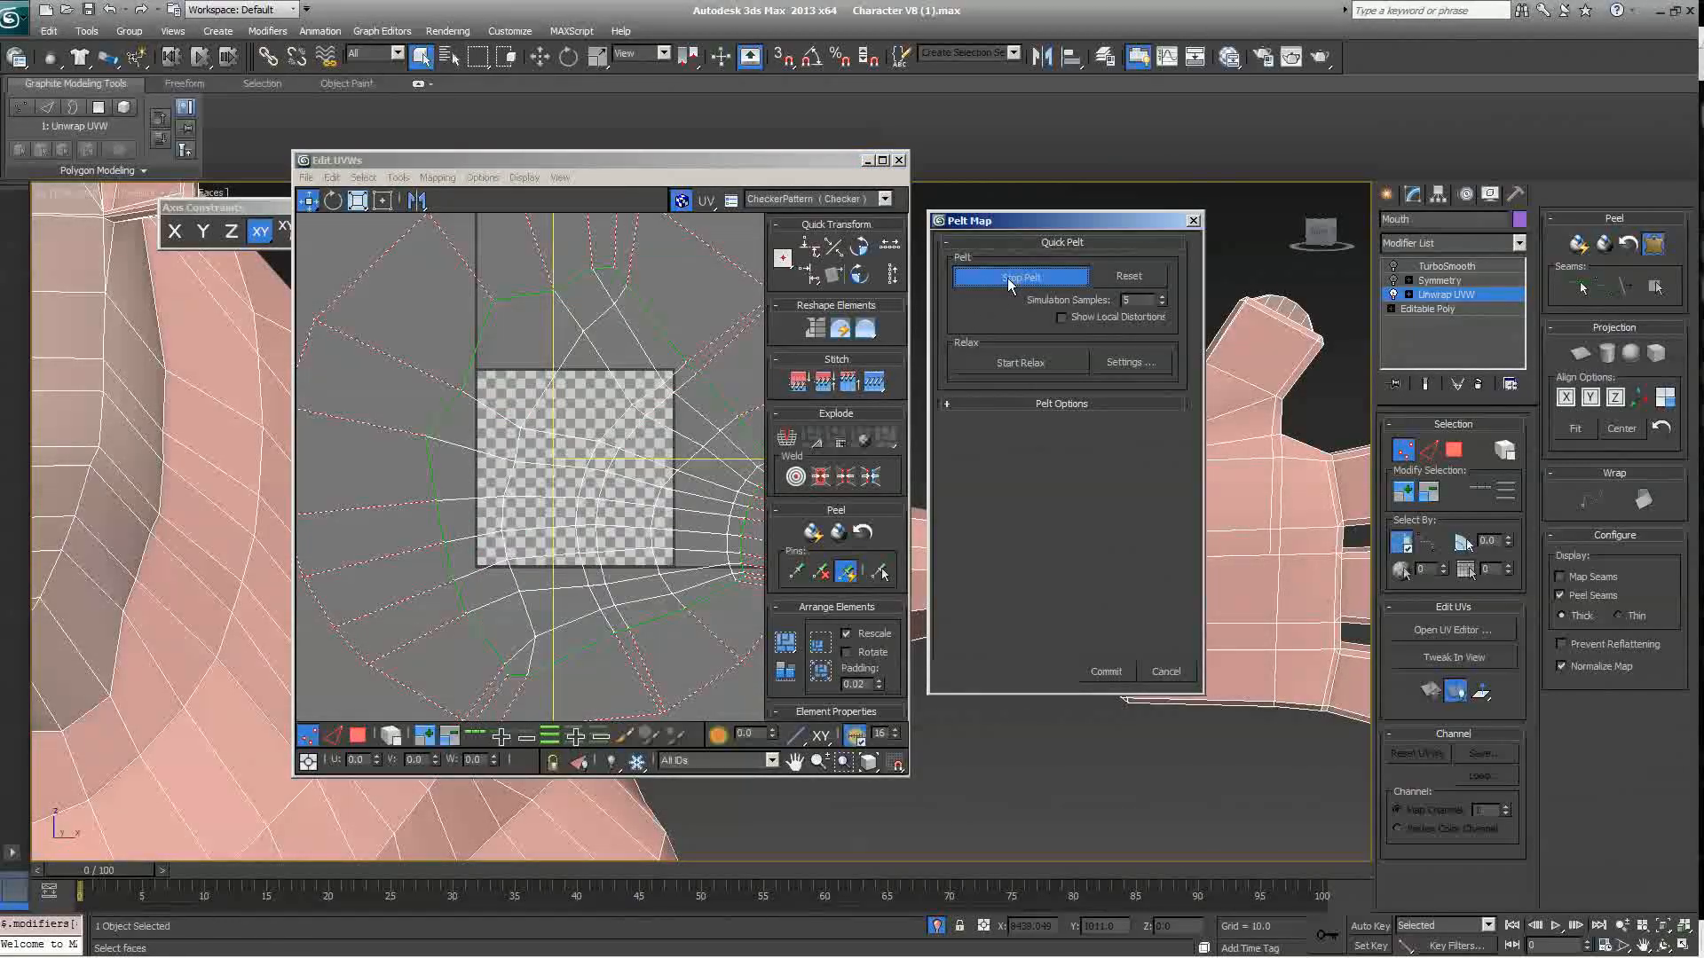
click(1019, 275)
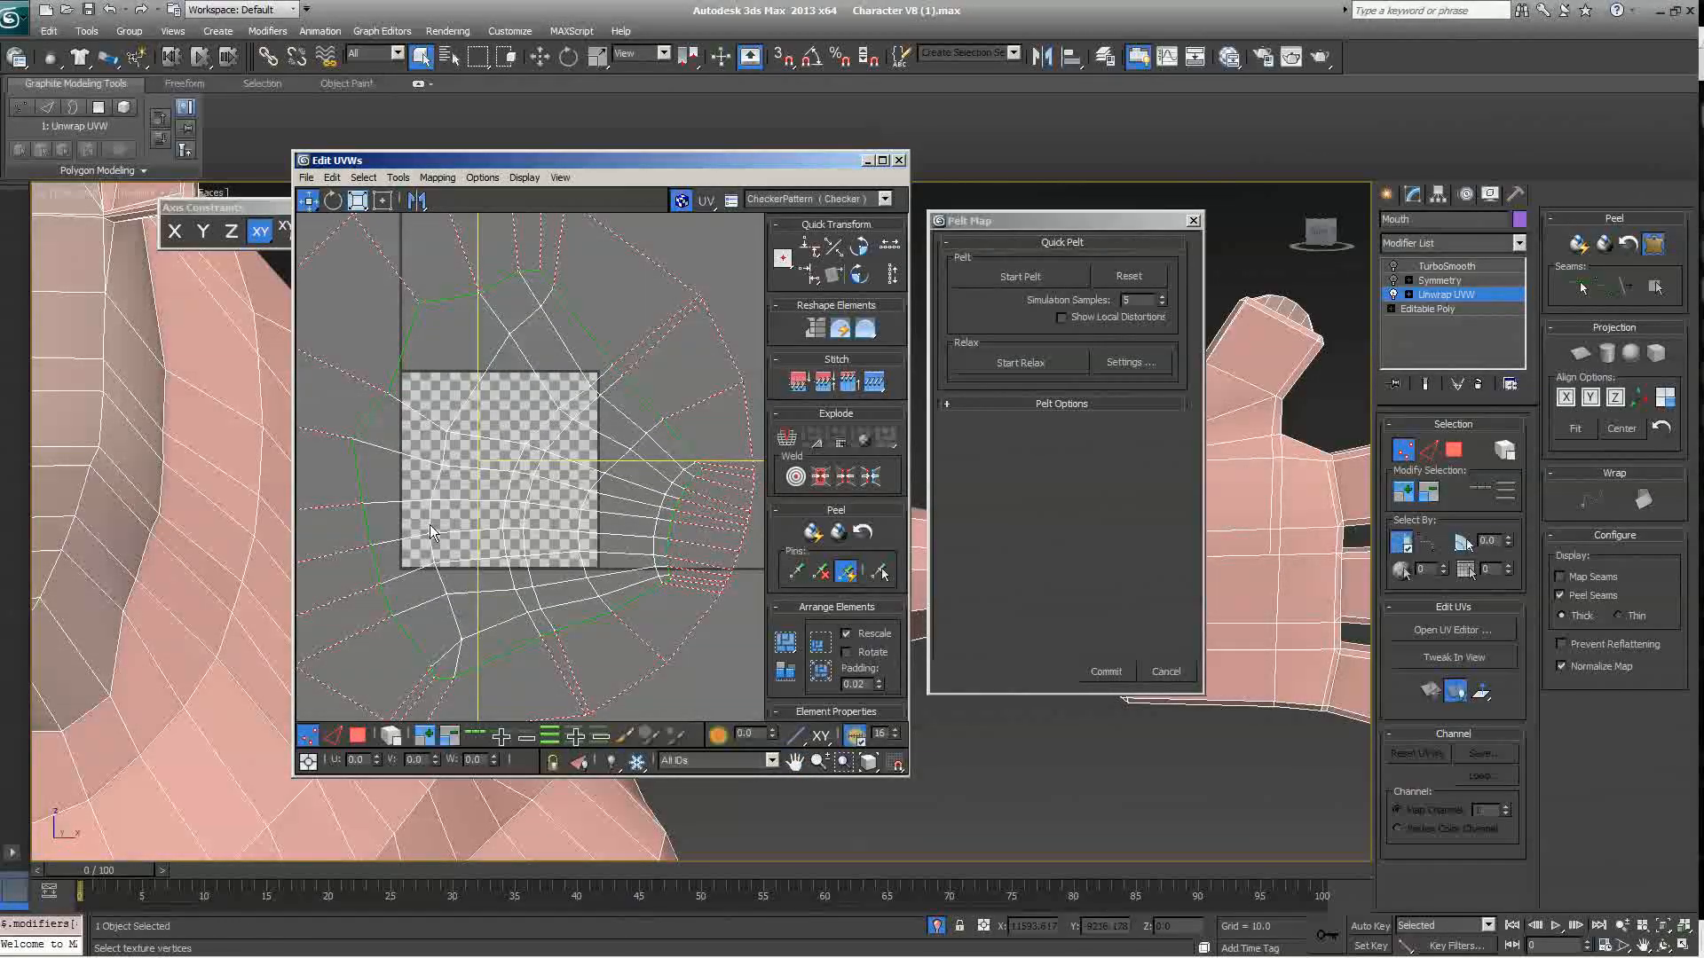
mouse_move(584, 510)
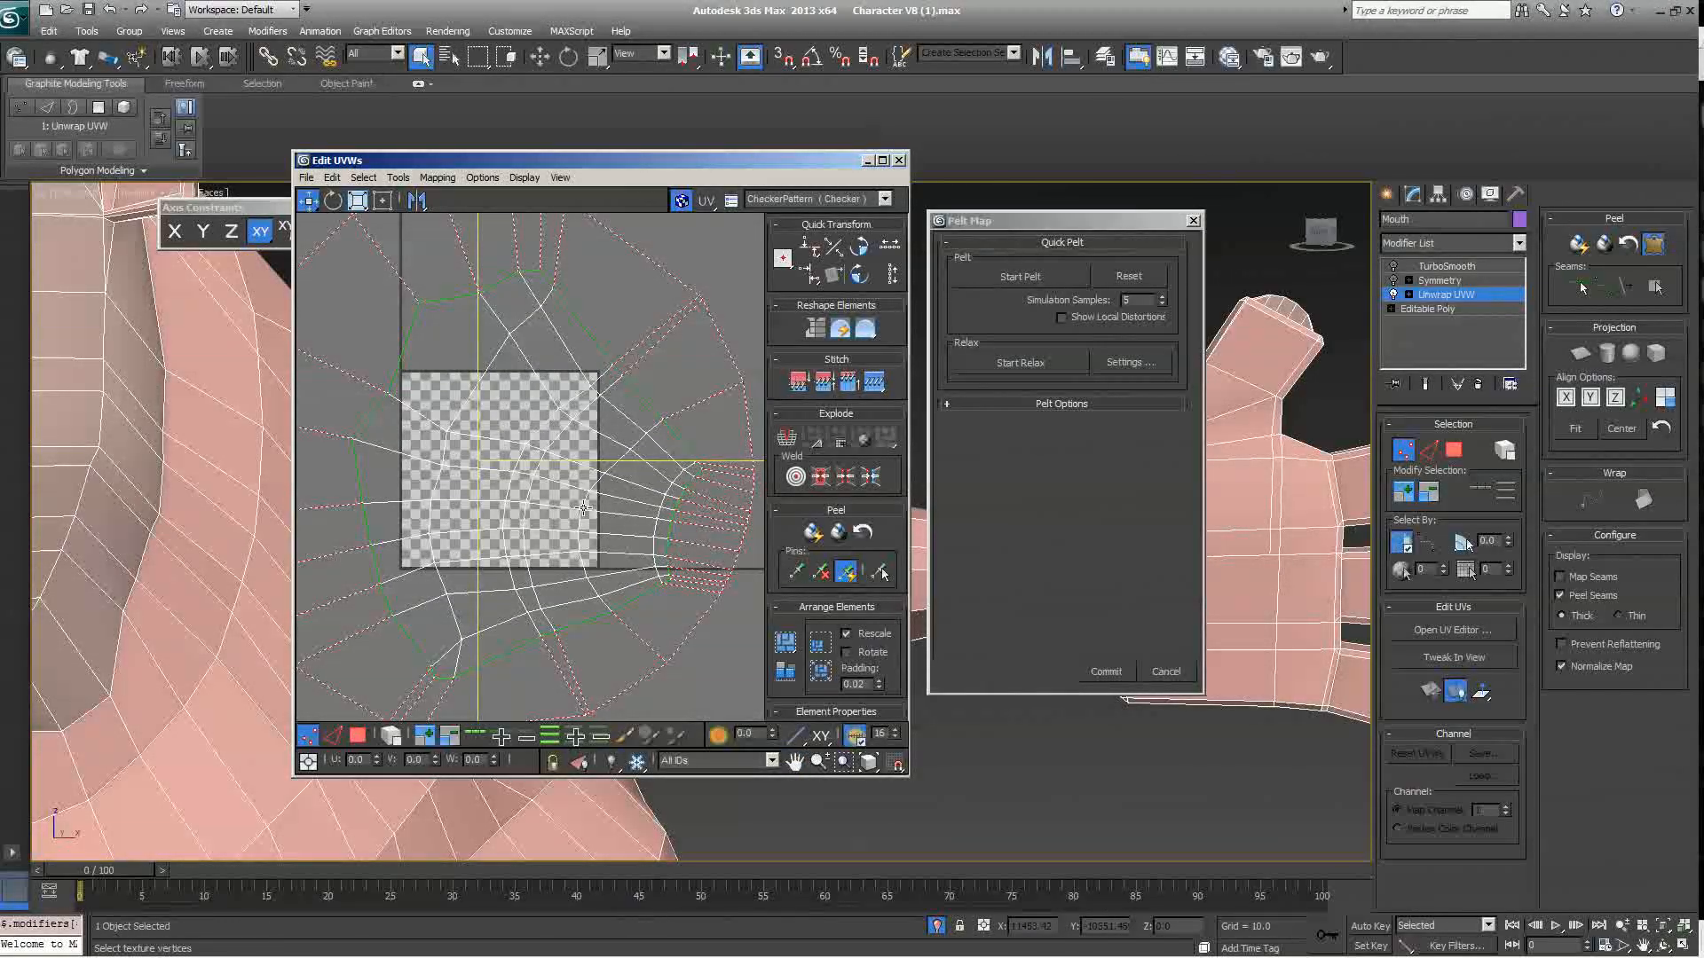
mouse_move(451, 368)
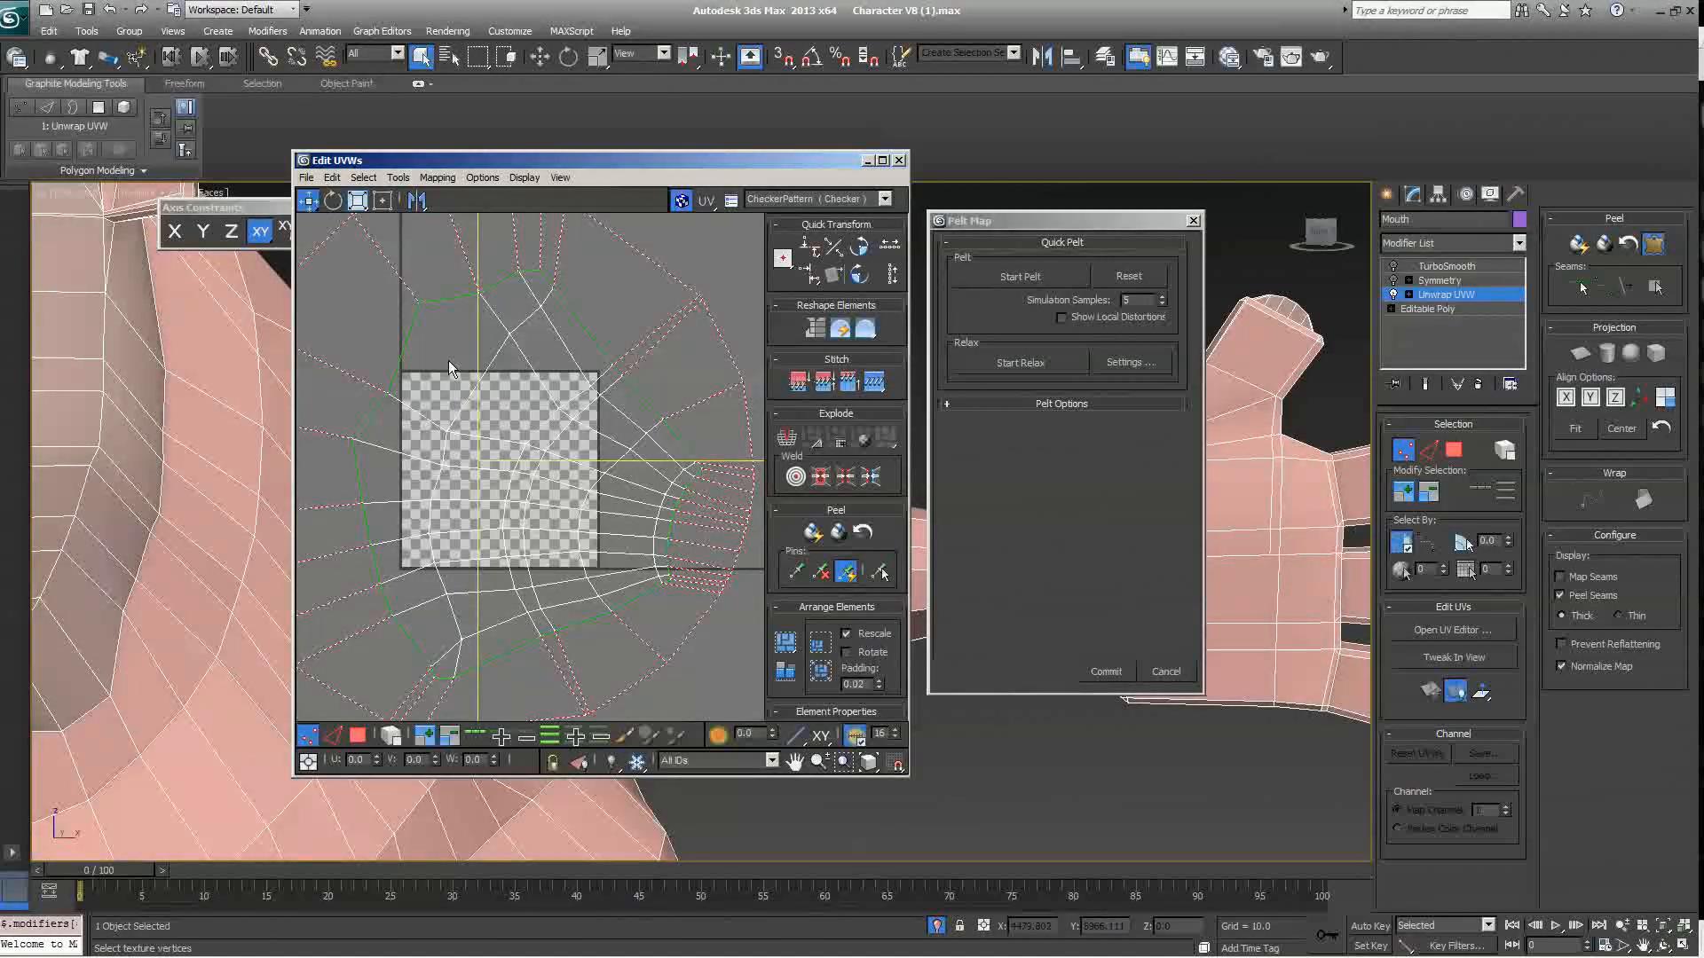
mouse_move(783, 204)
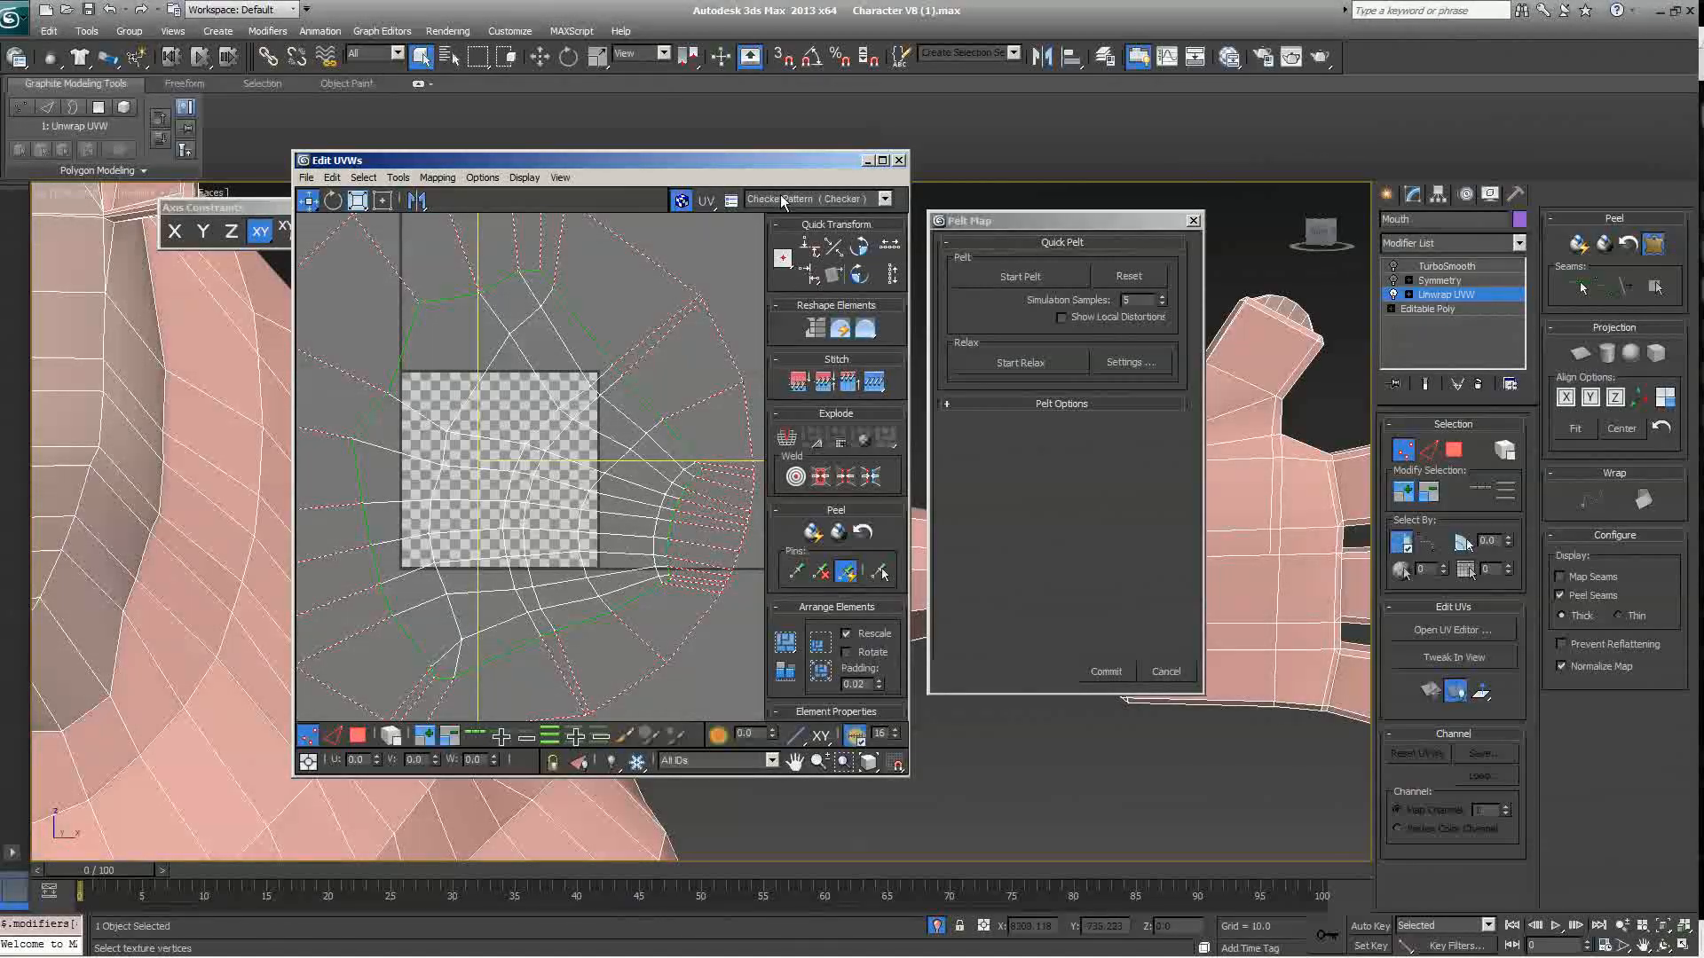
drag(337, 160, 674, 160)
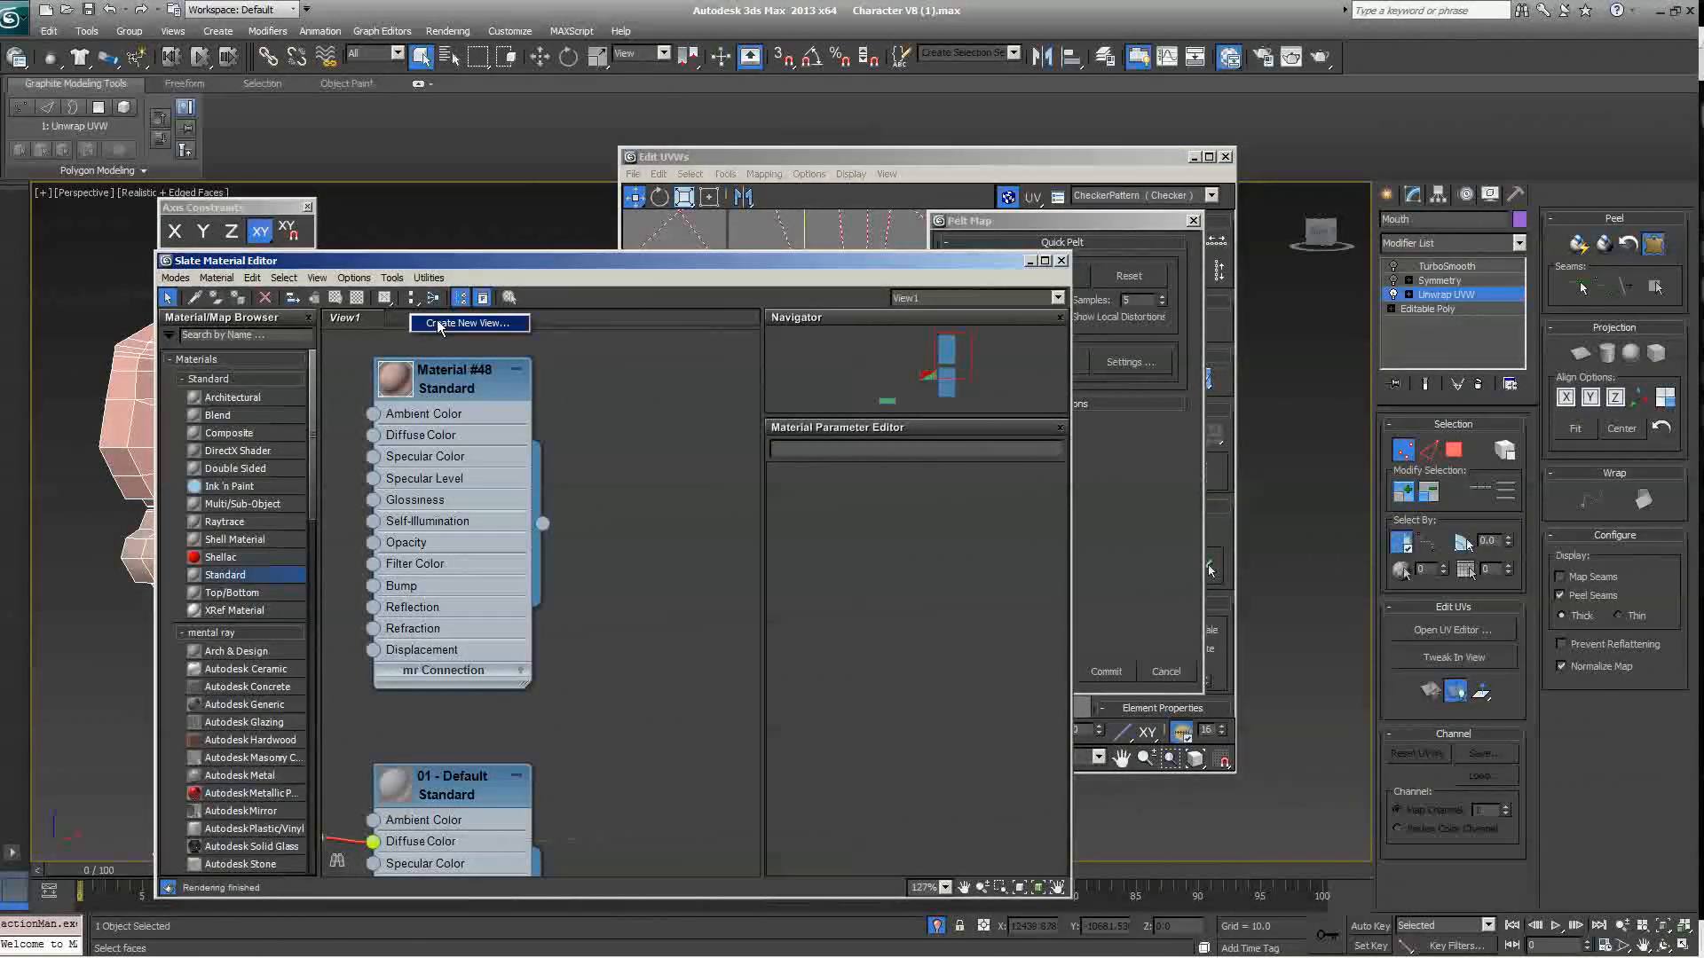
Step: Create a 'Chac' view, wire a Checker map tiled 10×10 into the diffuse, and close the editor
click(467, 323)
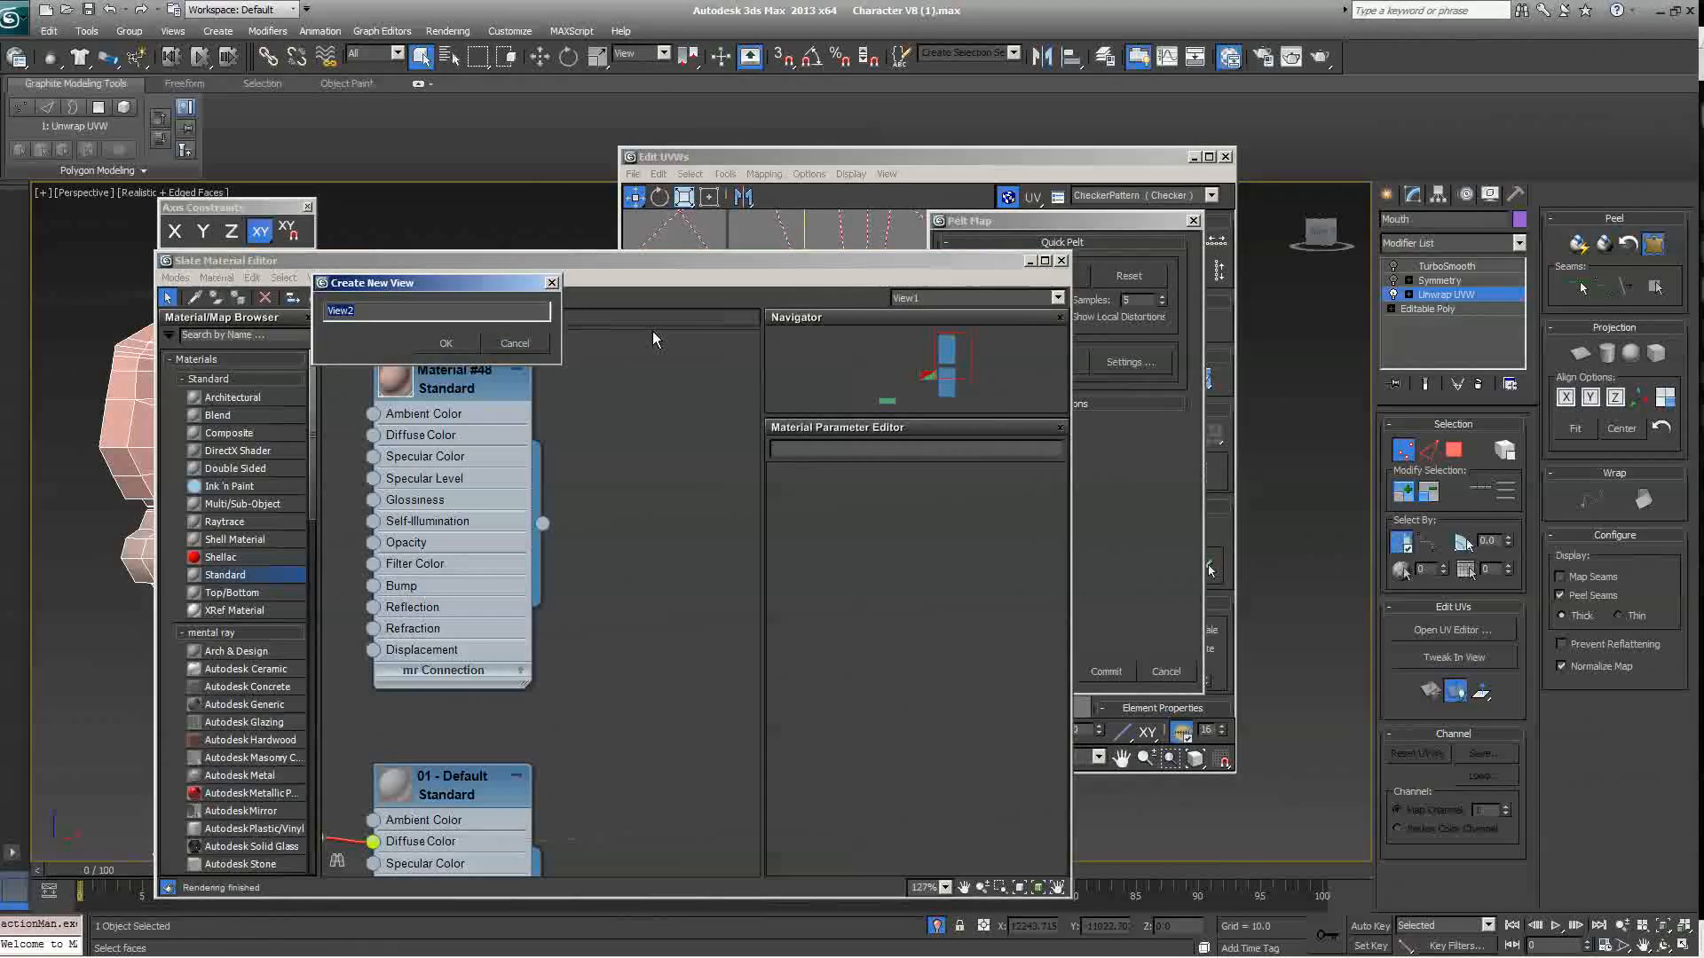
text(Chac)
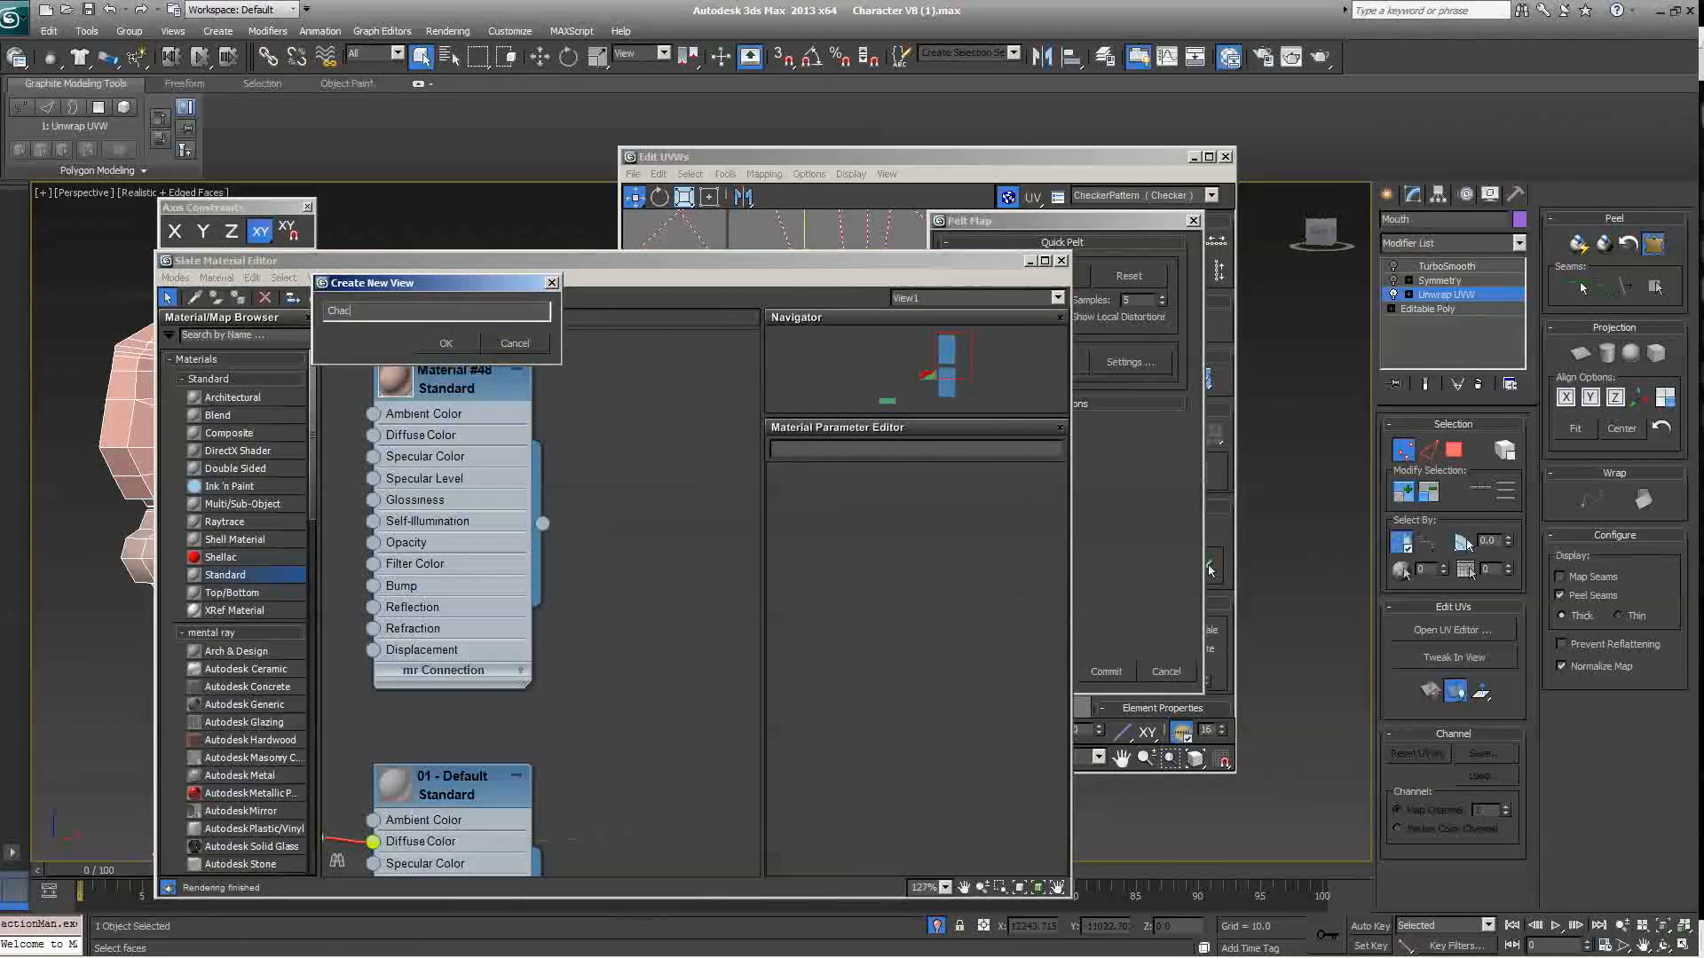
click(443, 343)
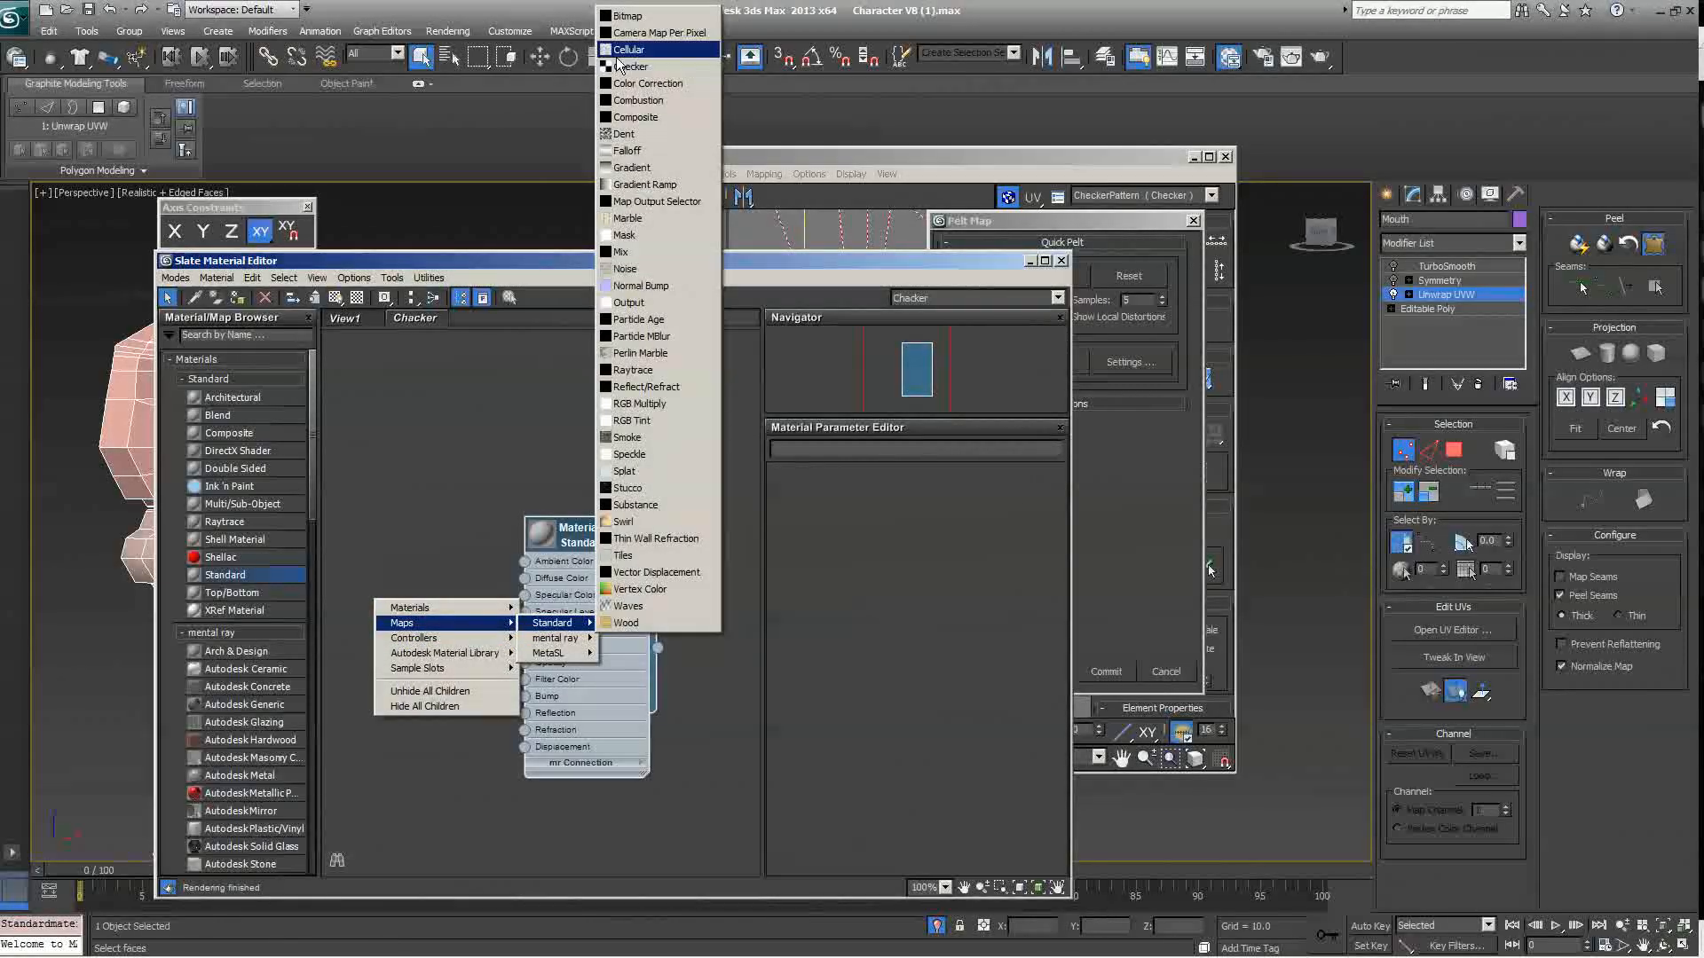
click(628, 50)
text(10)
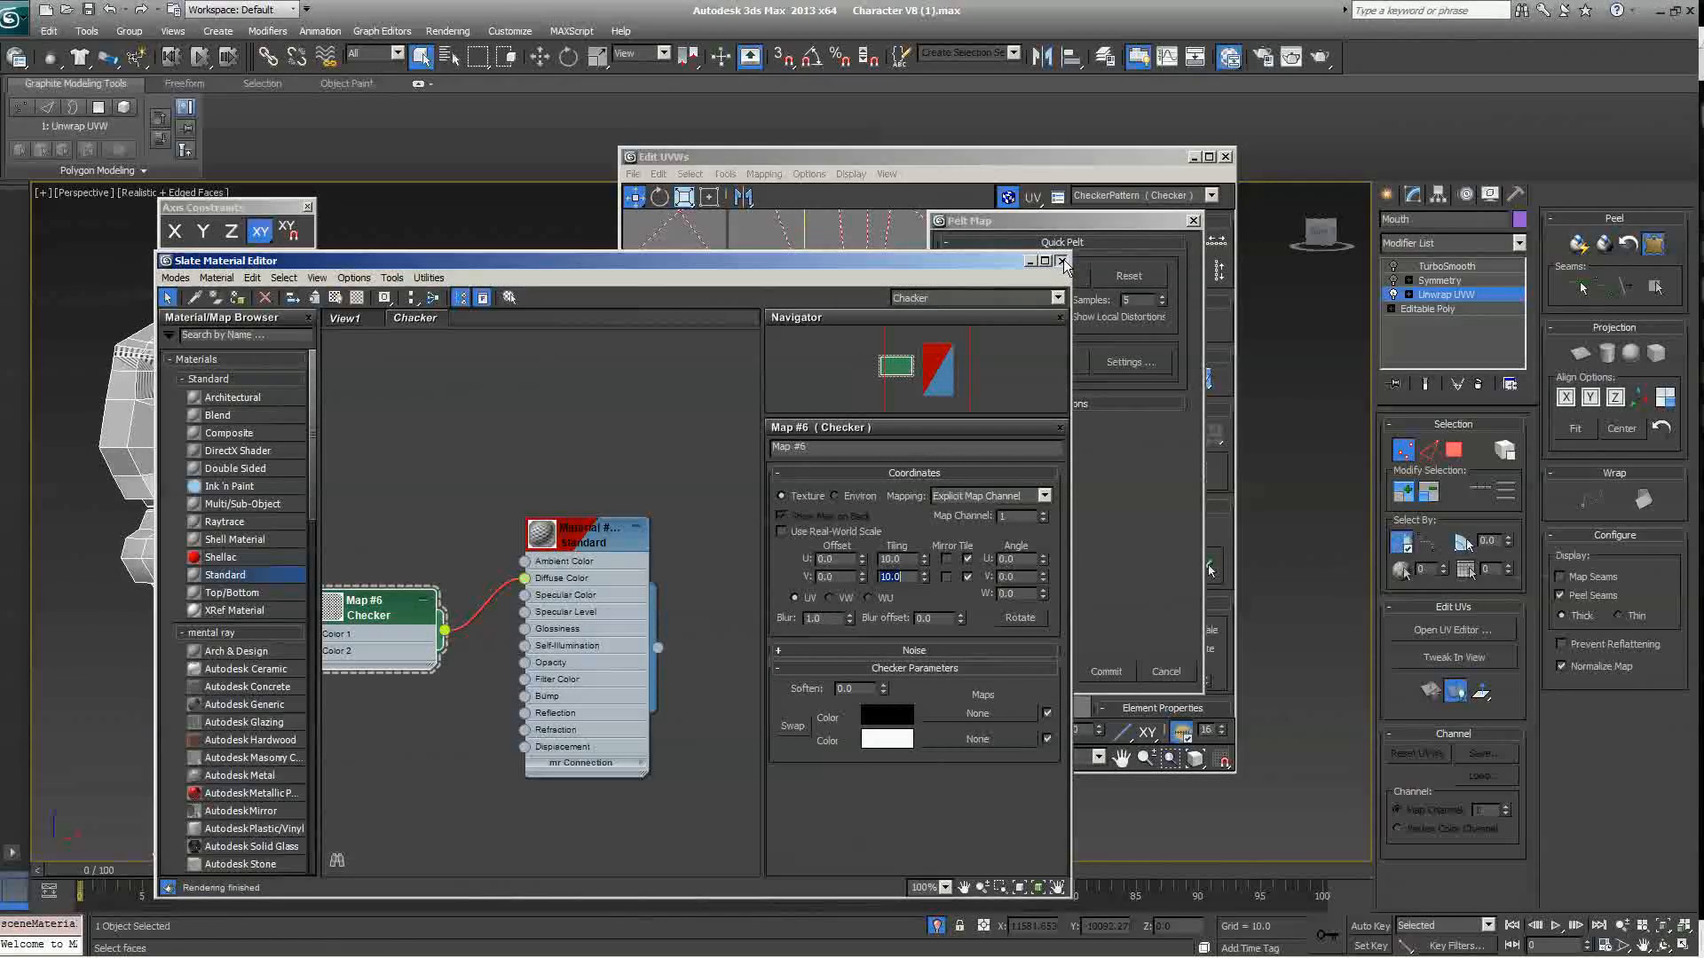
click(1063, 261)
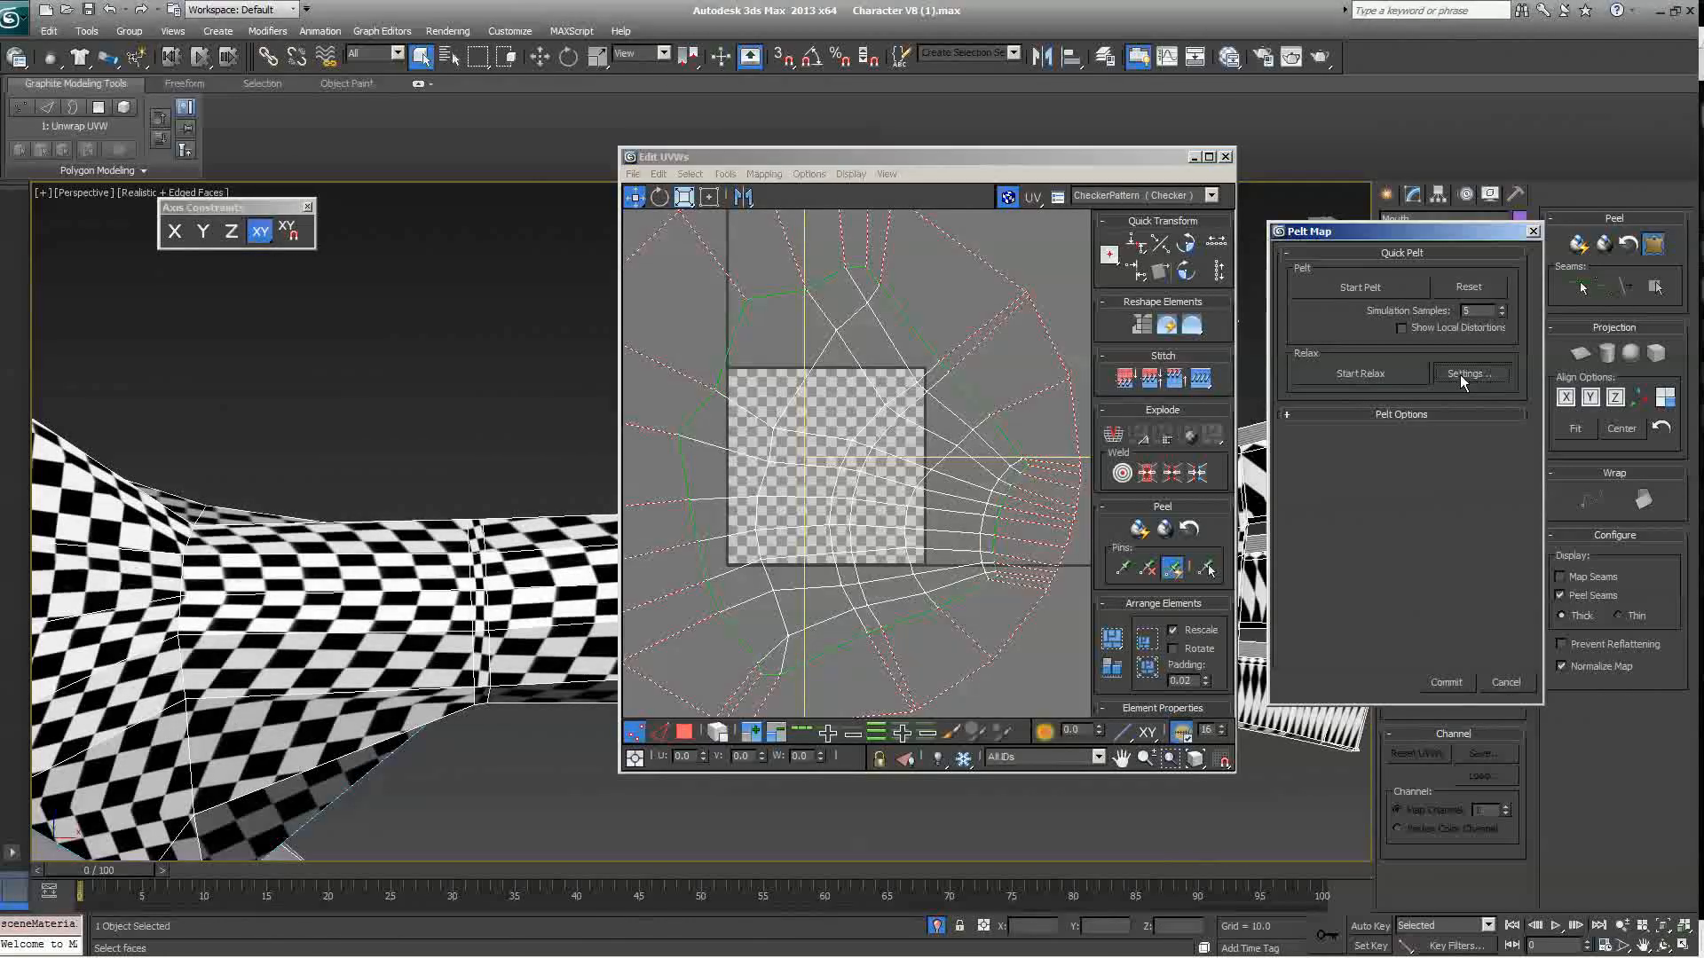
Step: Relax the arm's pelted UVs by face angles until the layout settles
click(1466, 372)
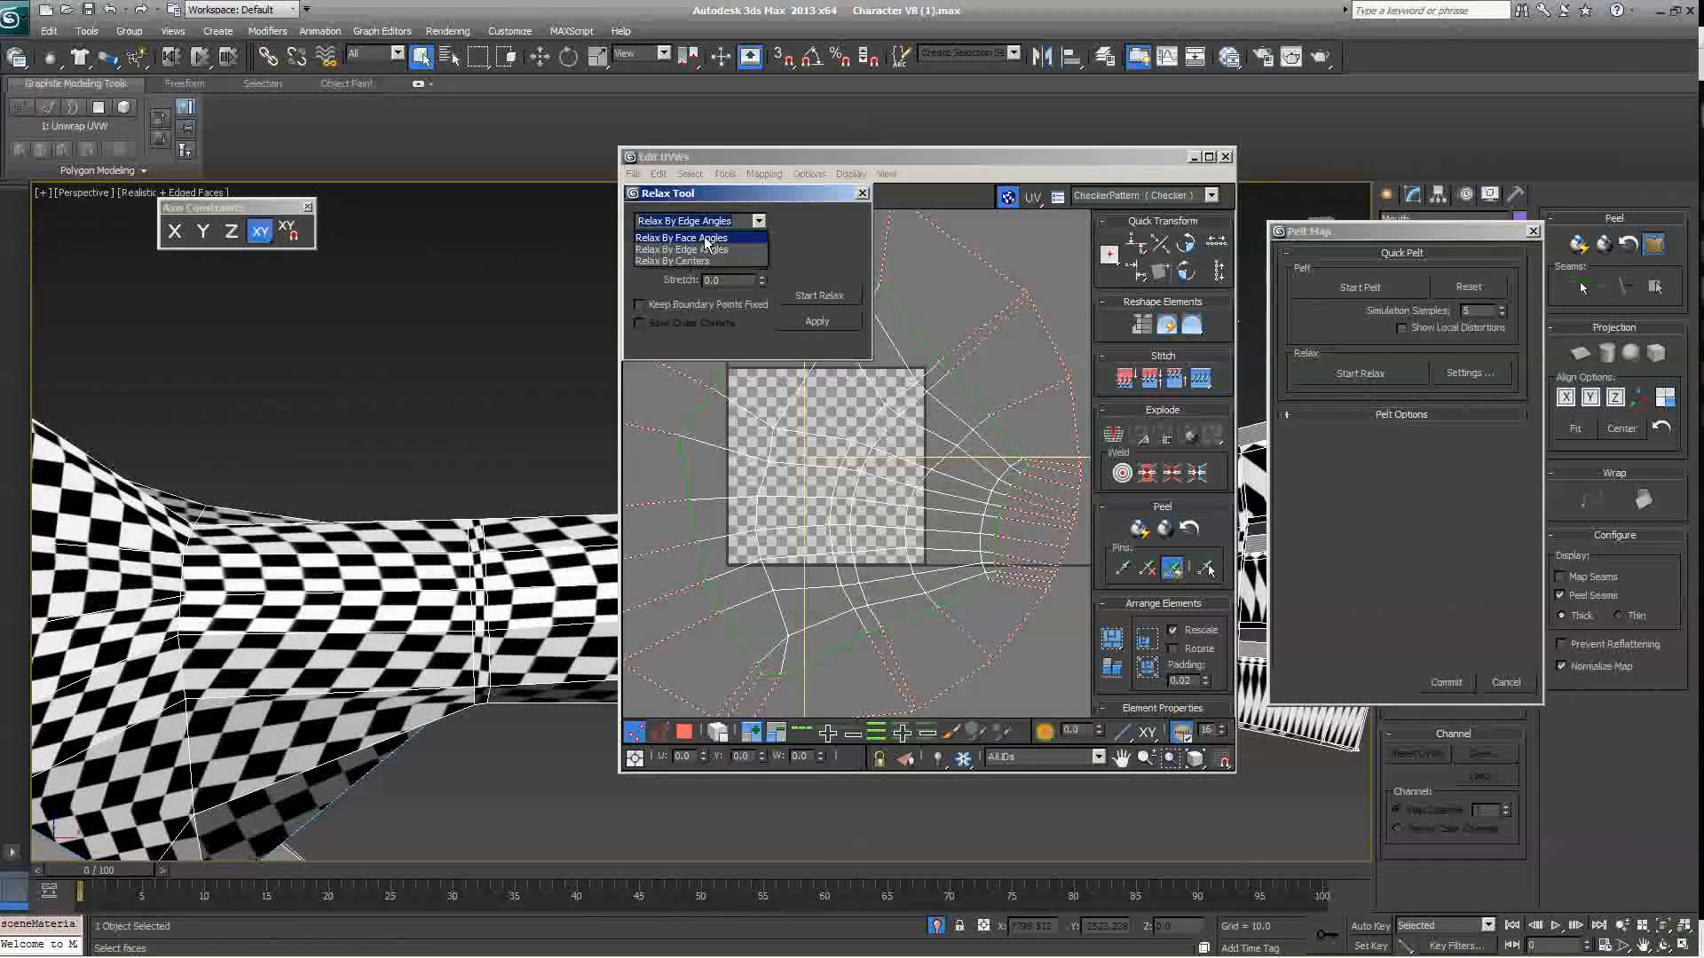
click(680, 236)
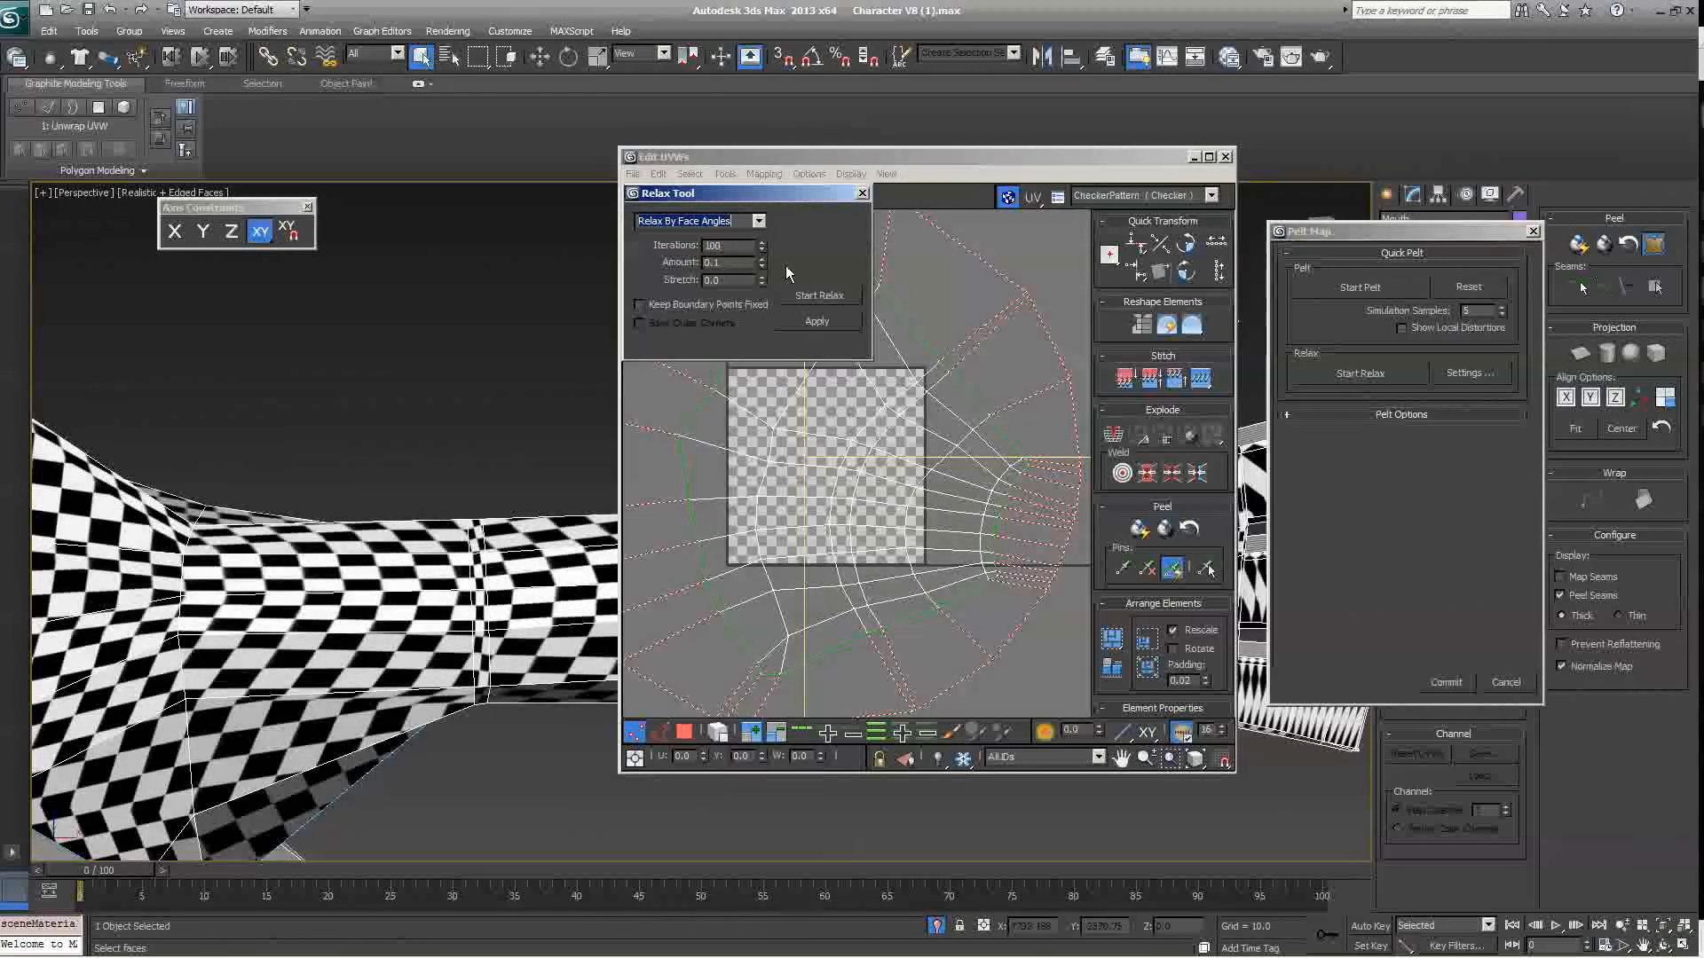
click(820, 296)
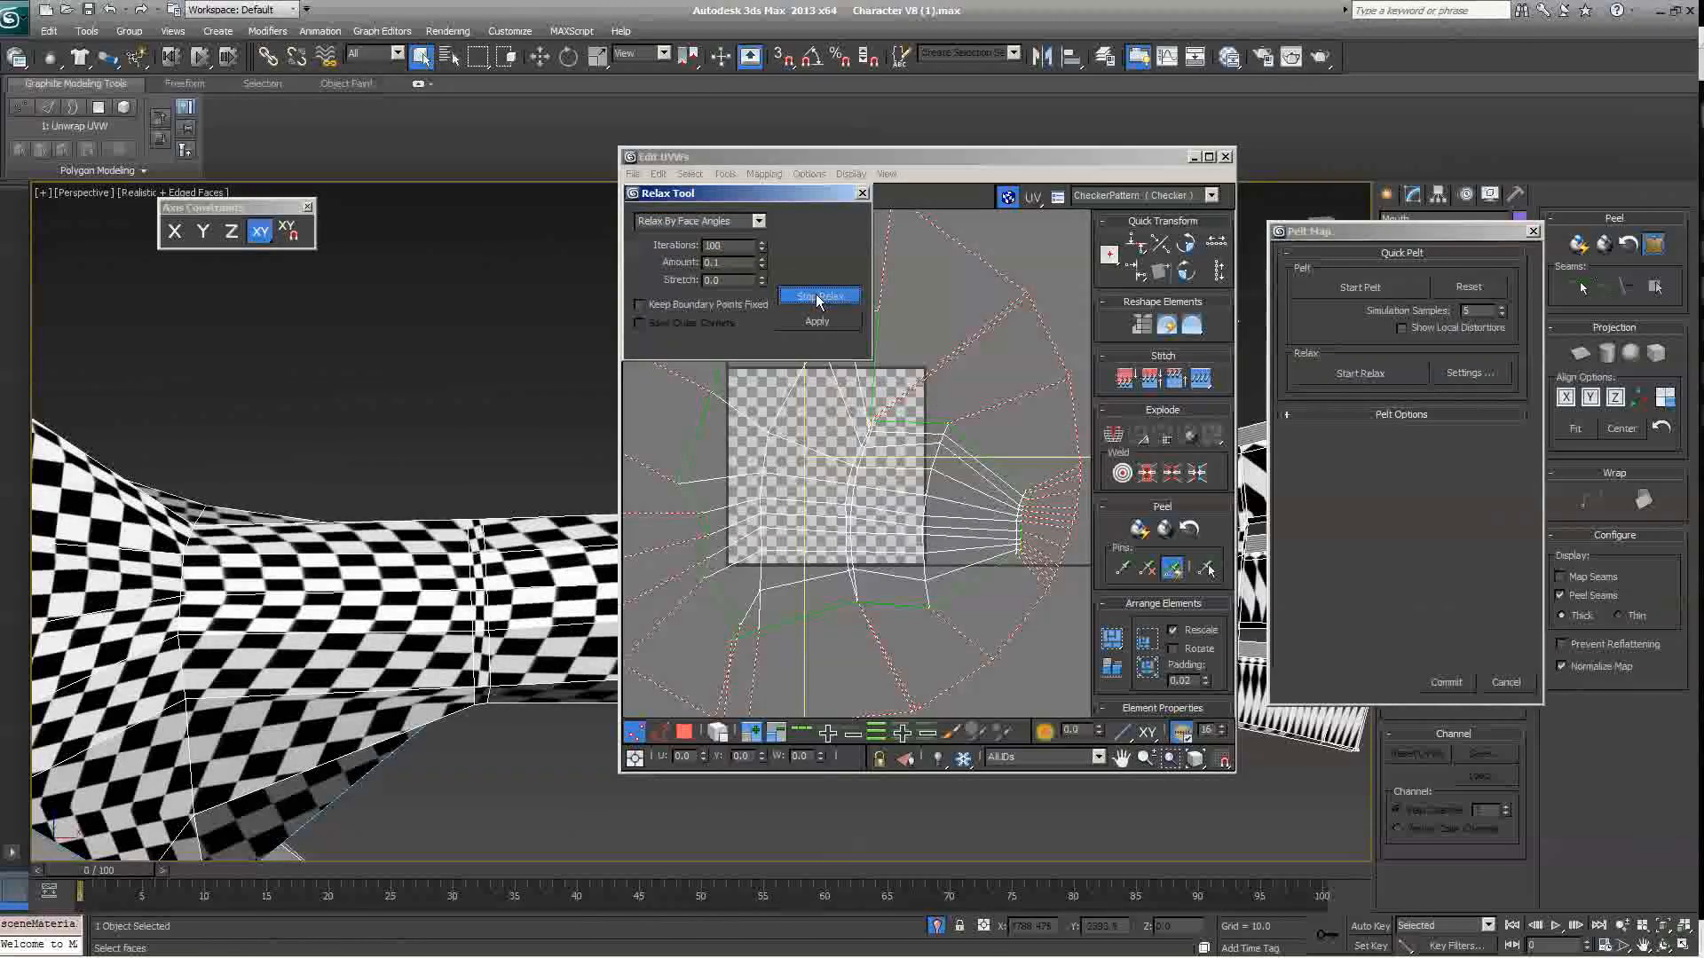
click(818, 297)
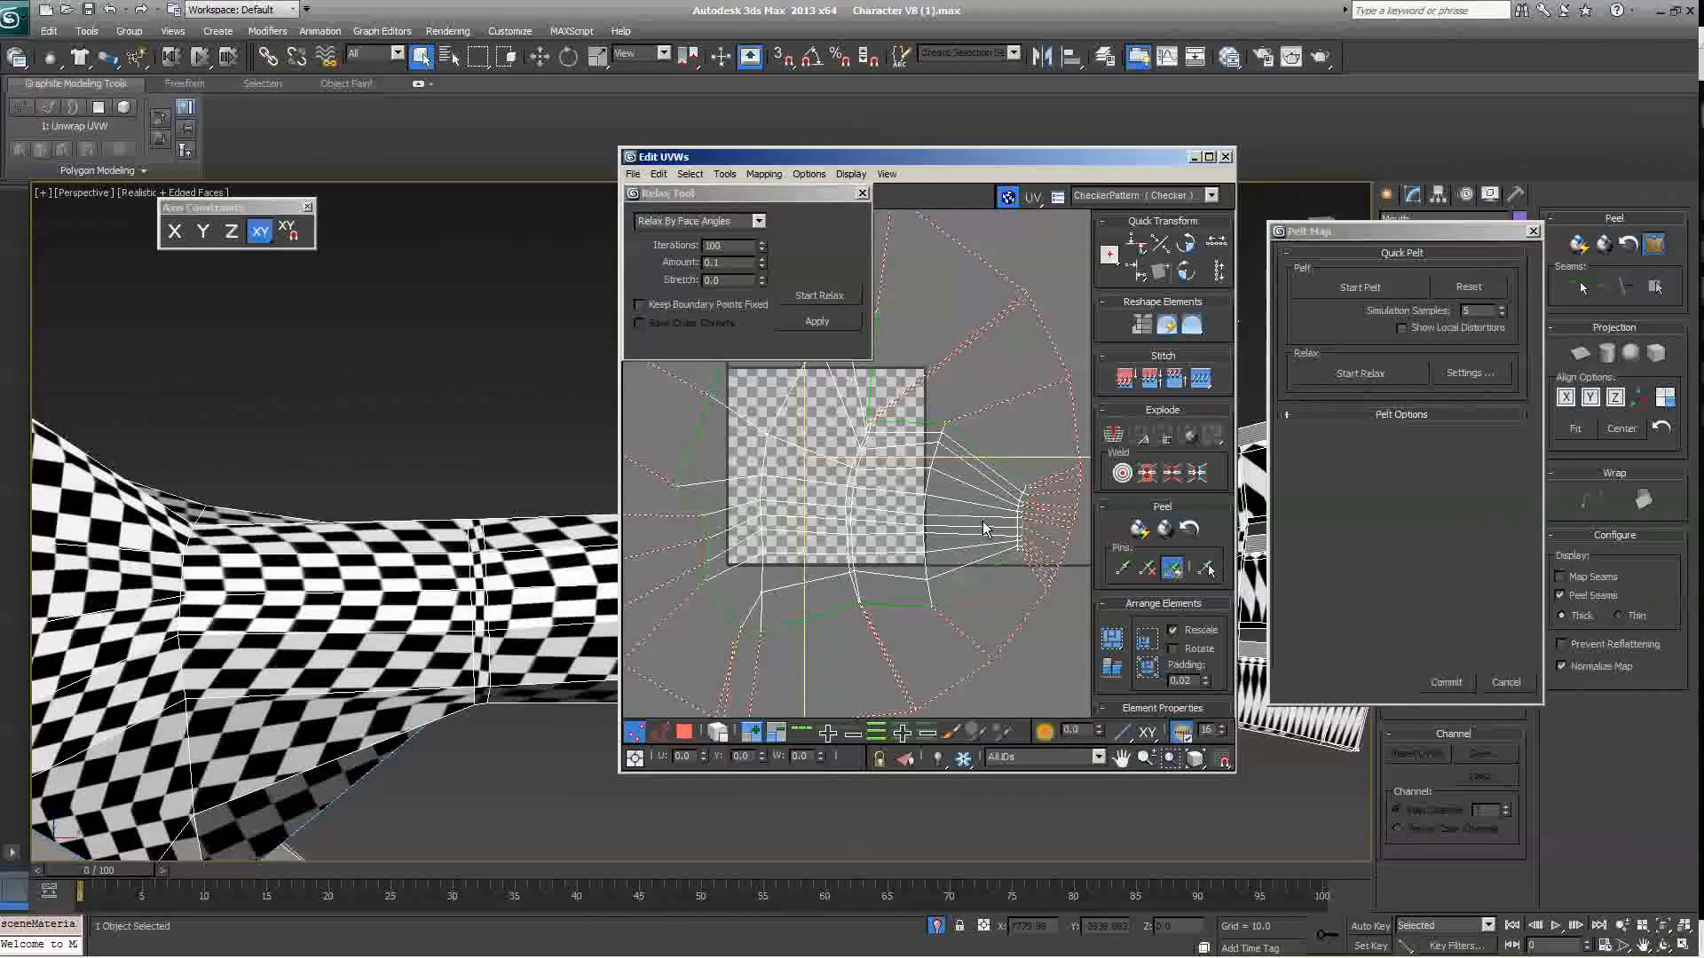
mouse_move(995, 549)
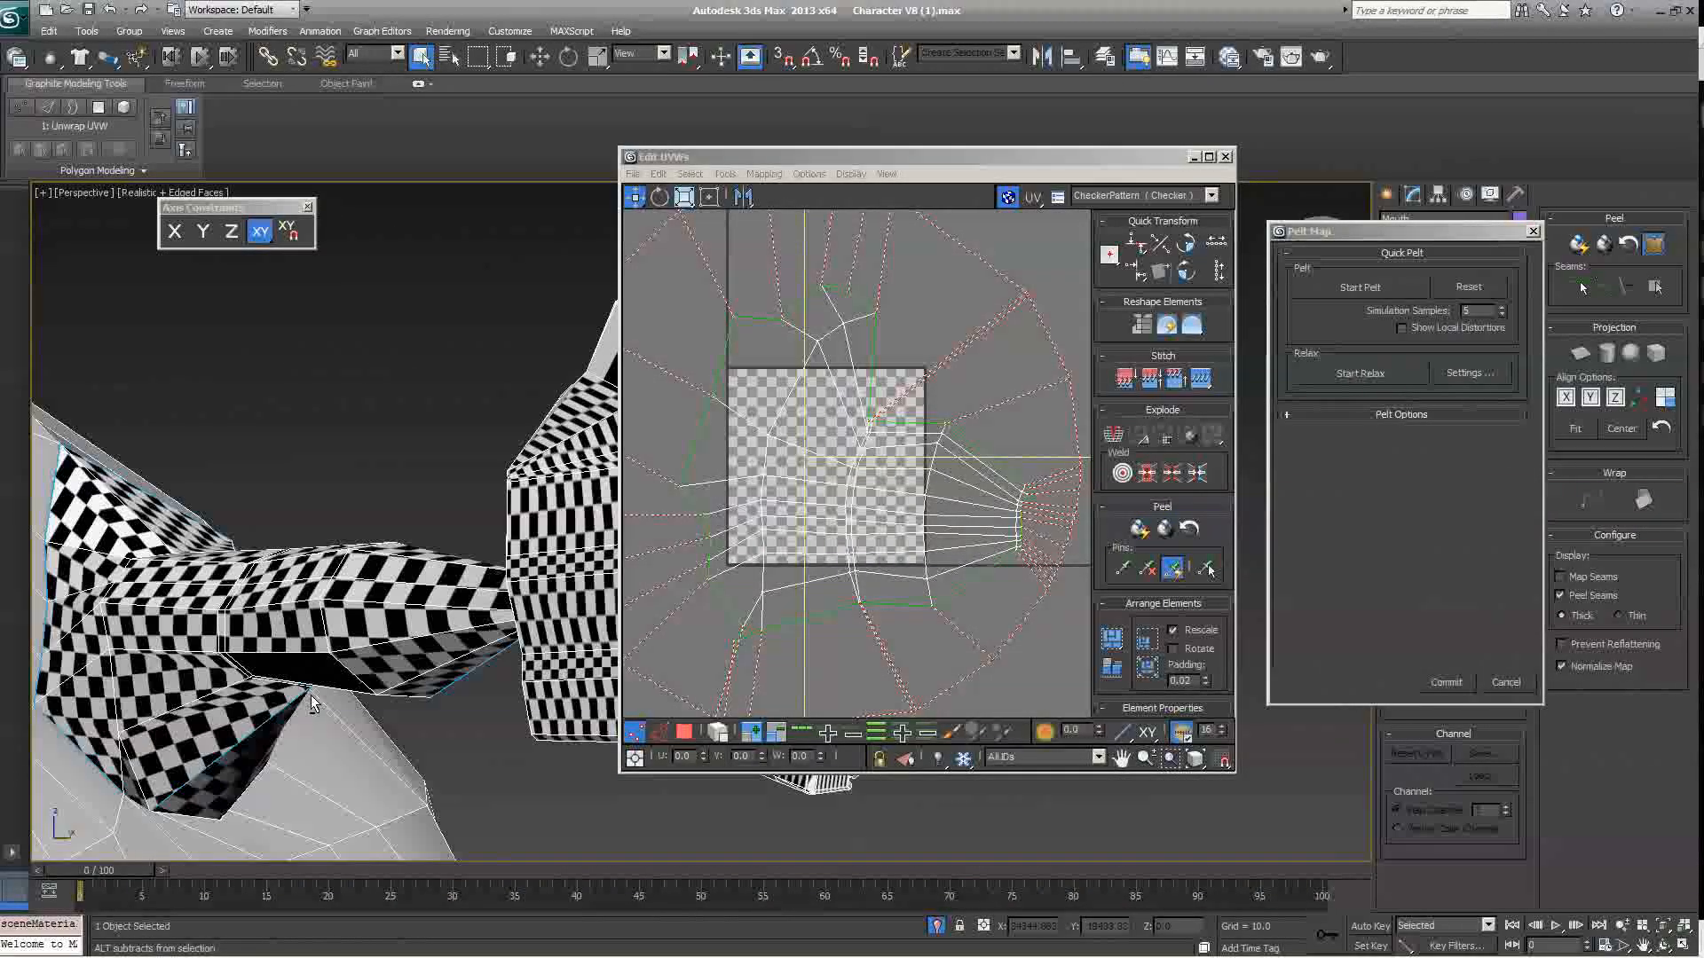
Step: Commit the arm's pelt map so its flattened UVs are kept
click(1445, 682)
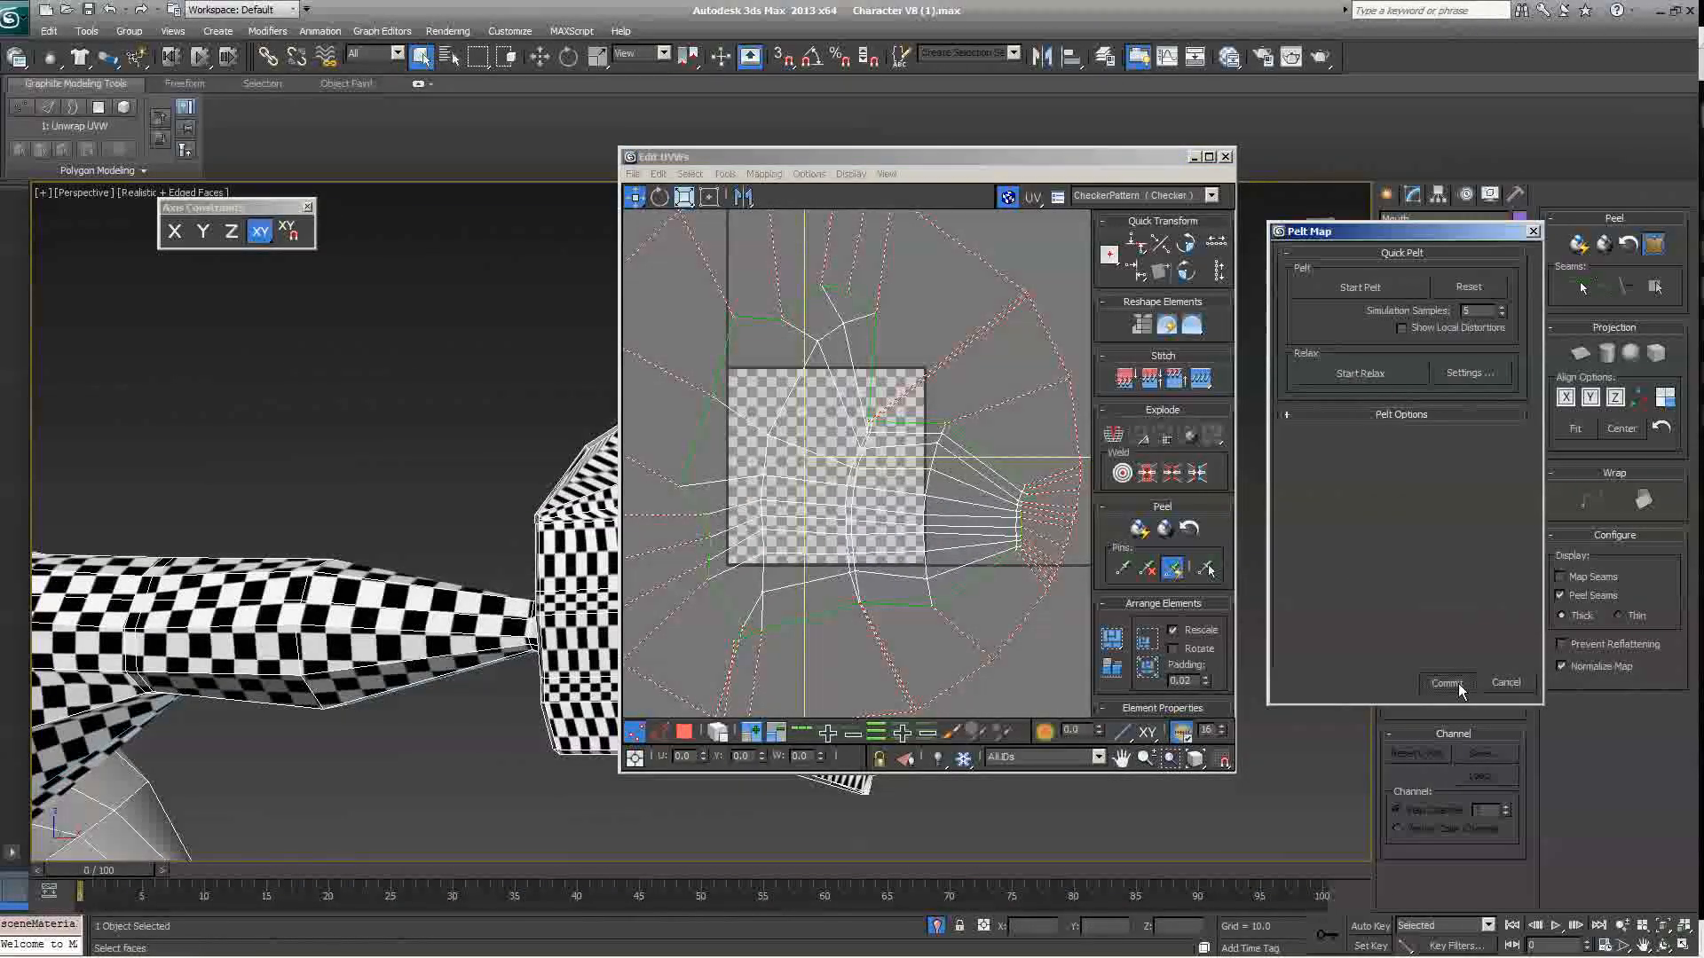
click(1446, 681)
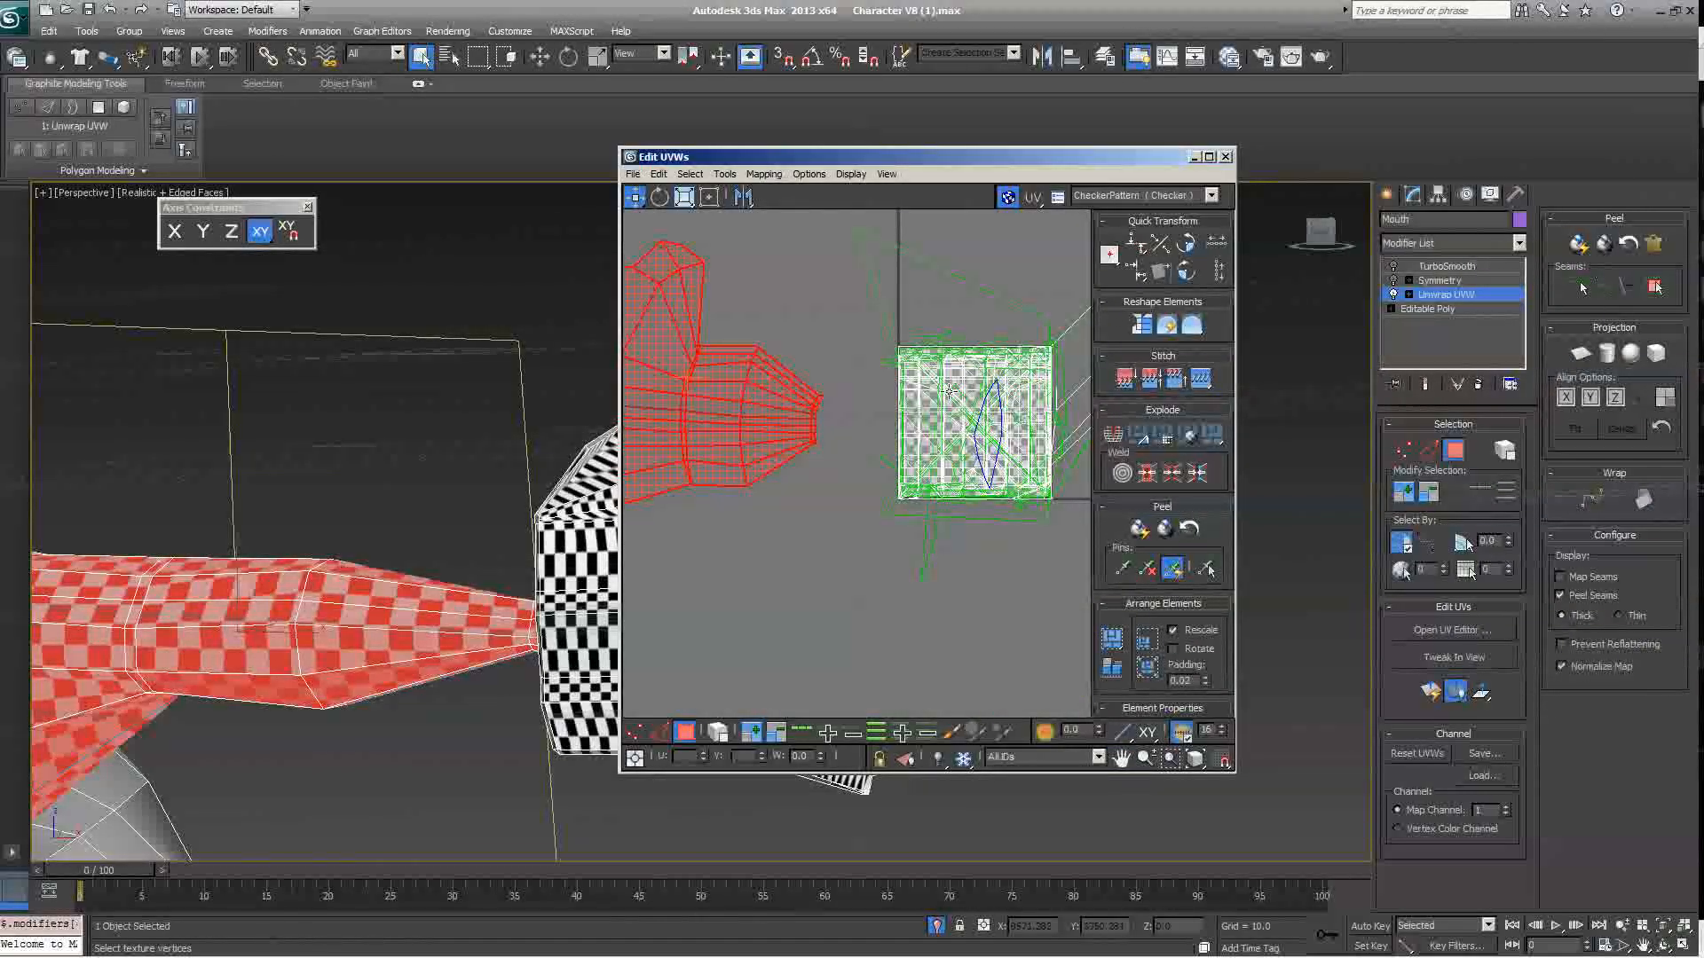
mouse_move(1228, 223)
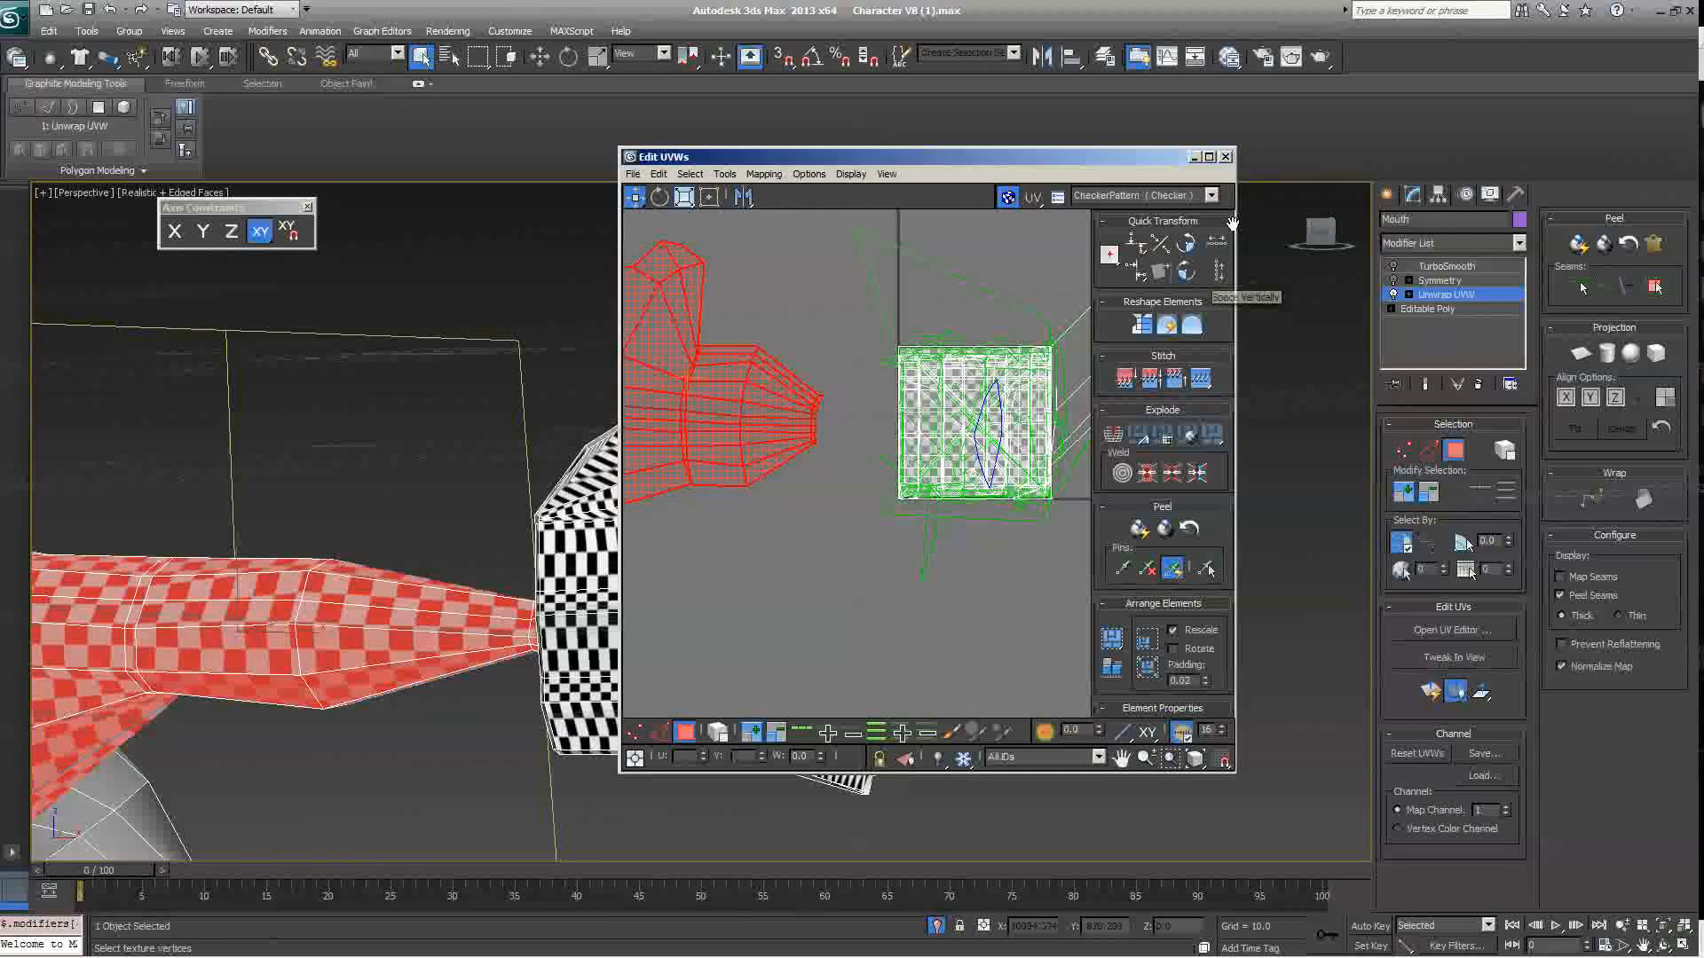
mouse_move(1226, 162)
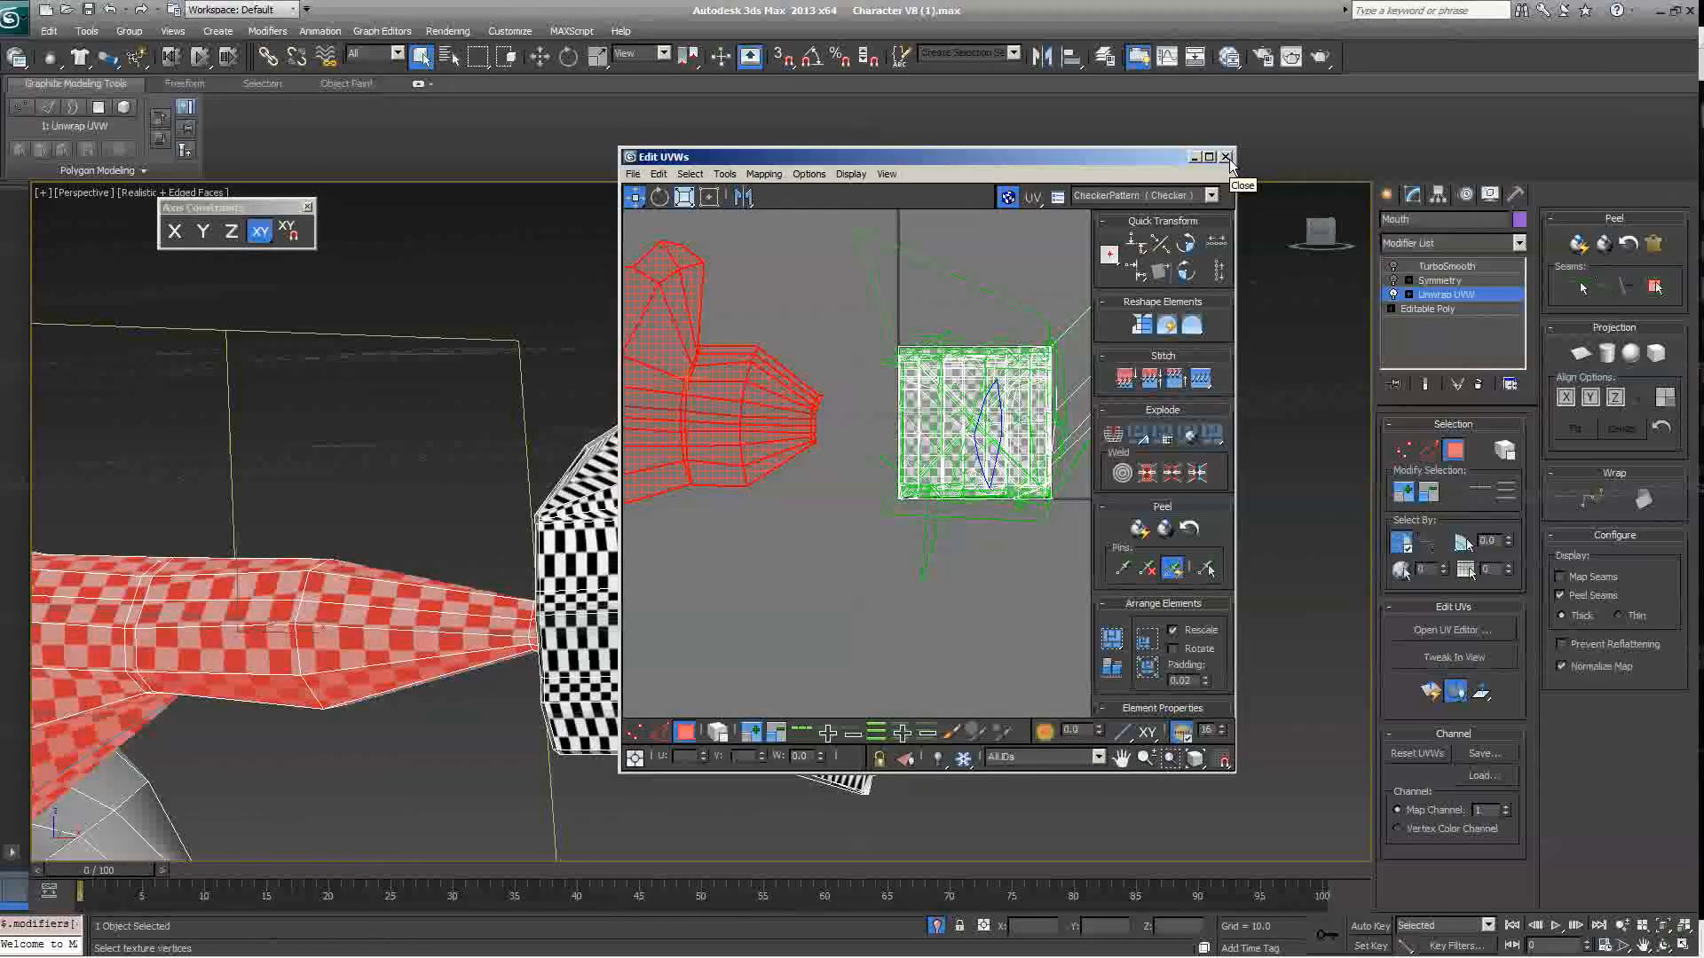
mouse_move(1165, 252)
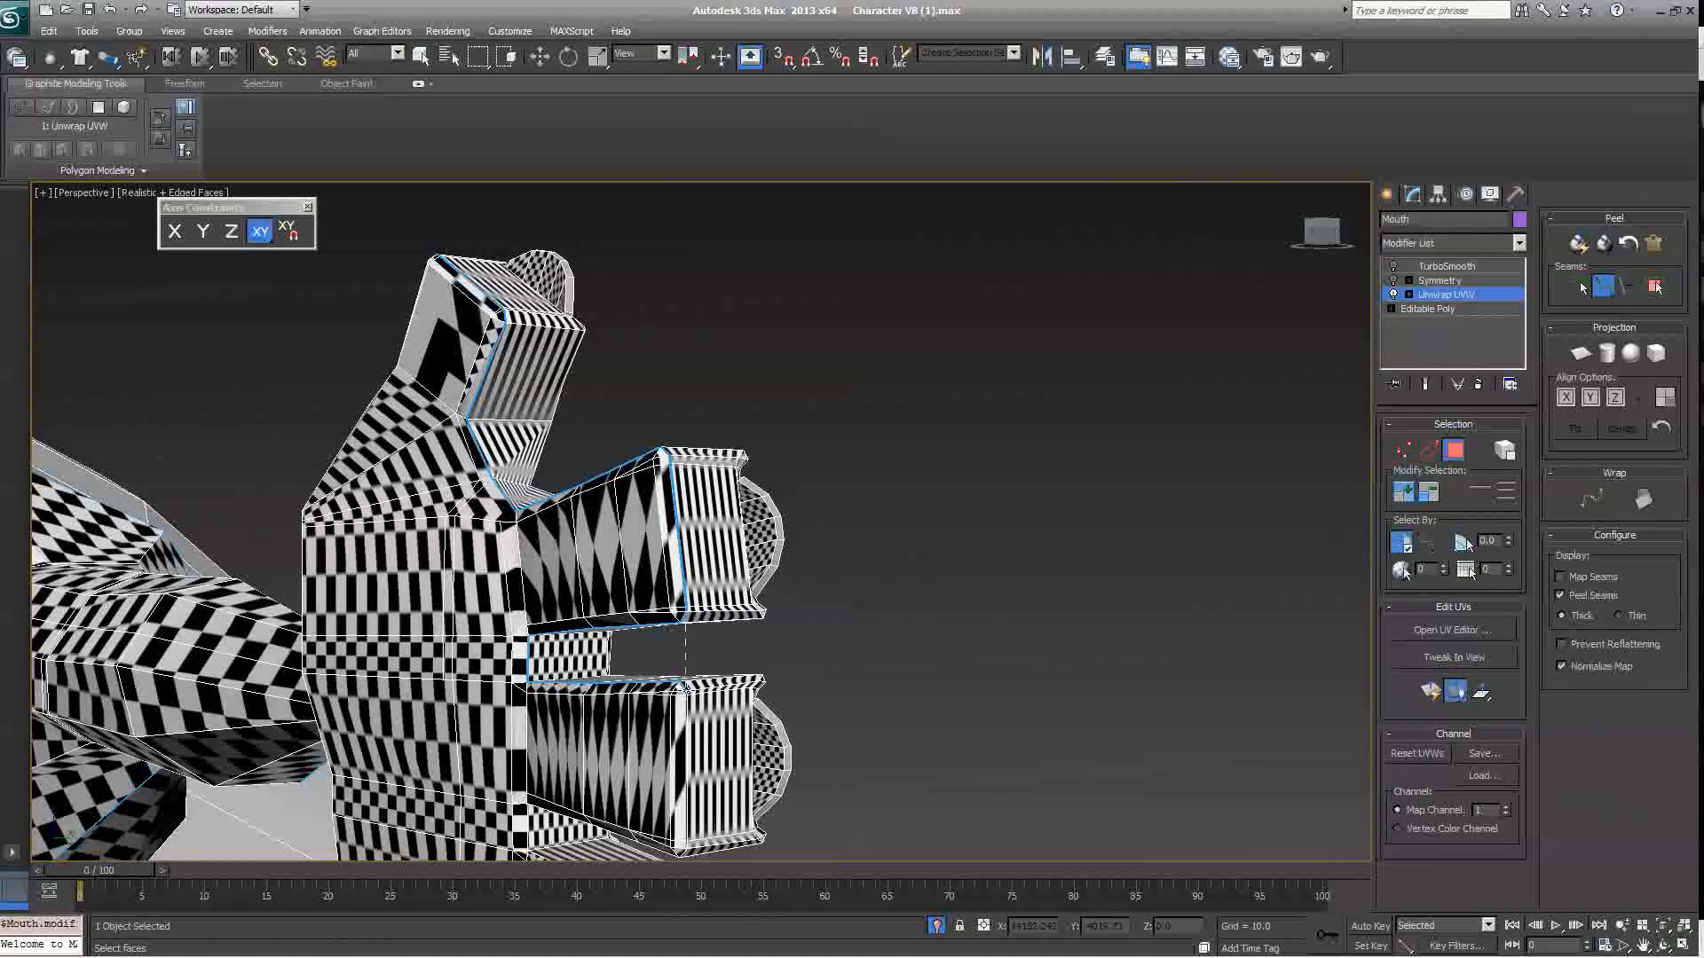
Step: Close Edit UVWs and pick point-to-point seam edges around the hand
drag(696, 543, 696, 456)
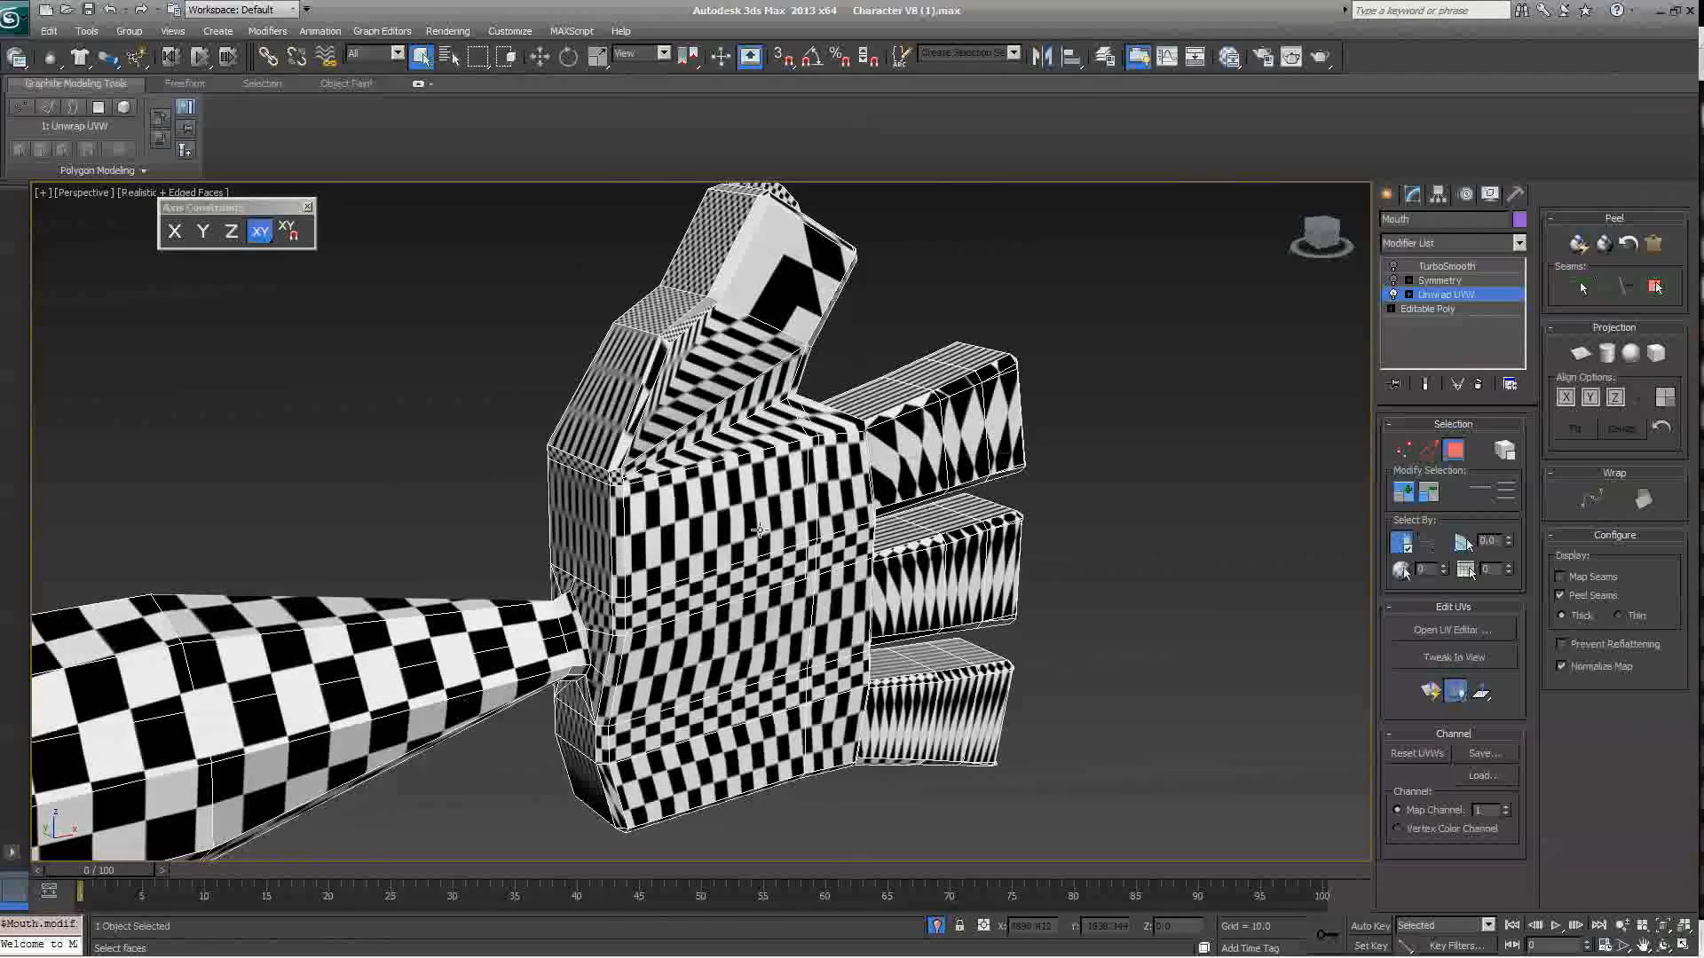
Step: Pelt-map the selected hand faces, running the pelt until the circular layout settles
click(1656, 288)
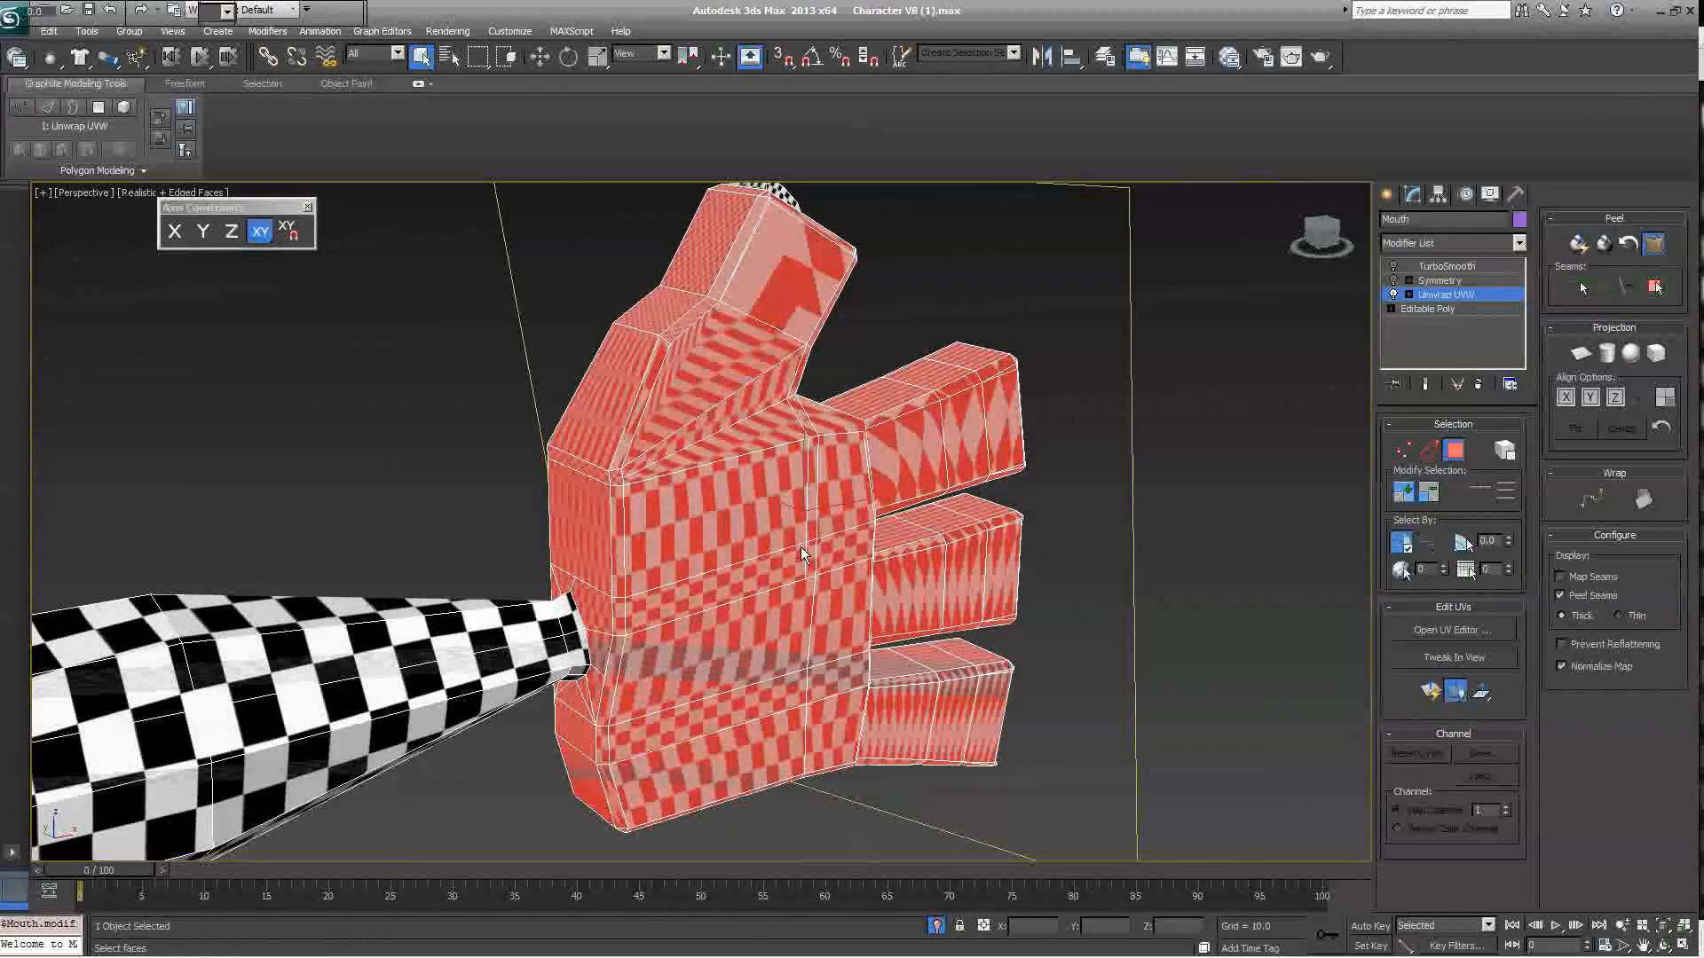
click(1449, 629)
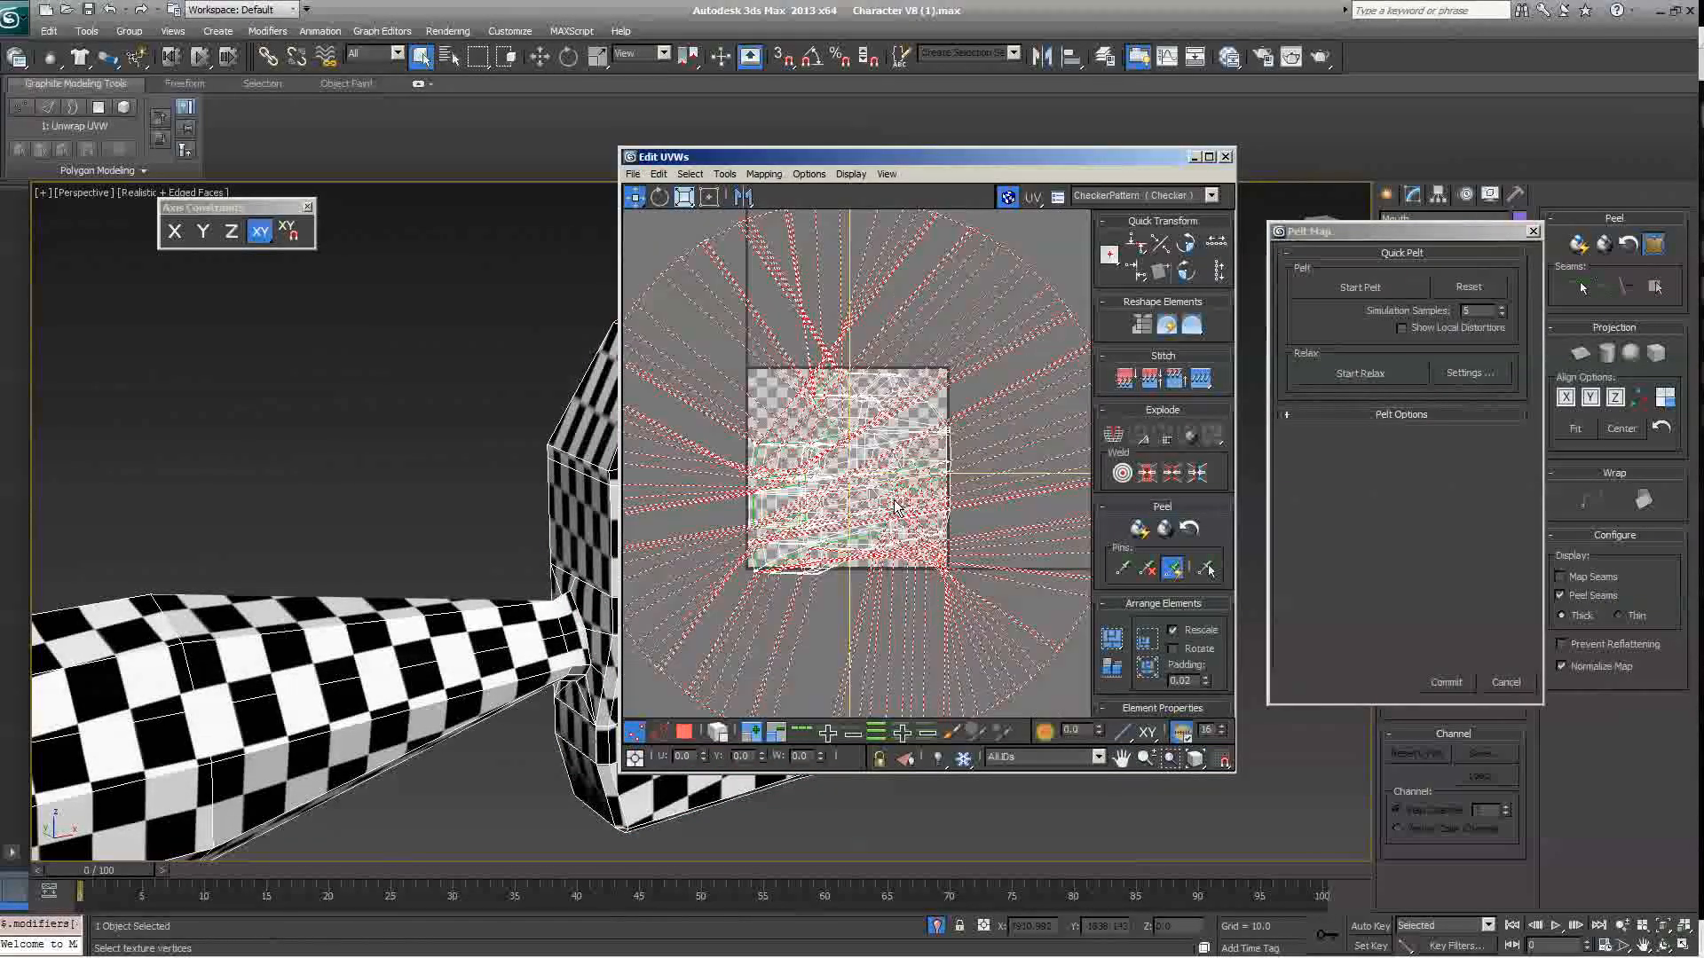
click(1358, 287)
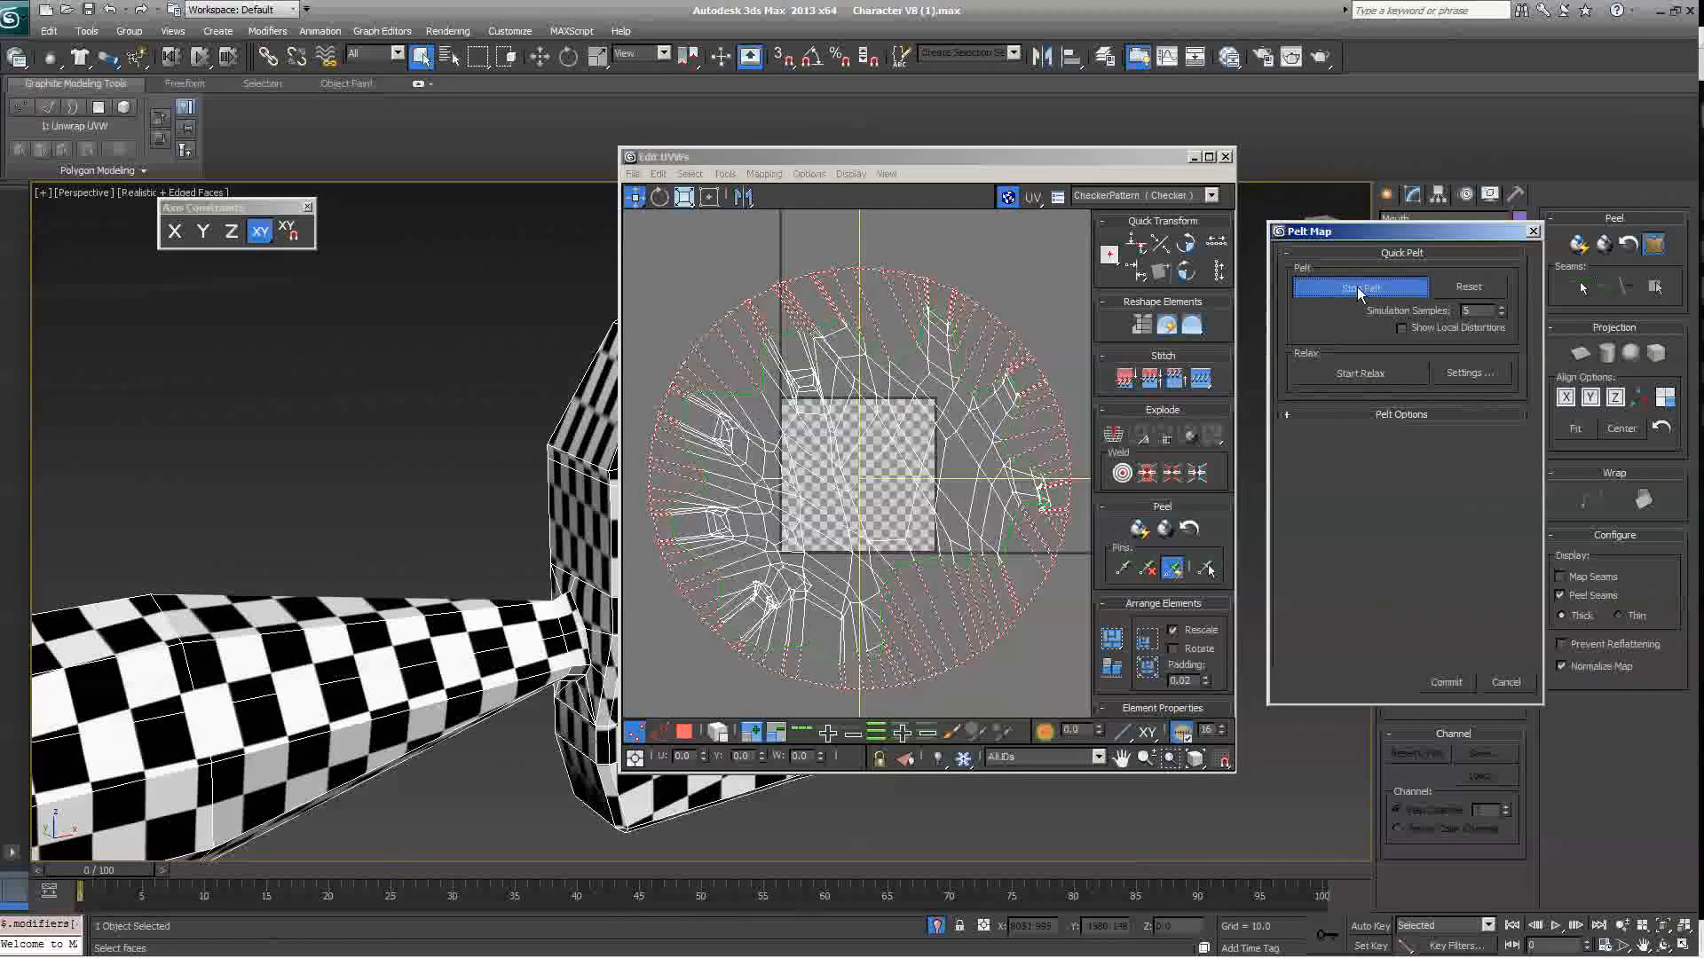
click(1359, 287)
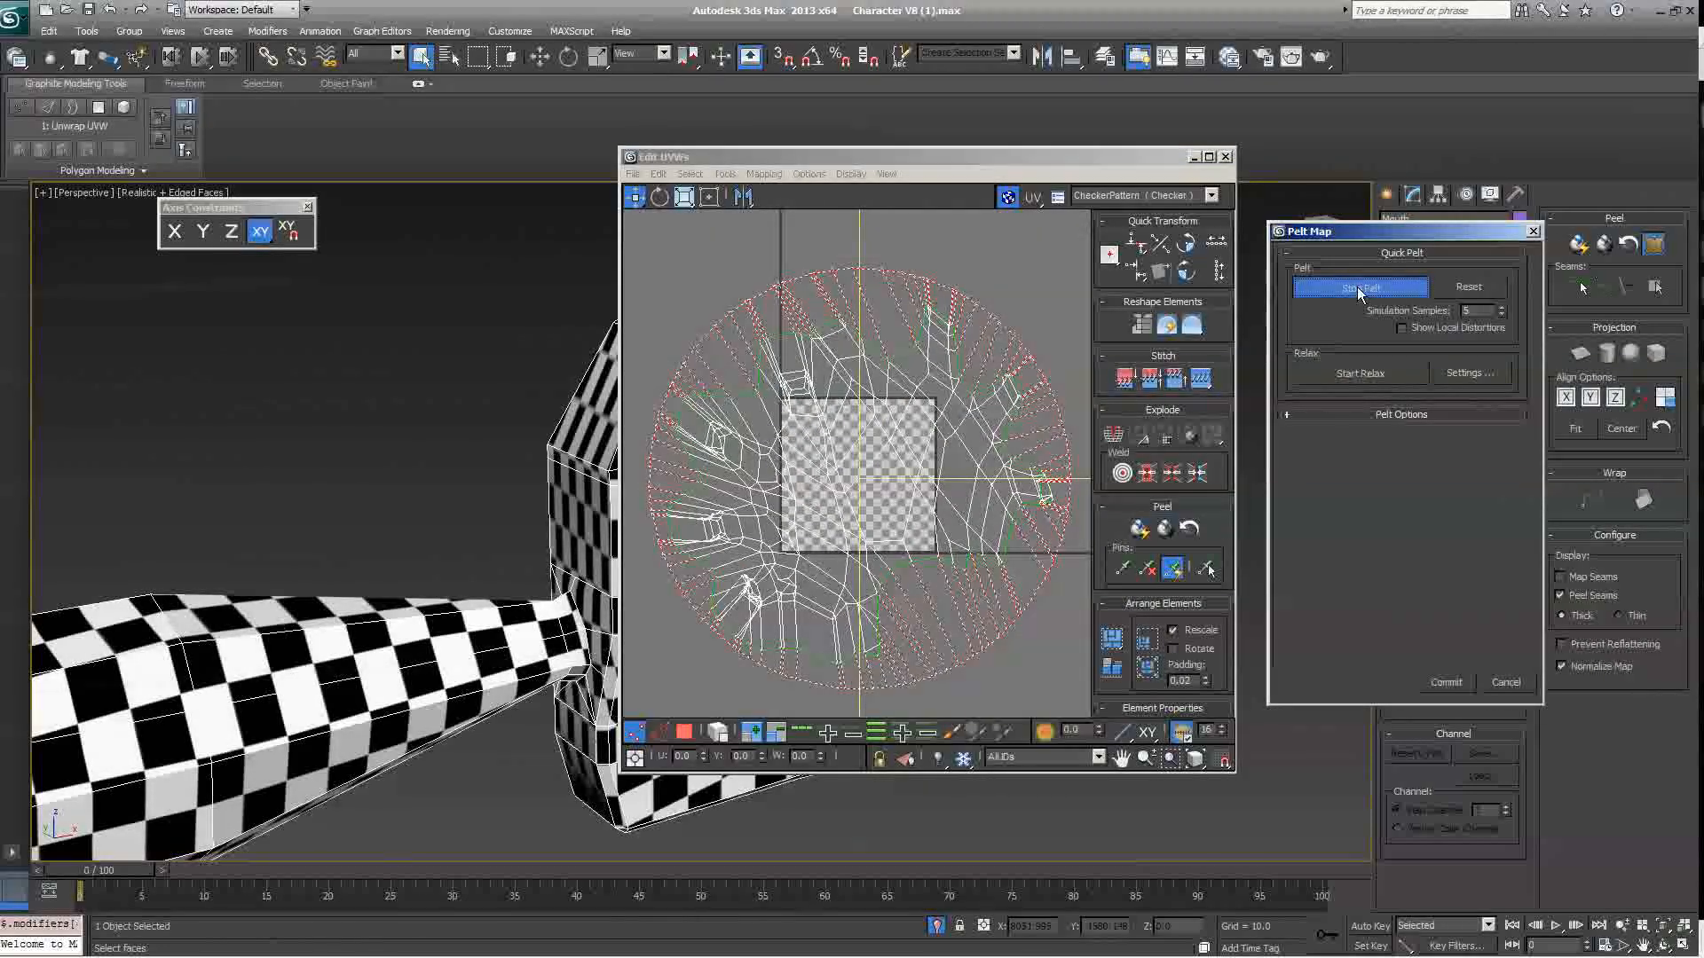
click(1358, 288)
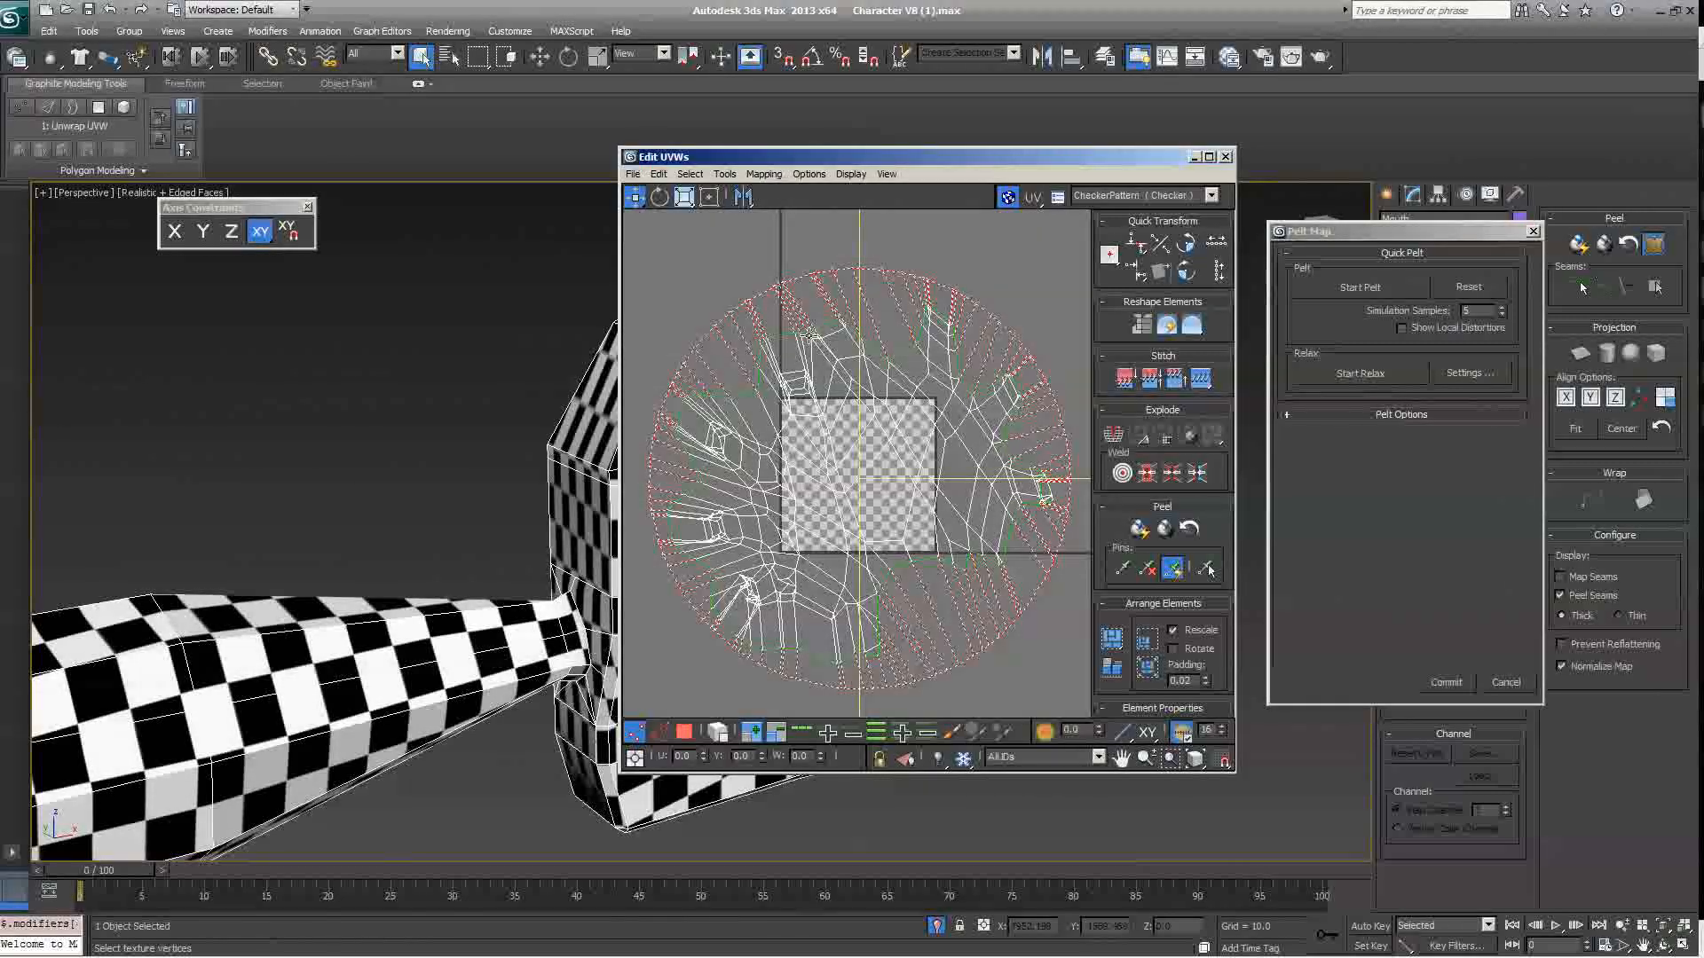
mouse_move(990, 661)
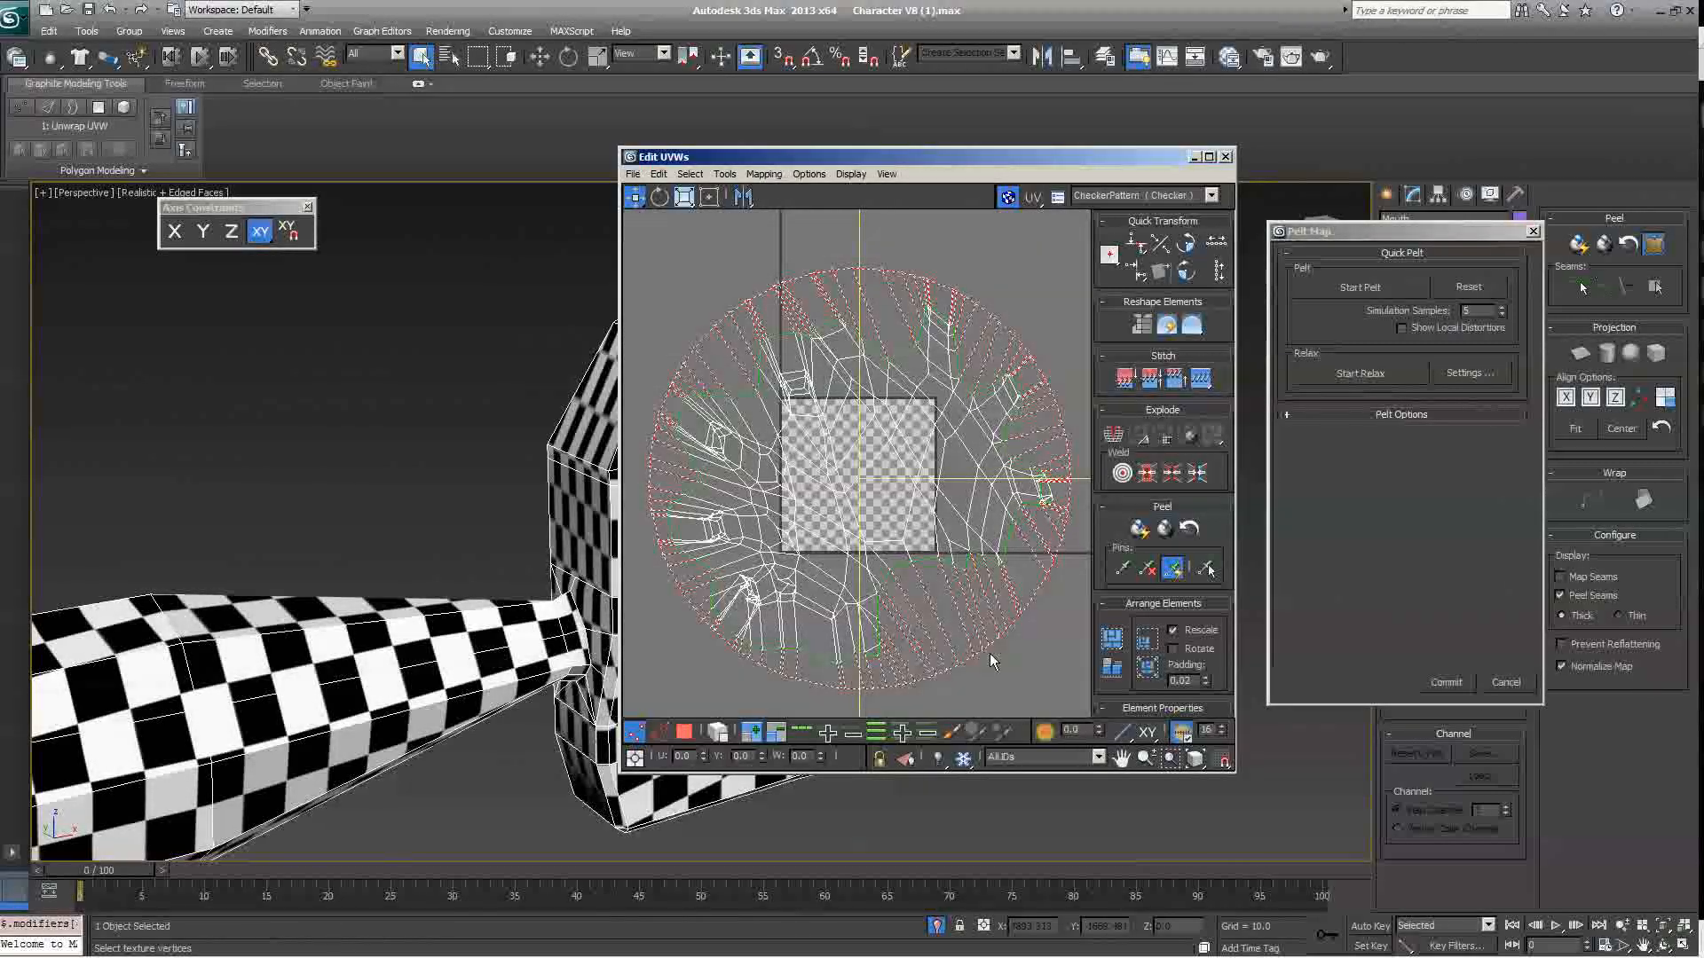
click(1466, 372)
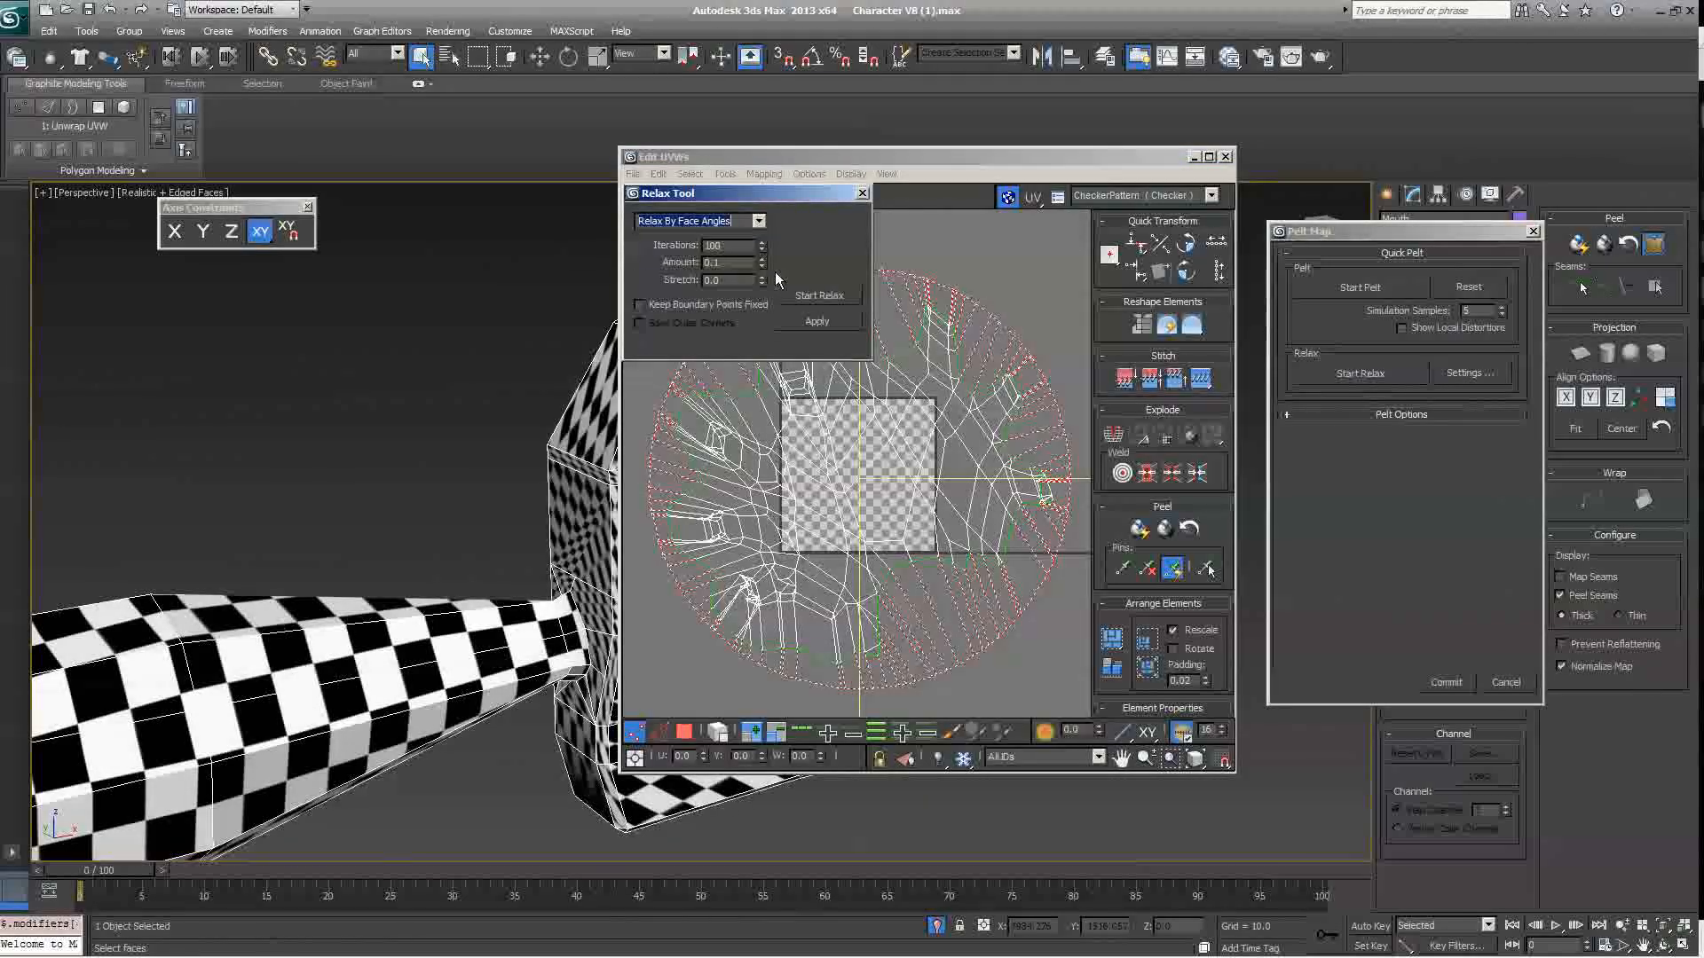
Step: Relax the hand UVs by face angles in passes, the last with Amount 0.73
click(818, 296)
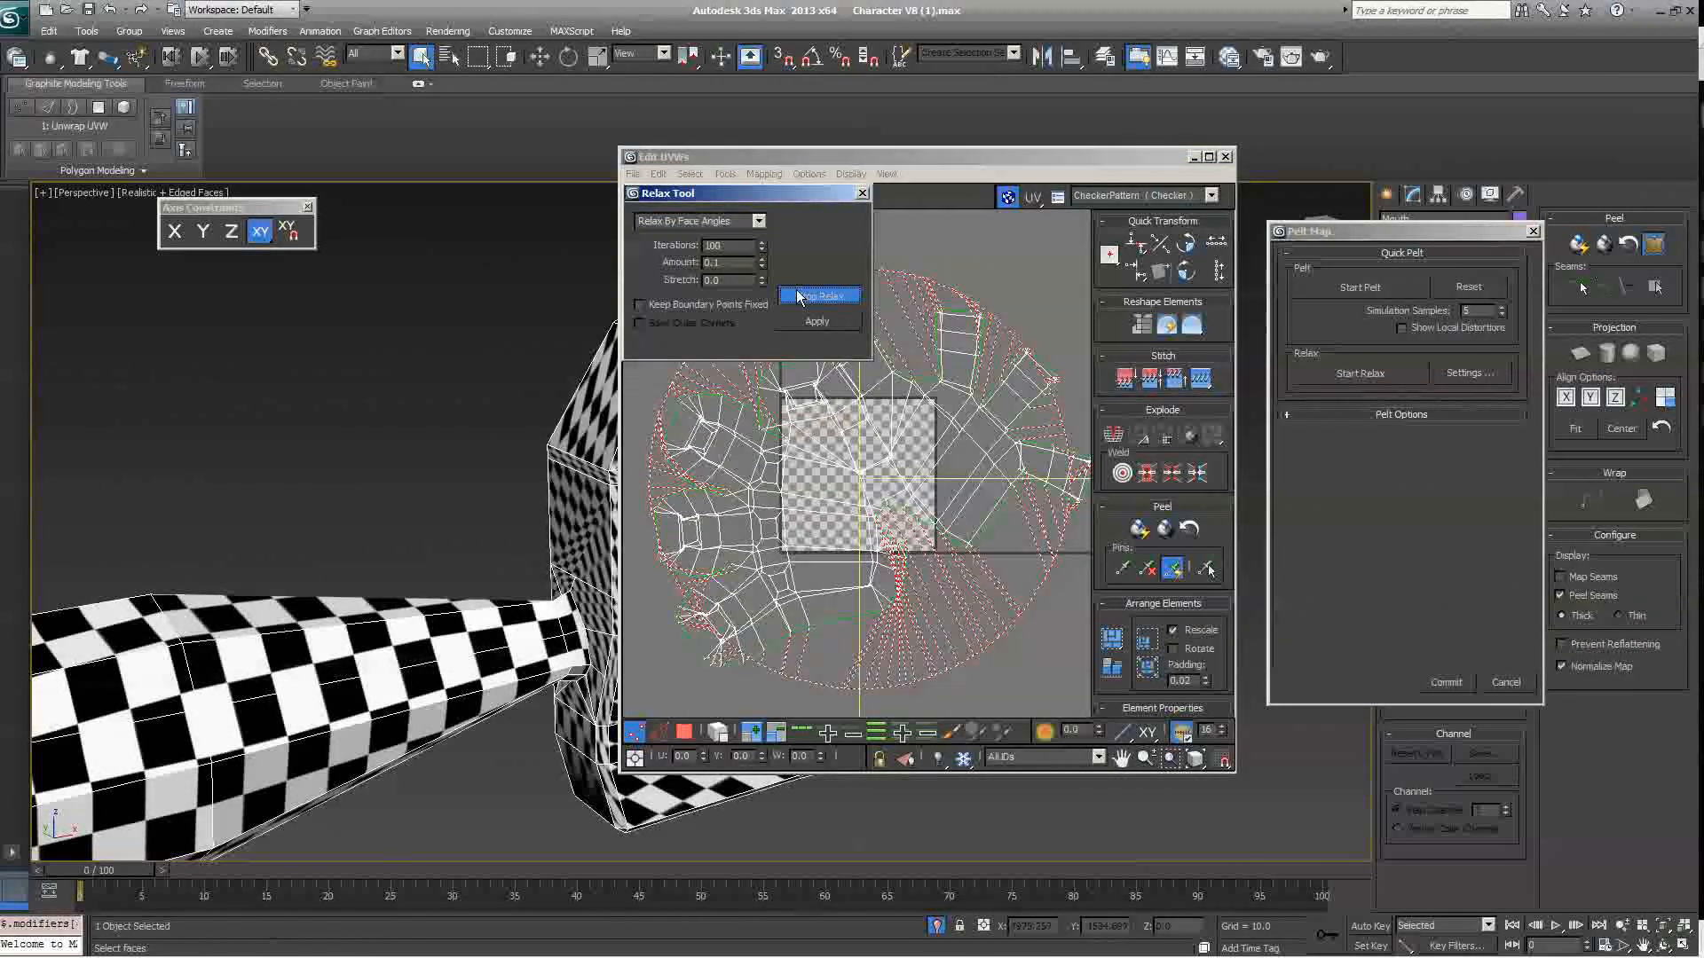
click(820, 296)
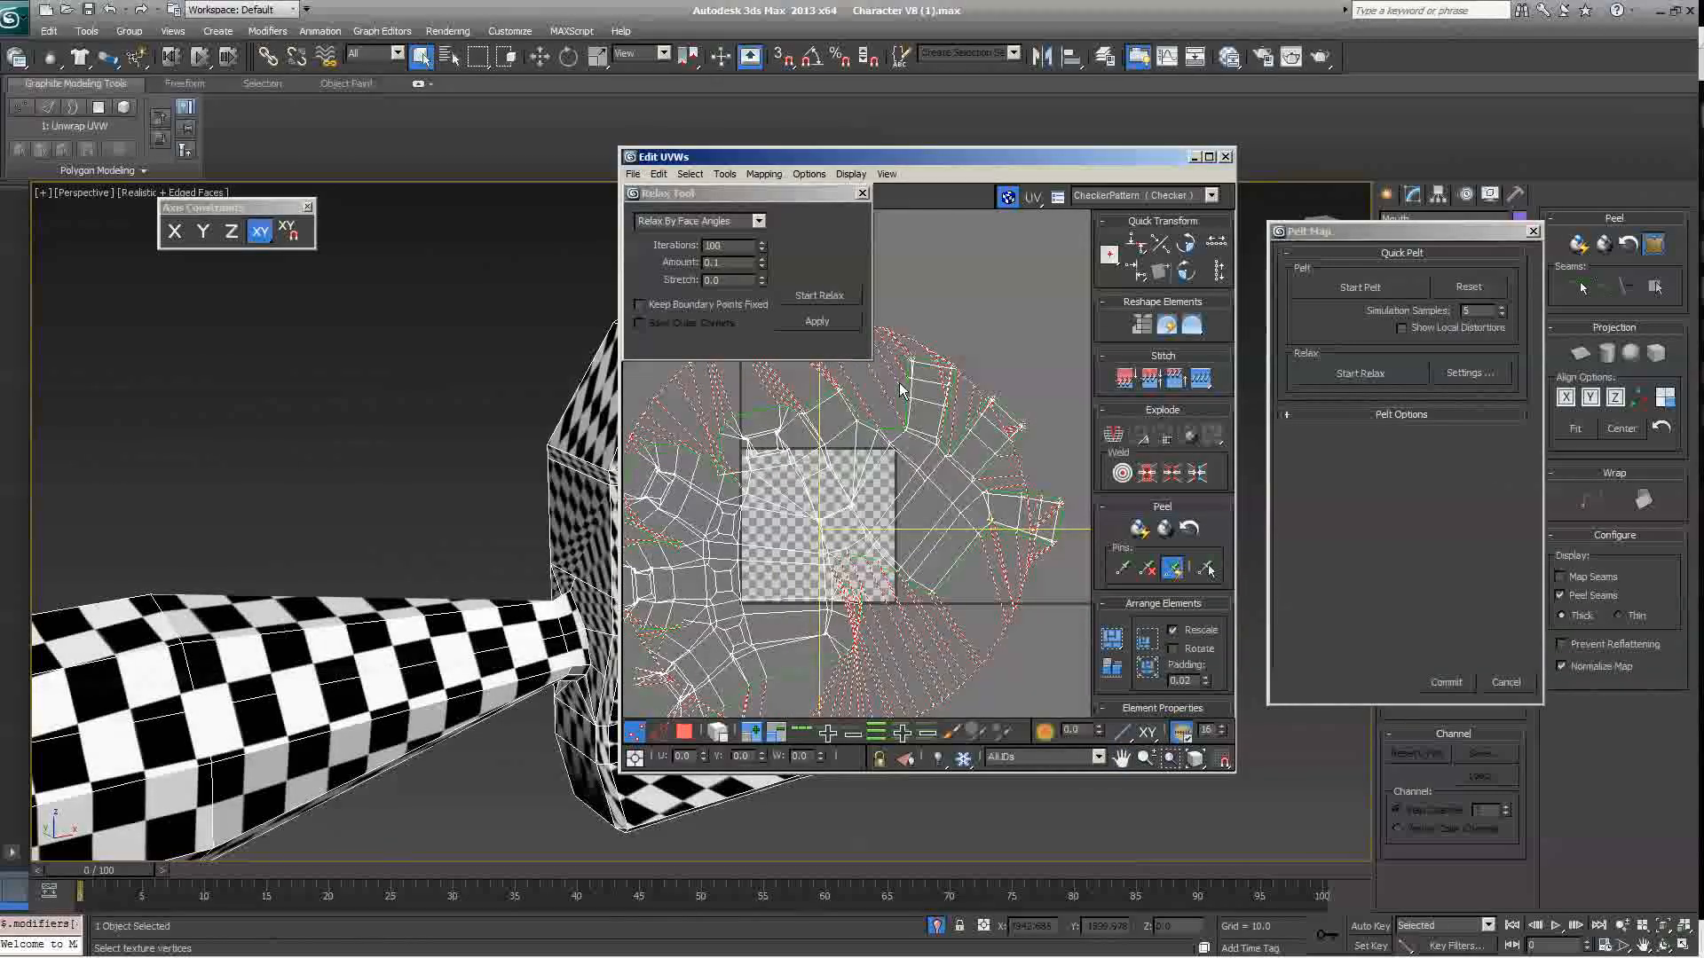
click(818, 297)
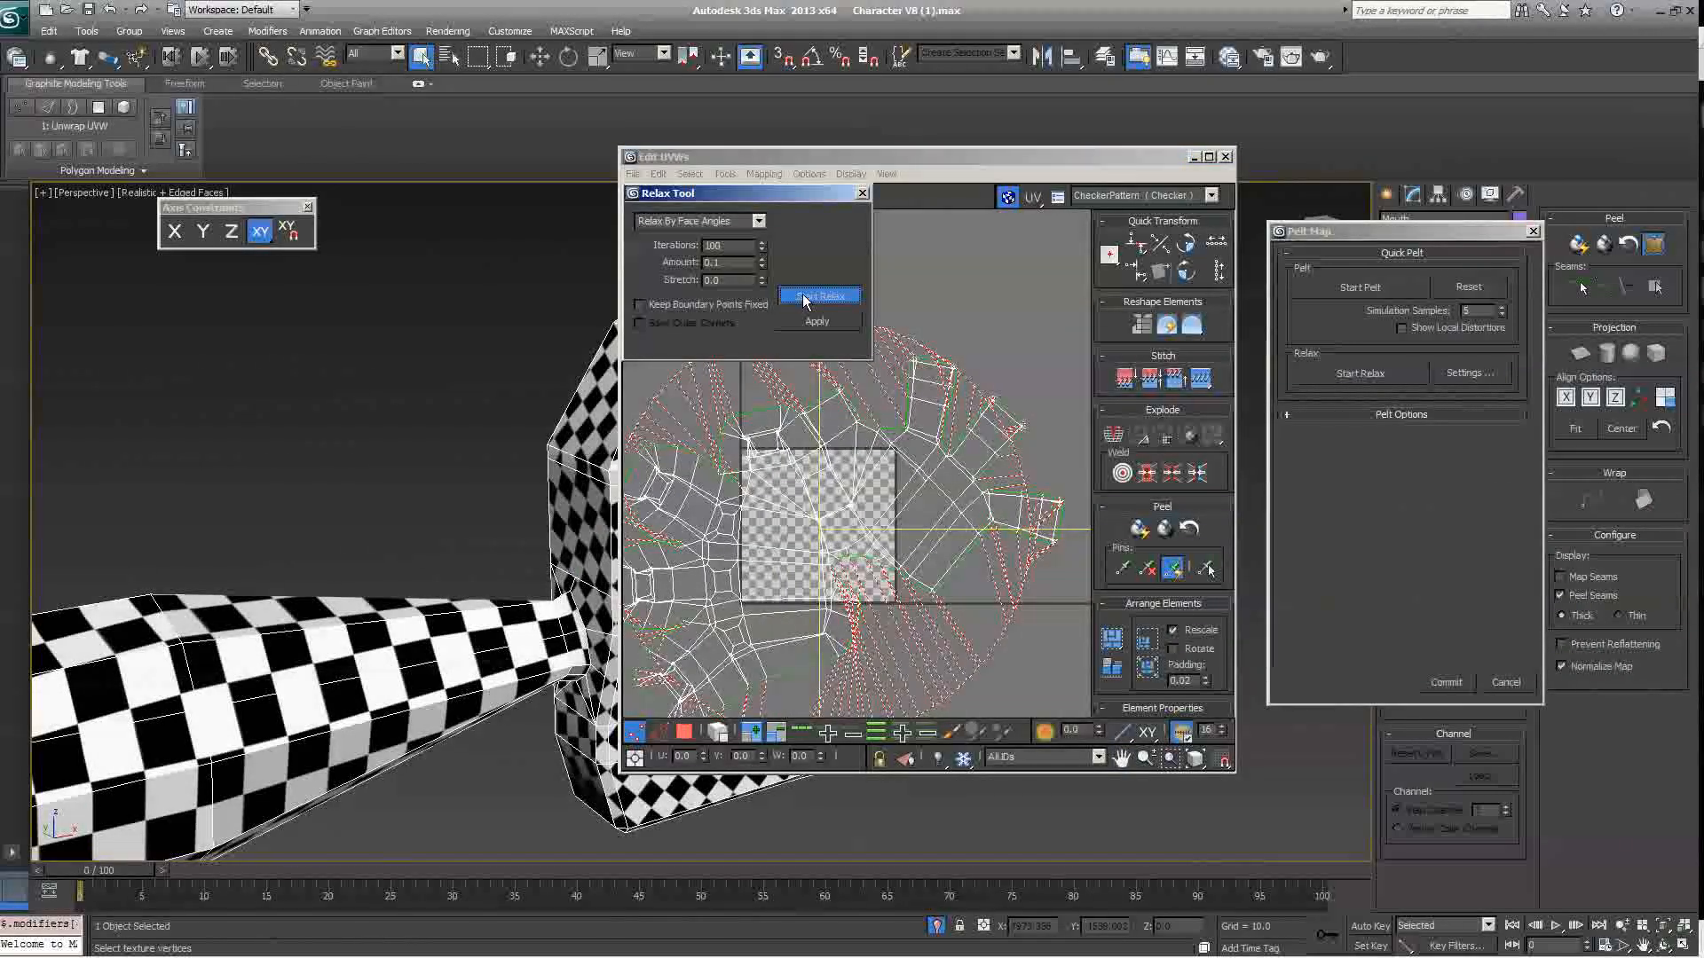
click(820, 296)
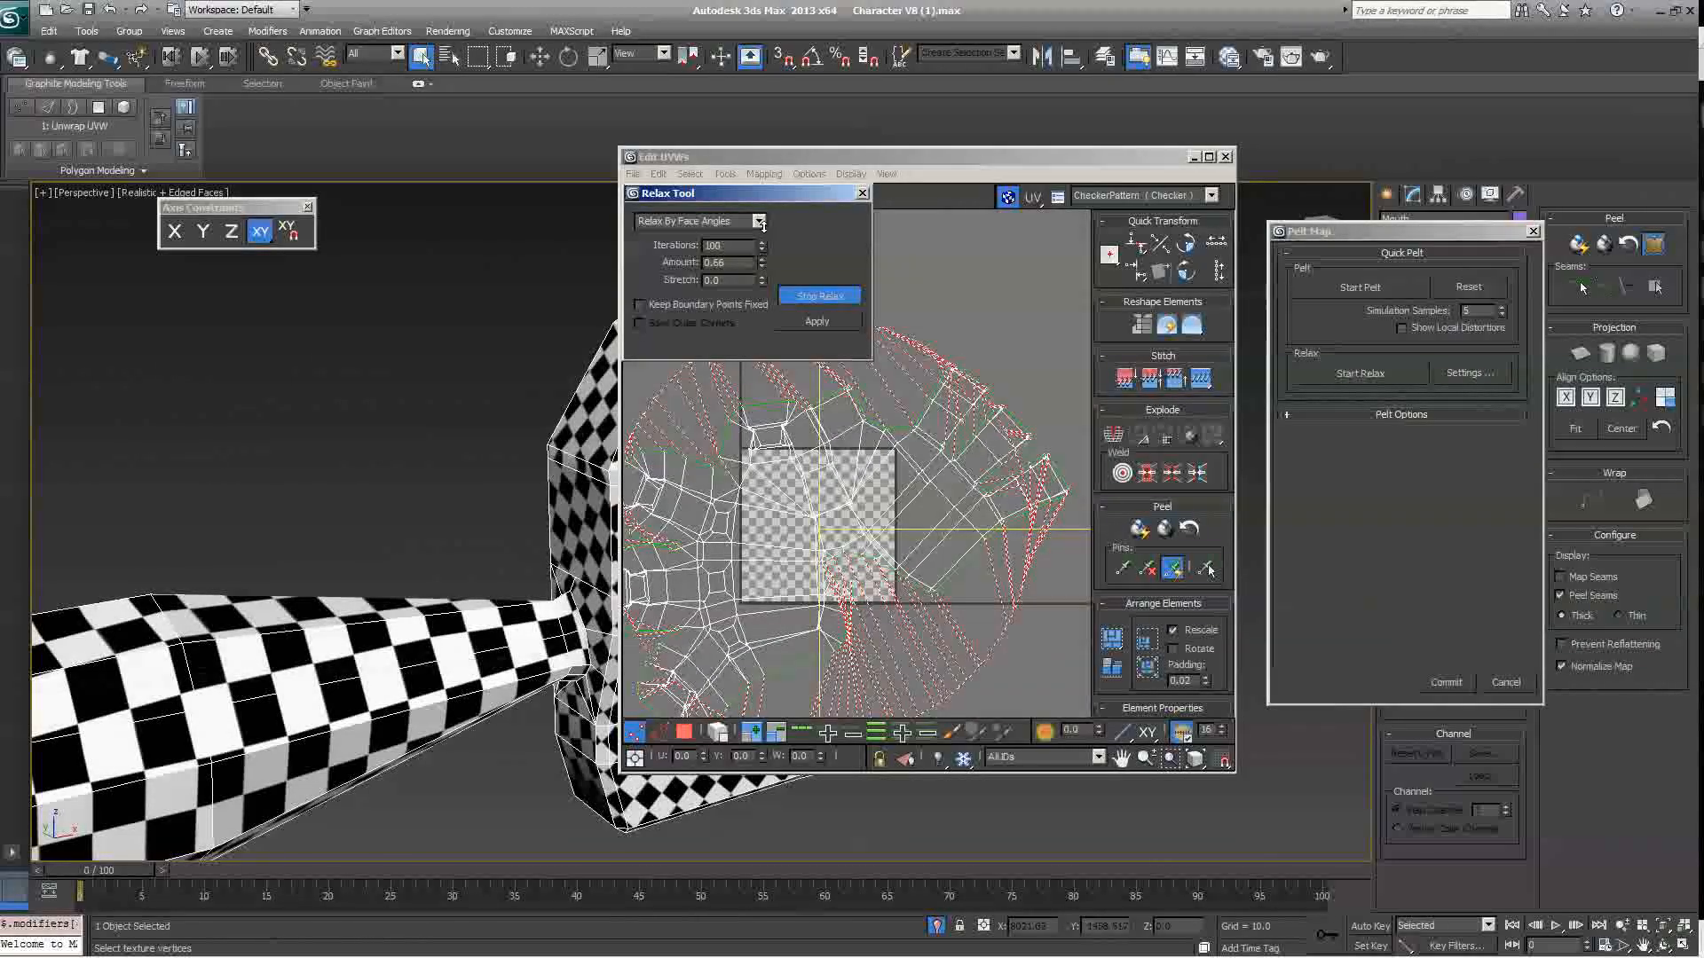
click(818, 296)
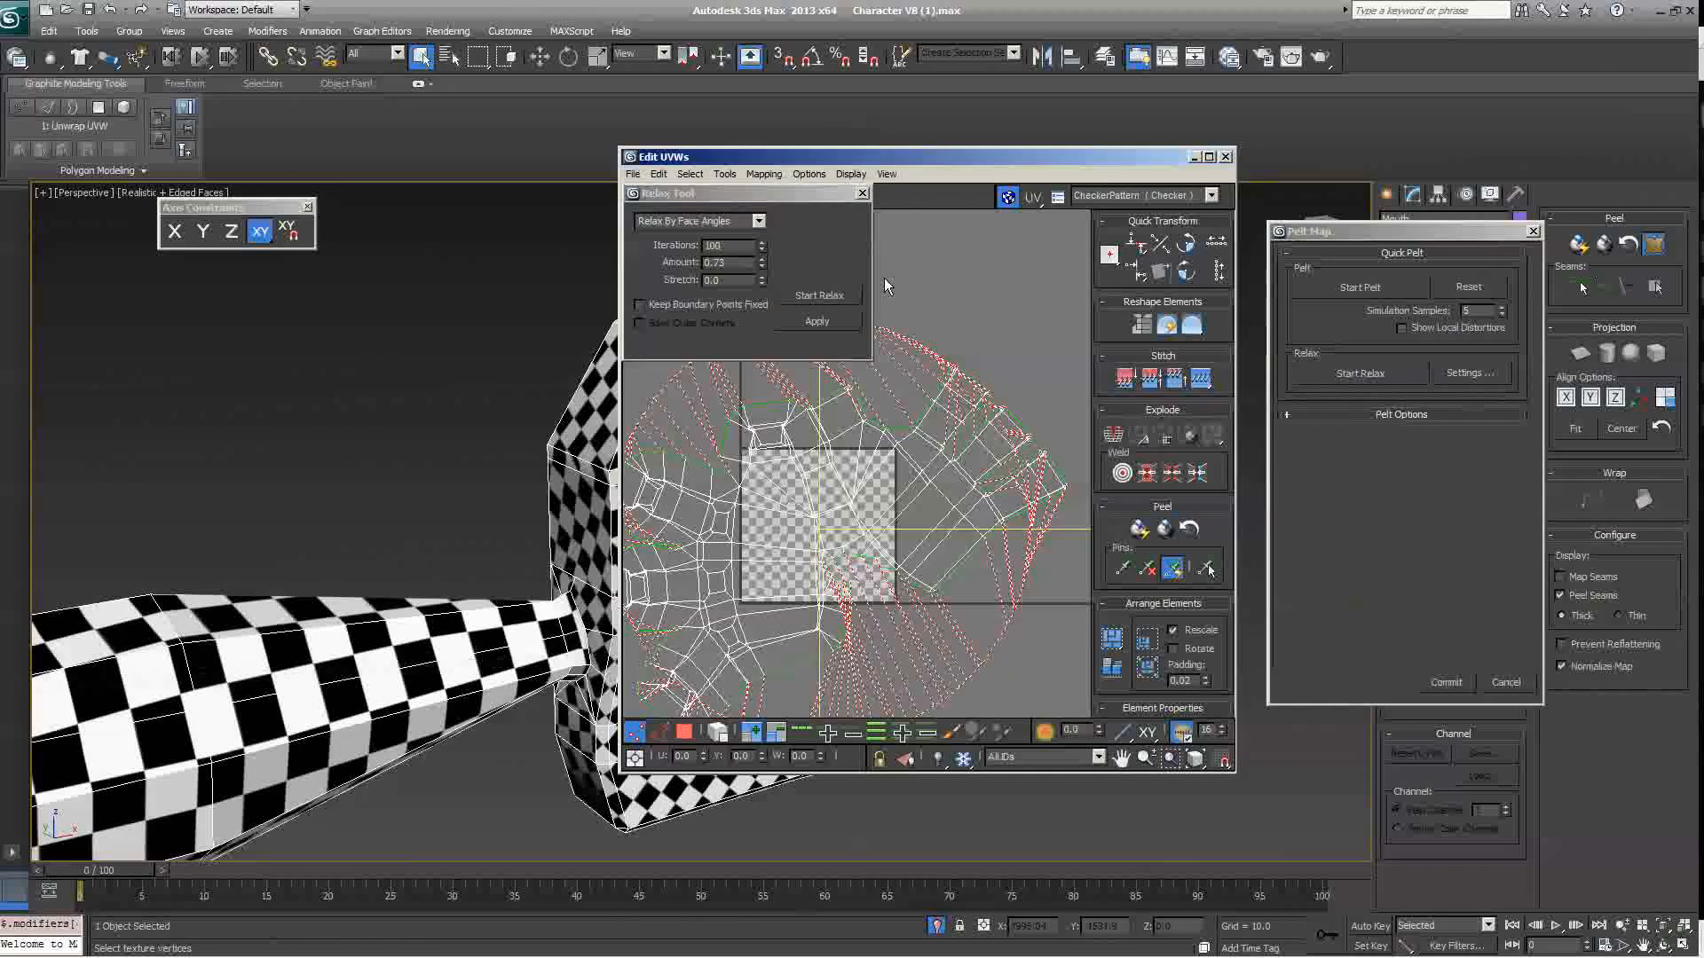
click(862, 192)
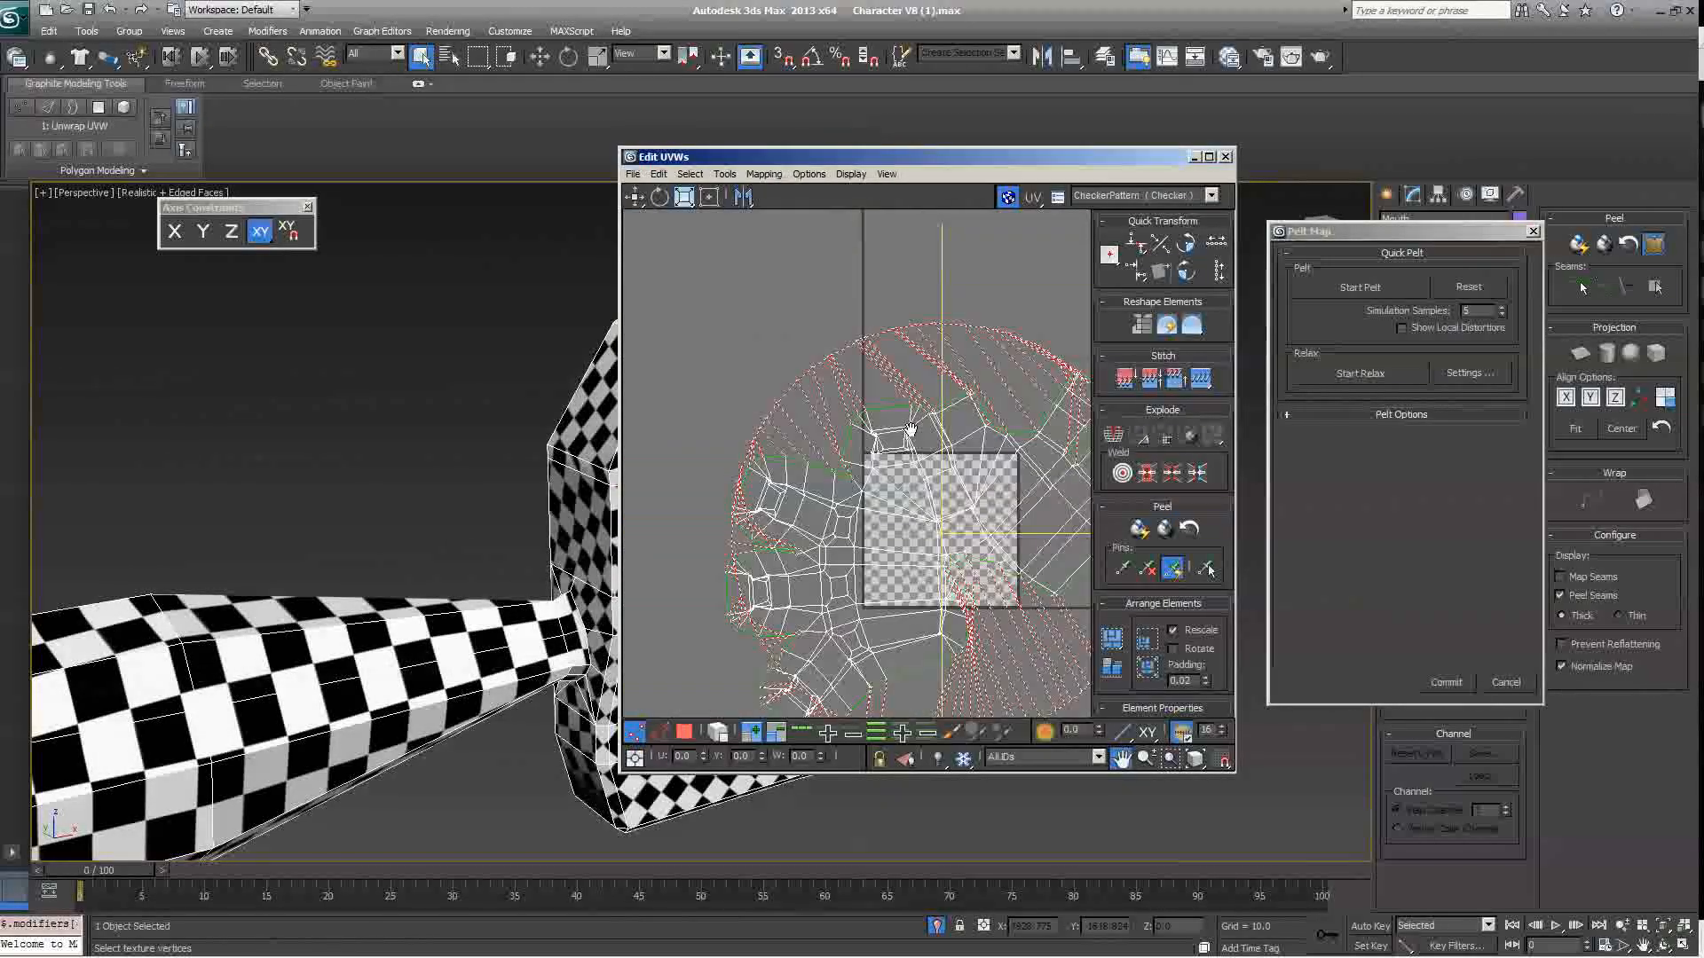
Step: Render a UV template from the Tools menu to check the relaxed island for overlaps
click(1506, 682)
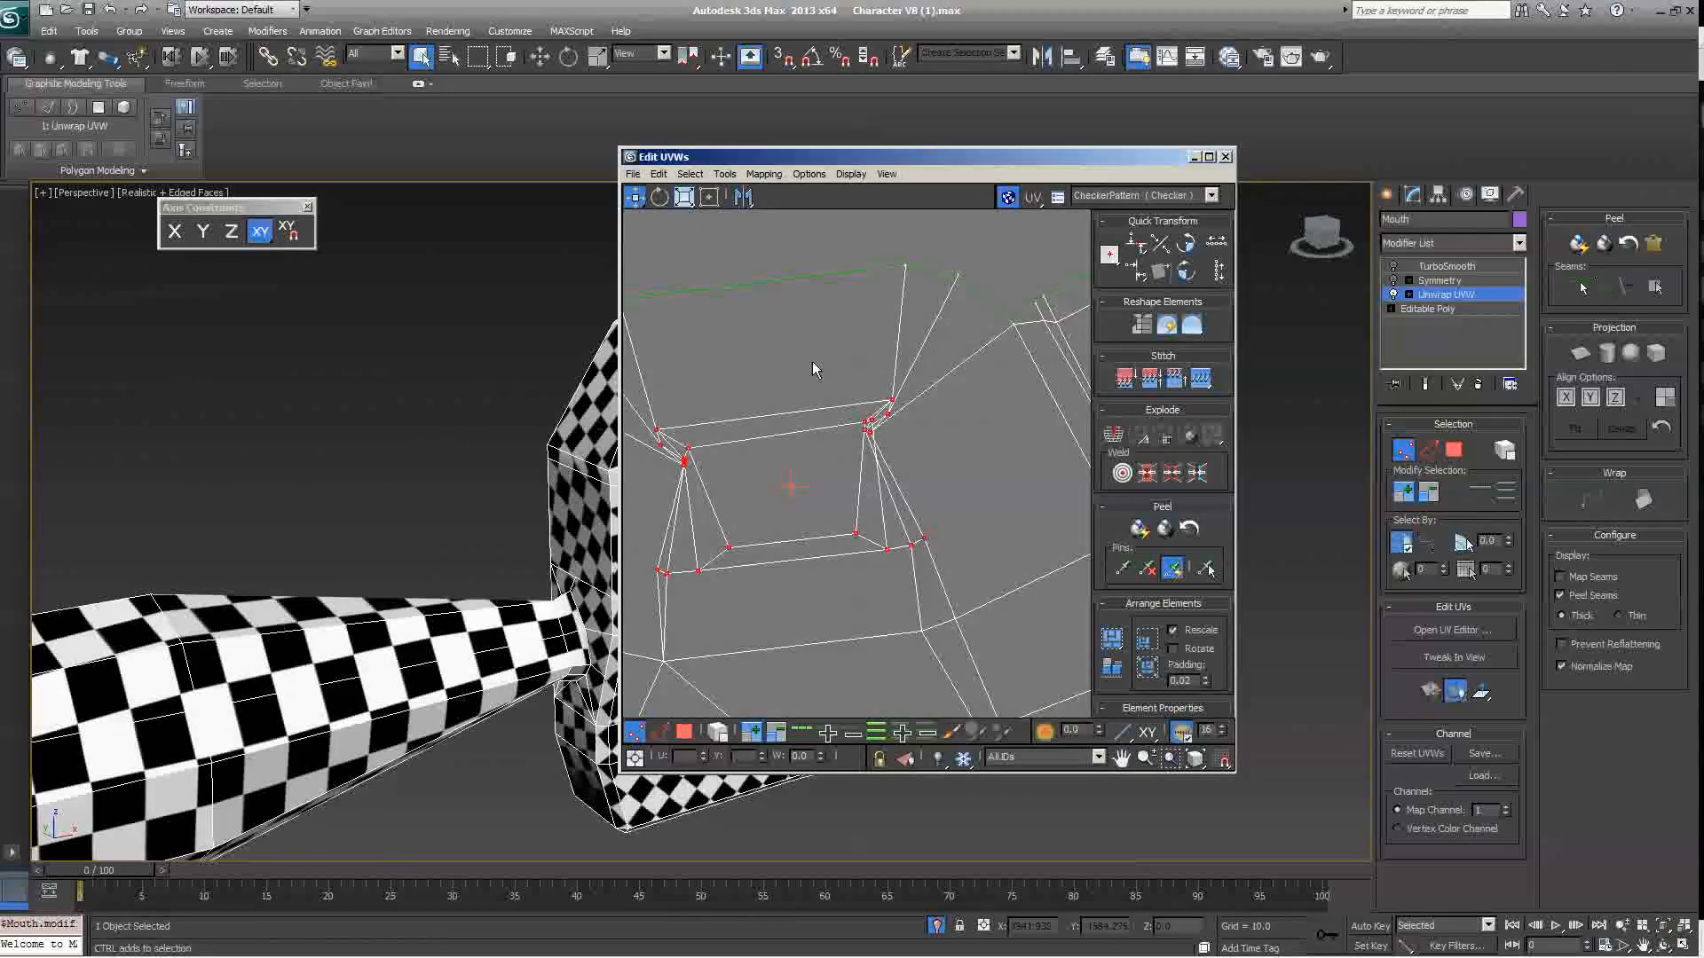
click(724, 174)
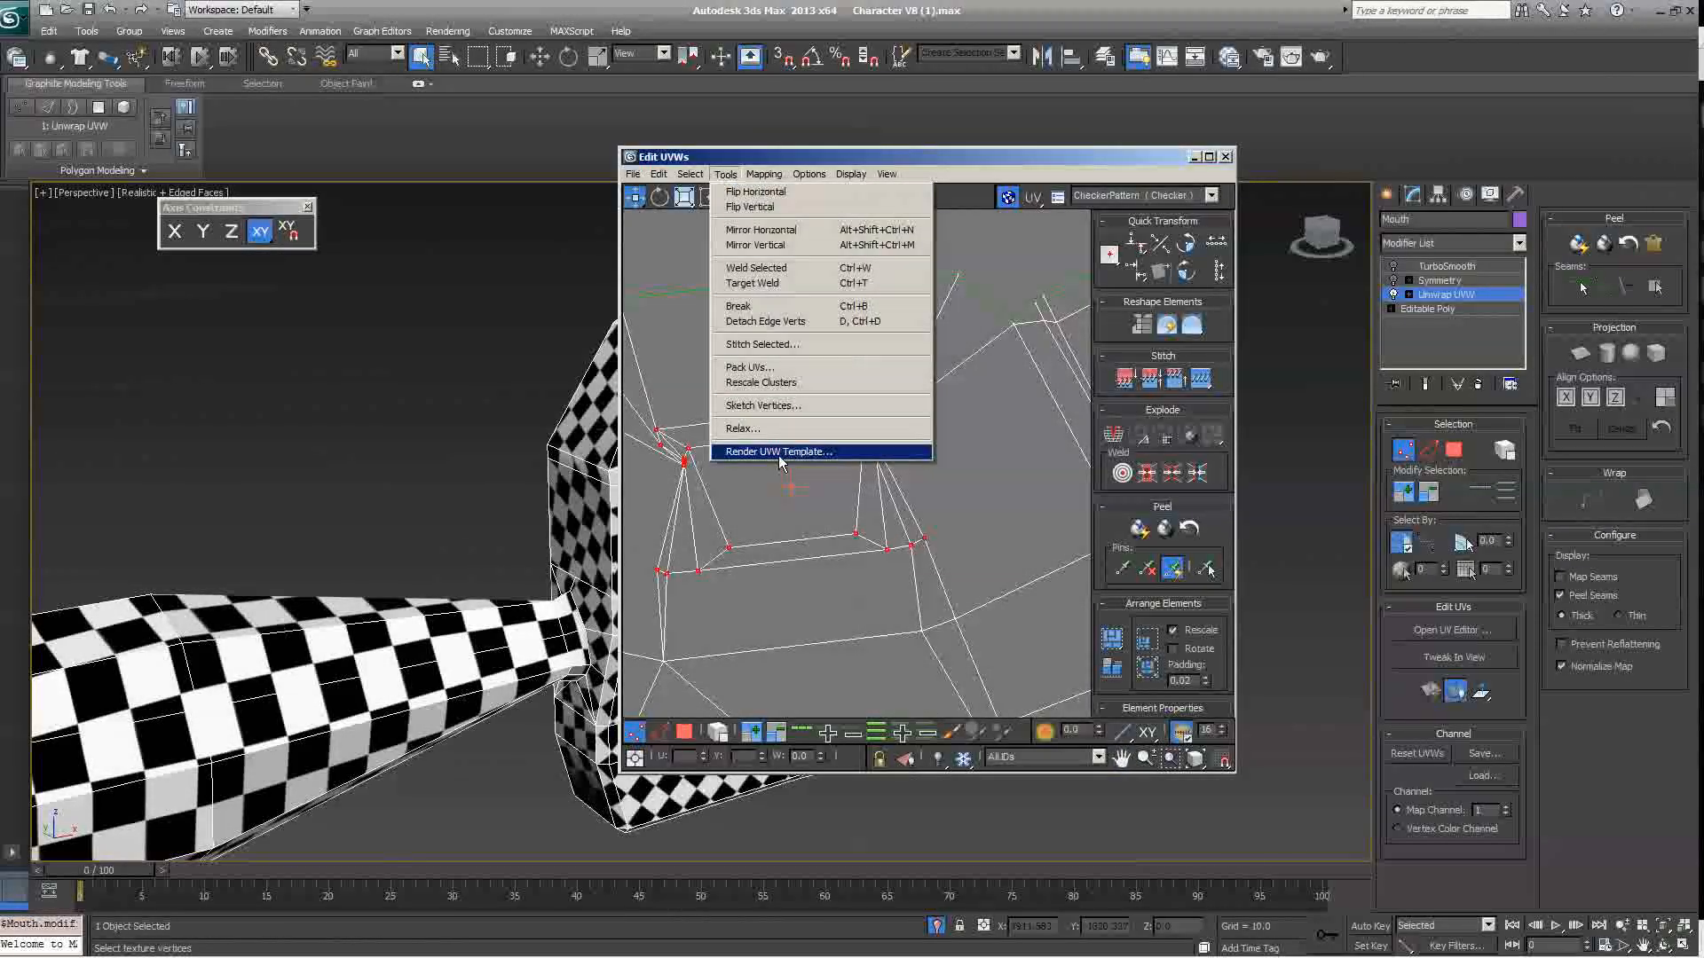
click(740, 428)
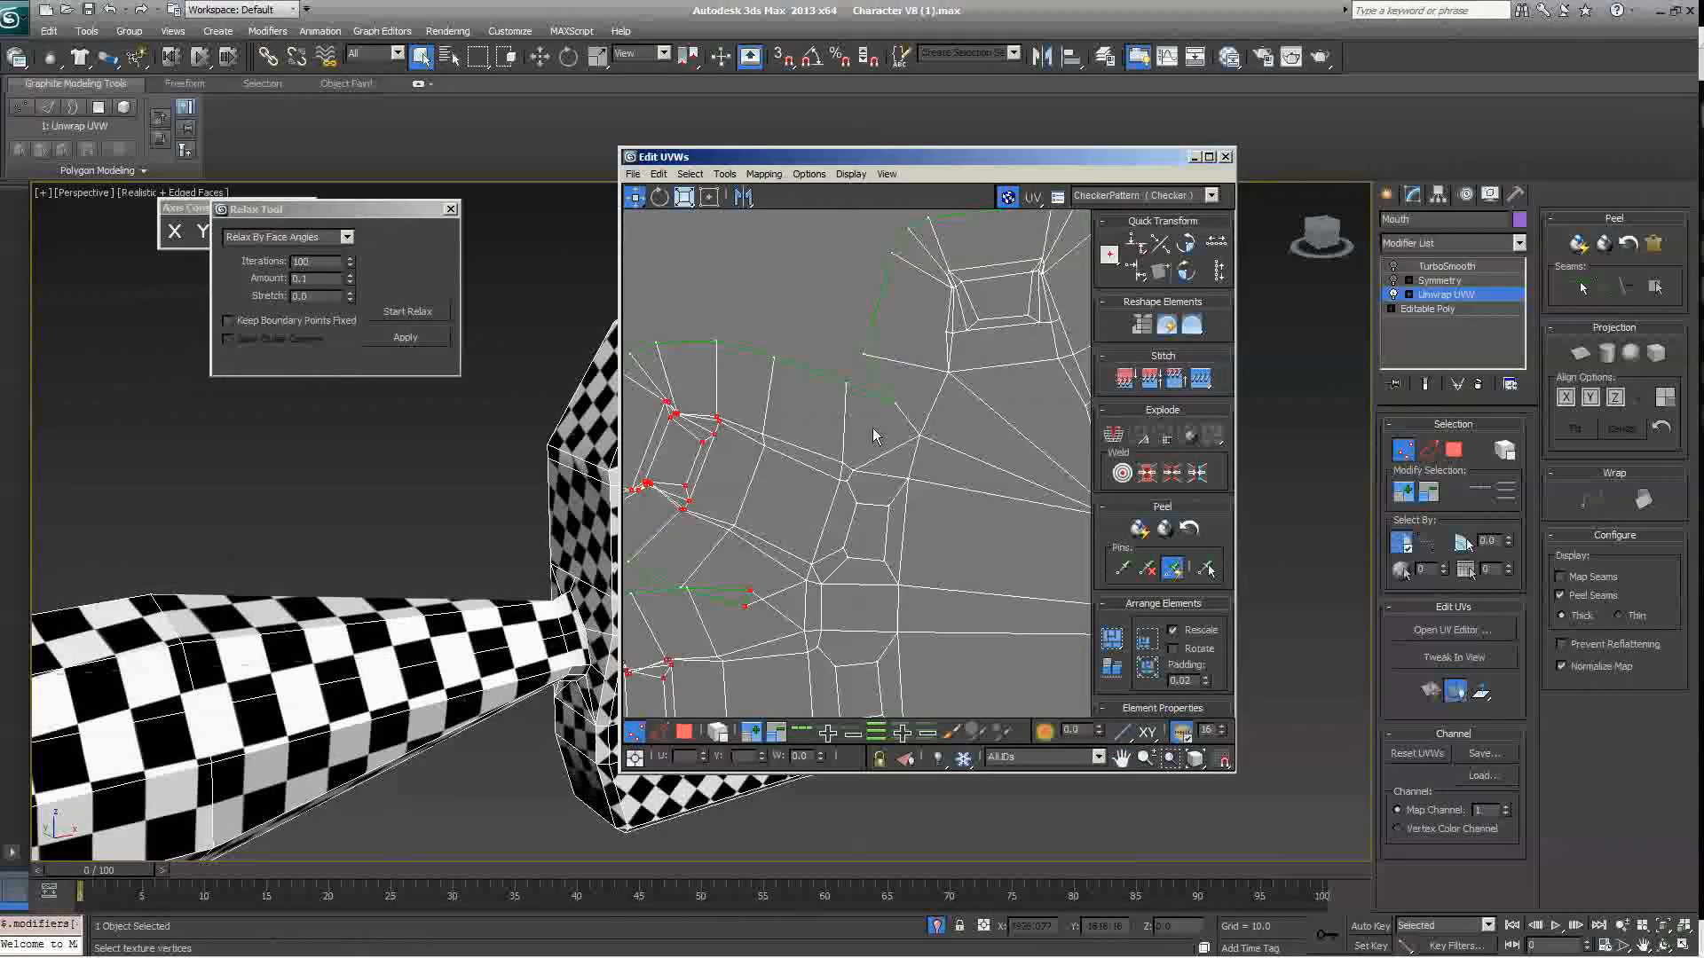
click(405, 337)
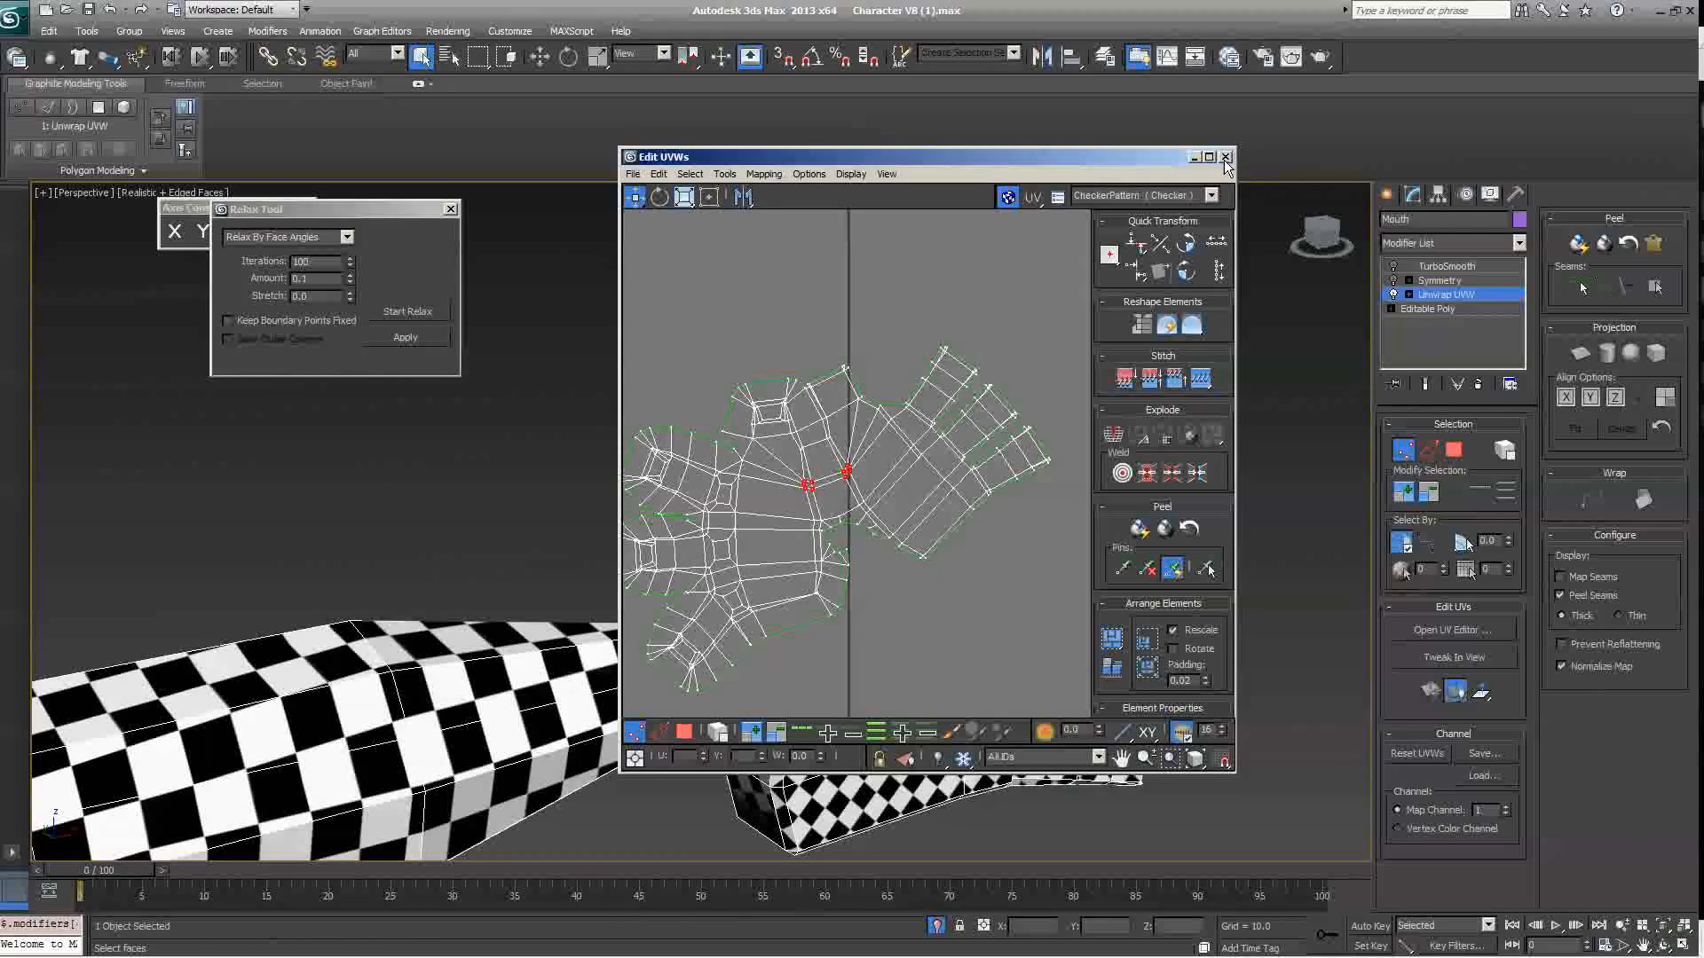
click(1226, 156)
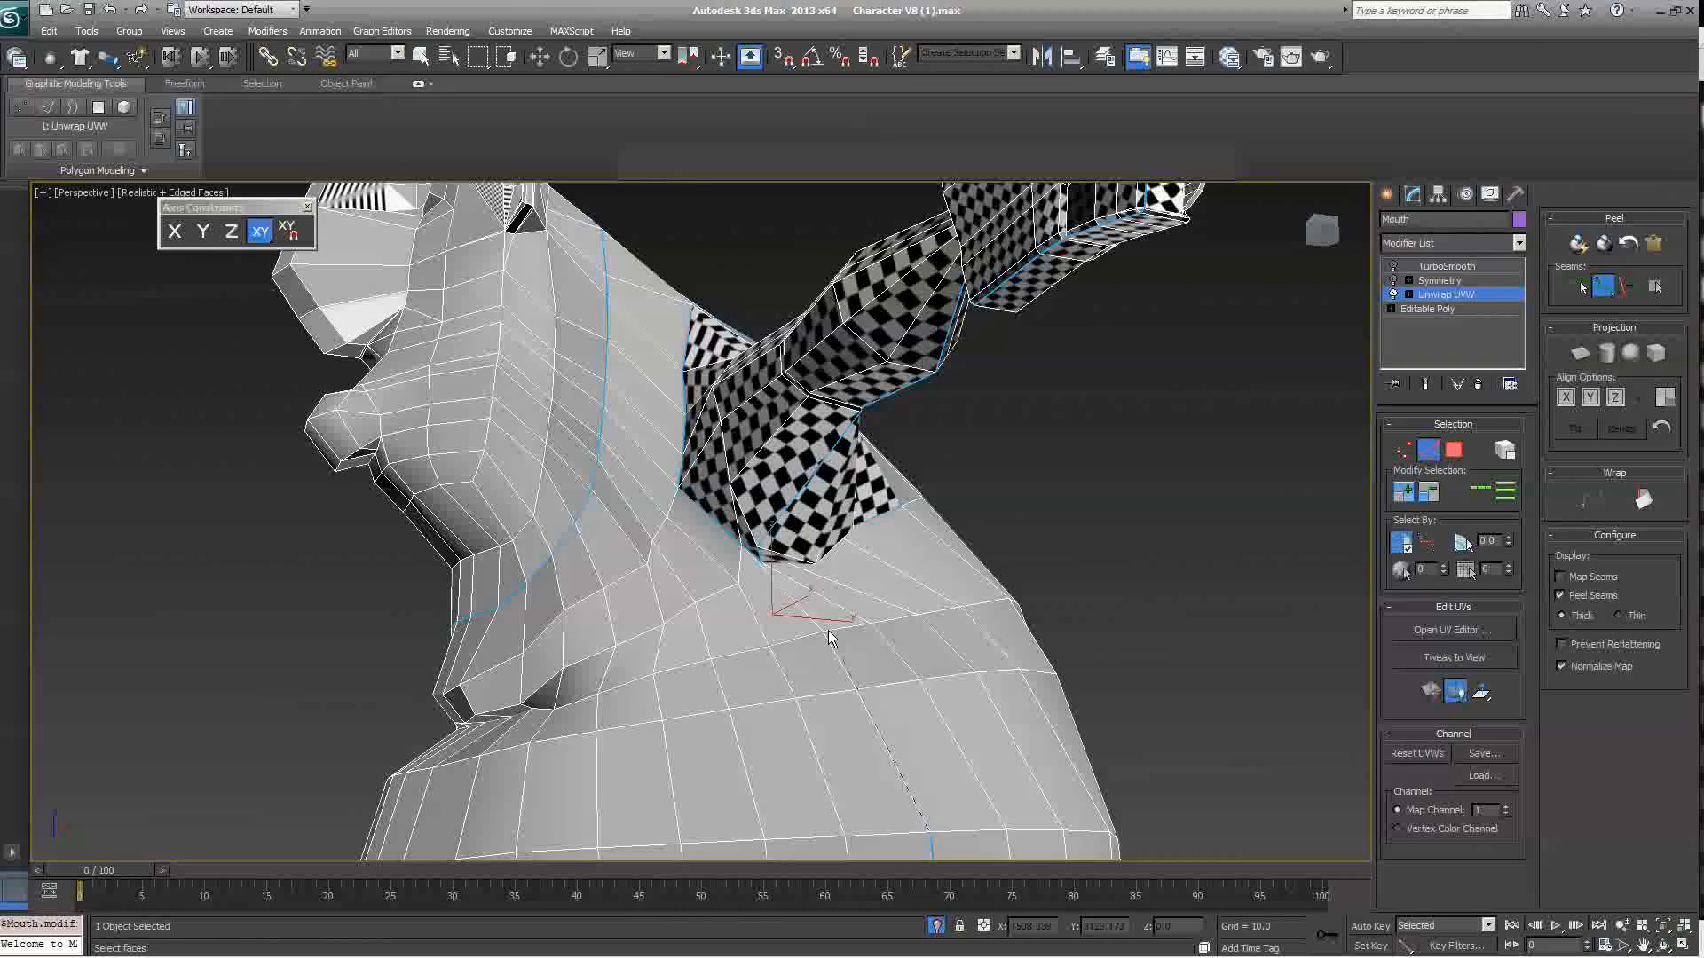
Step: Zoom toward the neck and shoulder while marking point-to-point pelt seams on the body
scroll(up, 3)
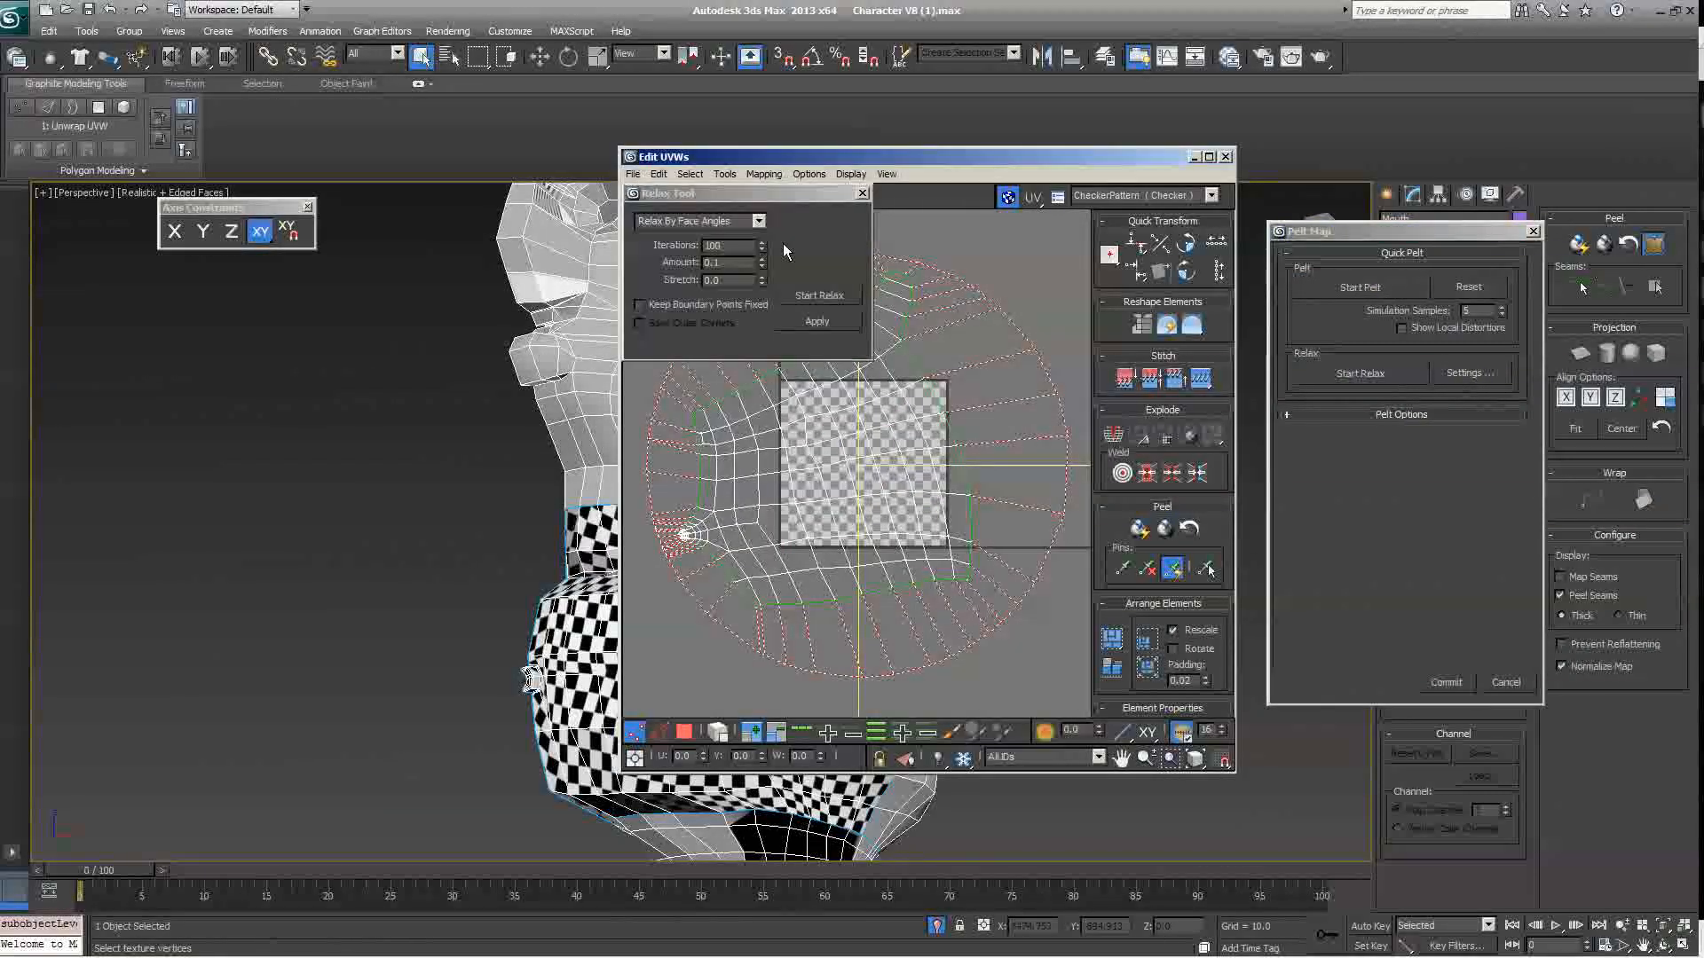
Step: Relax the pelted body faces into a flat island and commit the pelt
click(818, 297)
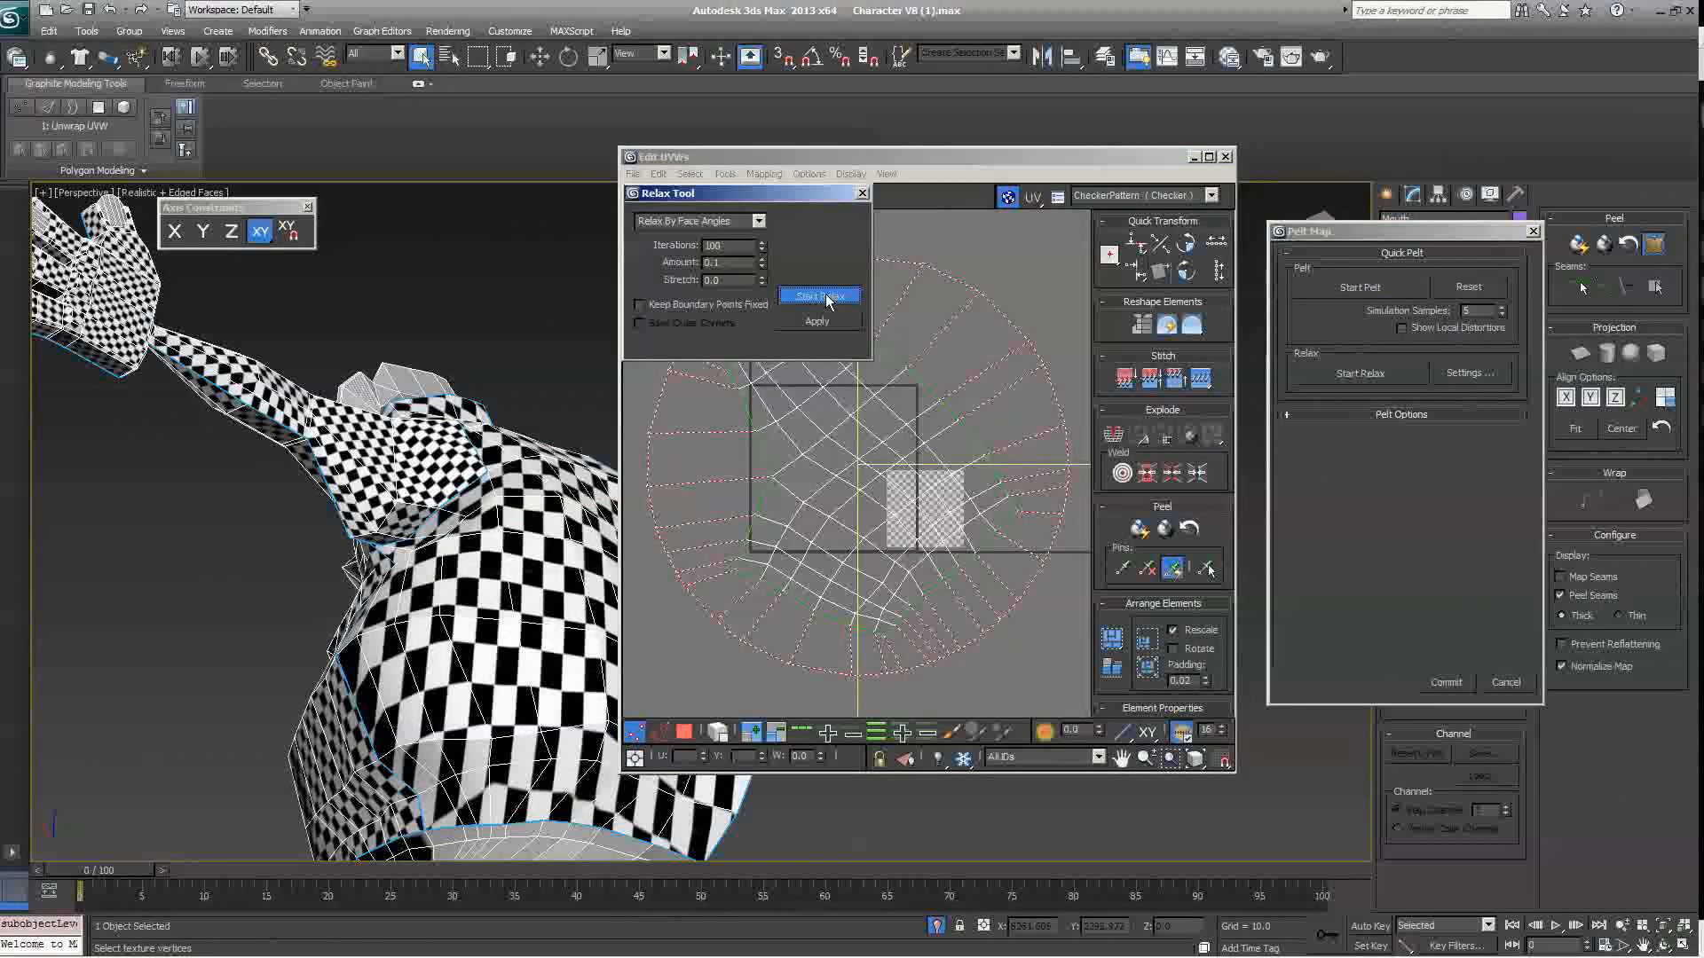
click(818, 297)
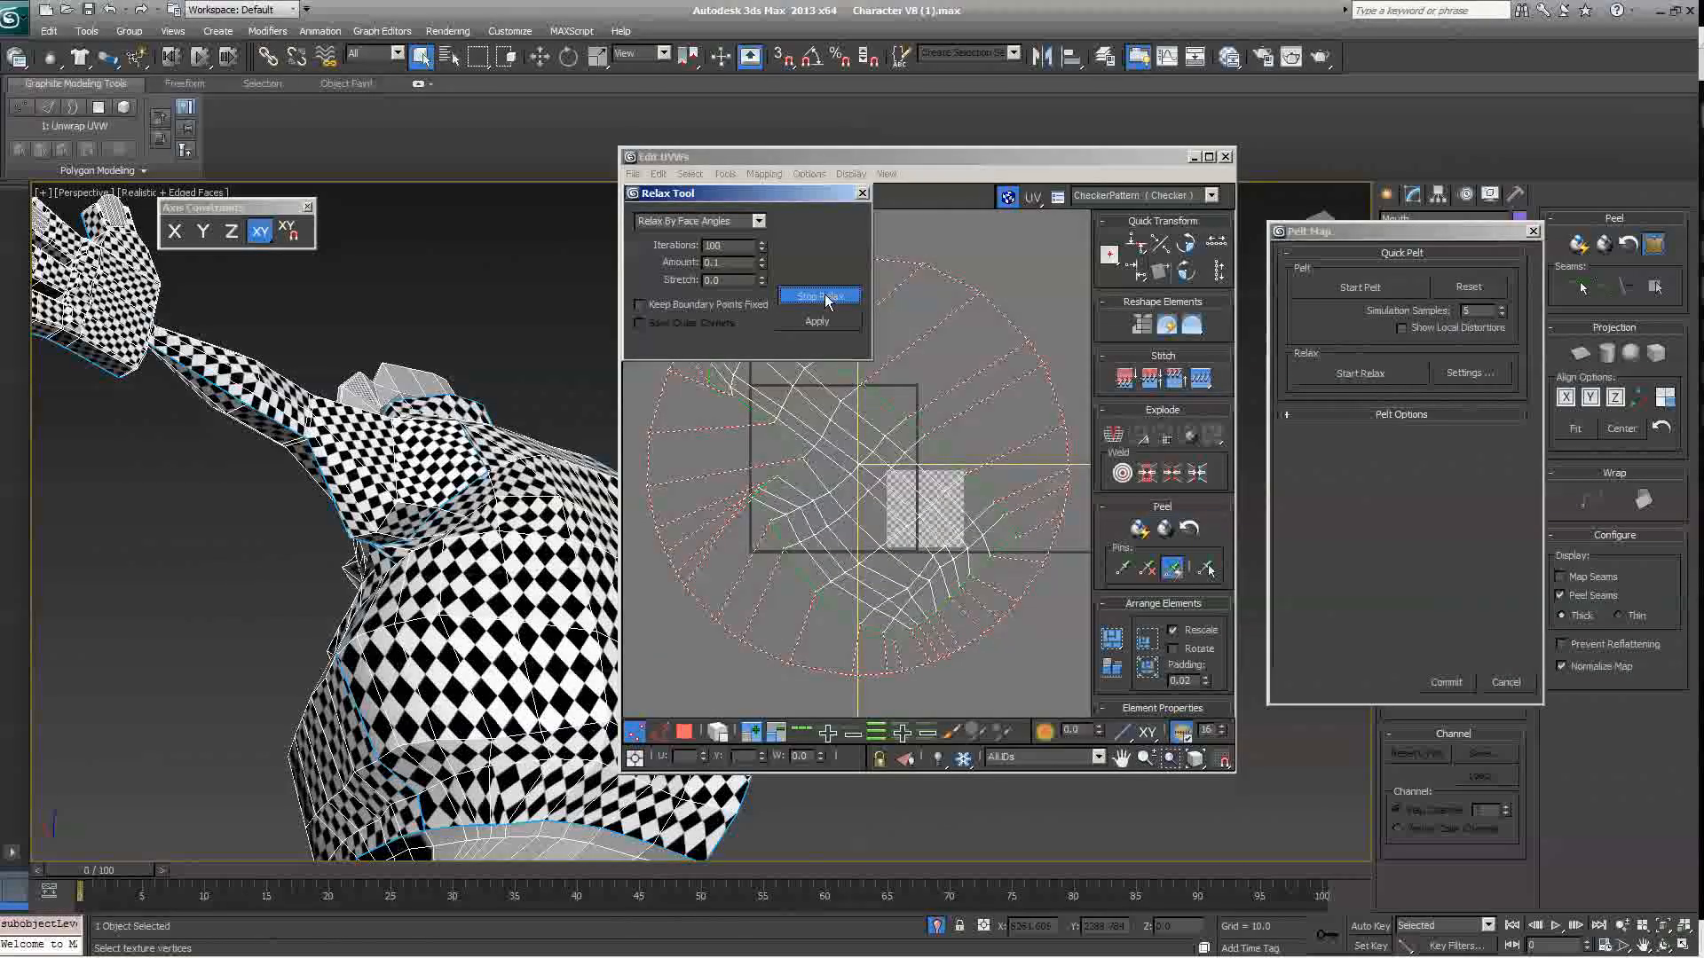
click(820, 296)
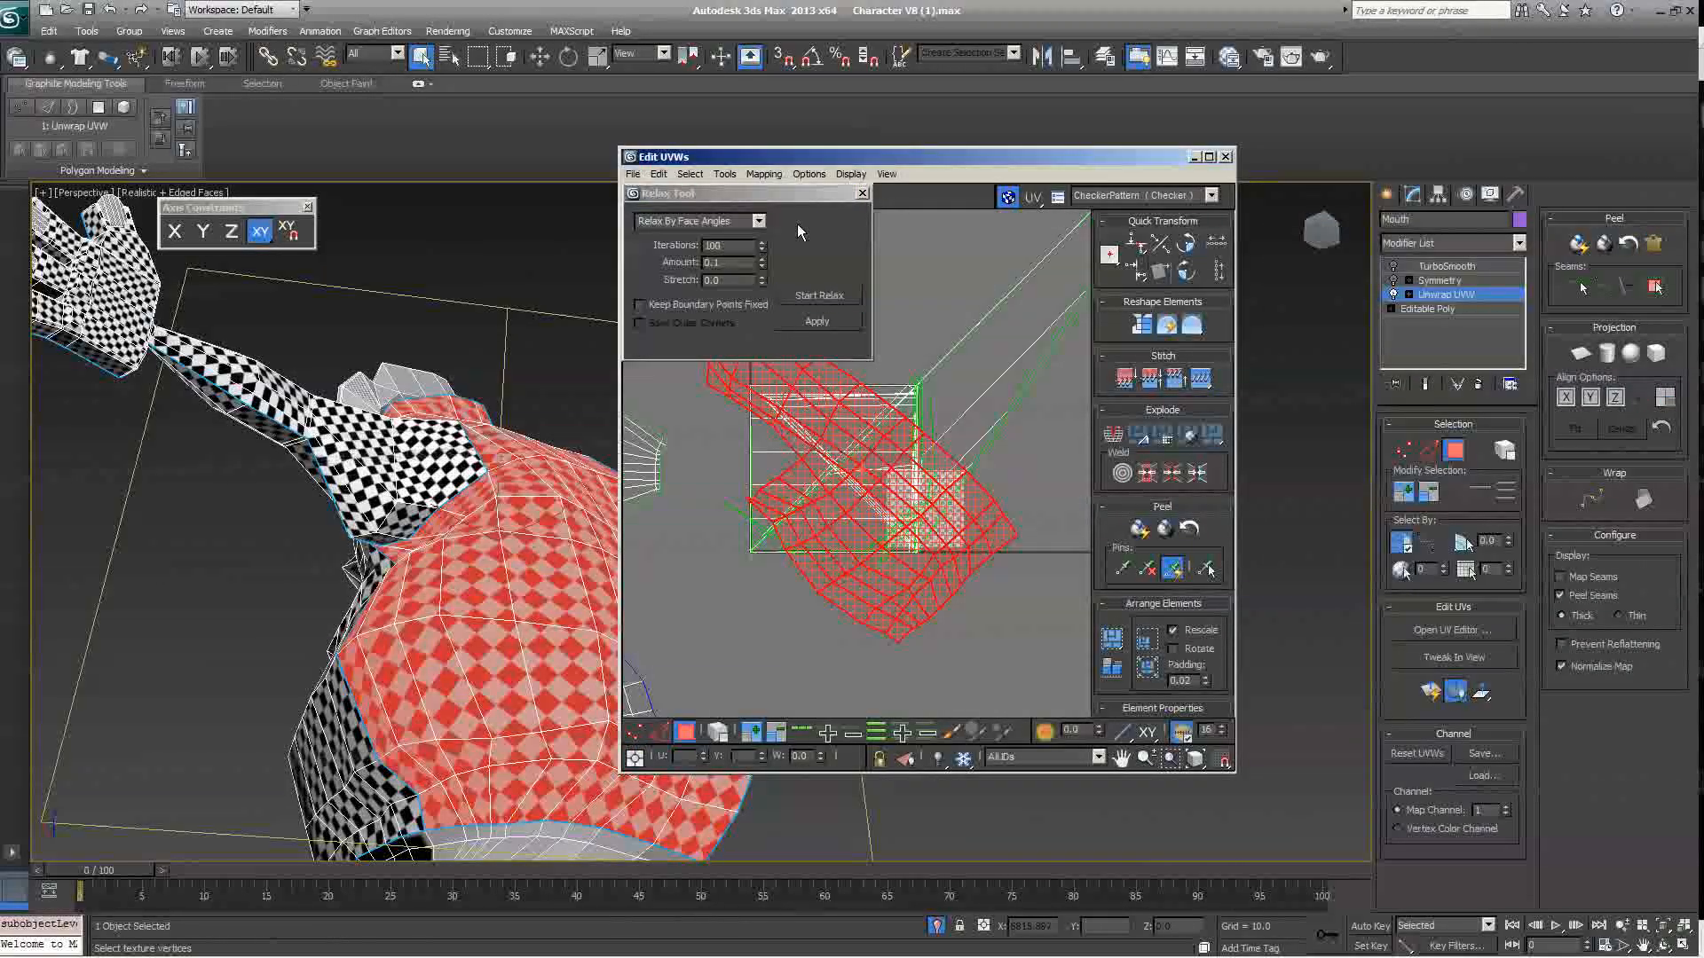
click(863, 192)
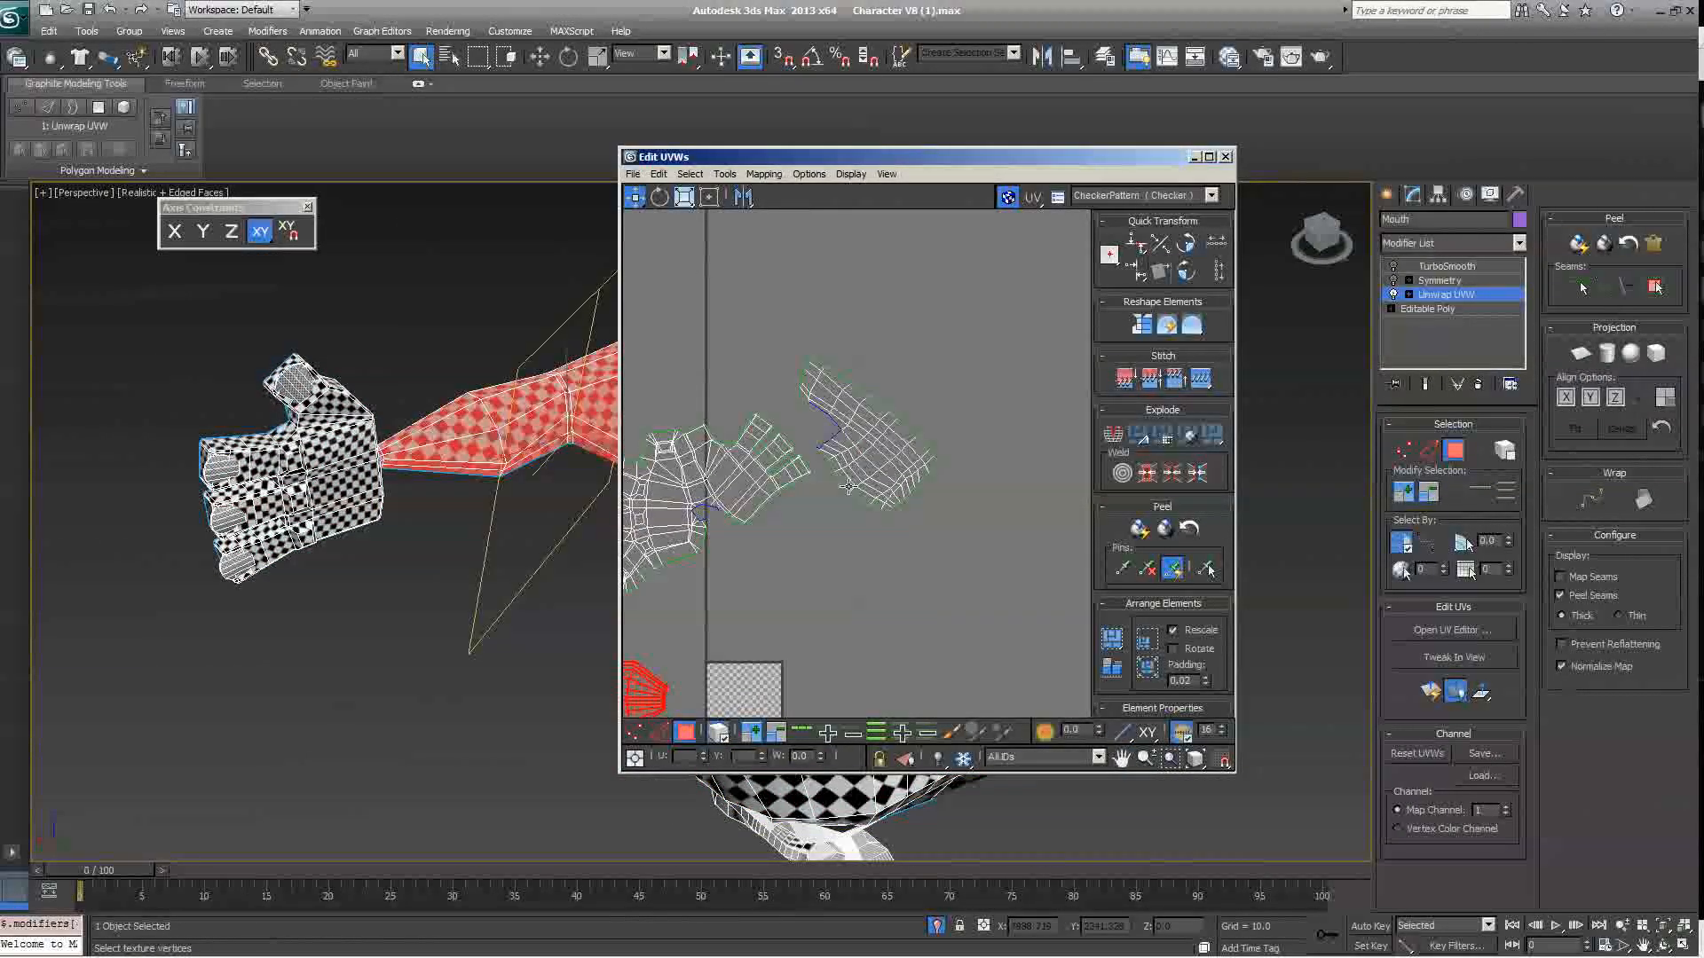
Step: Select every UV island and Rescale Elements so arm, hand and body match in size
click(719, 729)
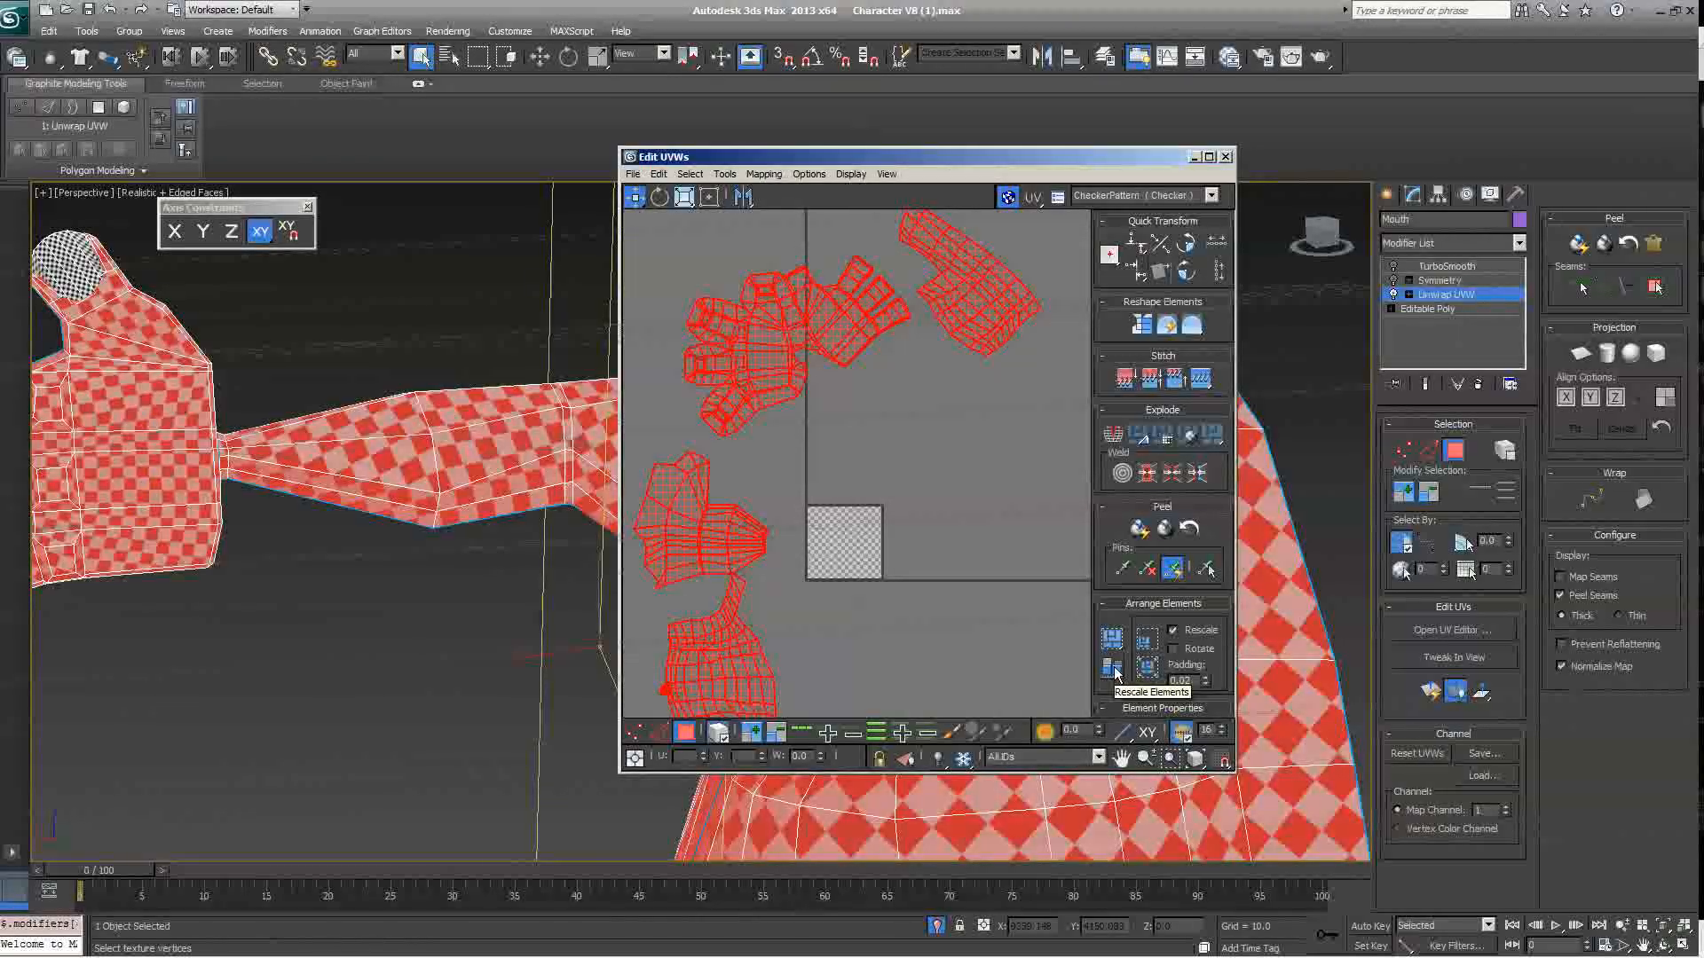
click(1111, 641)
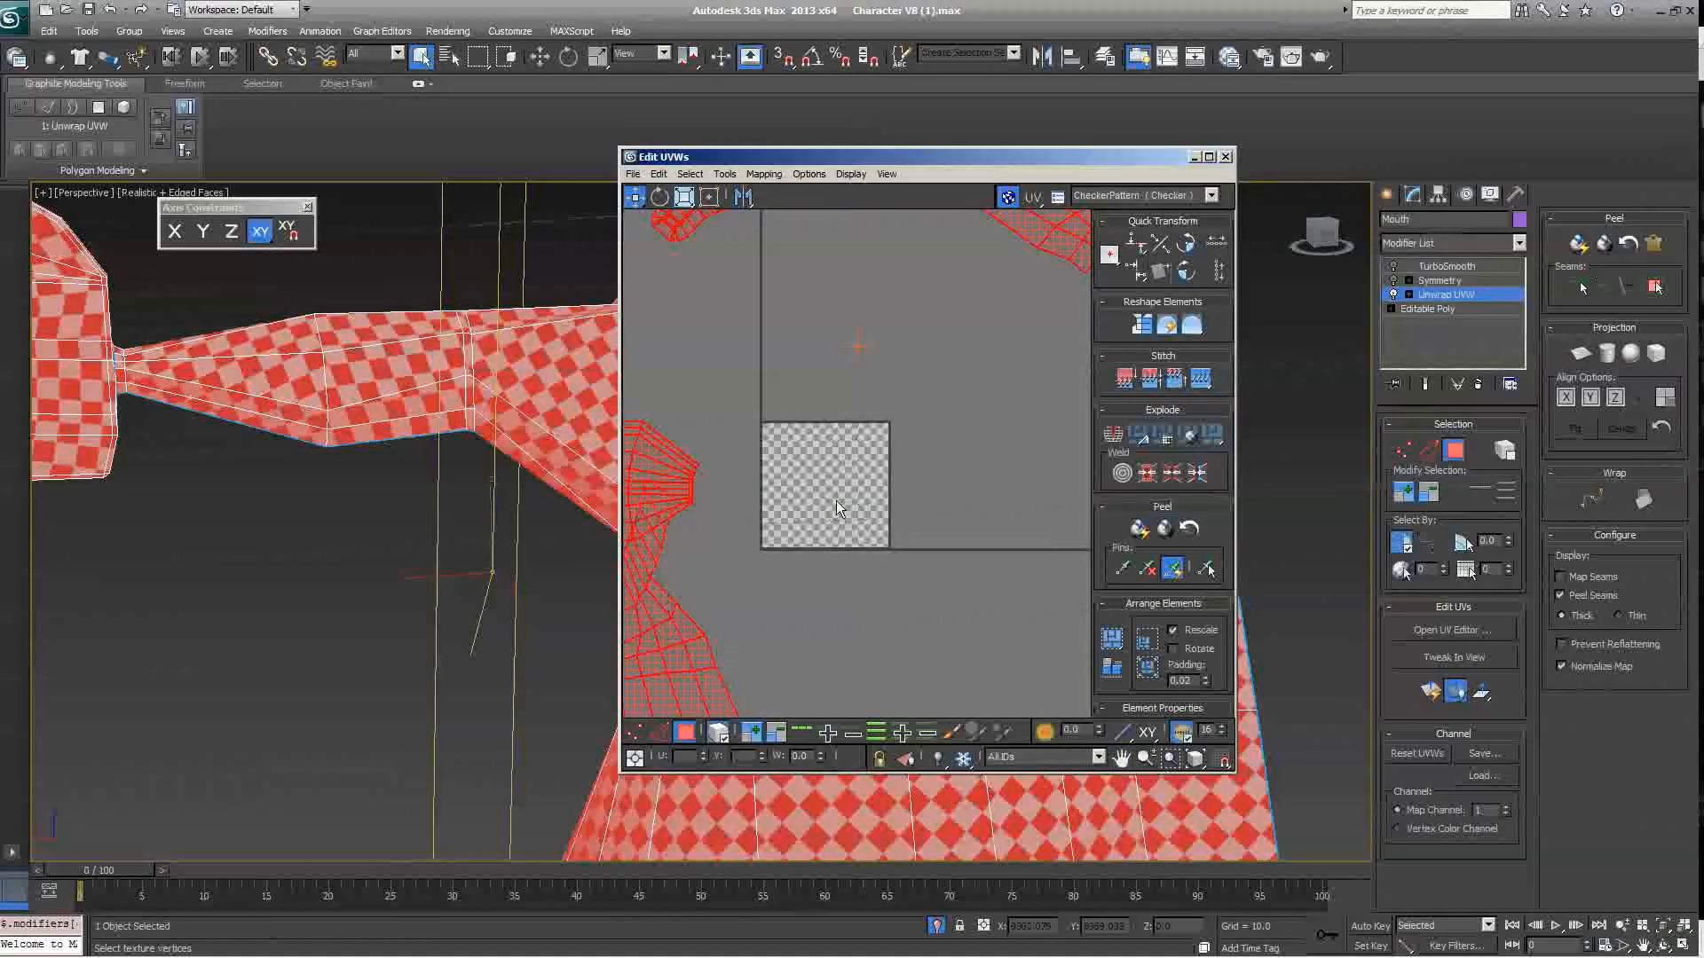
mouse_move(830, 491)
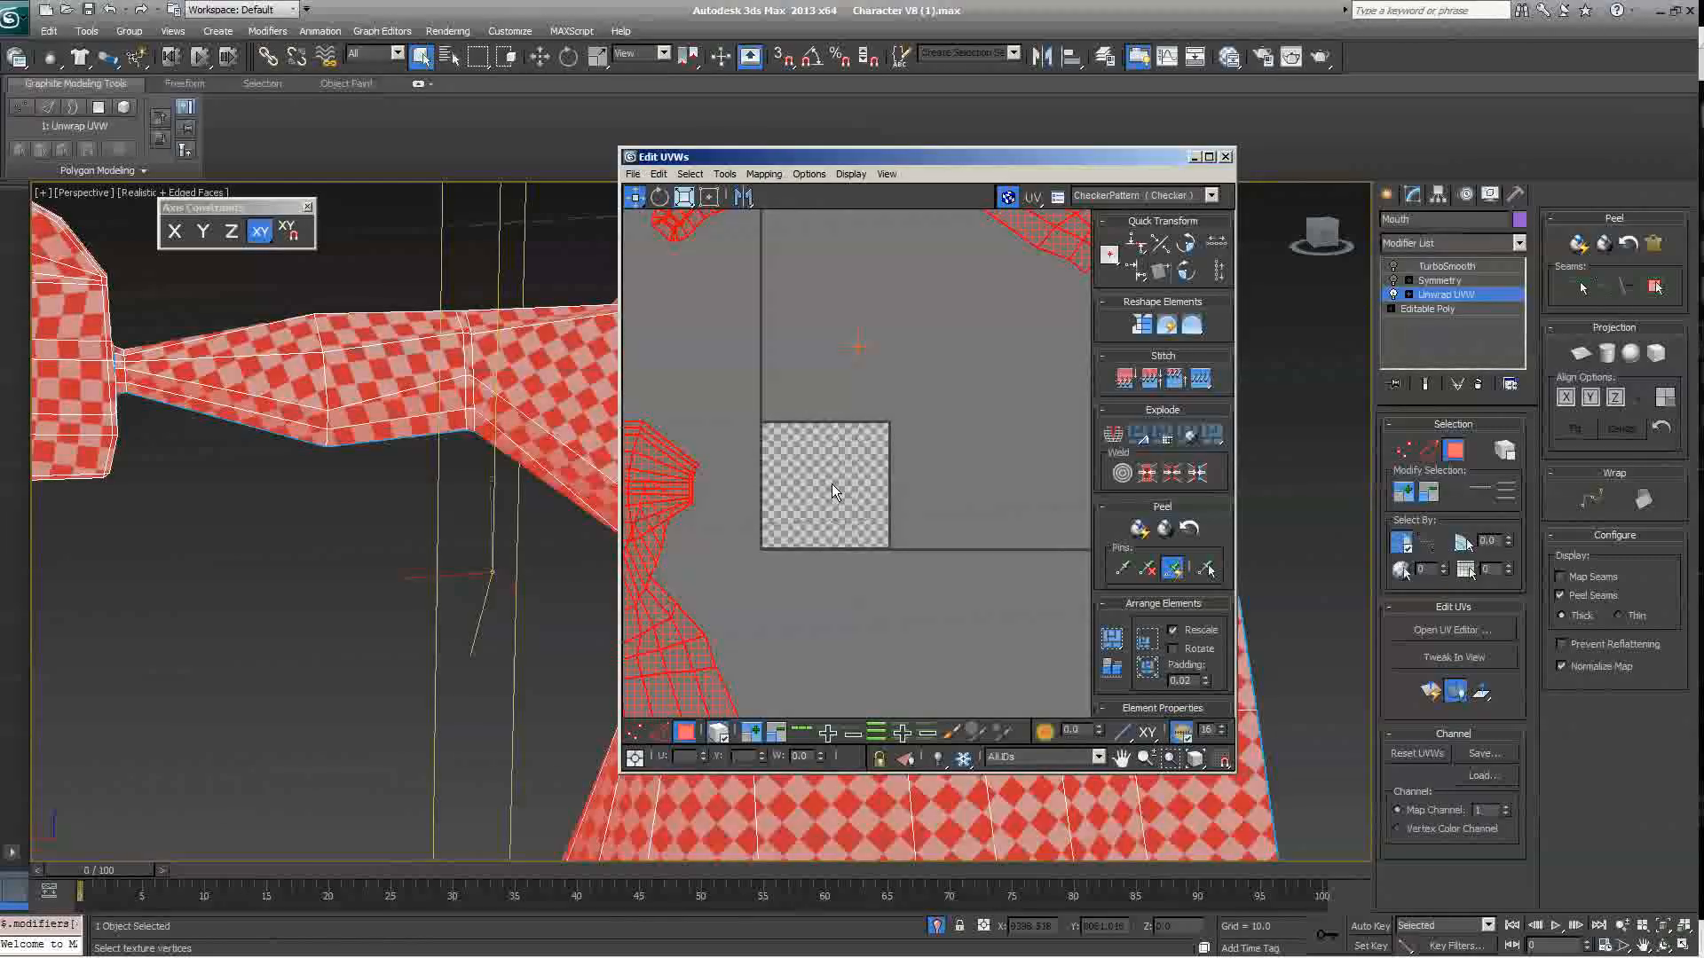
mouse_move(822, 449)
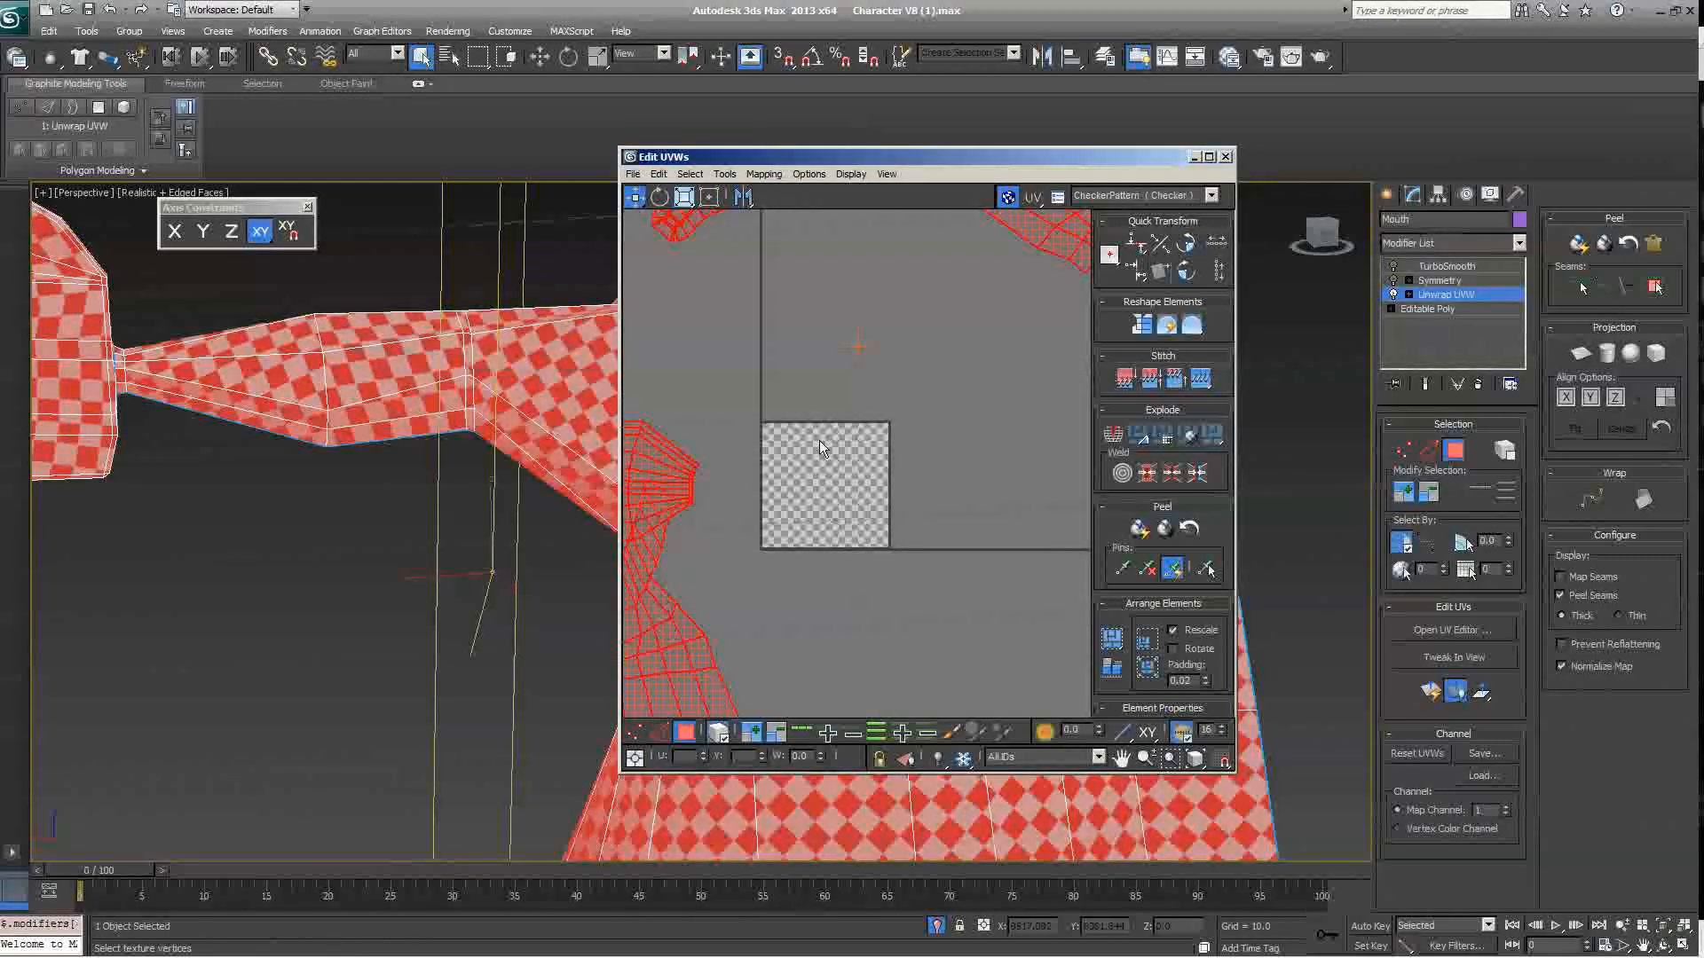
mouse_move(854, 492)
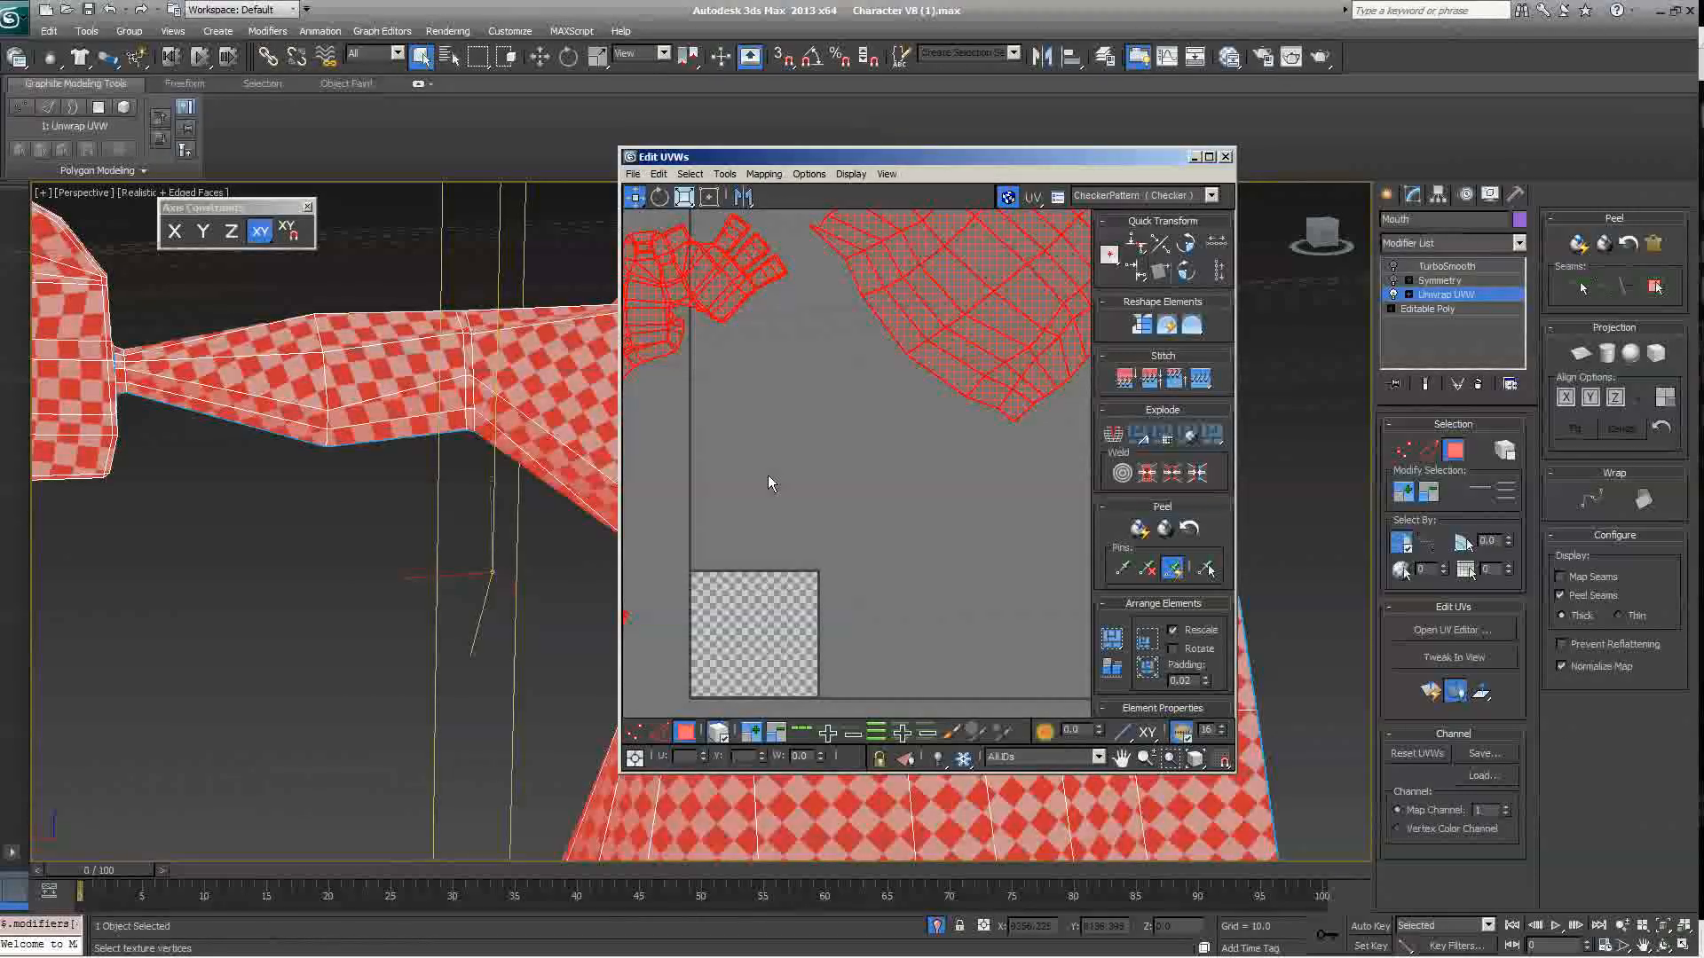
Step: Pack the scaled islands together inside the 0–1 checker texture square
click(1147, 665)
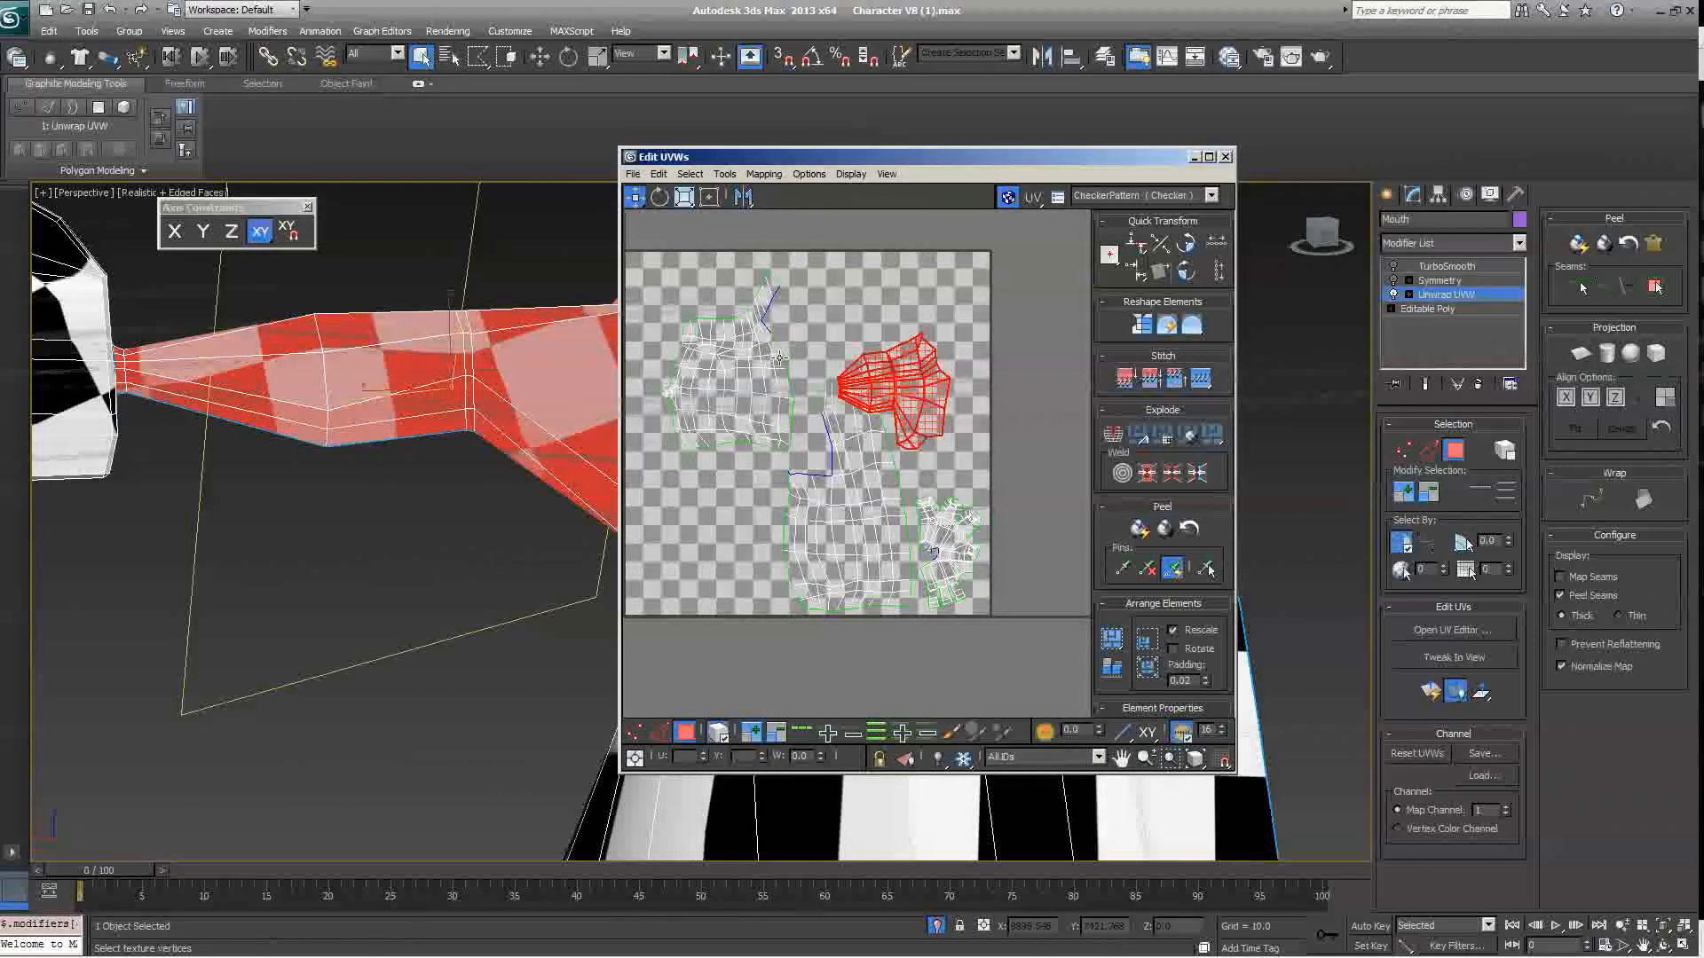
click(724, 174)
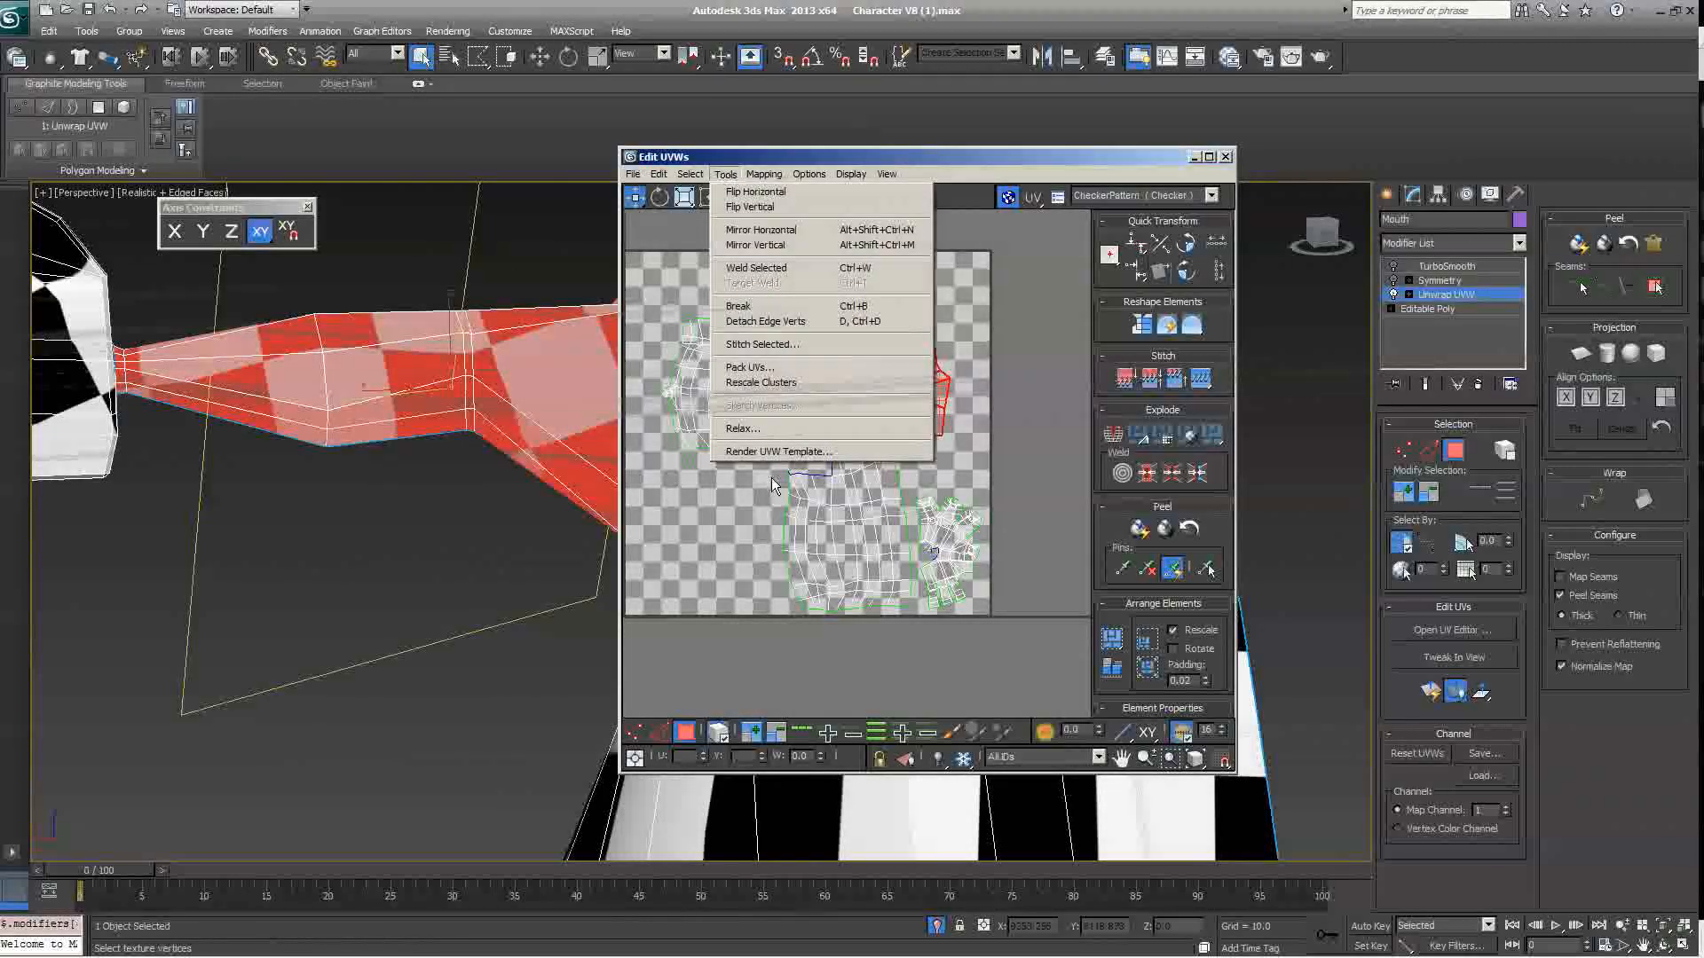
Step: Render a 1024×1024 UV template in Normal fill mode with Show Overlap flagging faces red
click(776, 451)
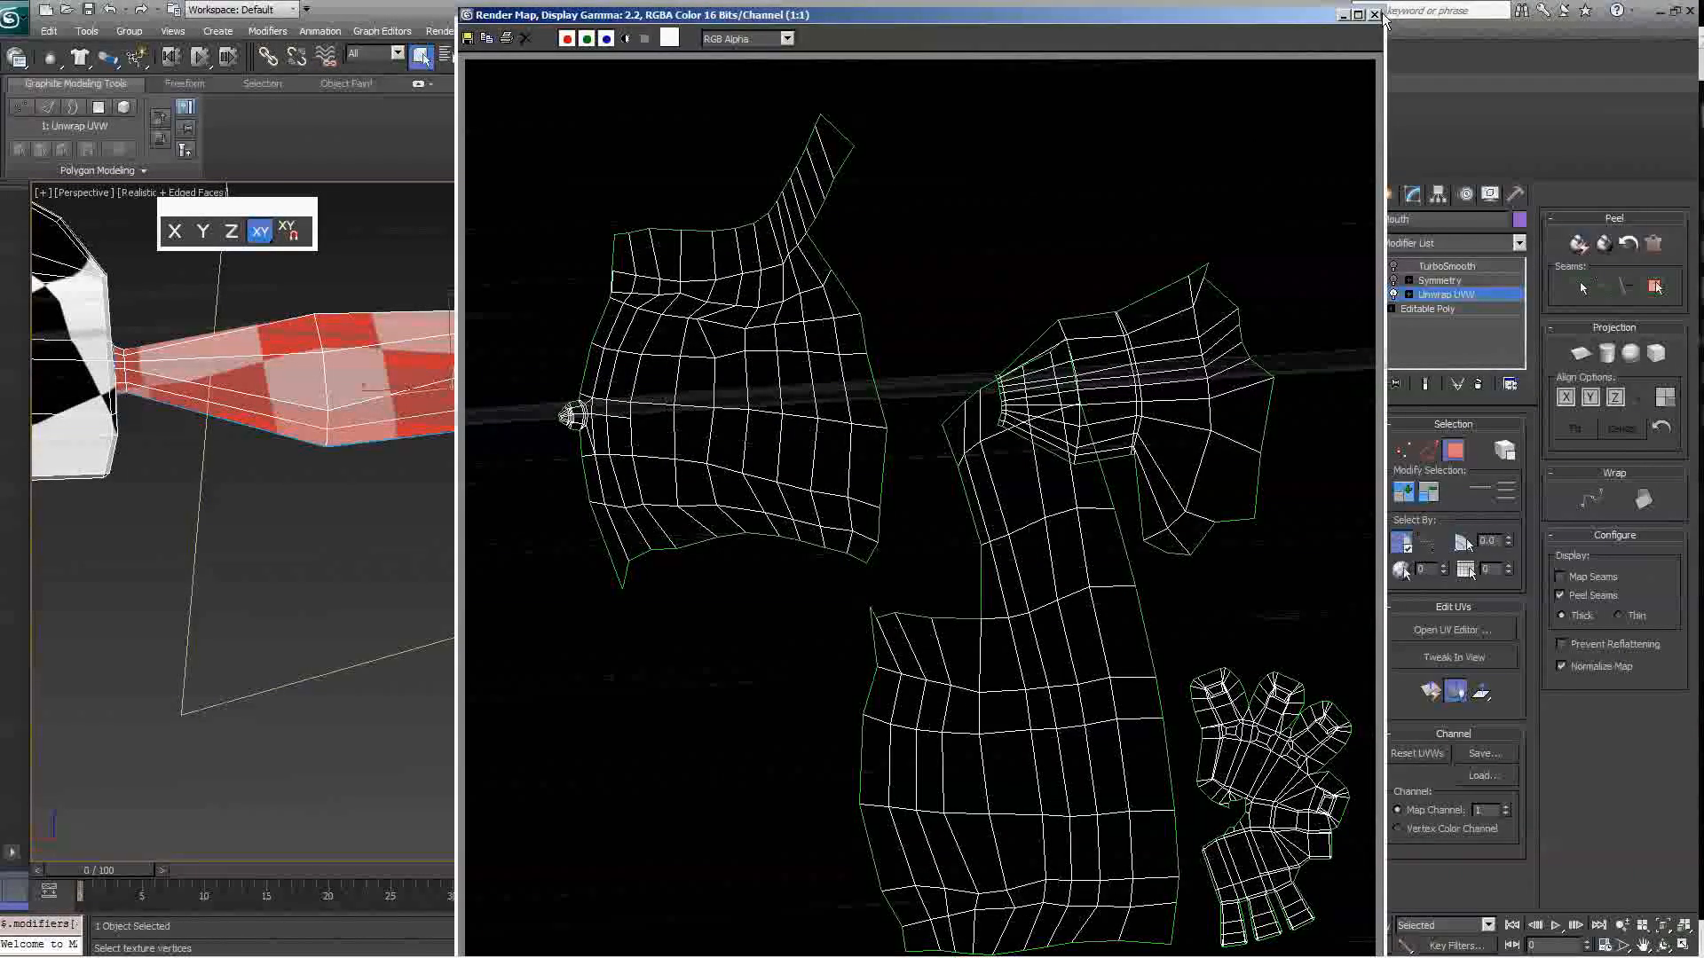
click(1374, 14)
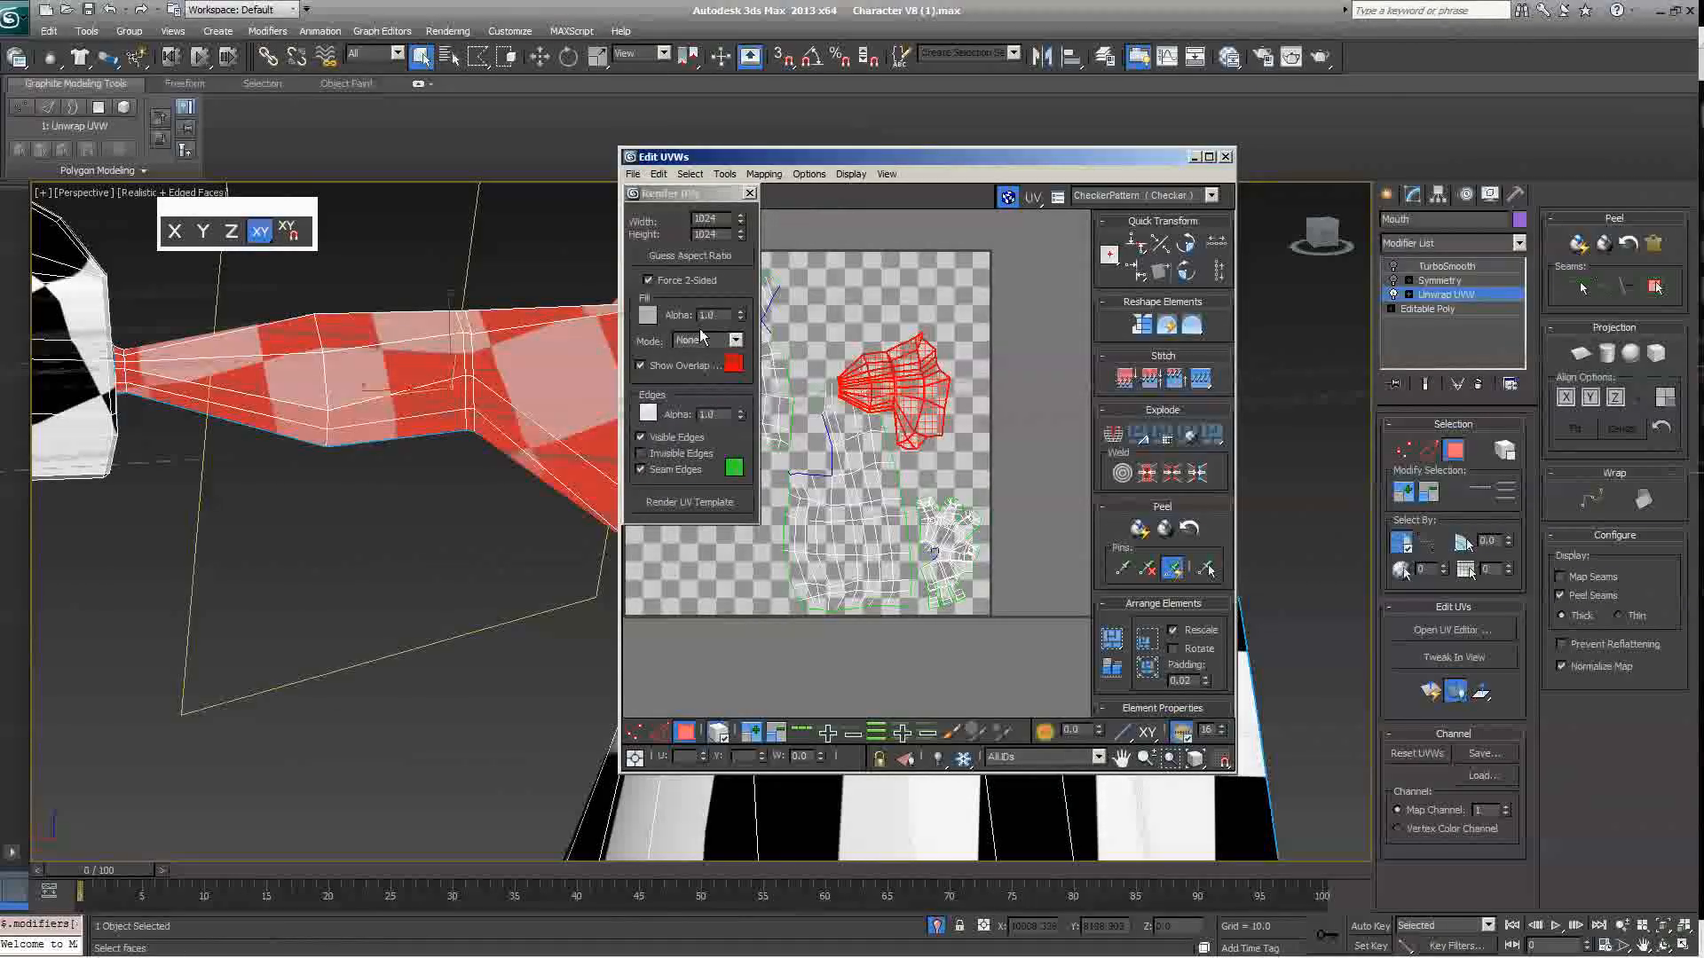
click(705, 339)
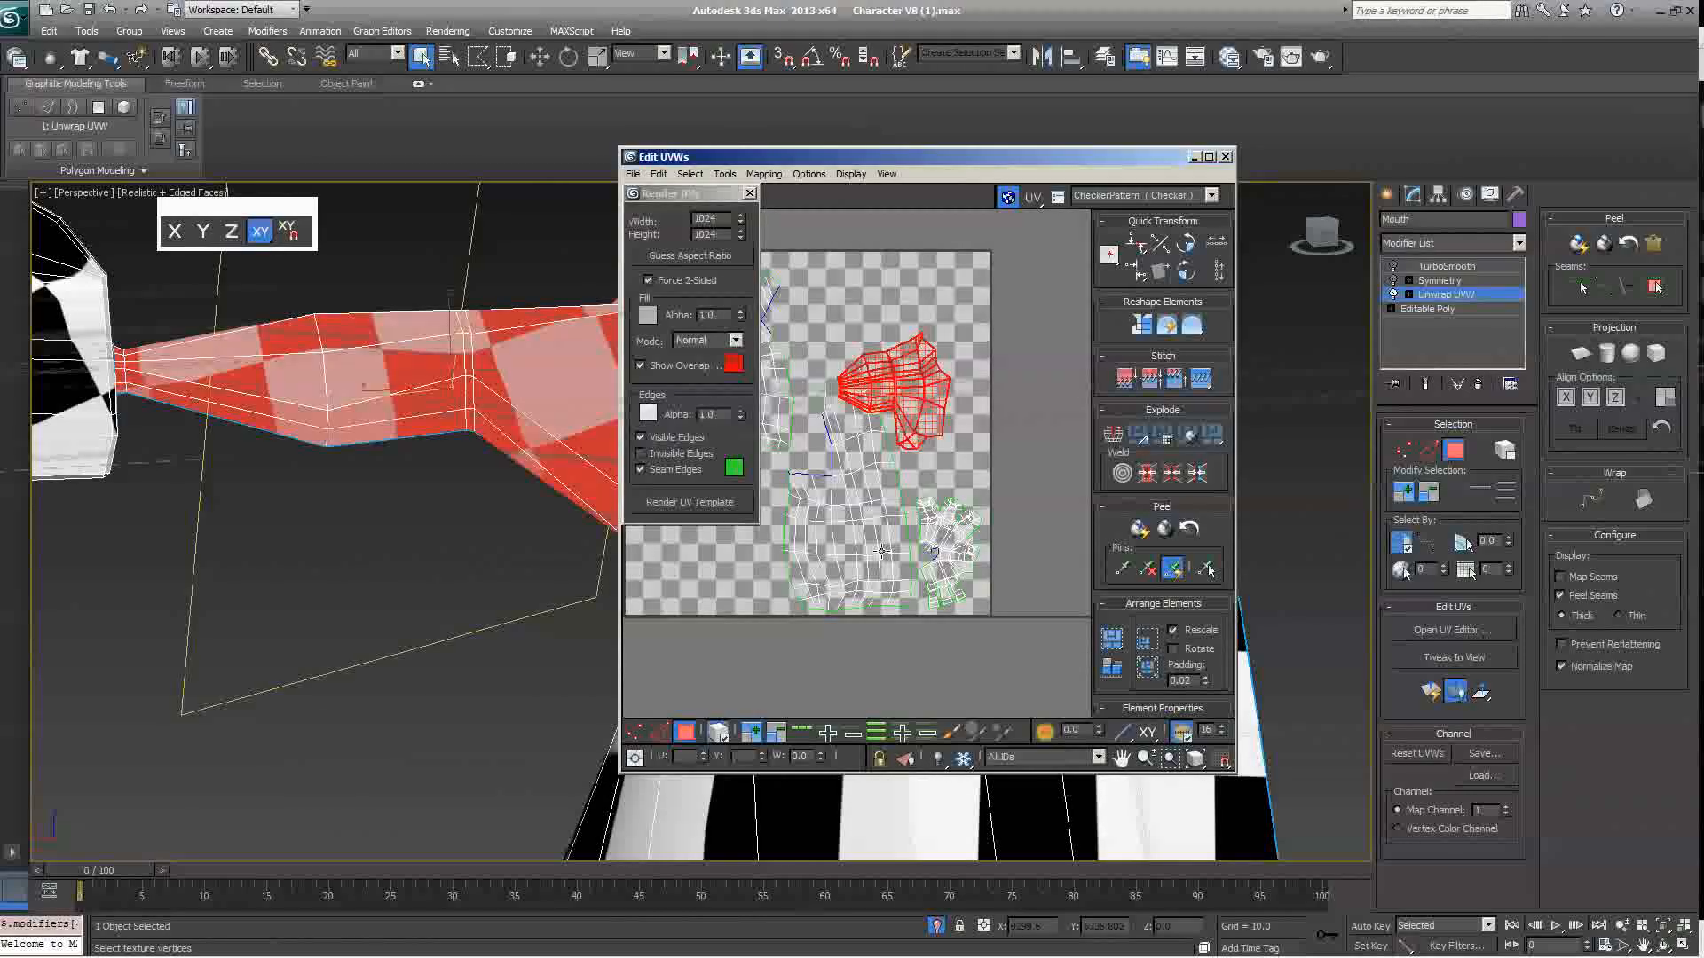
mouse_move(804, 462)
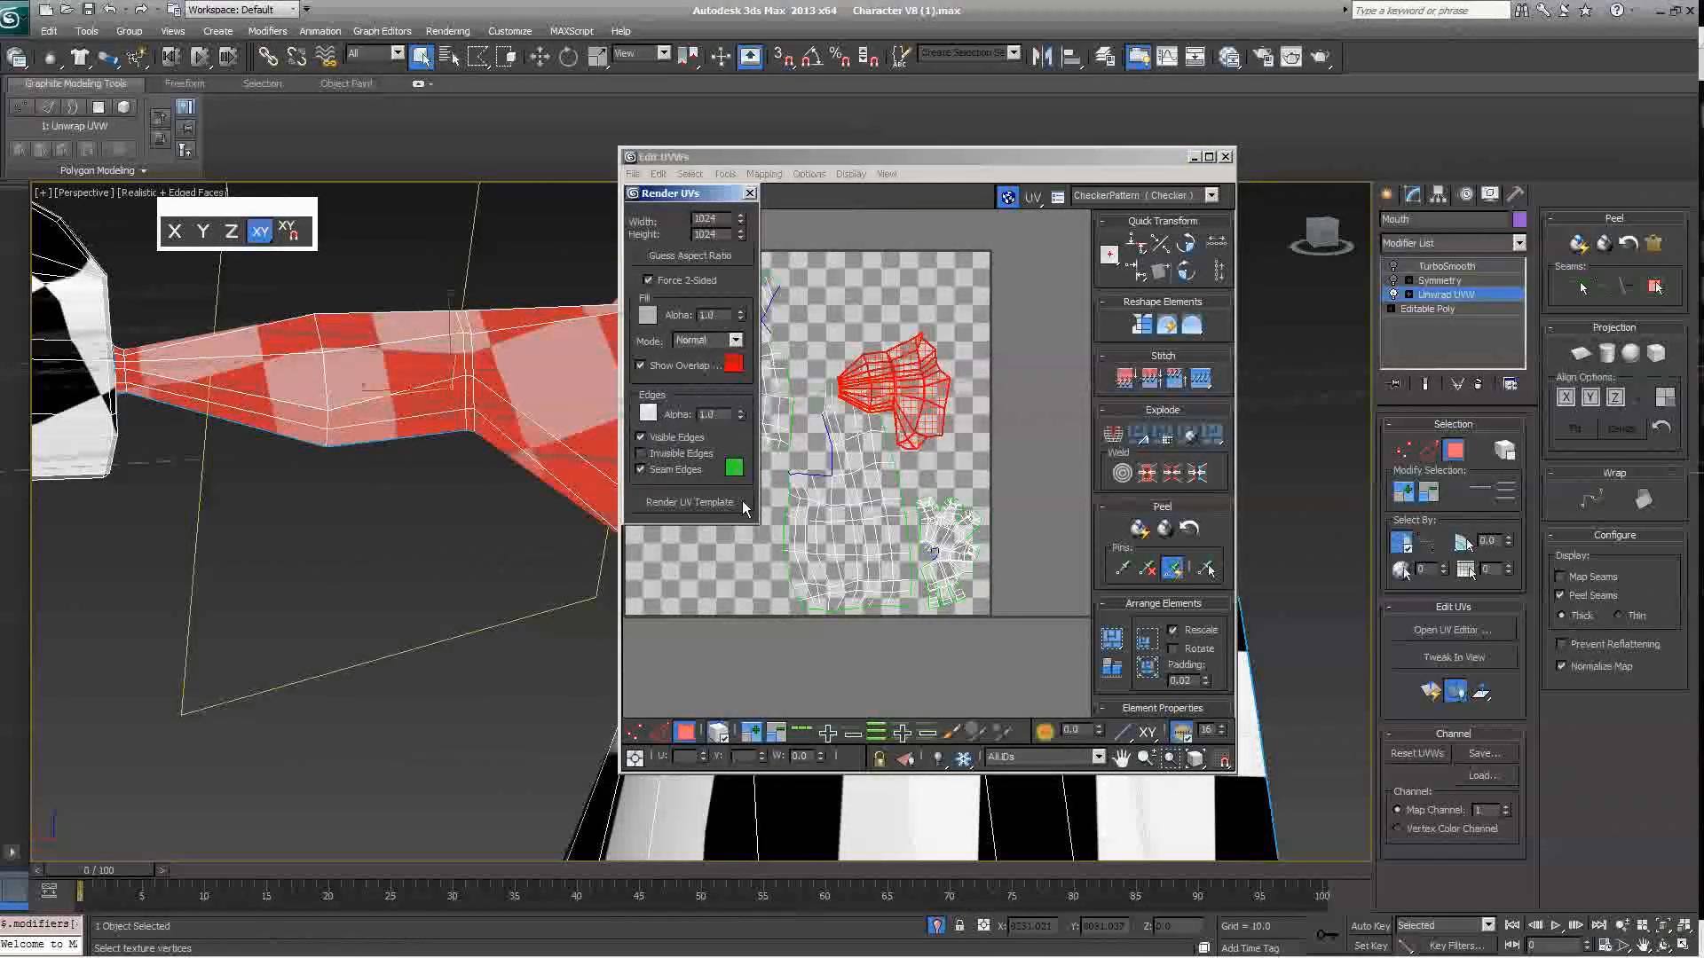
click(689, 502)
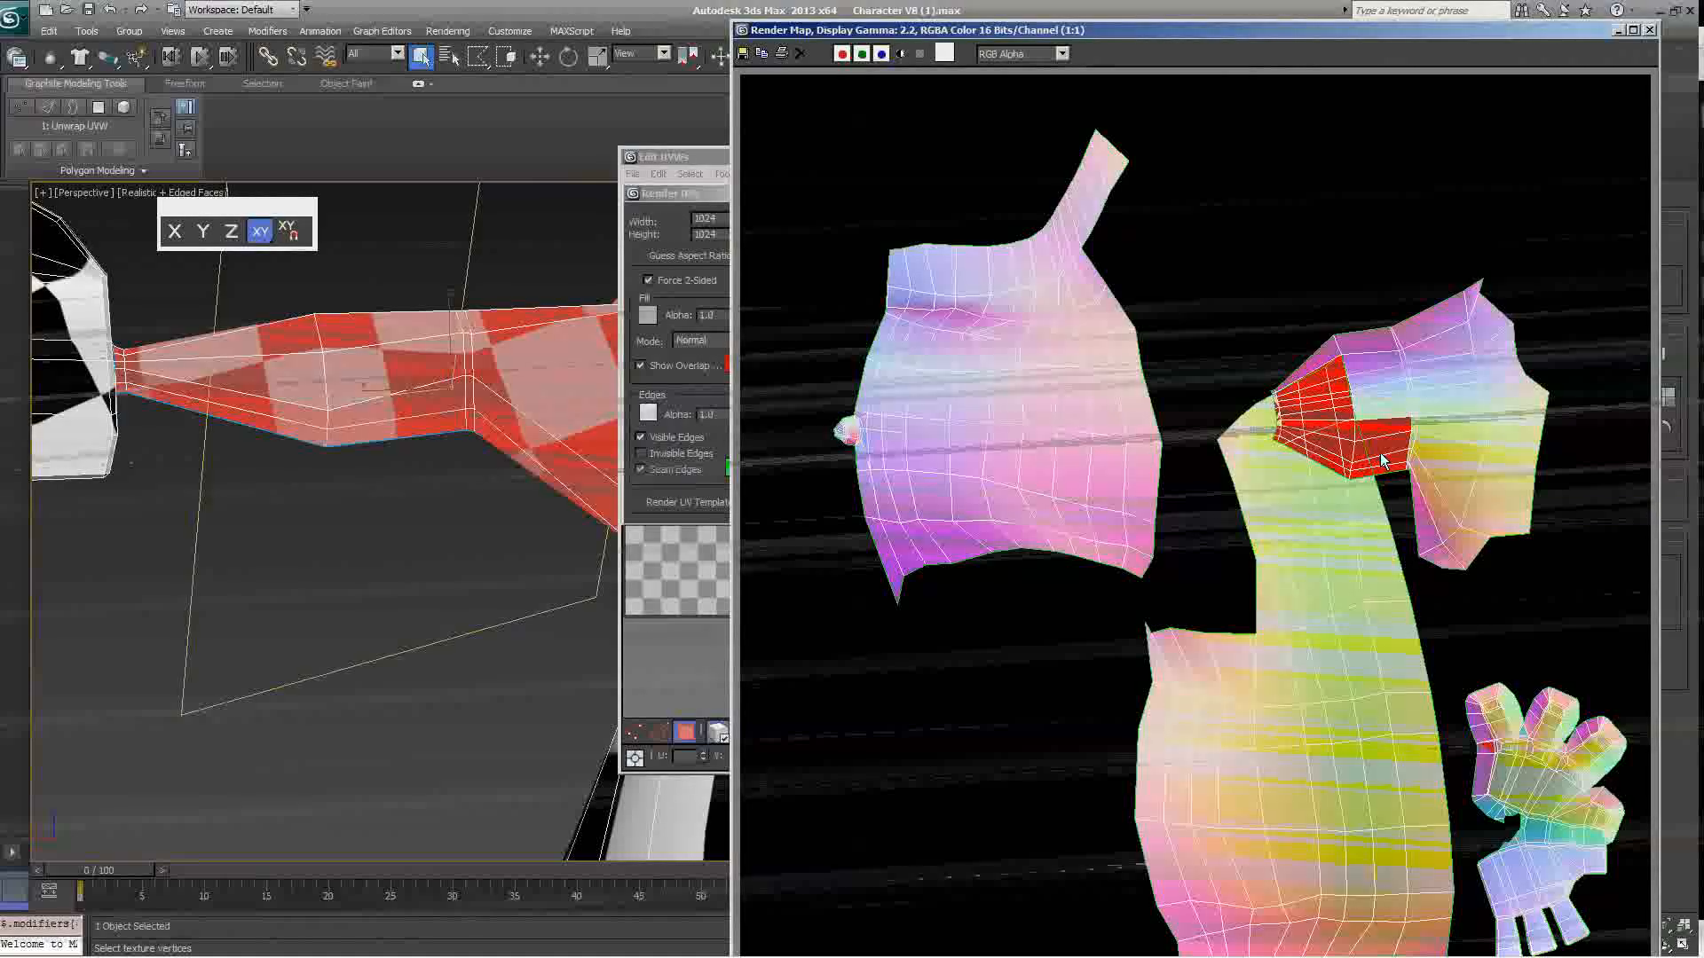
click(671, 156)
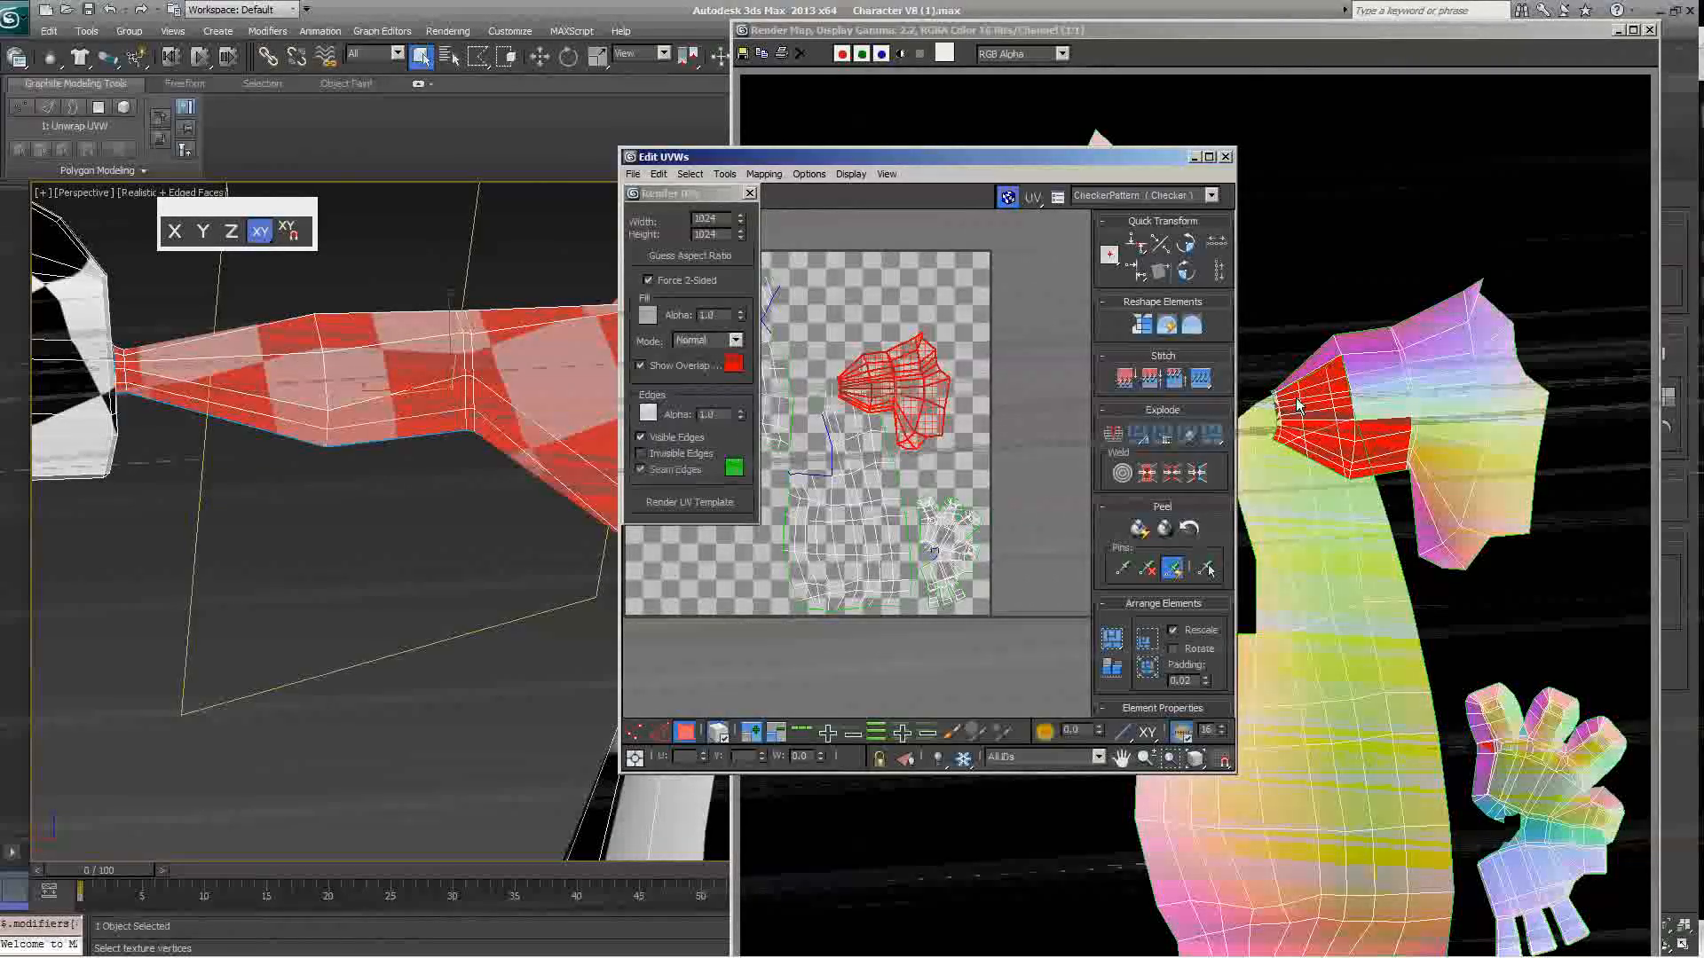
mouse_move(1325, 626)
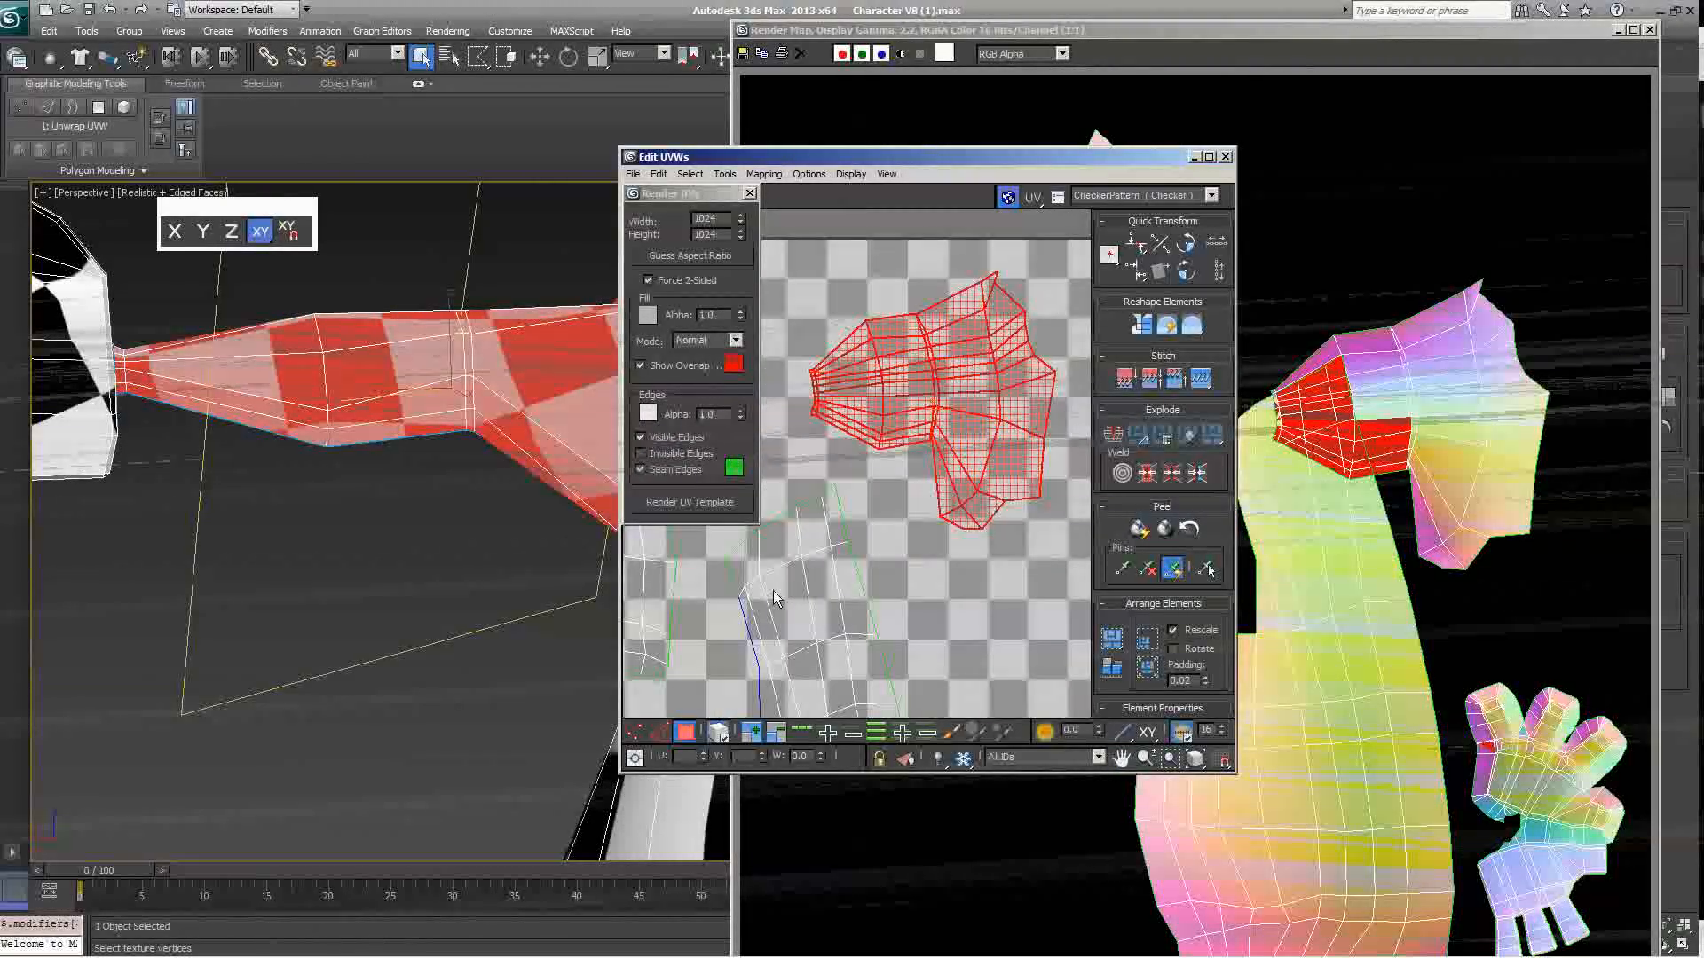
Step: Deselect the upper-arm faces so the whole layout shows unselected
click(722, 732)
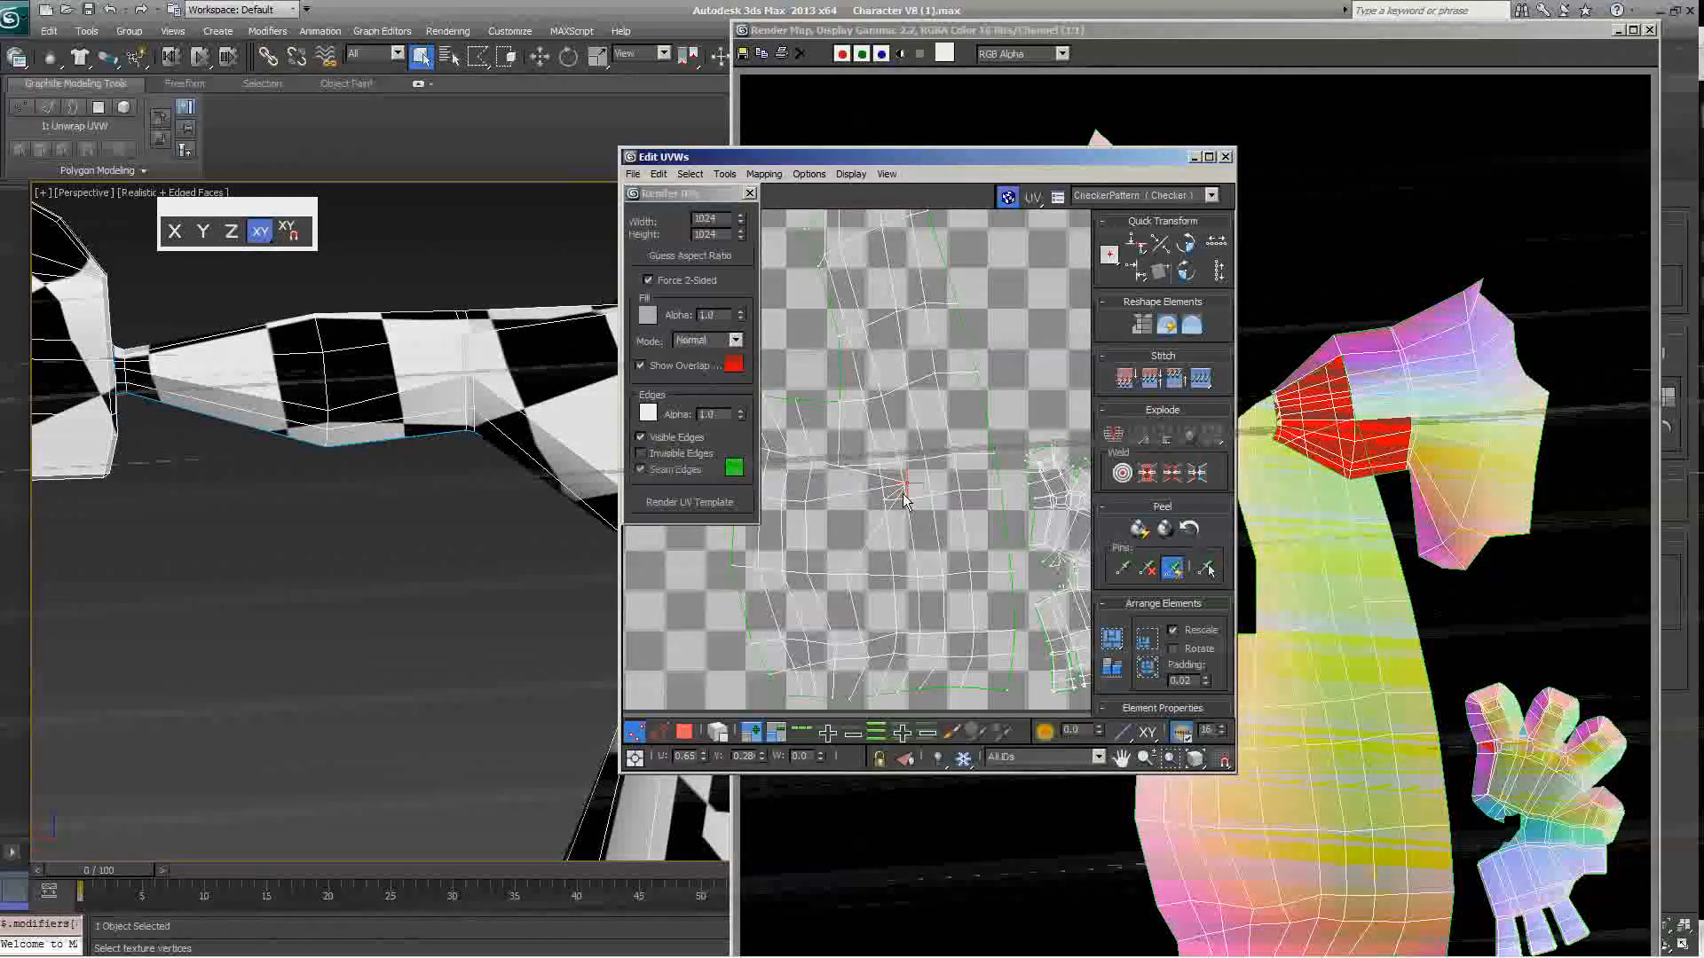
Step: Re-render the UV template and maximize it to confirm the shoulder overlaps are gone
click(689, 502)
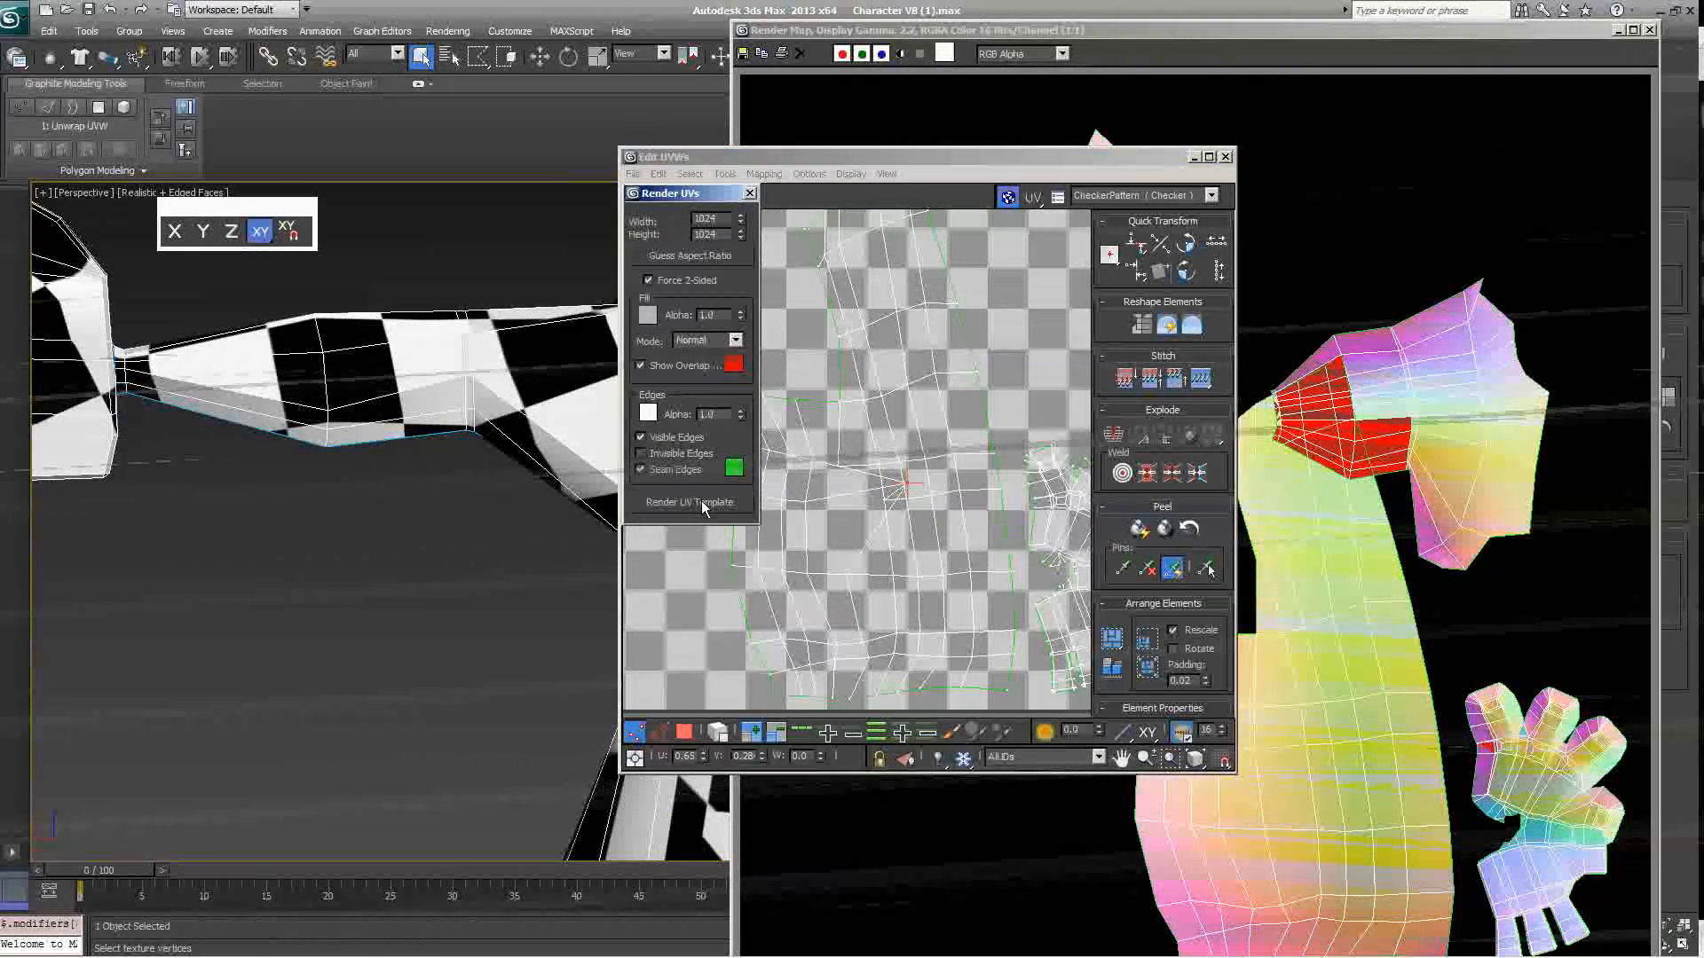
click(688, 502)
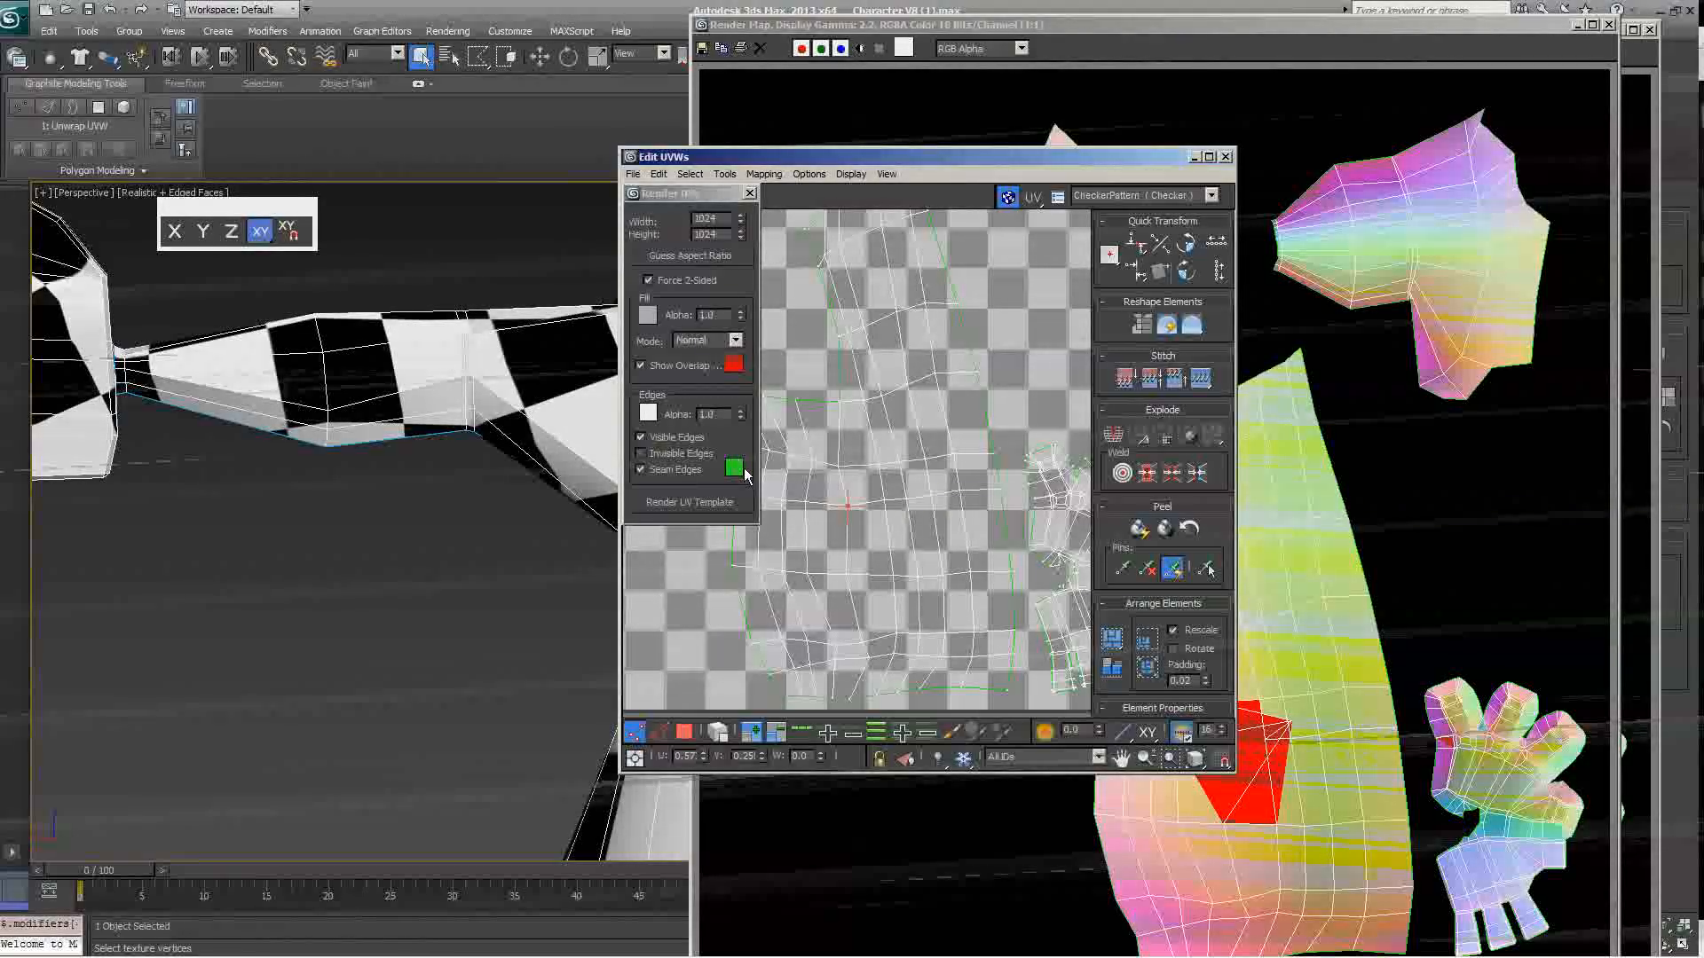
click(691, 503)
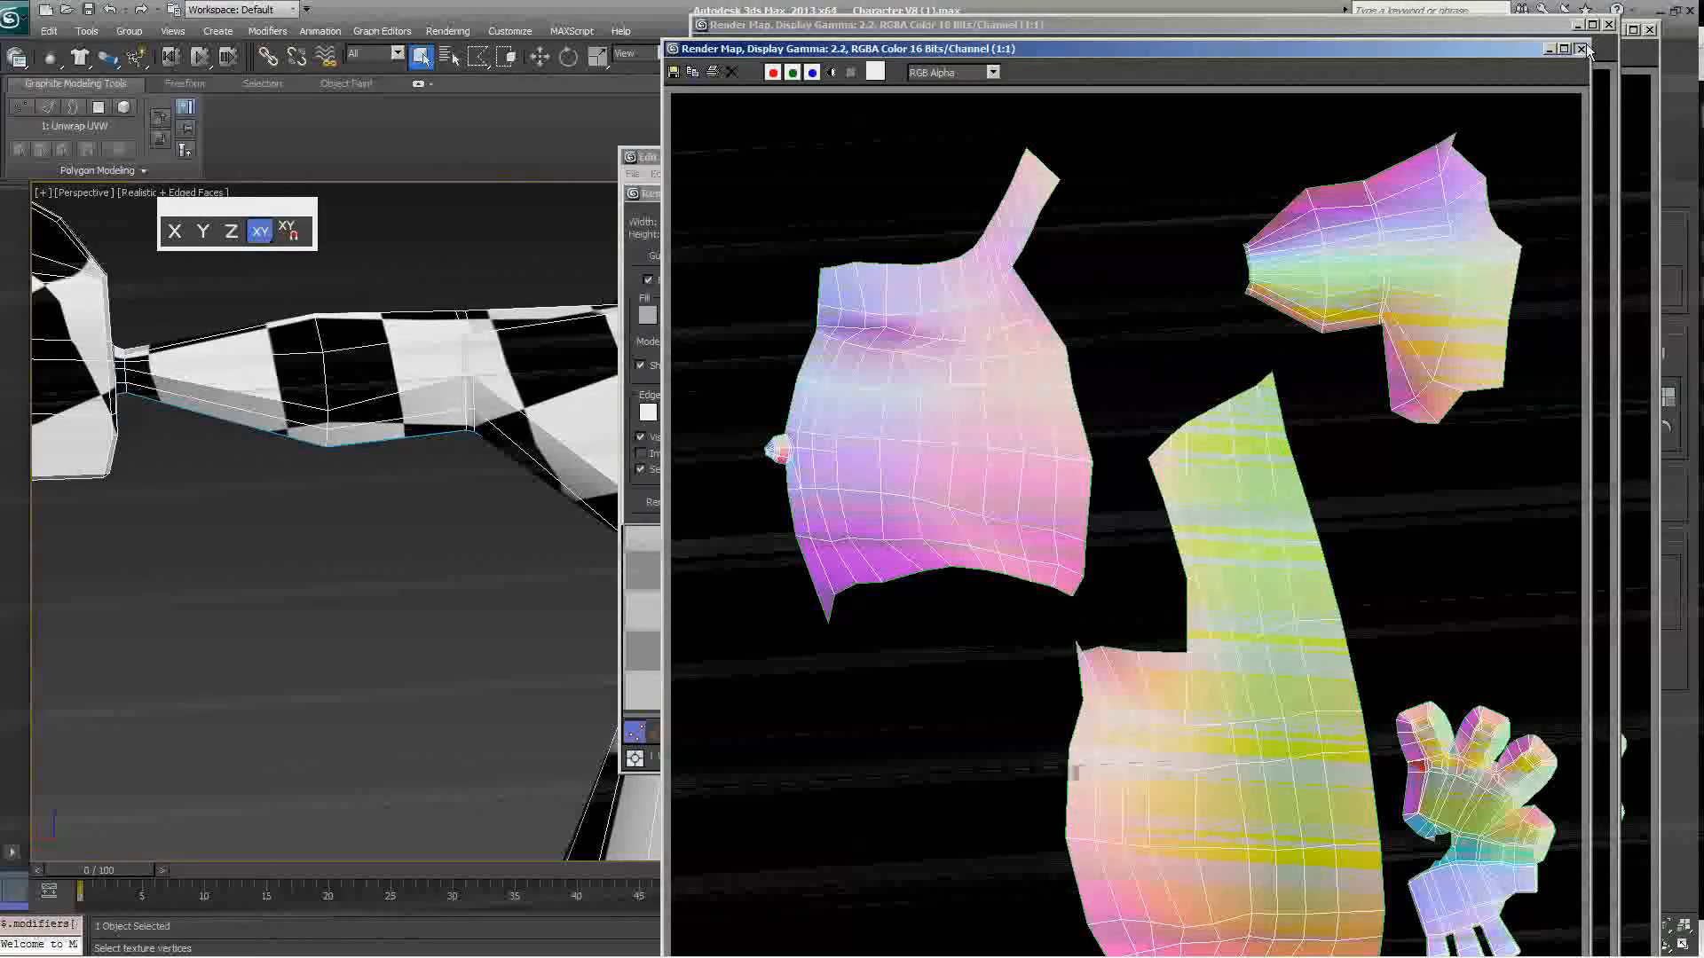
Step: Close the Edit UVWs window and the Render Map window, returning to the checkered character viewport
click(1572, 49)
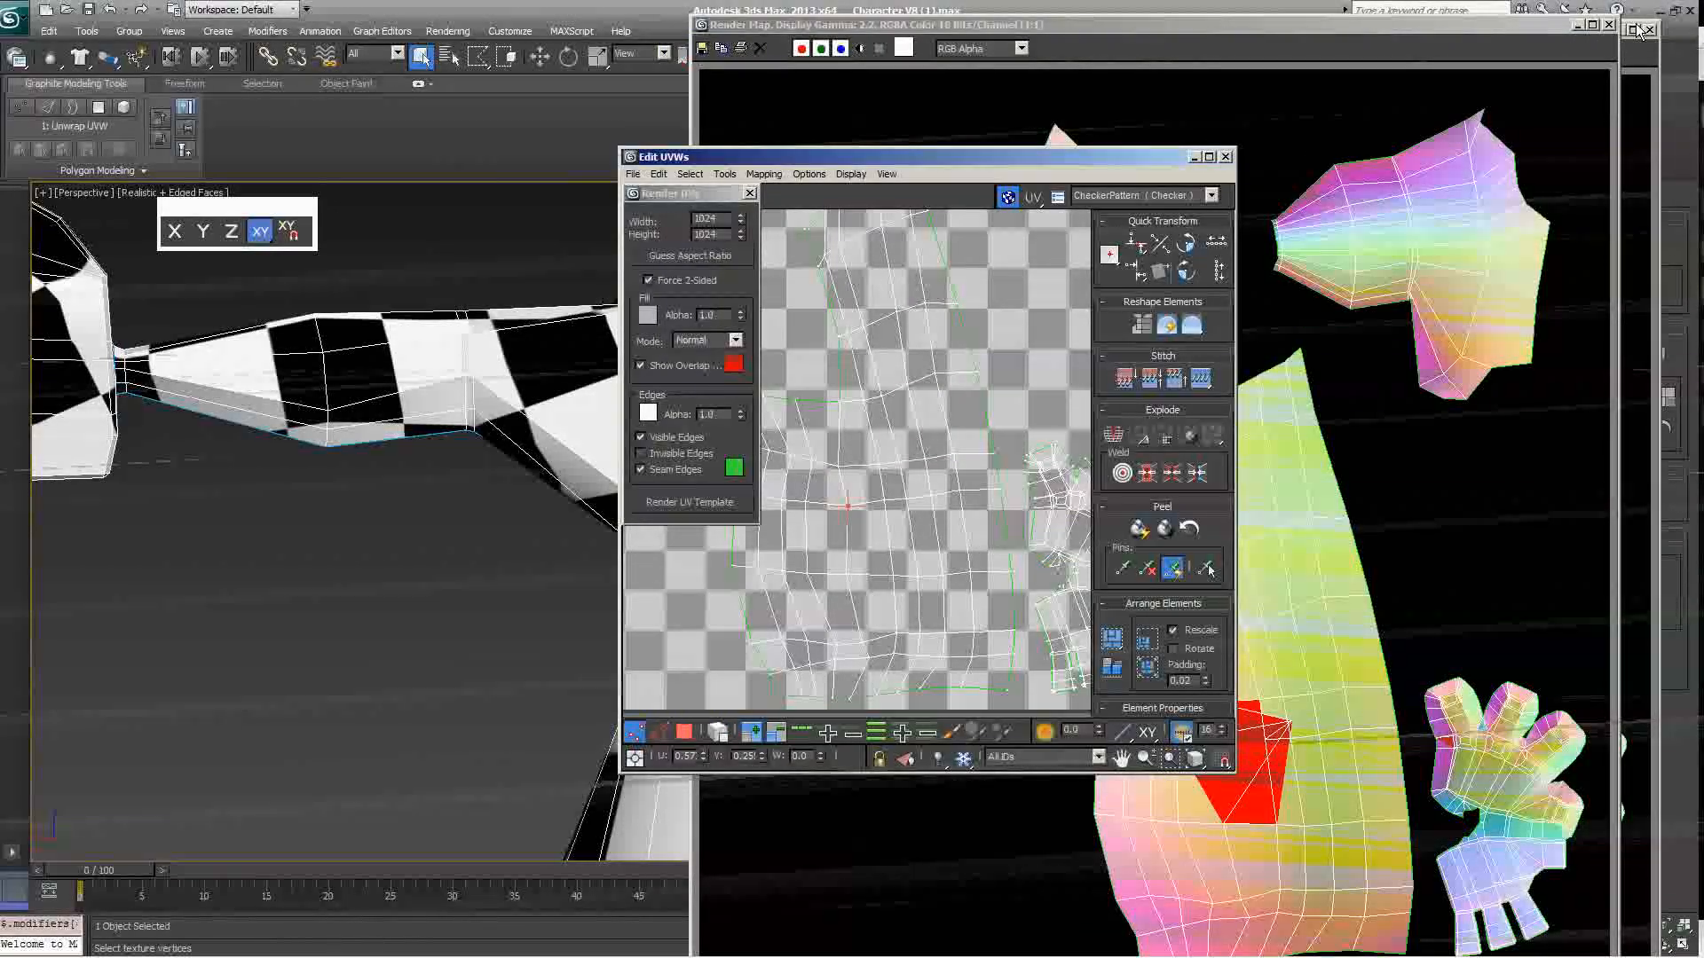
click(1225, 156)
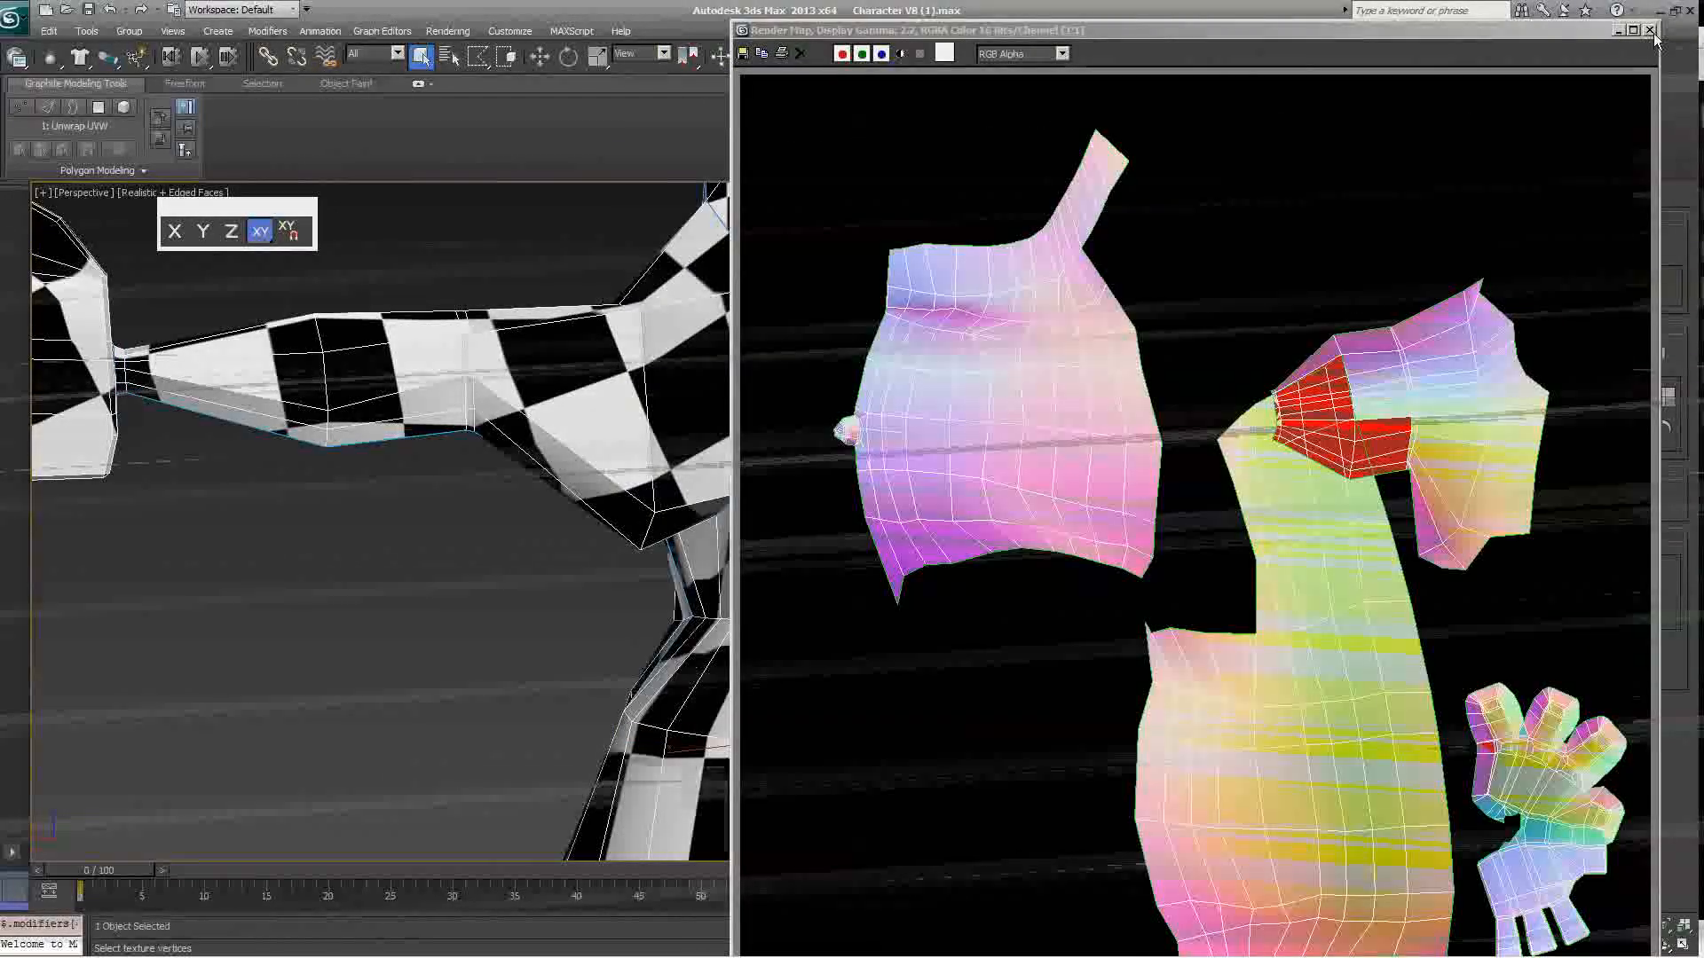
click(1649, 30)
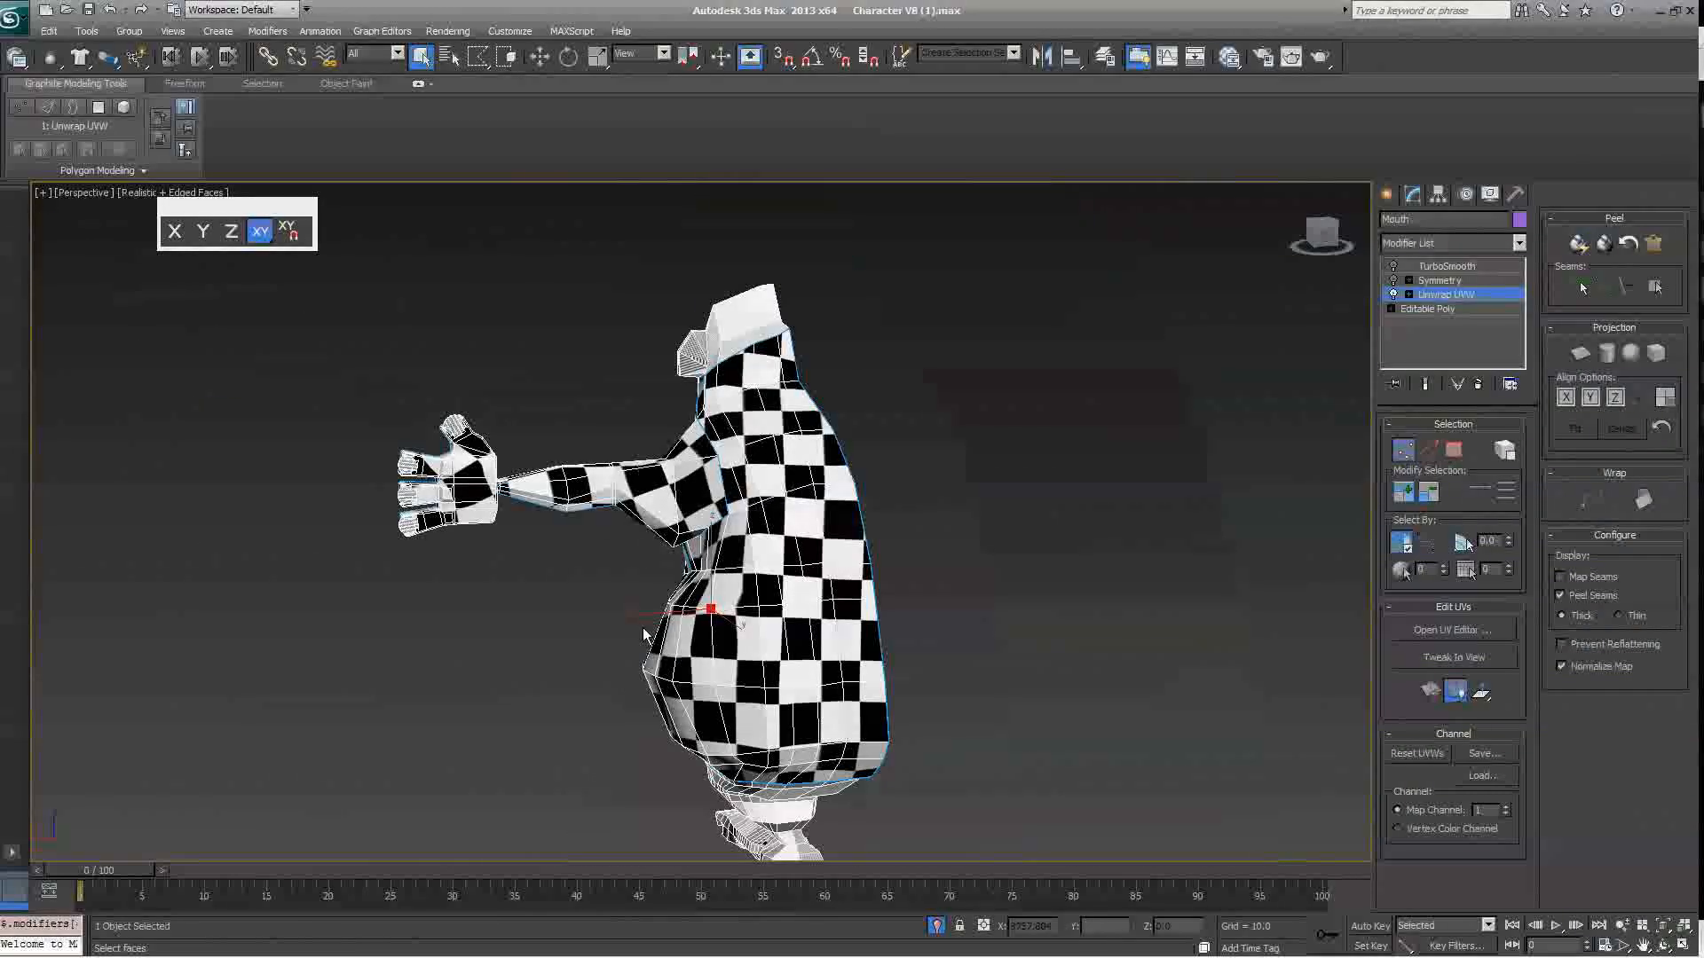